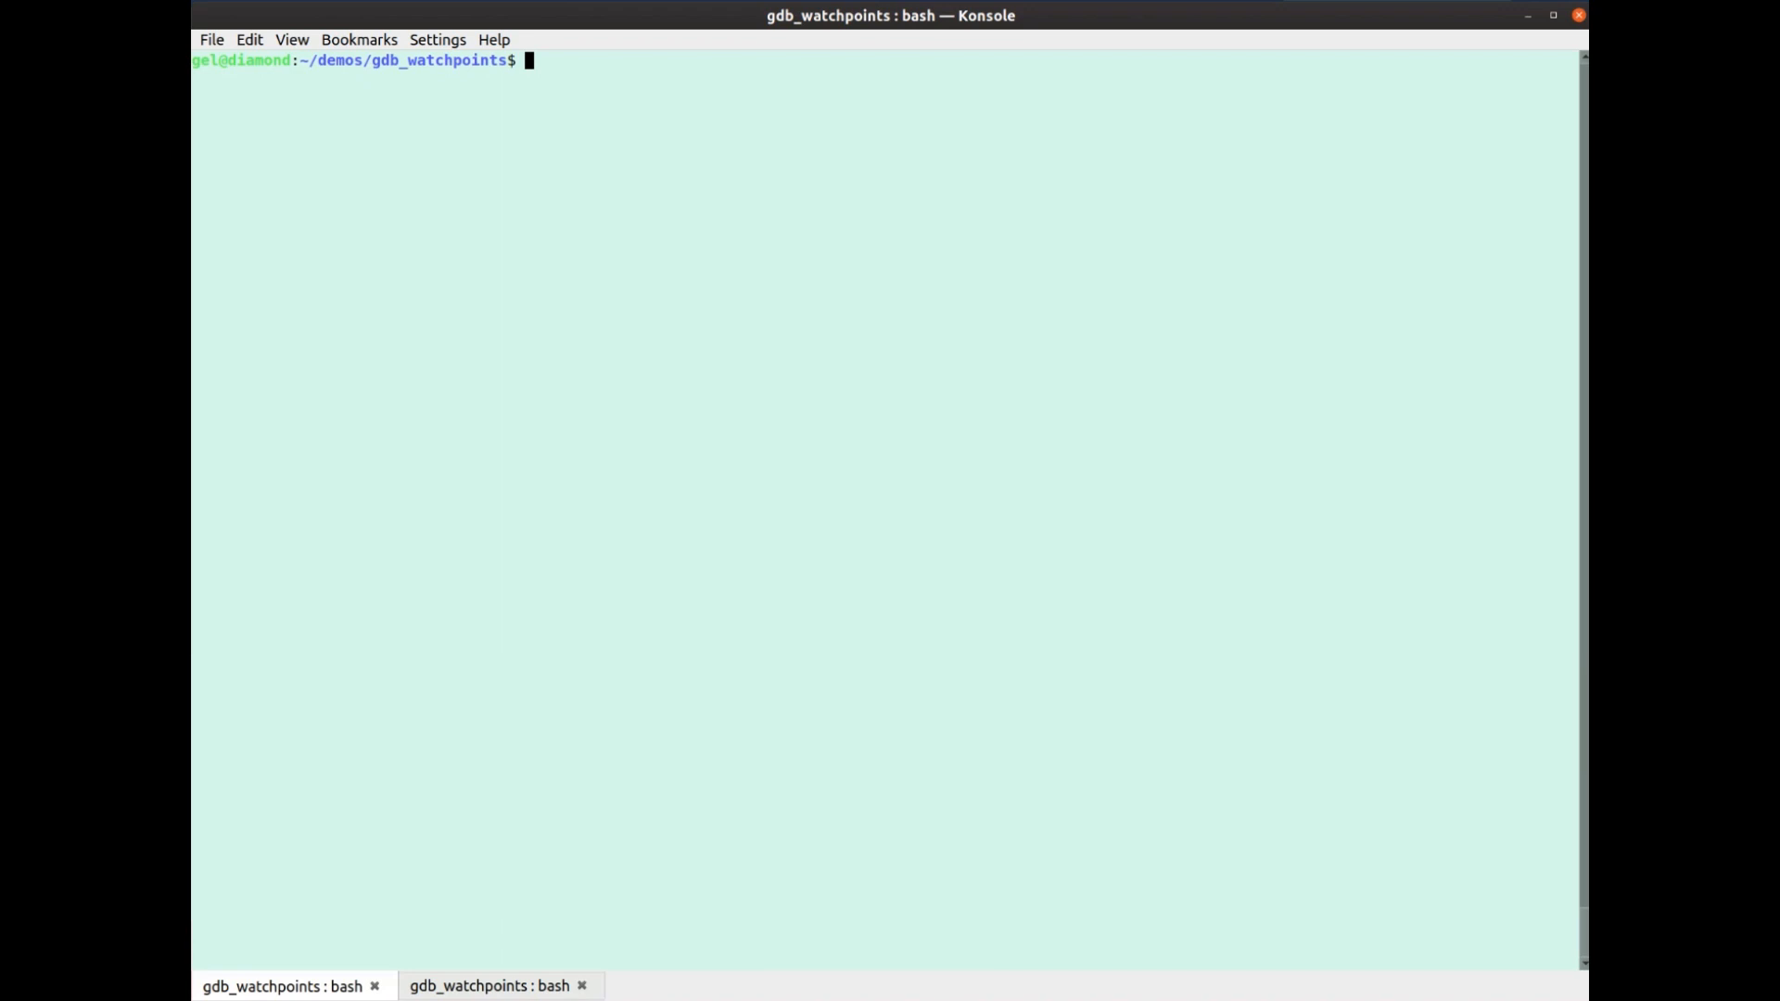
Print sig.c with cat and compile it with gcc -g3 -gz sig.c
text(cat sig.c)
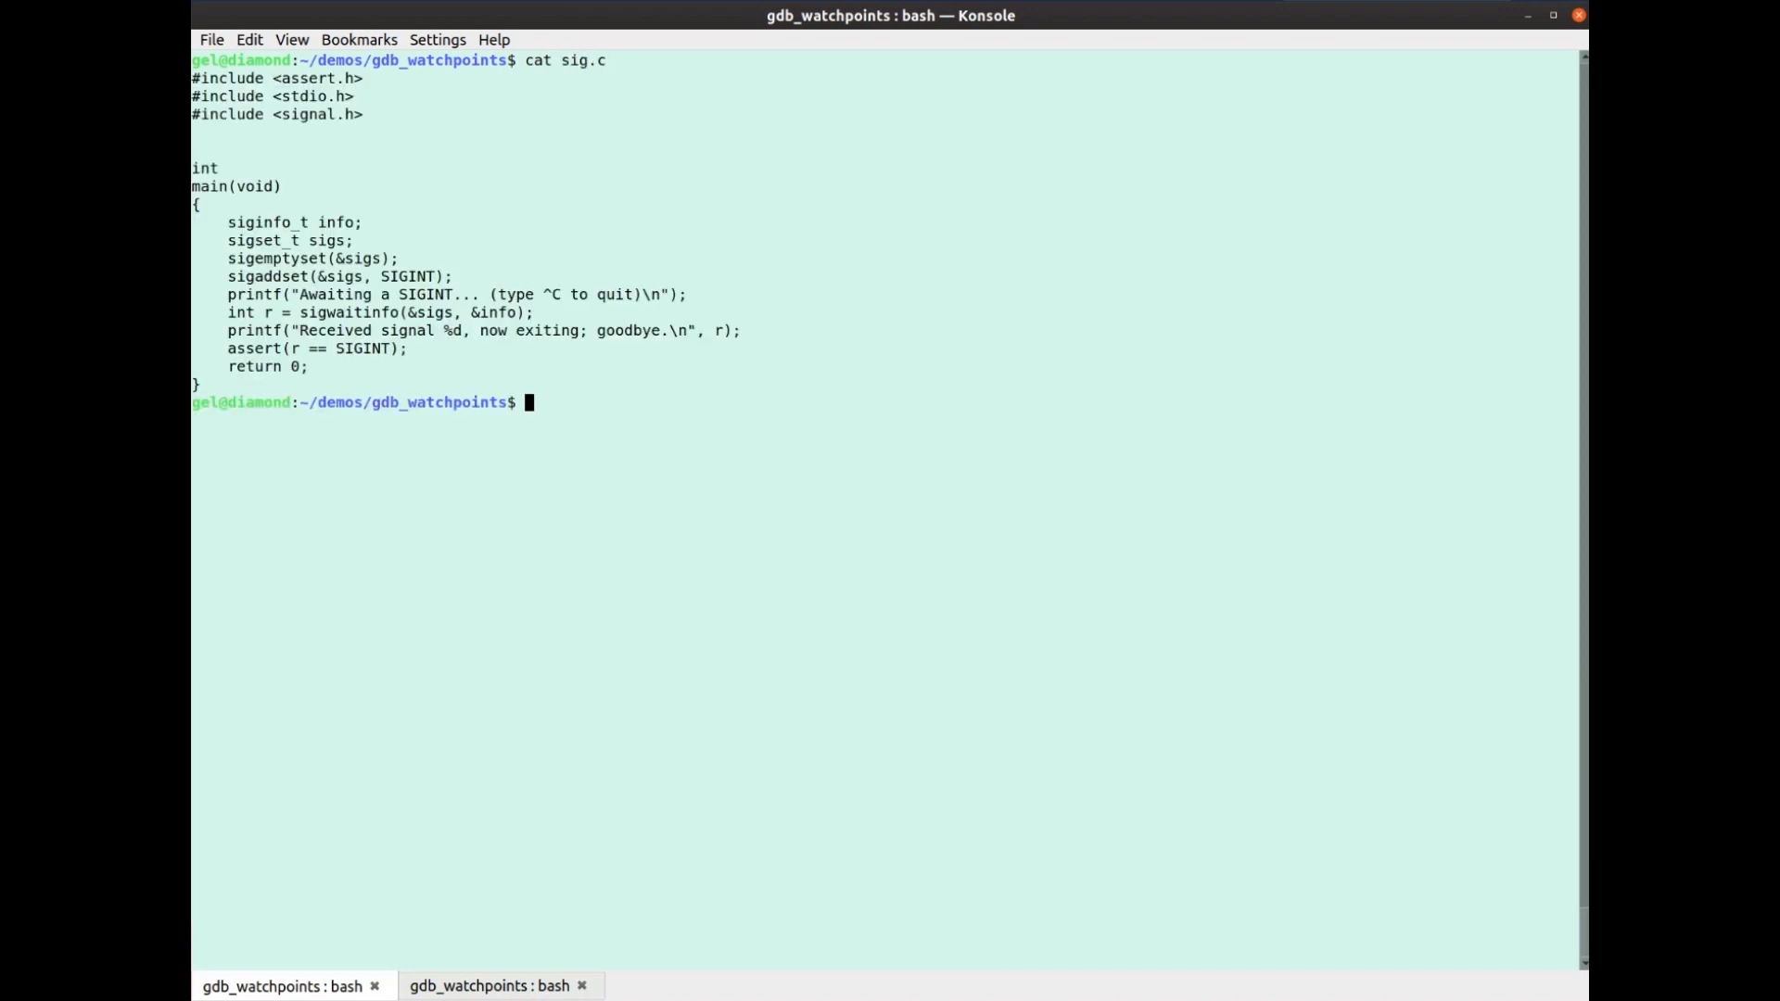
key(Return)
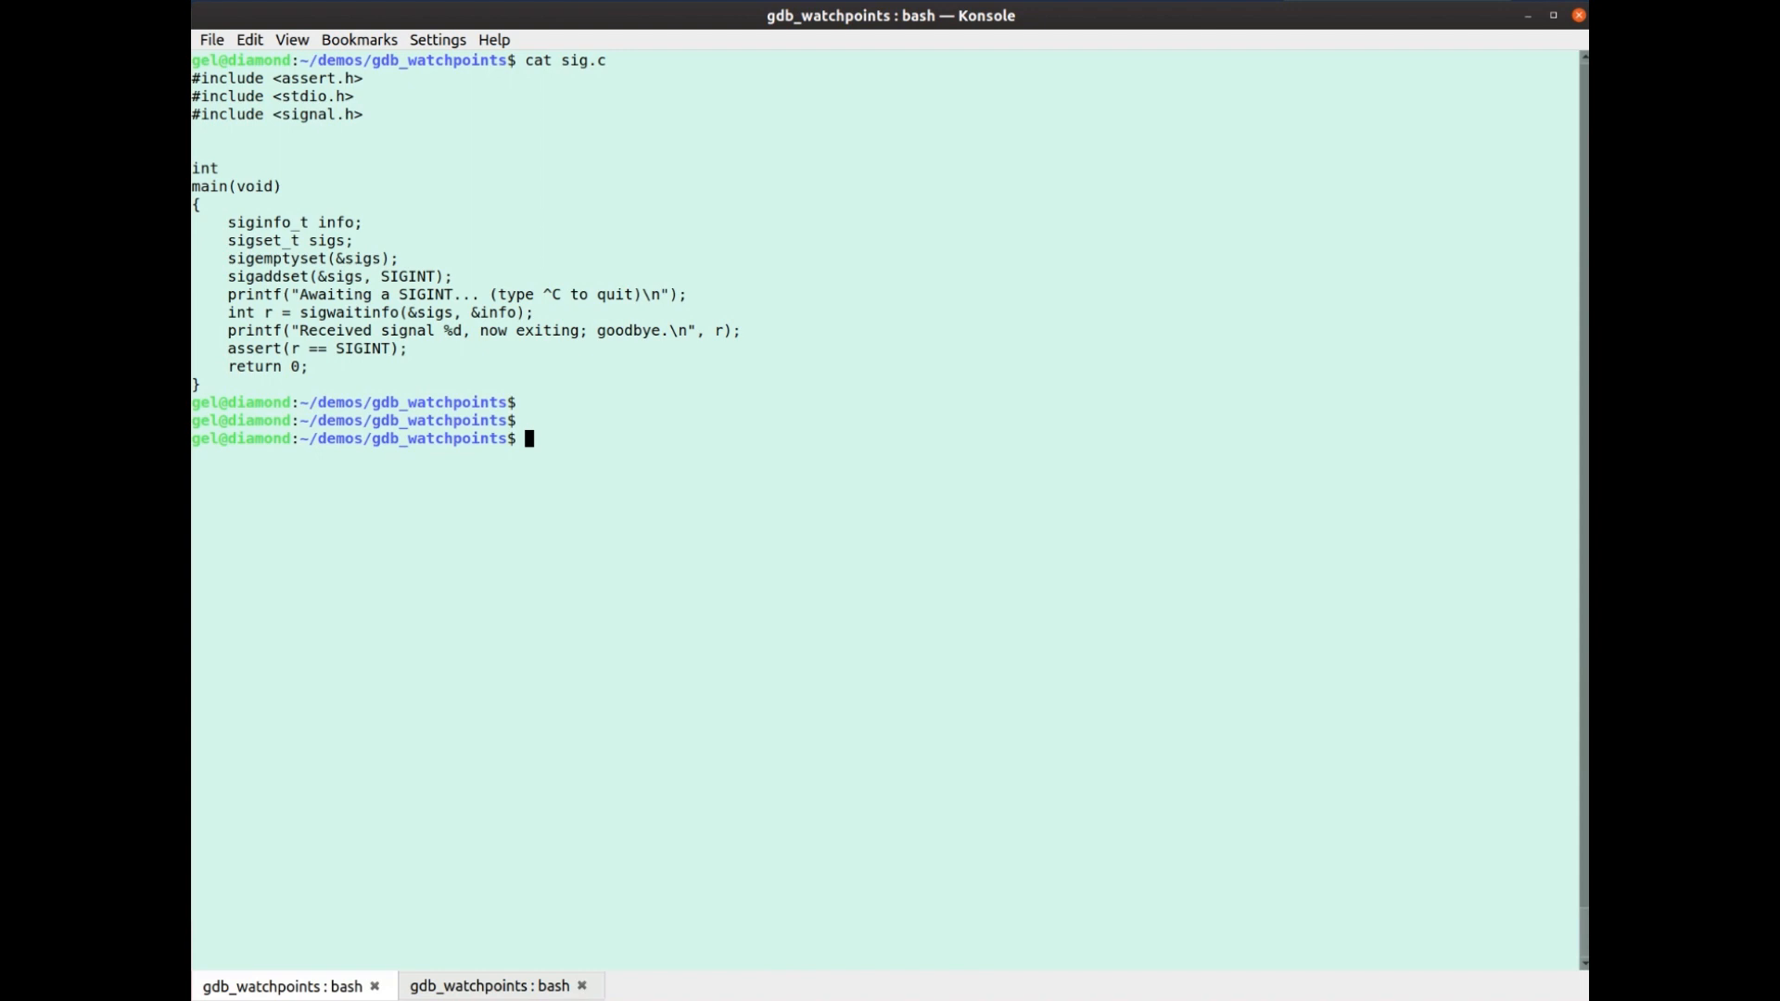
text(gcc -g3)
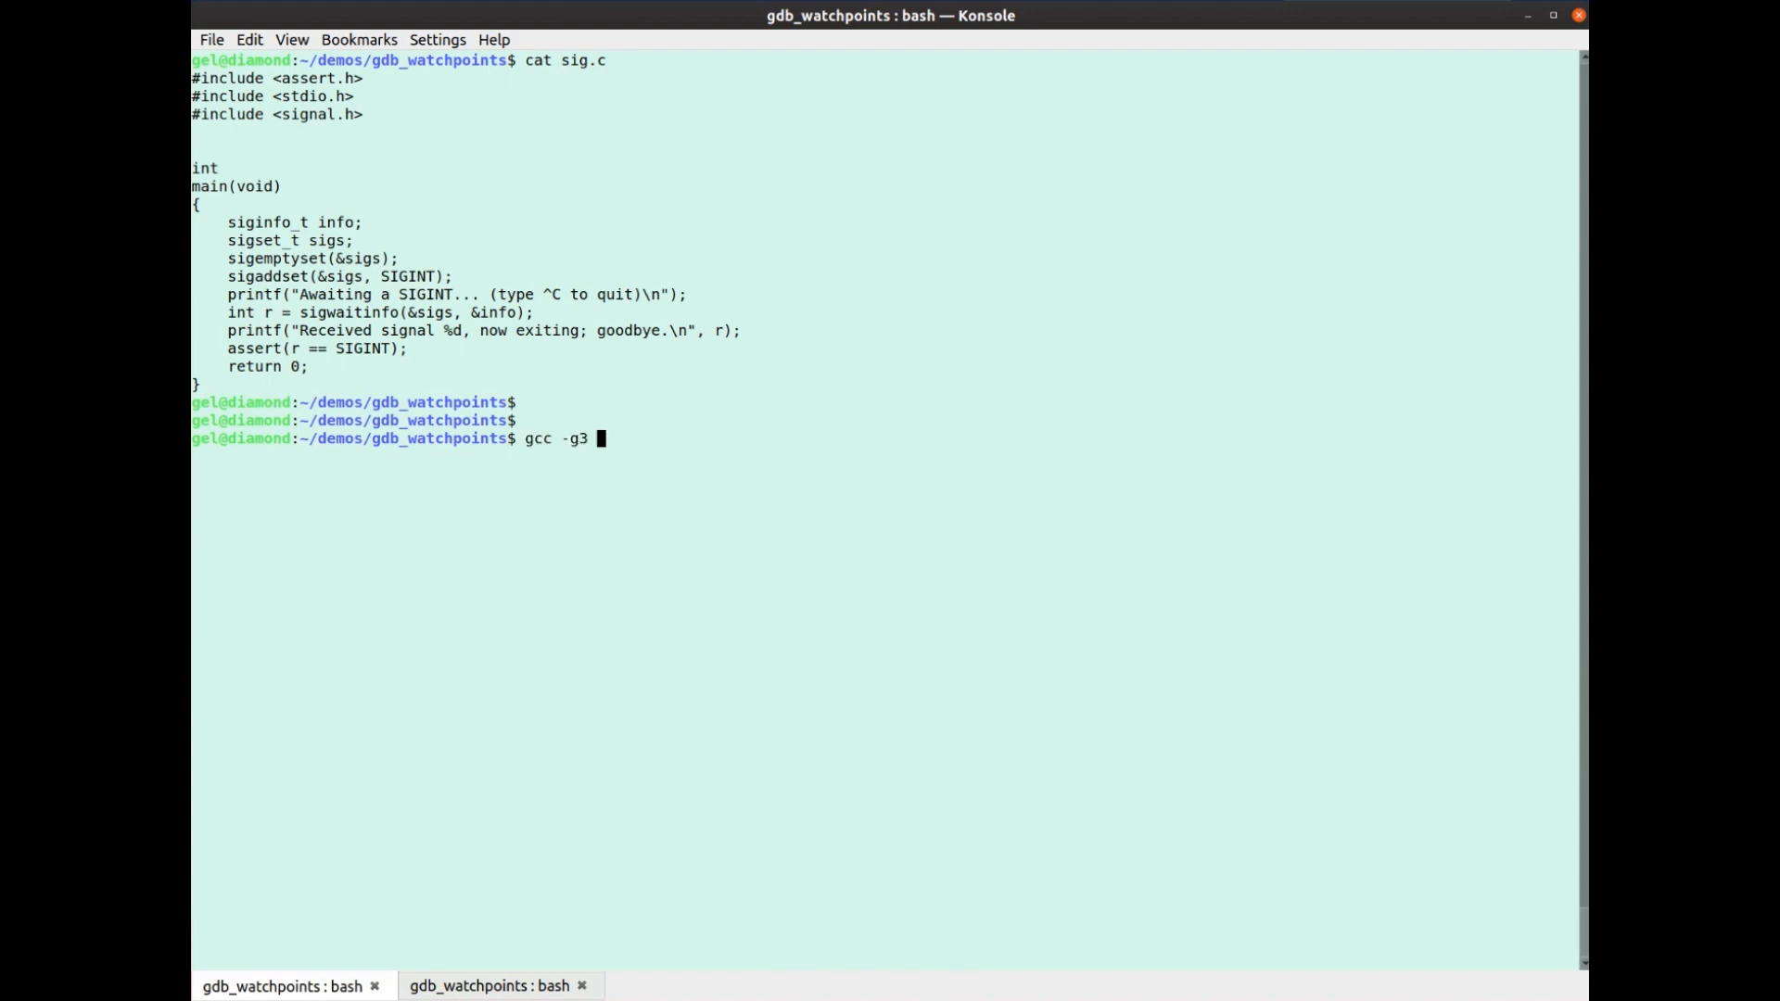
text(-gz)
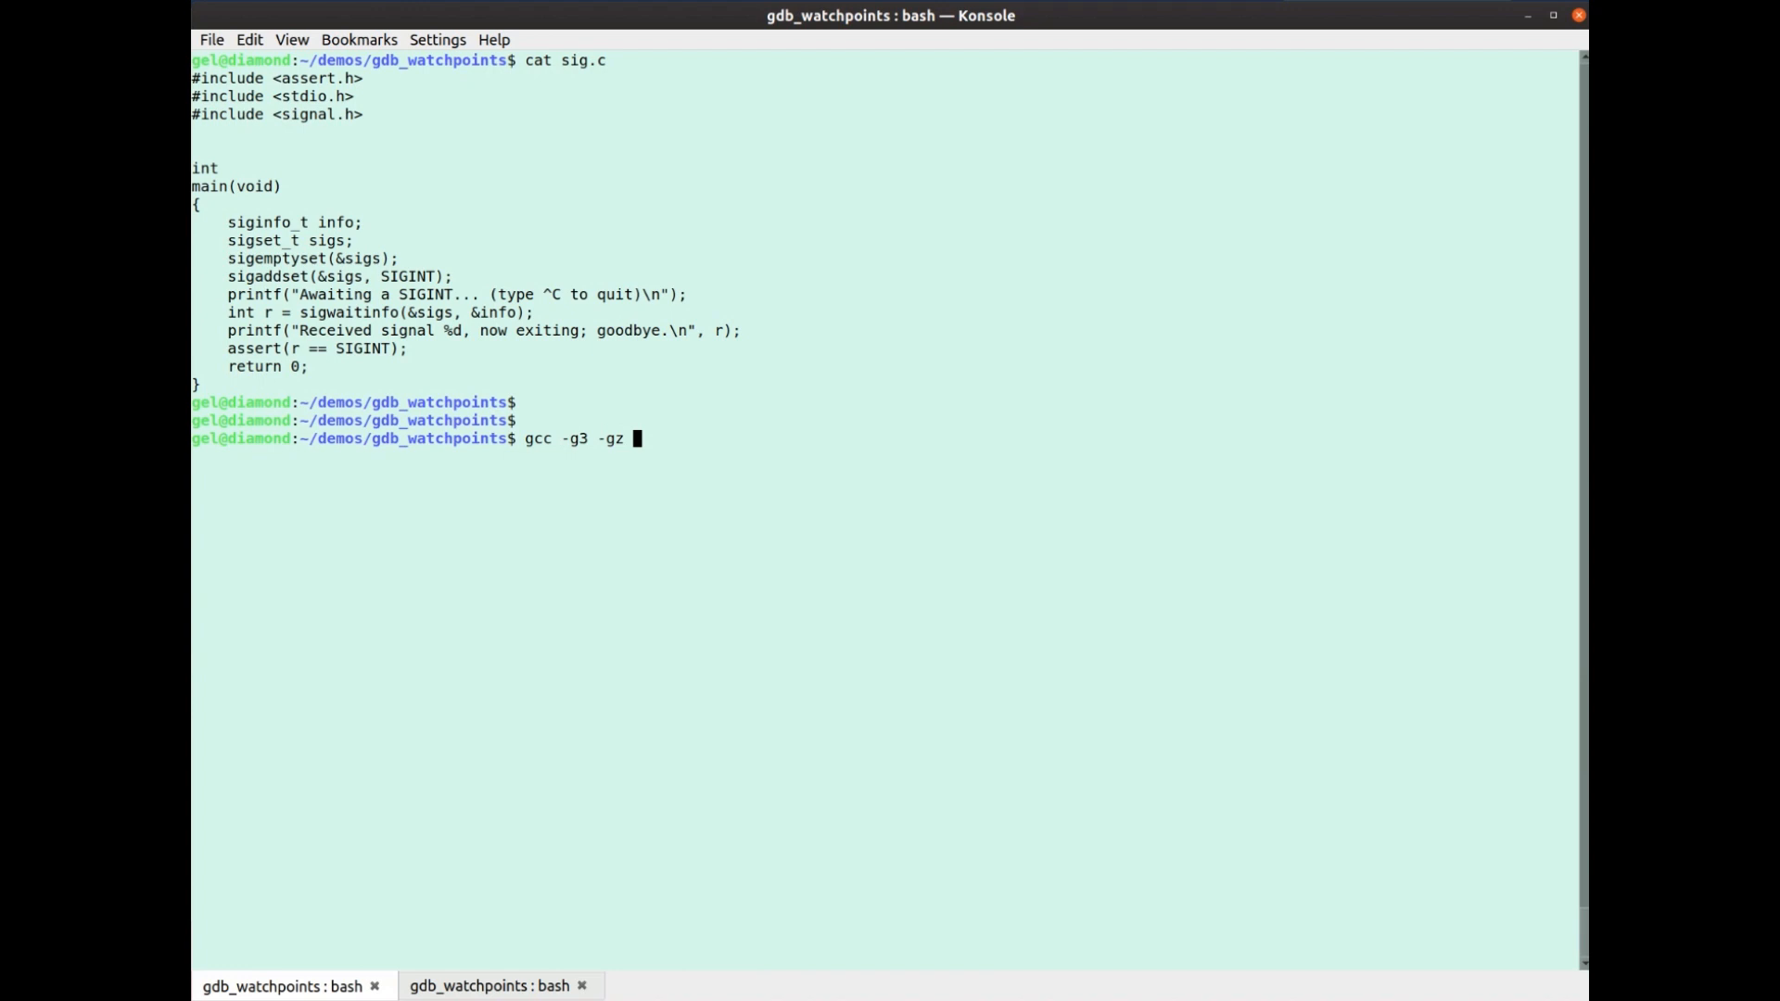
key(Return)
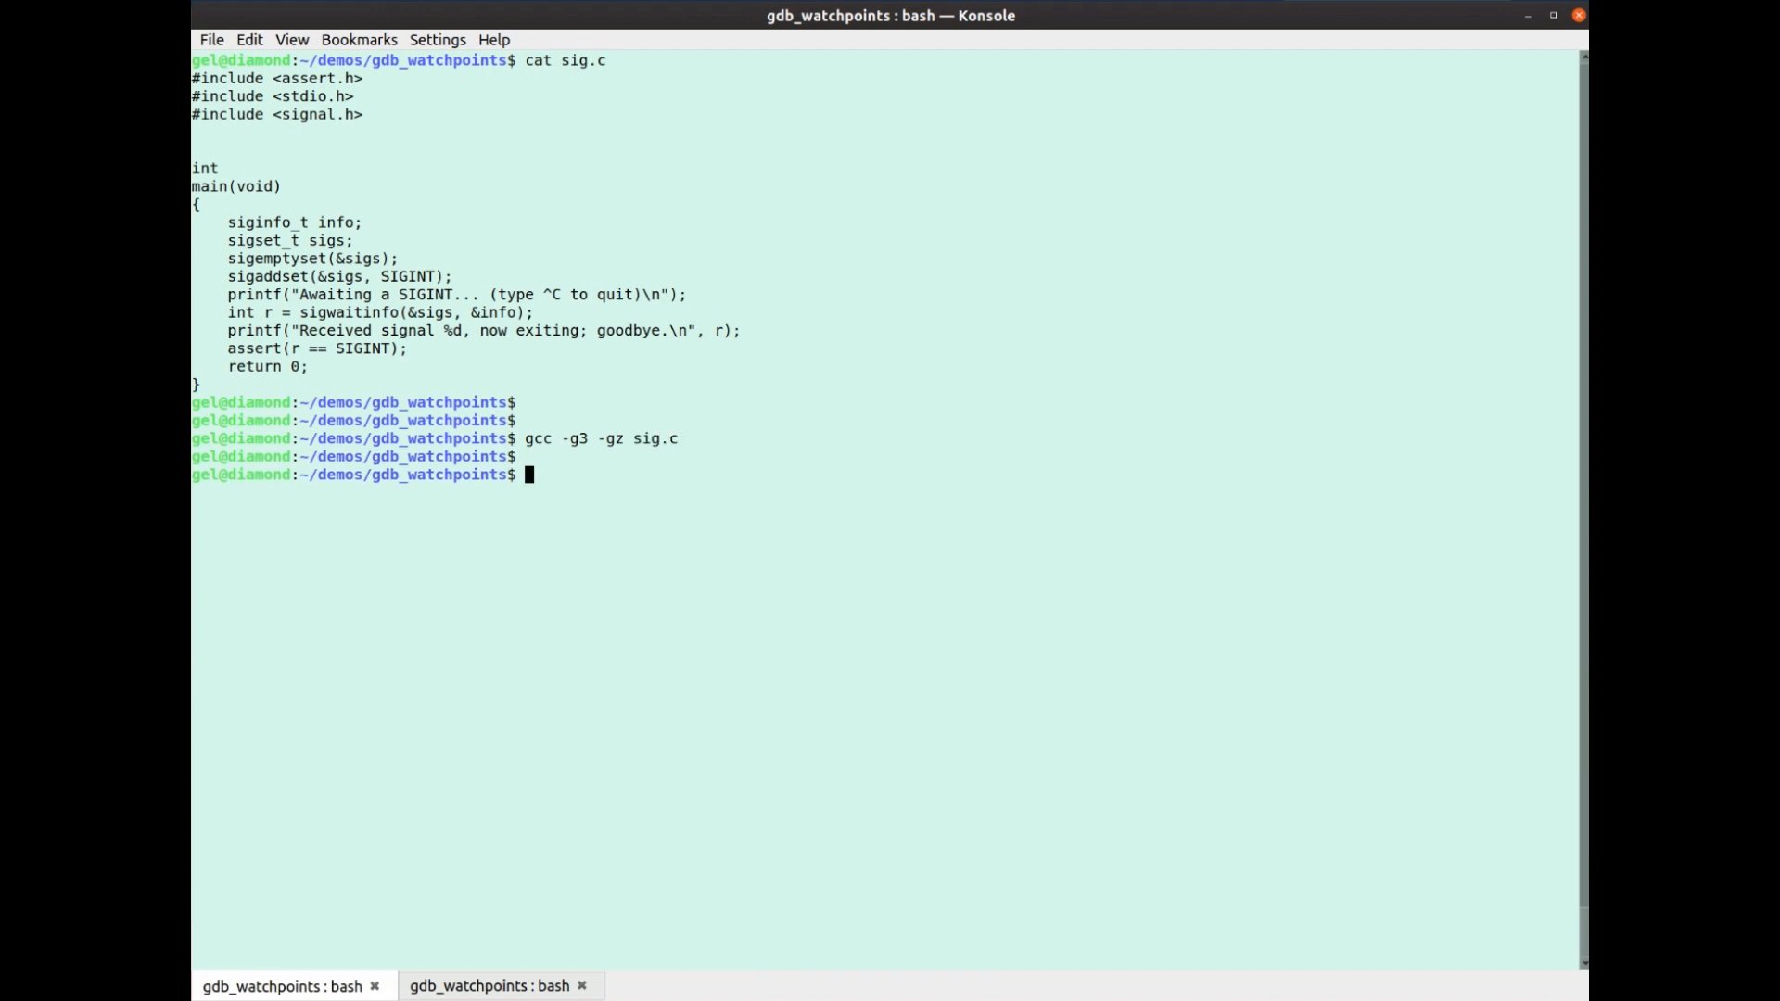
Launch gdb a.out, start it and step through sigwaitinfo until SIGINT lands at the goodbye printf
text(gdb a.out)
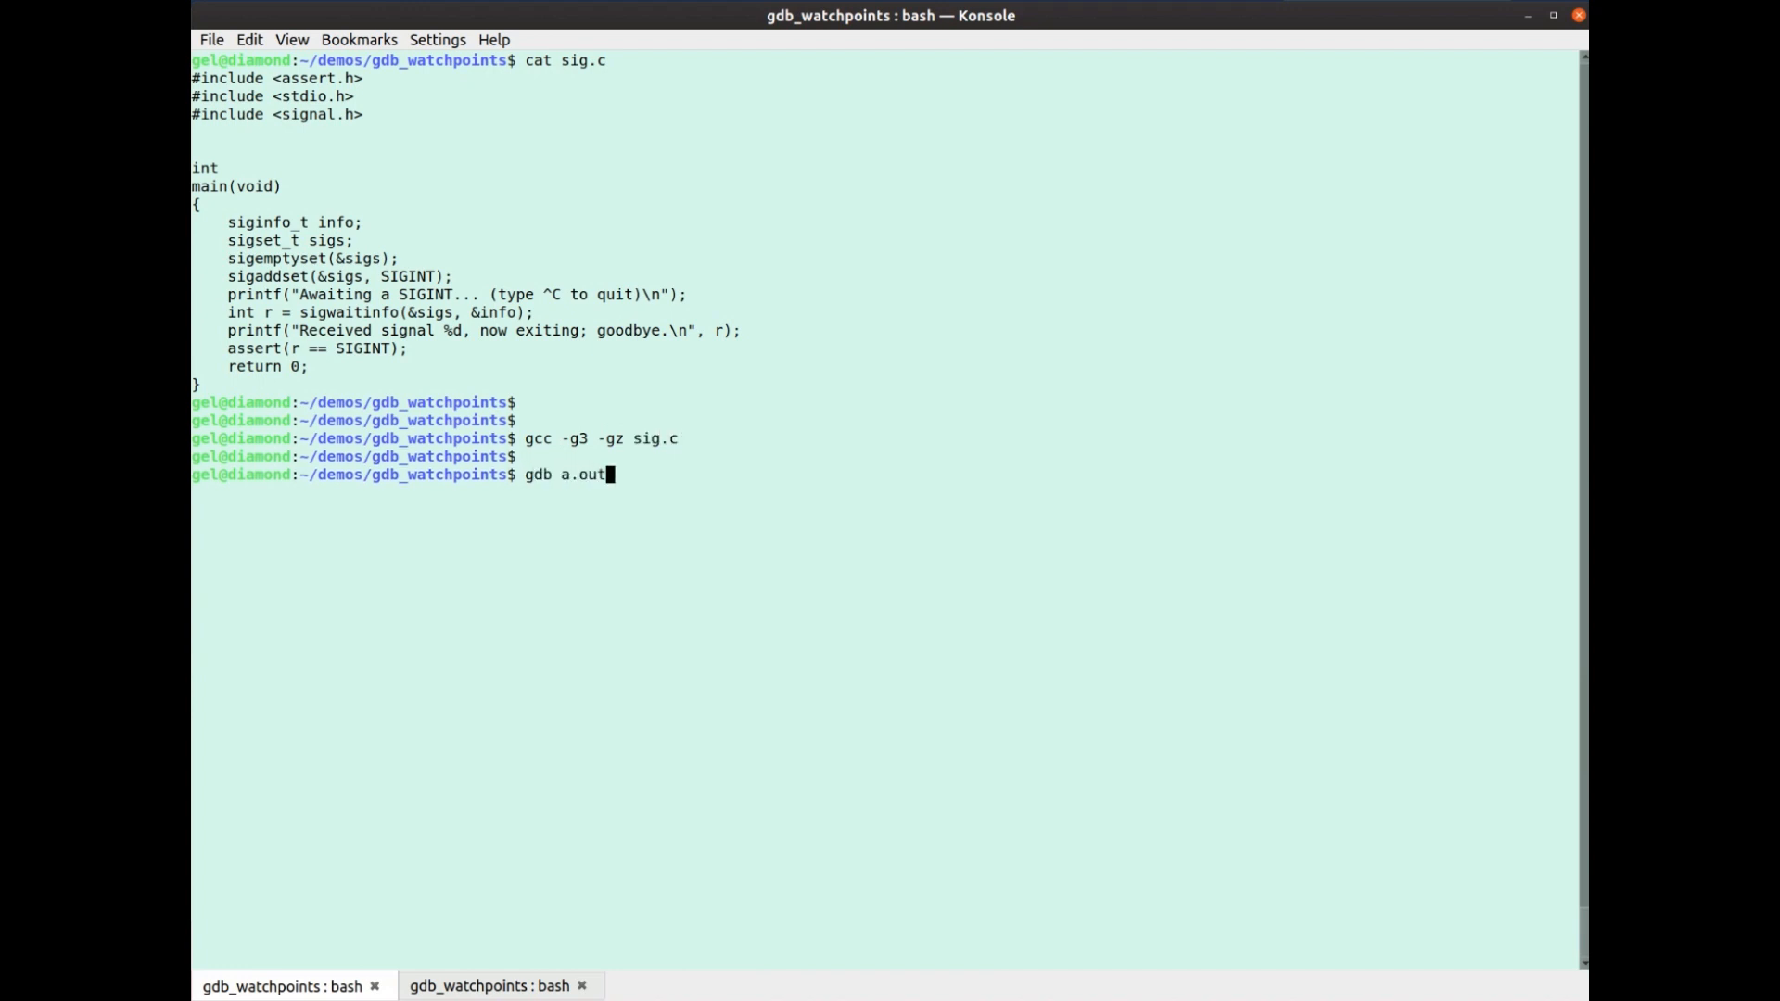
key(Return)
text(n)
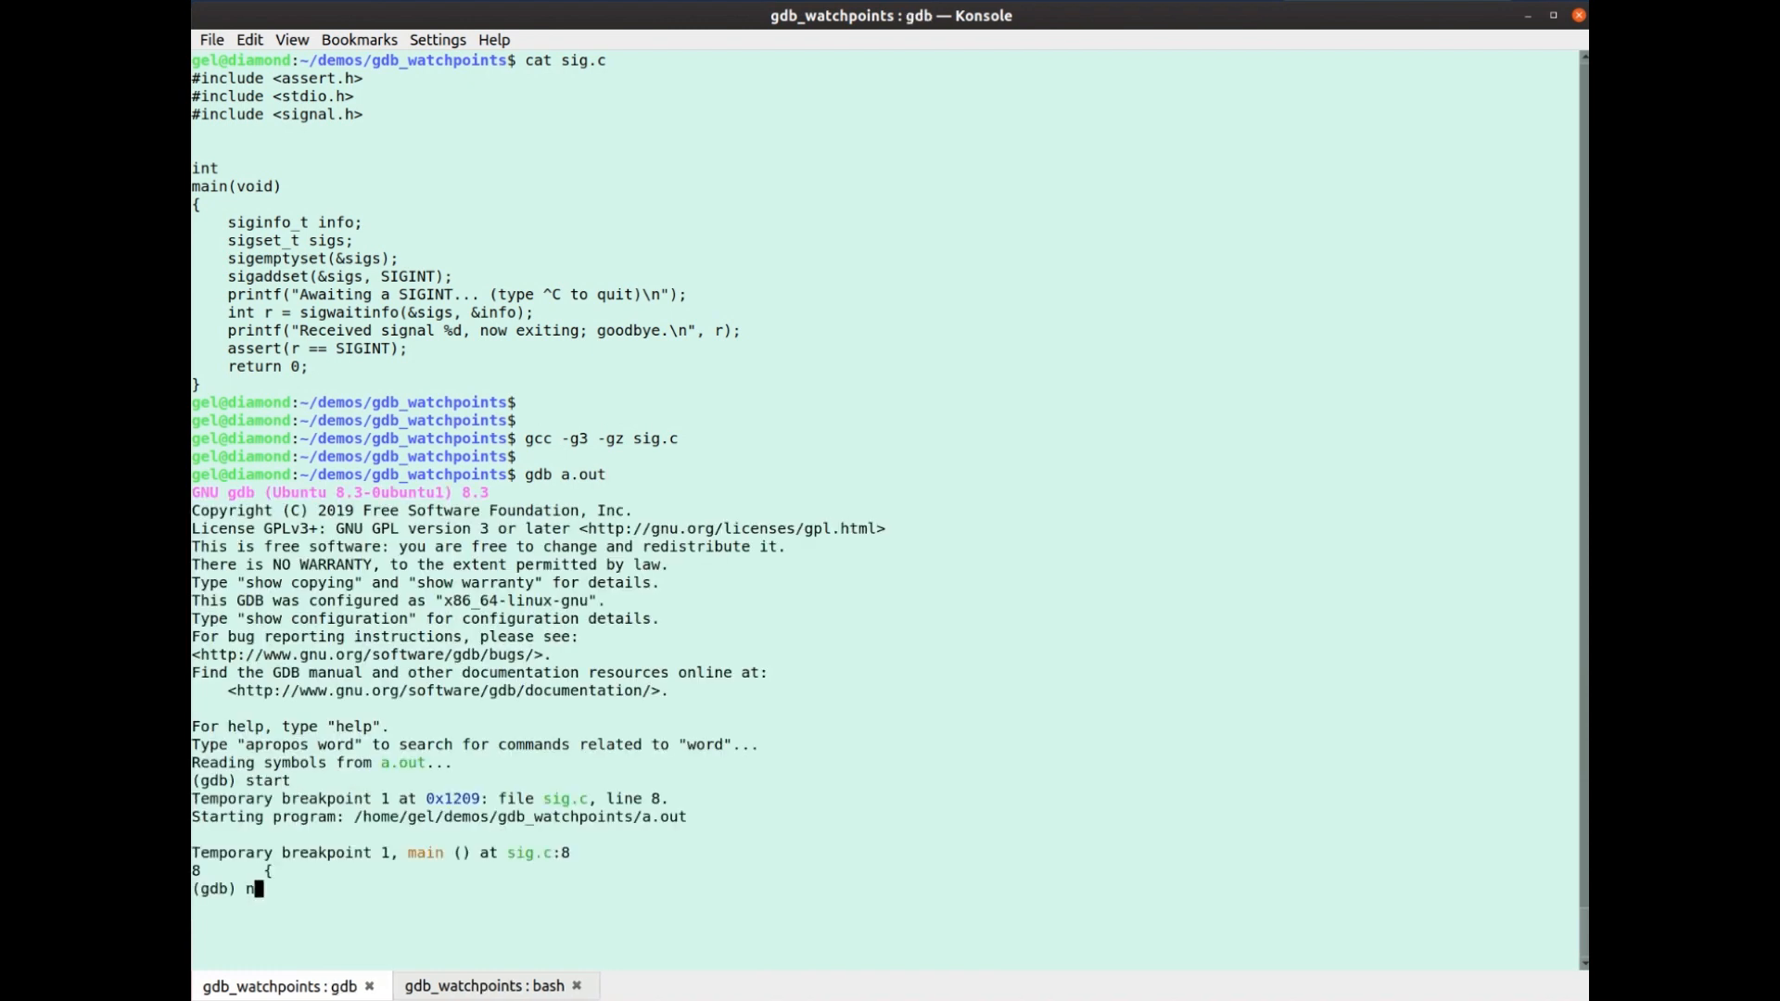
key(Return)
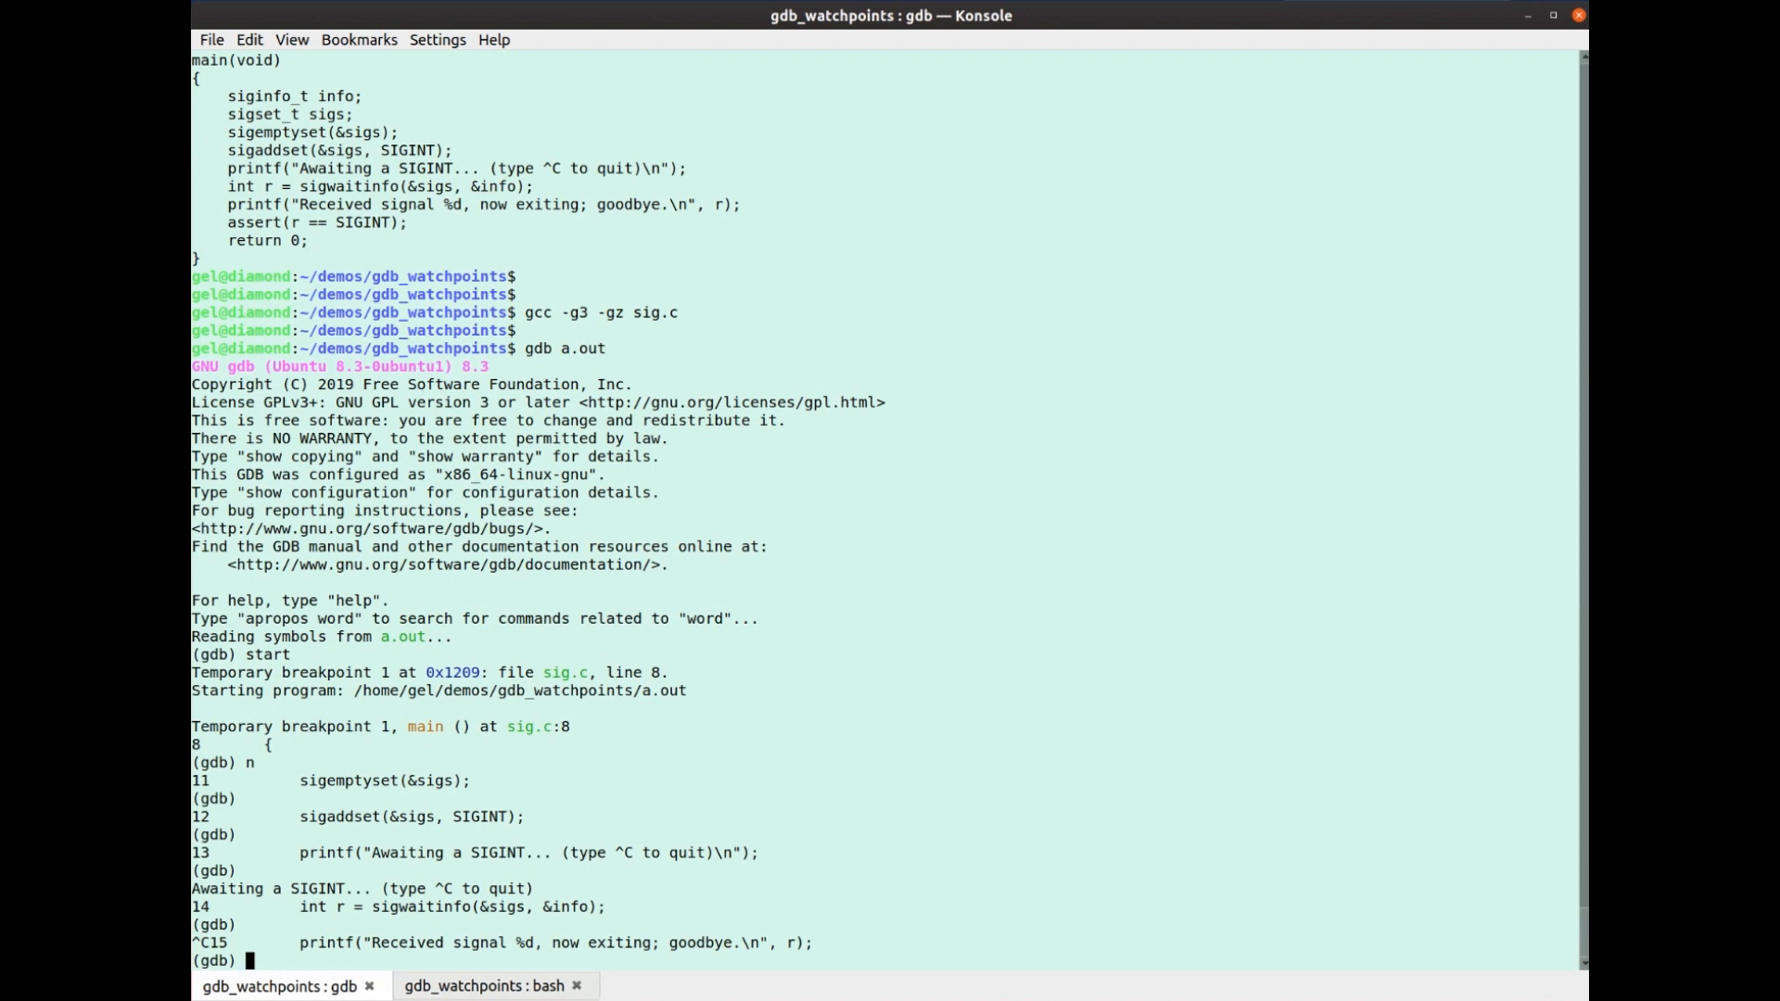
Print the raw info variable and $_siginfo in gdb, then switch to the second bash tab
text(print info)
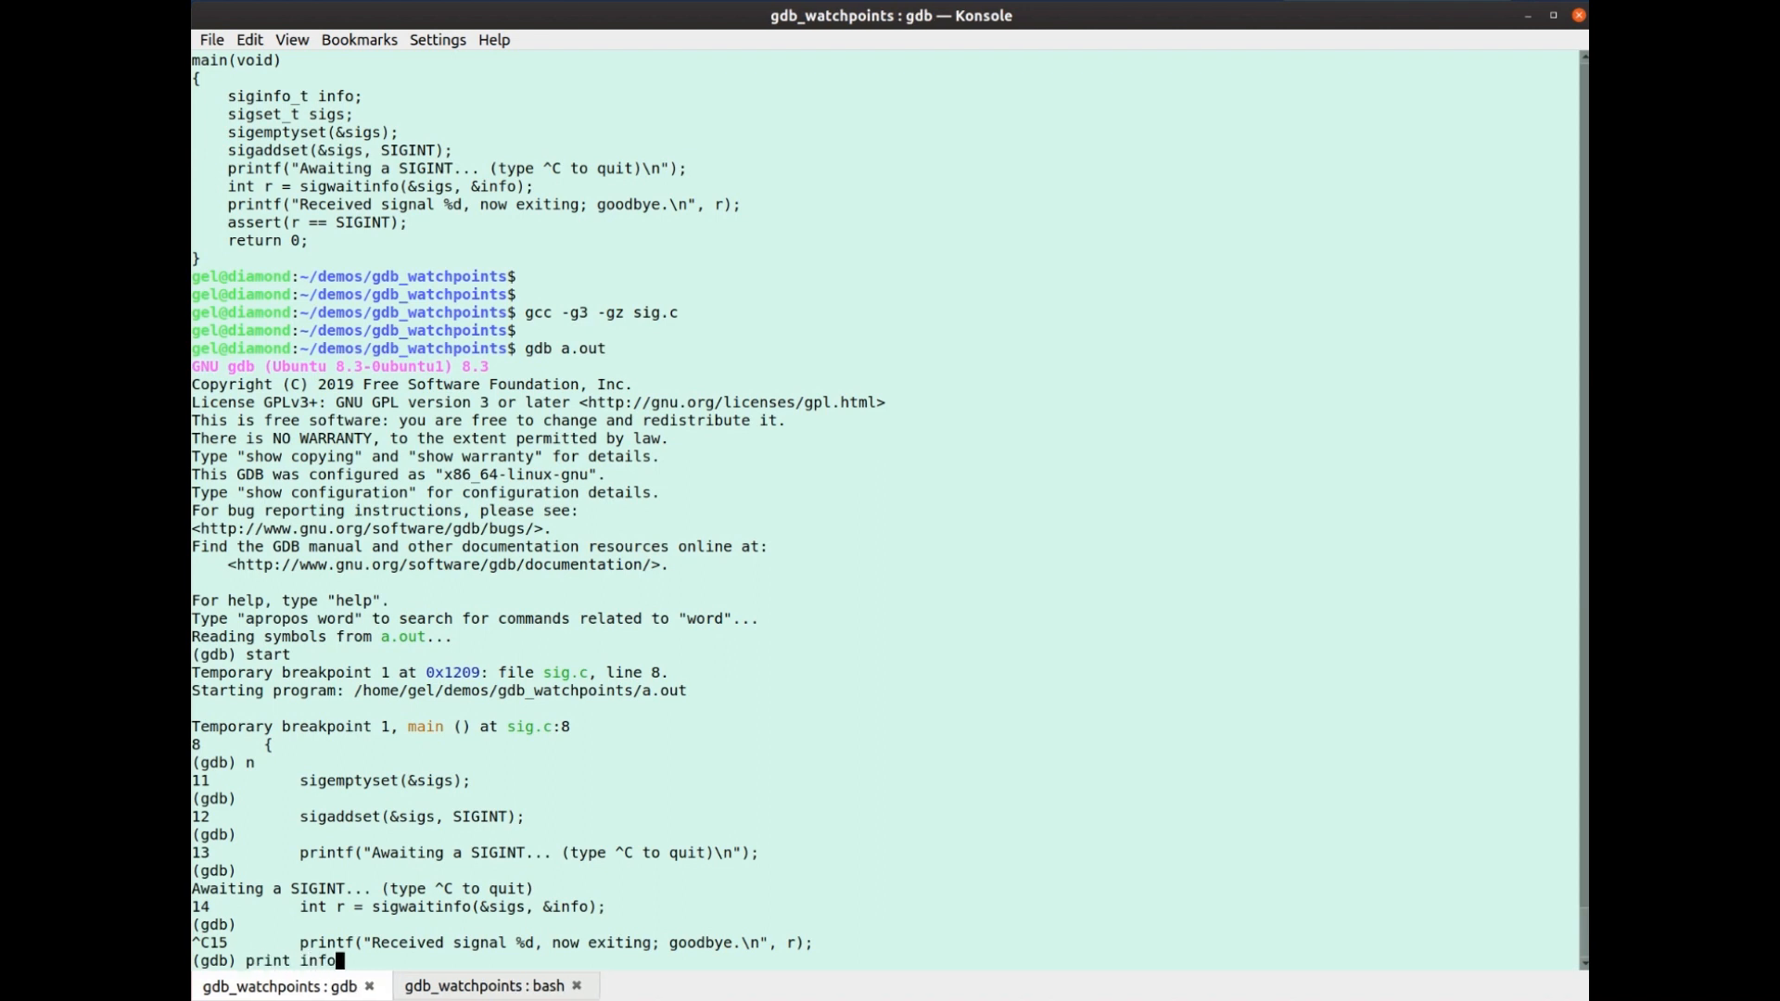
key(Return)
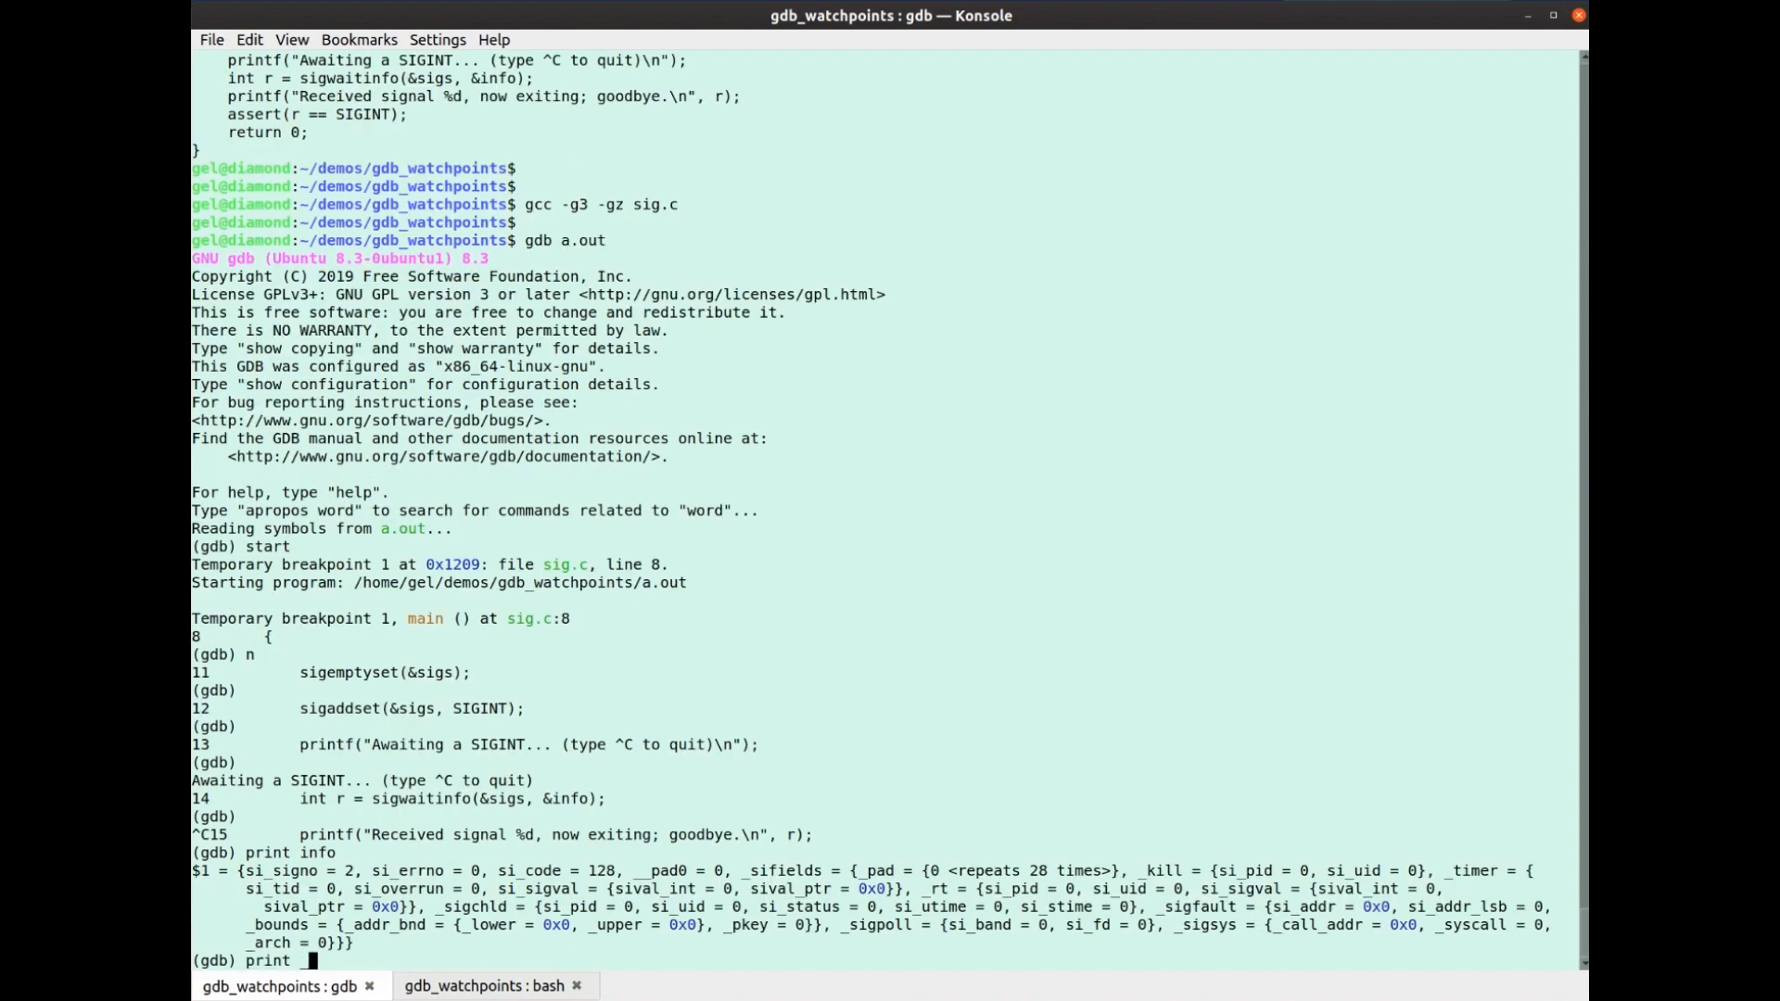
text($_sig)
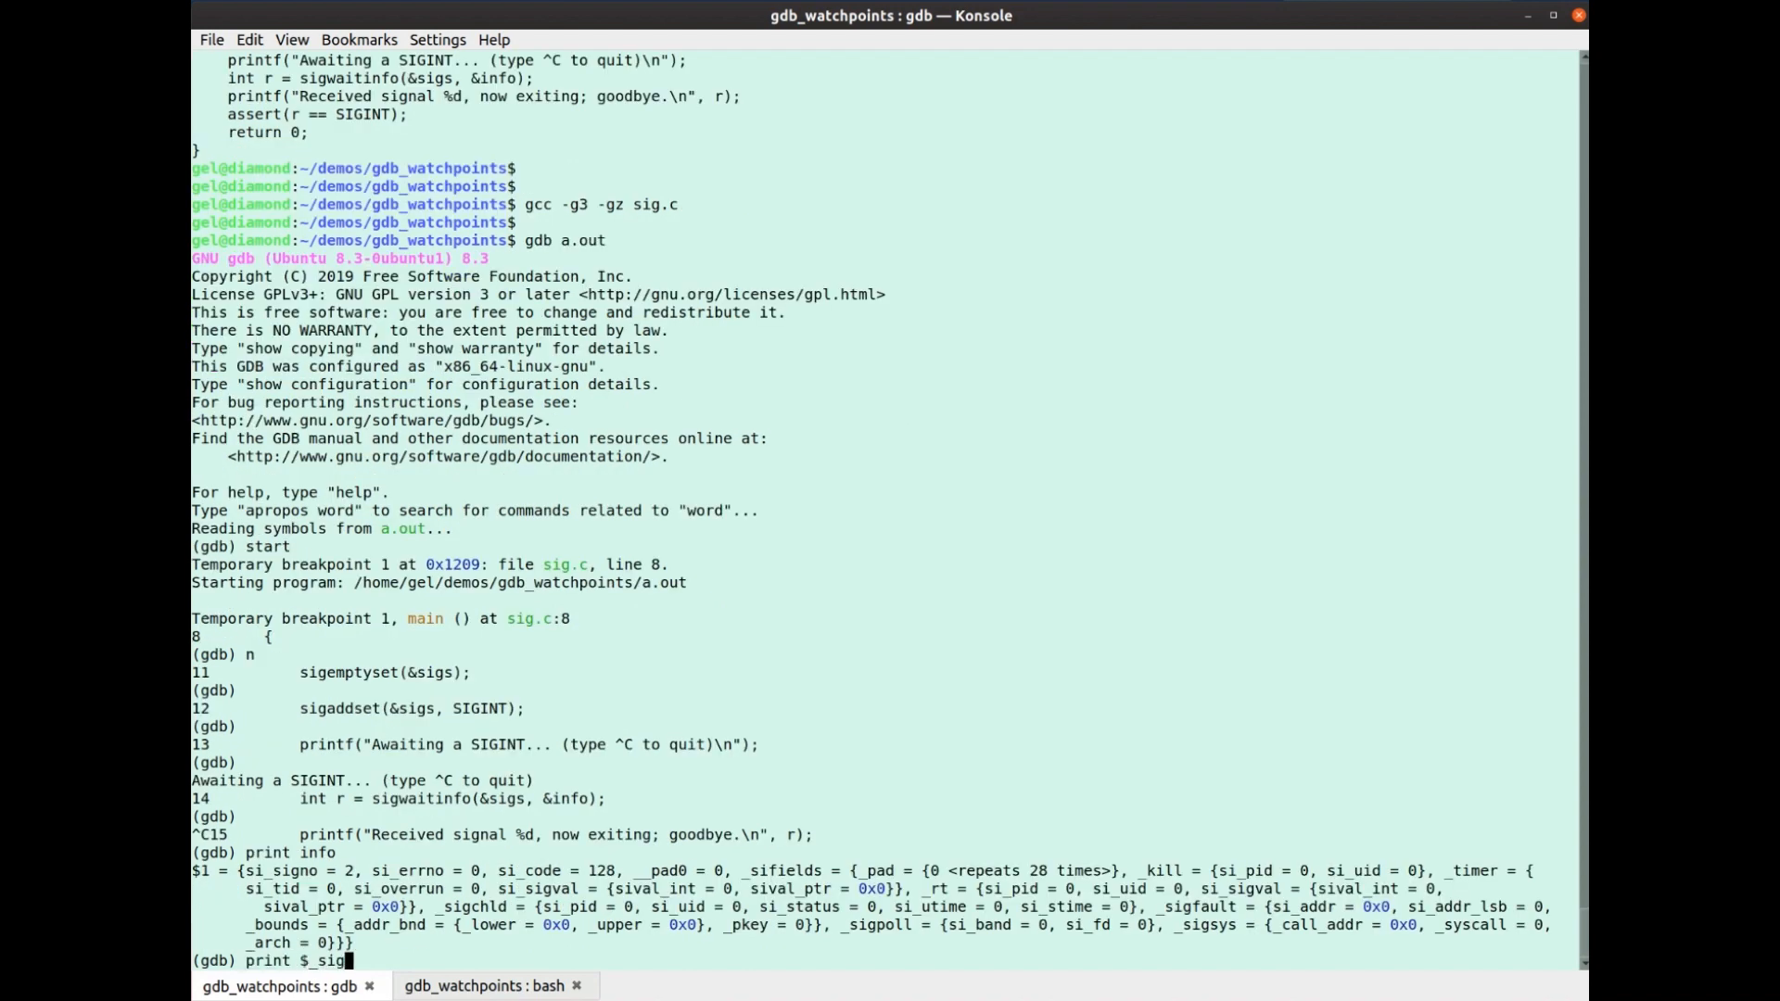
key(Return)
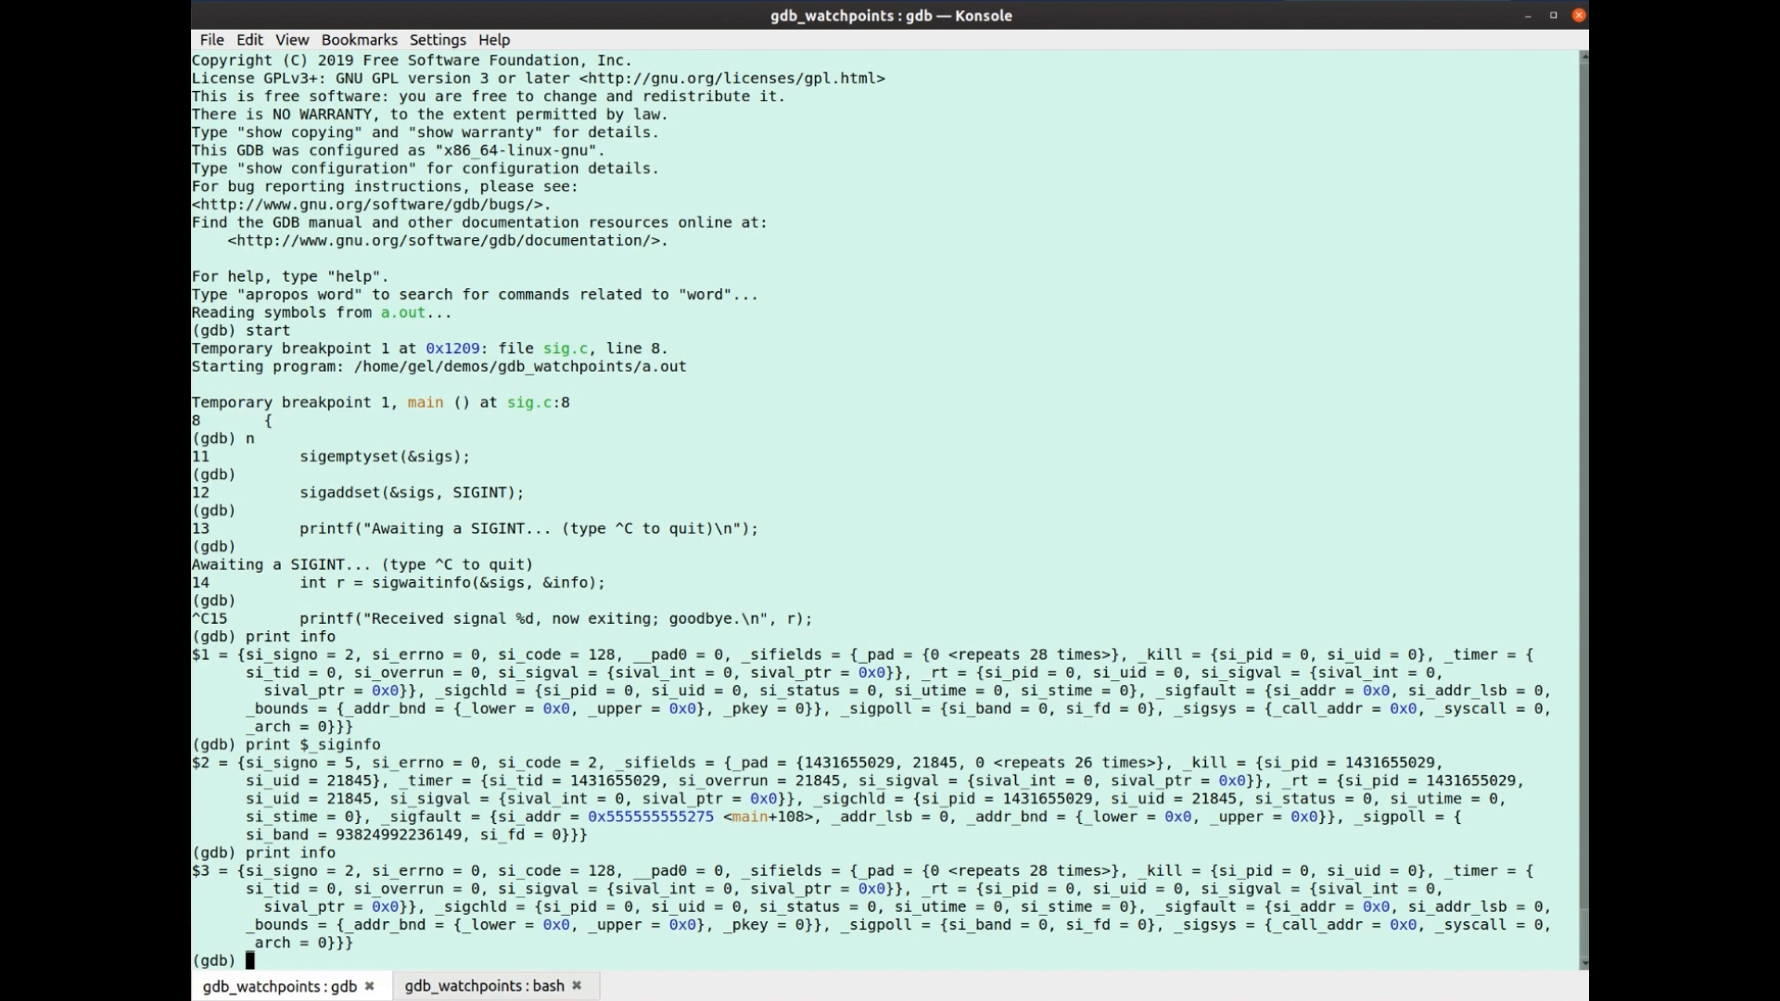
click(482, 985)
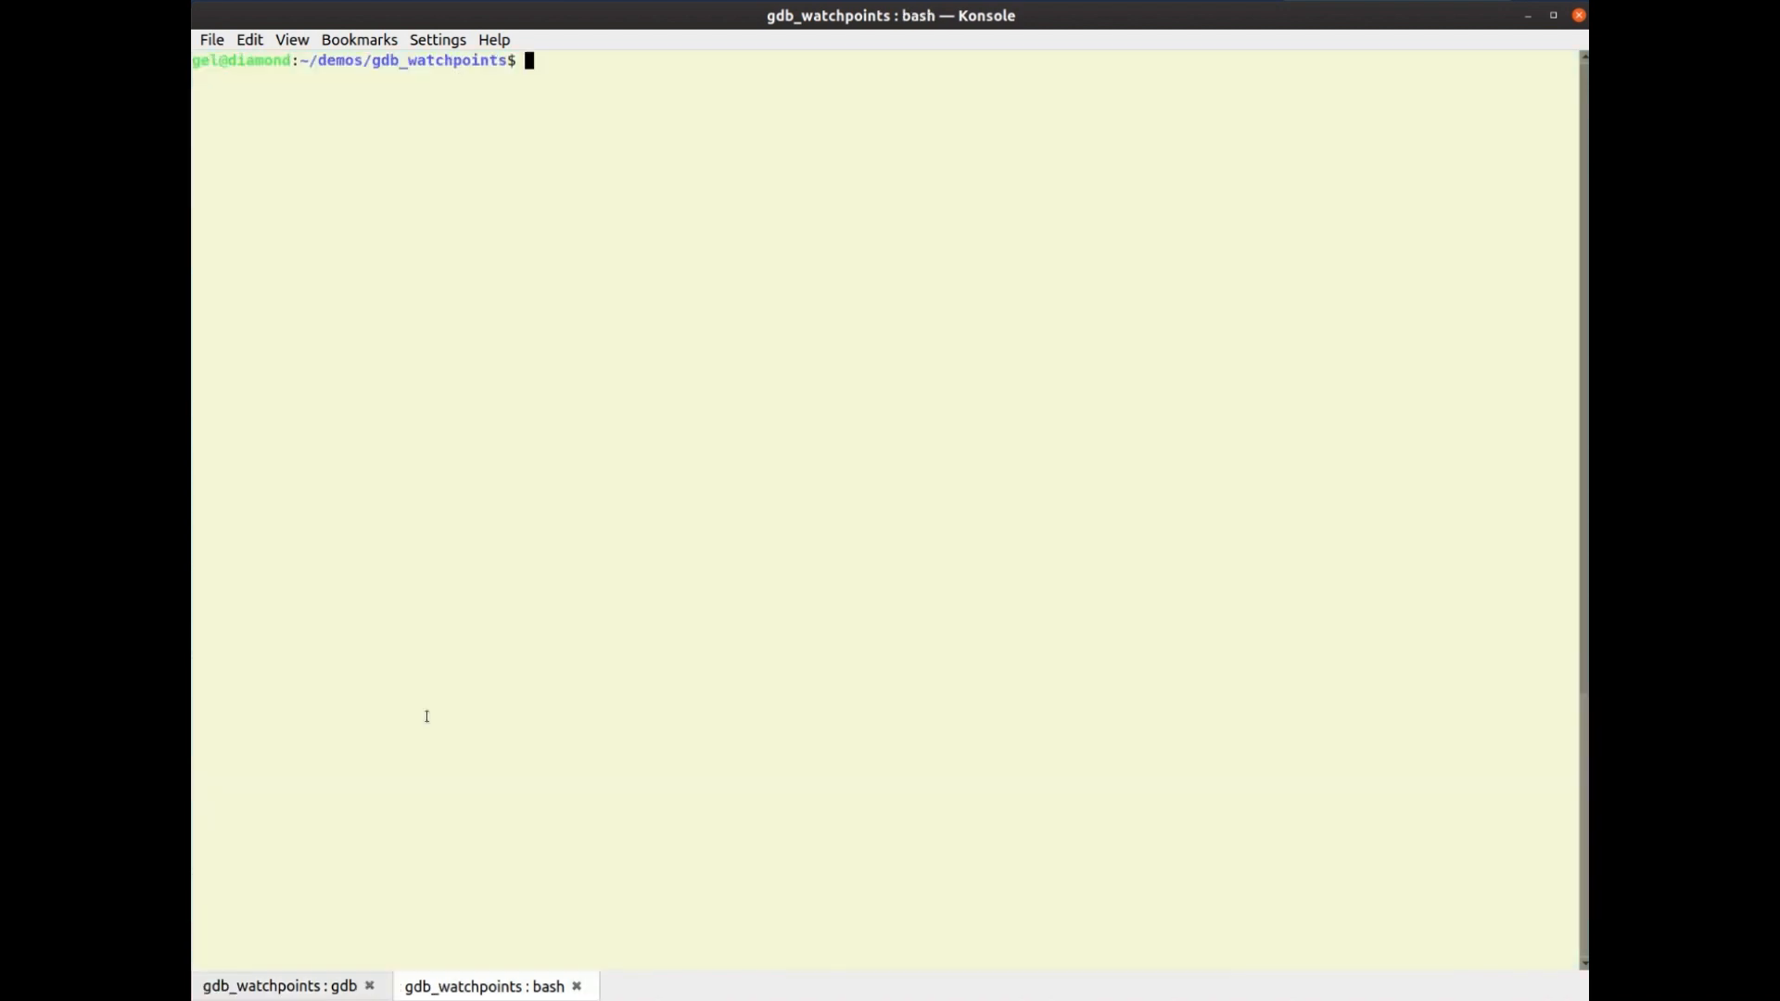
Start vim on the new pretty-printer script from the bash tab
text(vim)
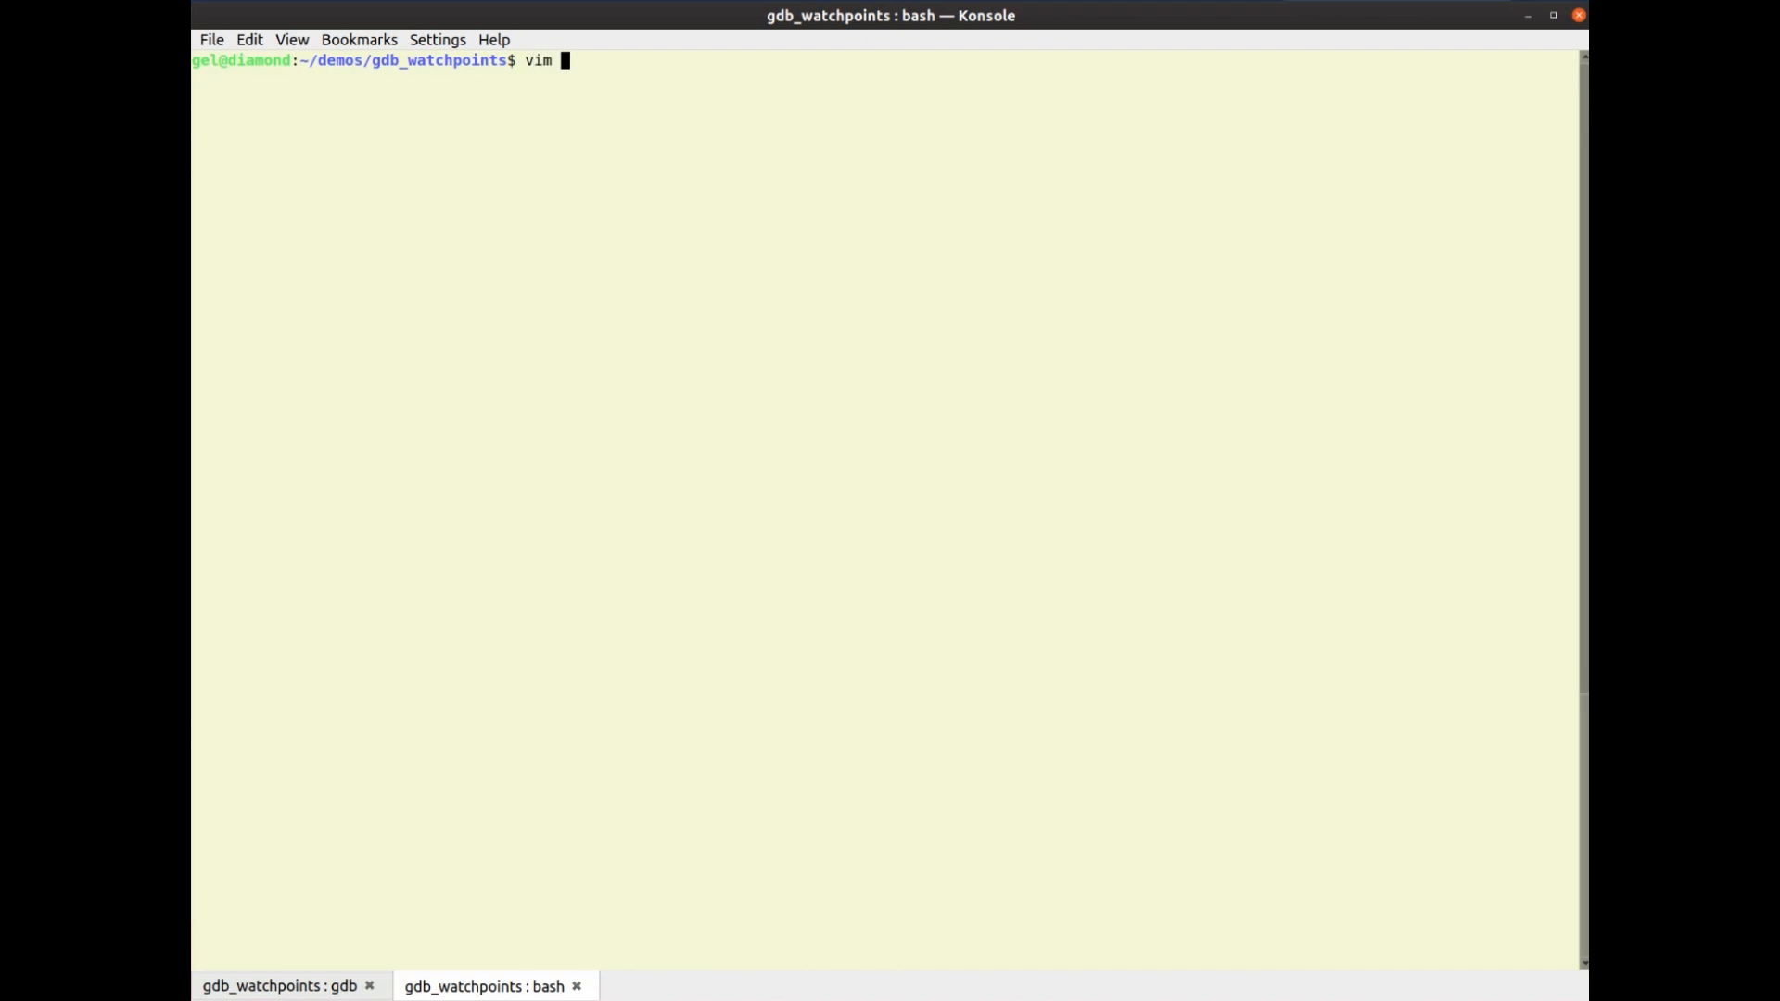
text(pre)
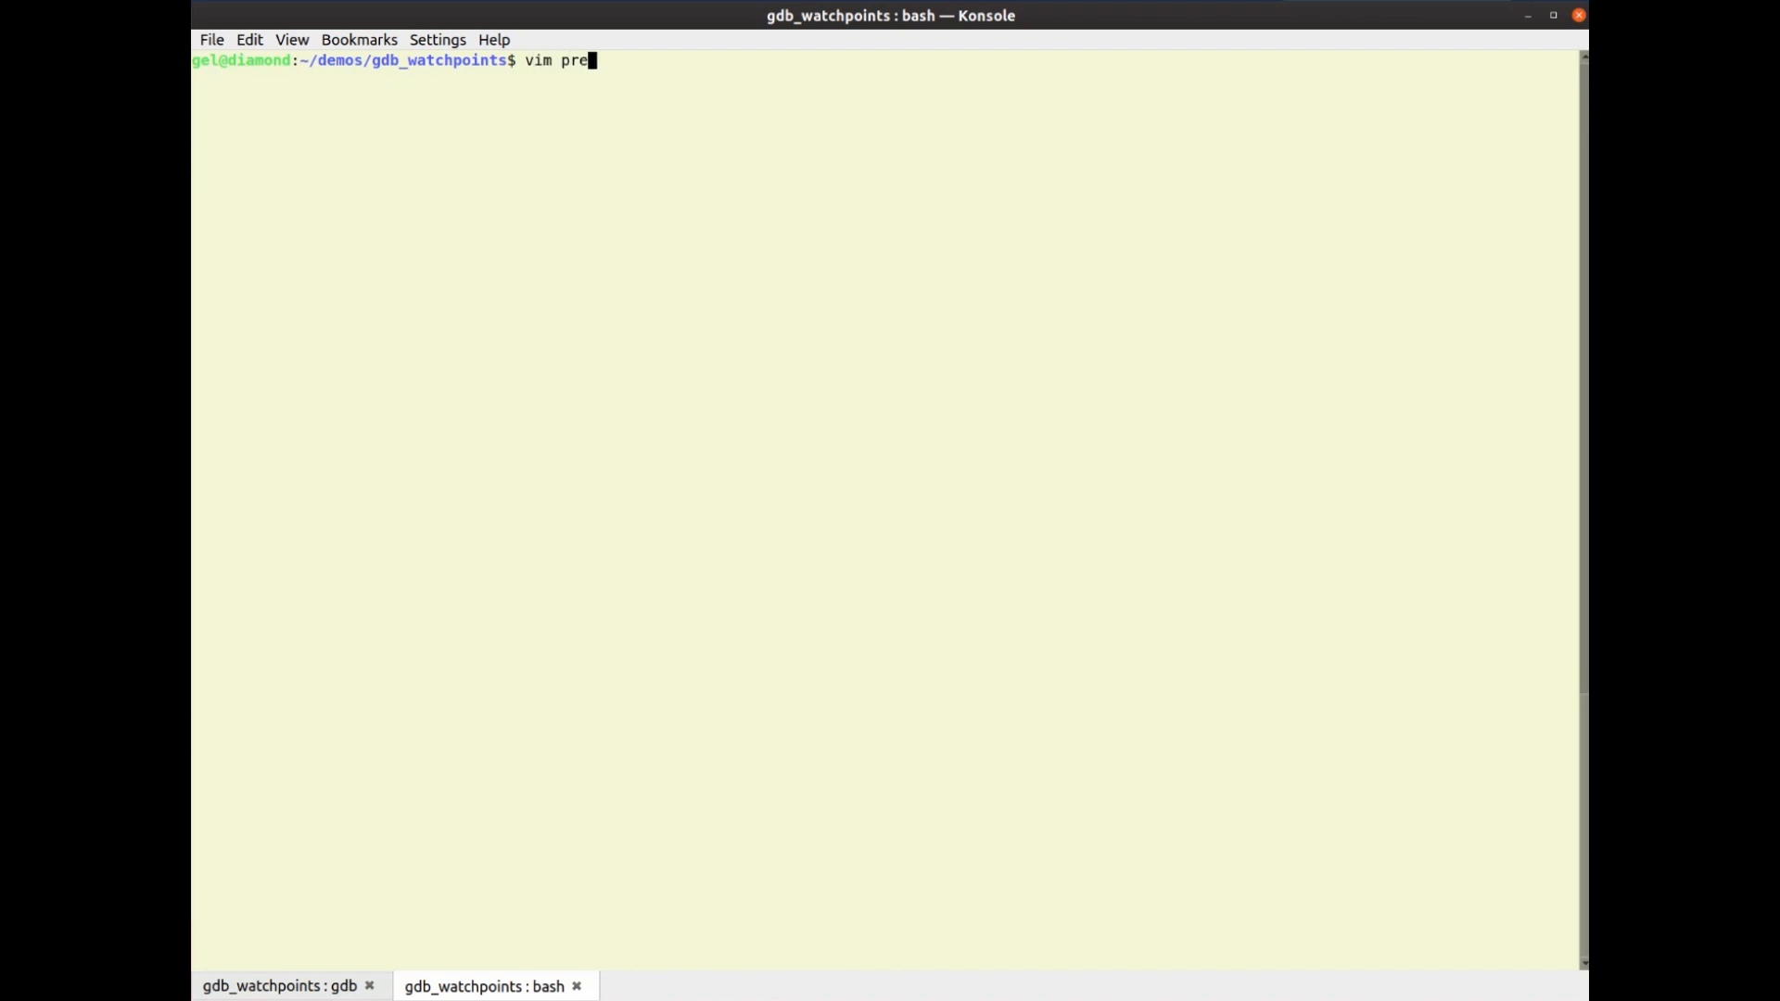
text(tty)
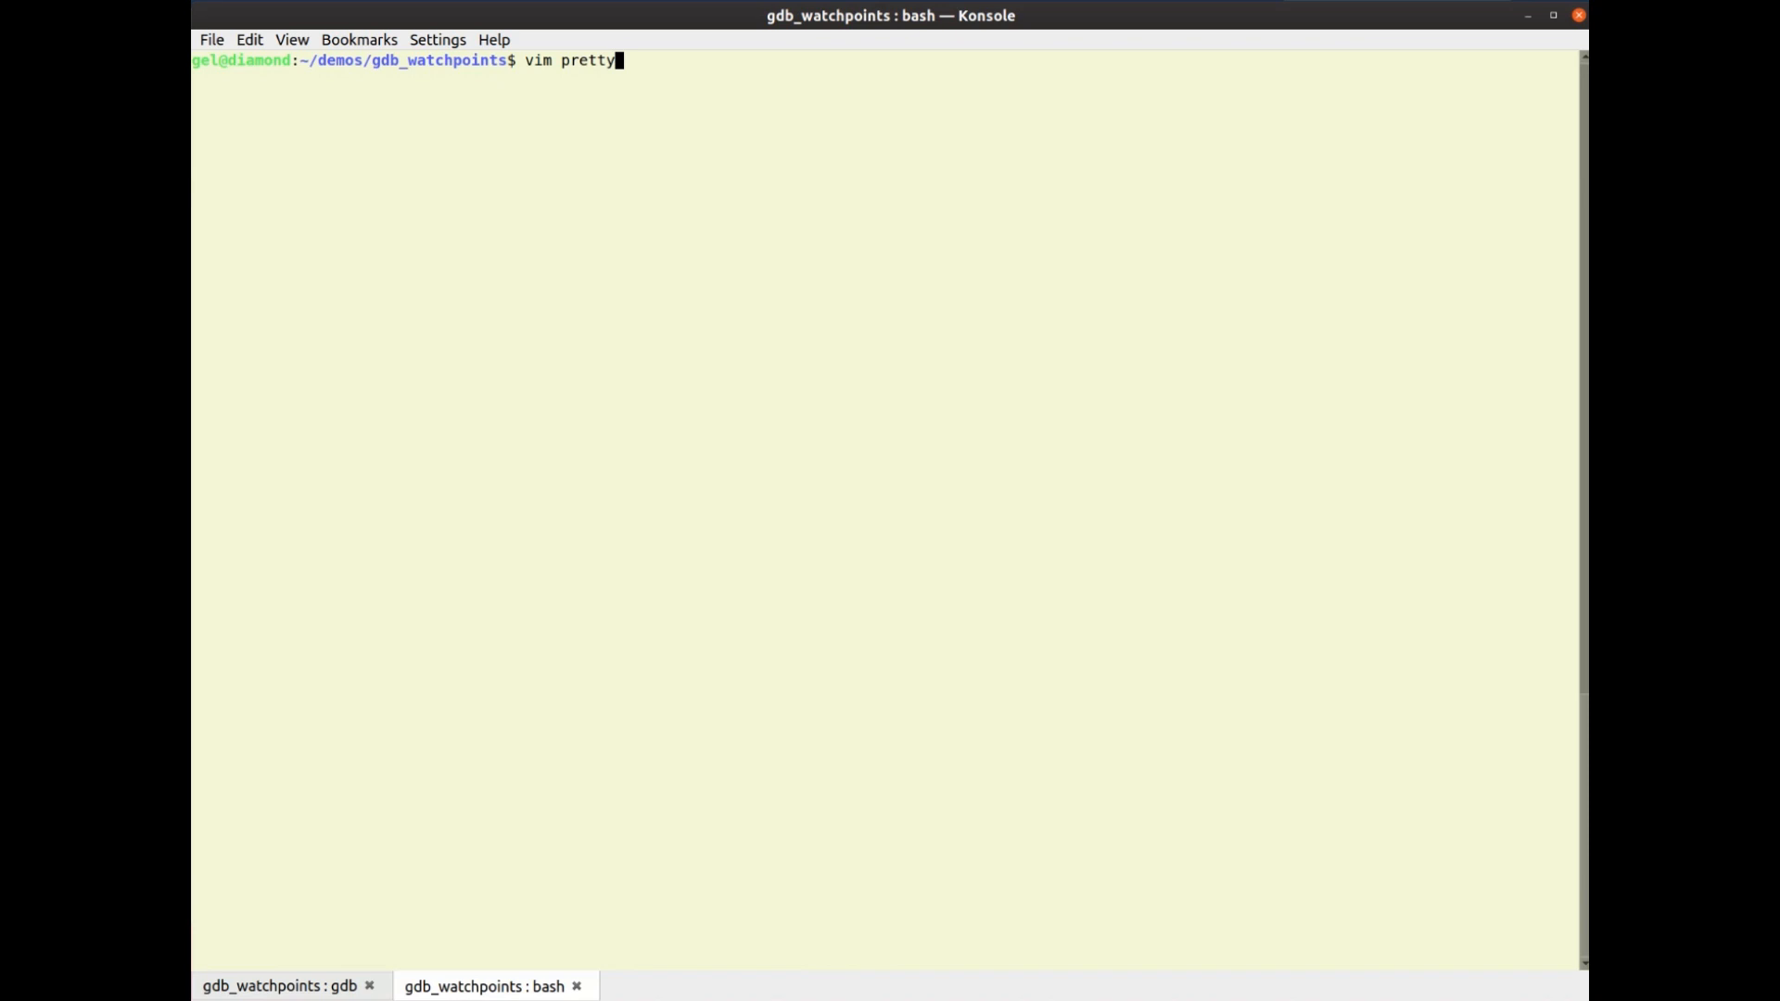
key(Return)
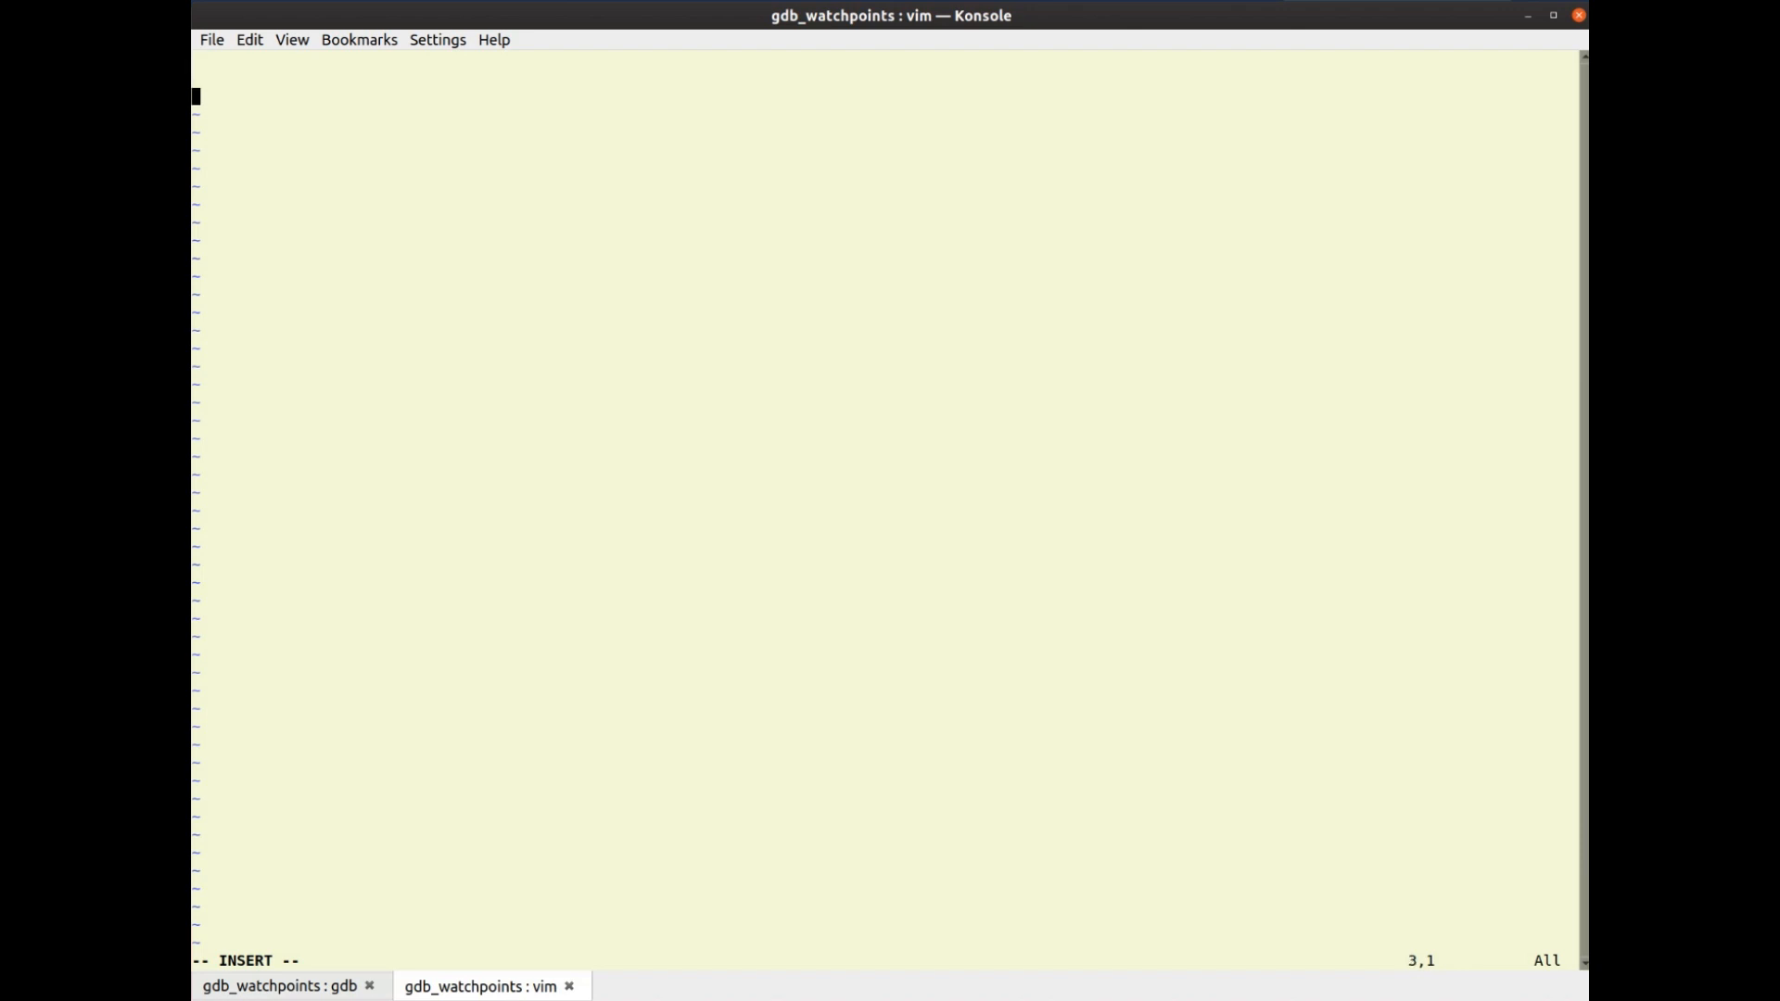
Write the gdb.pretty_printers.append(my_pp_...) registration line
text(gdb.)
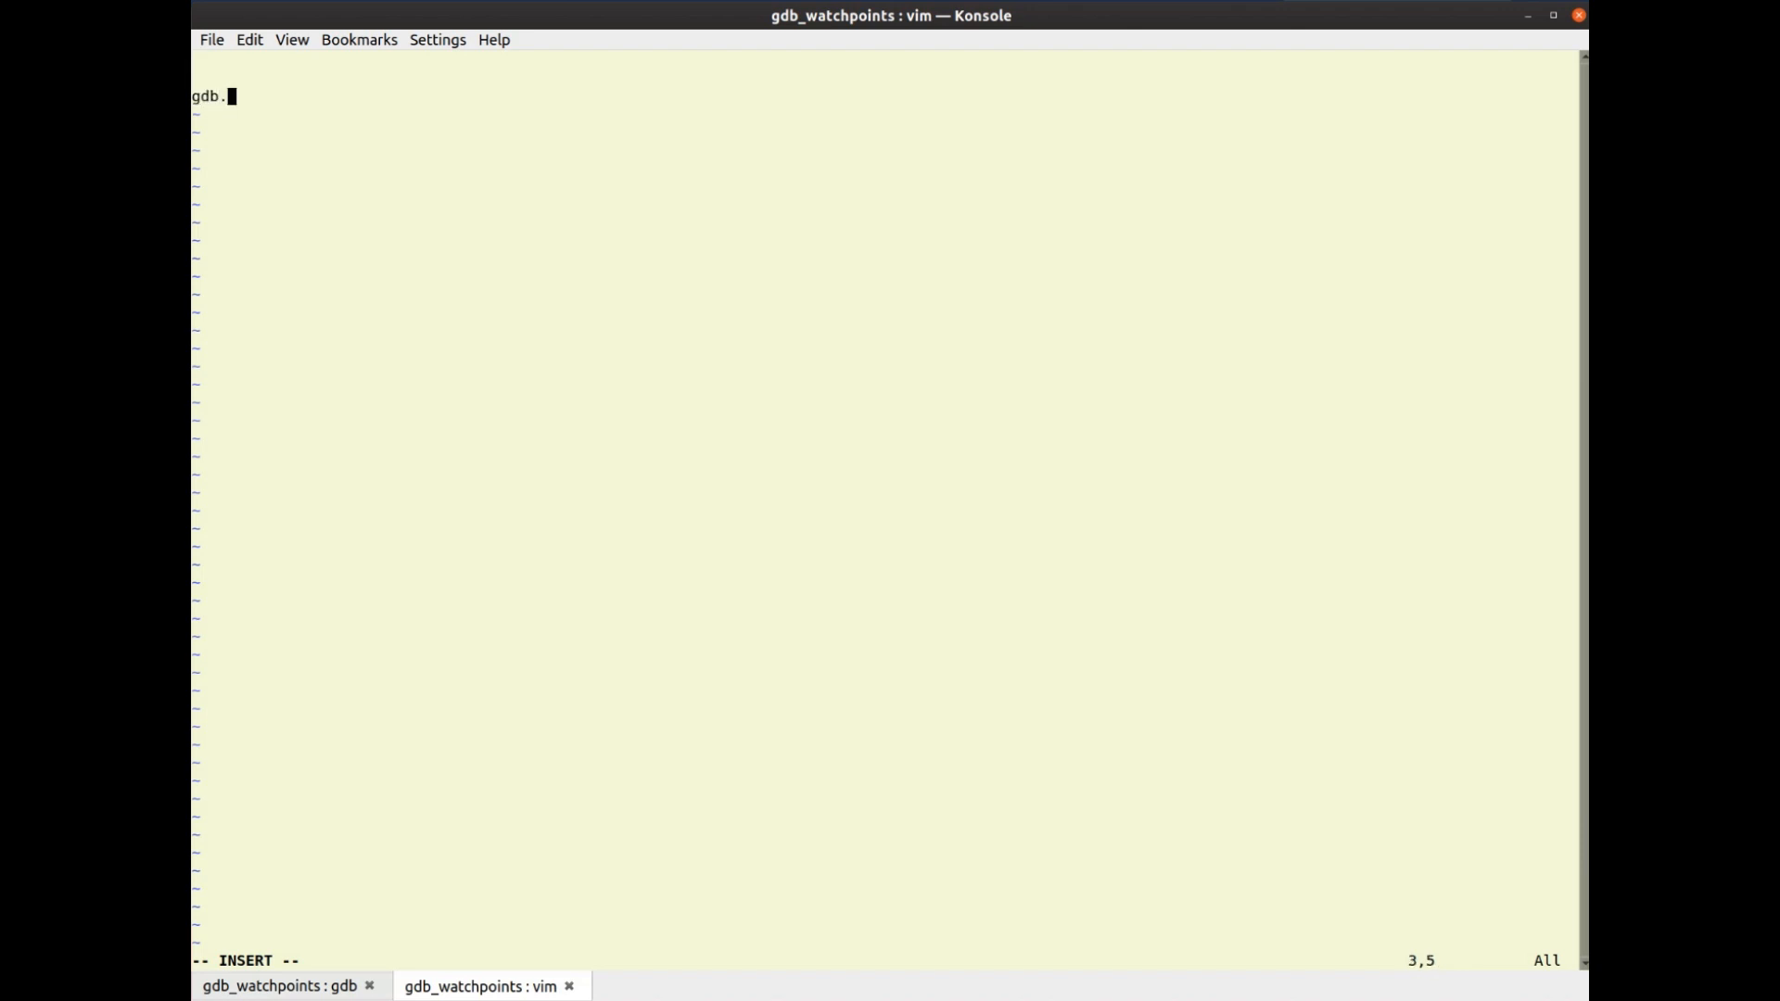
text(pretty_)
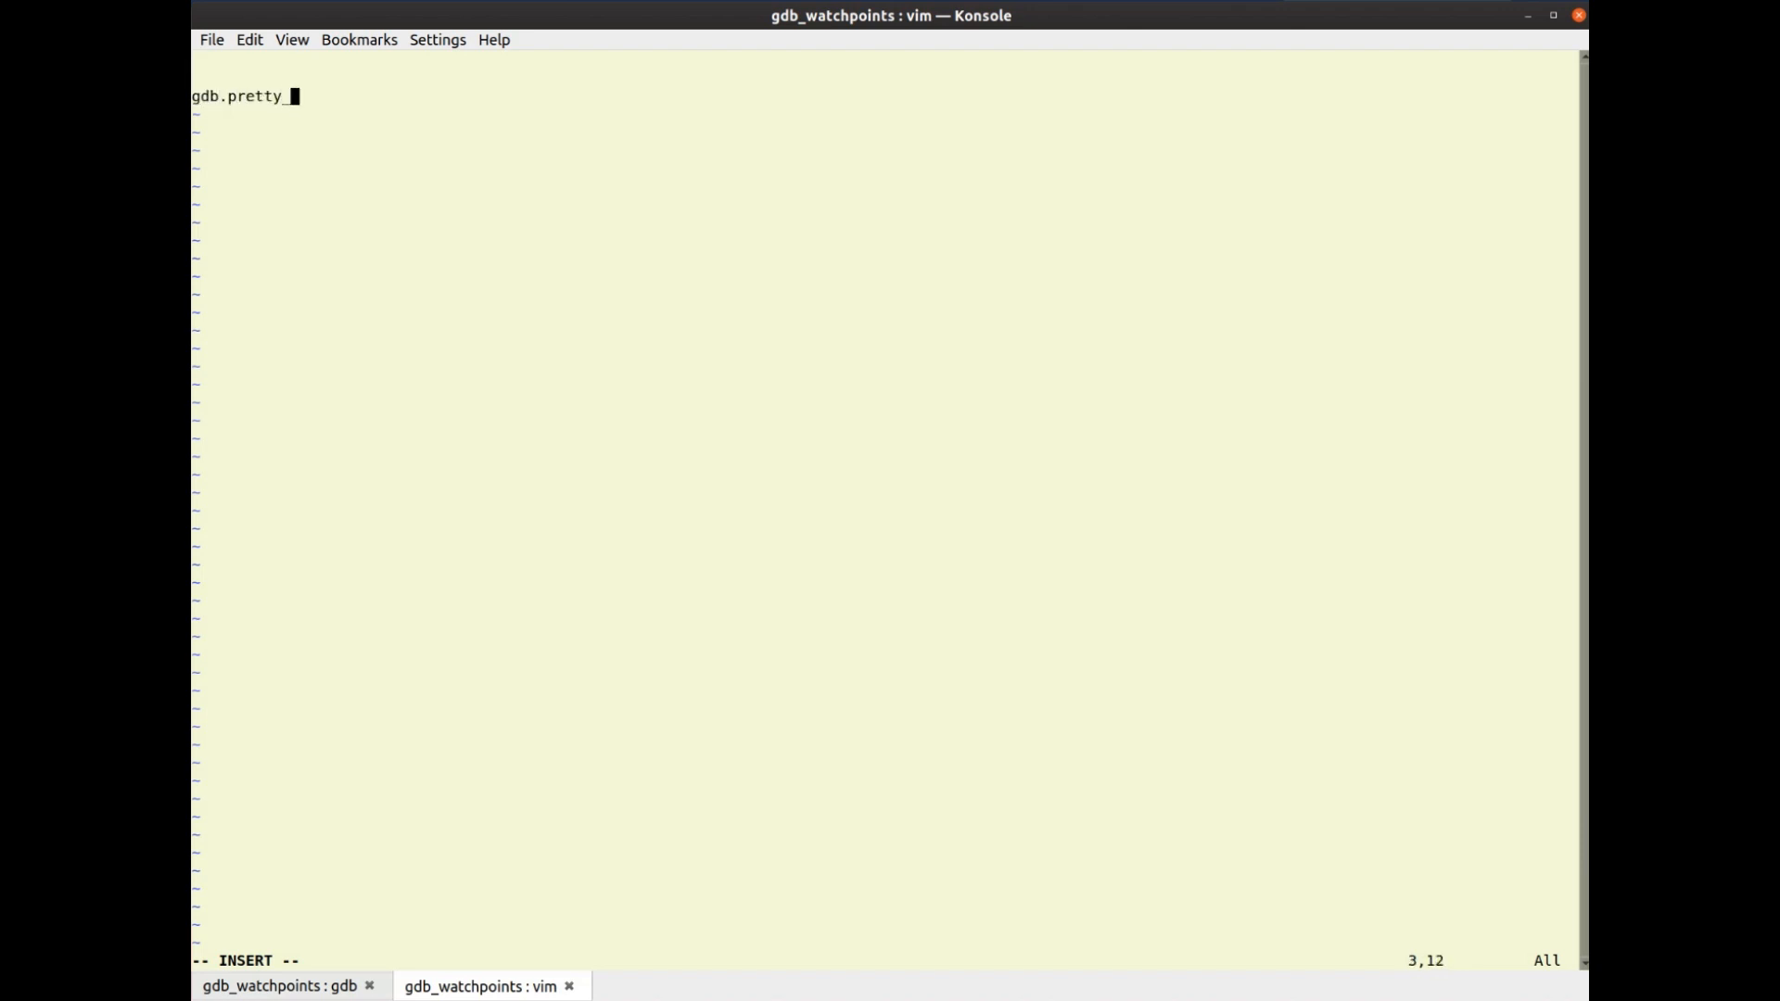
text(printers.appen)
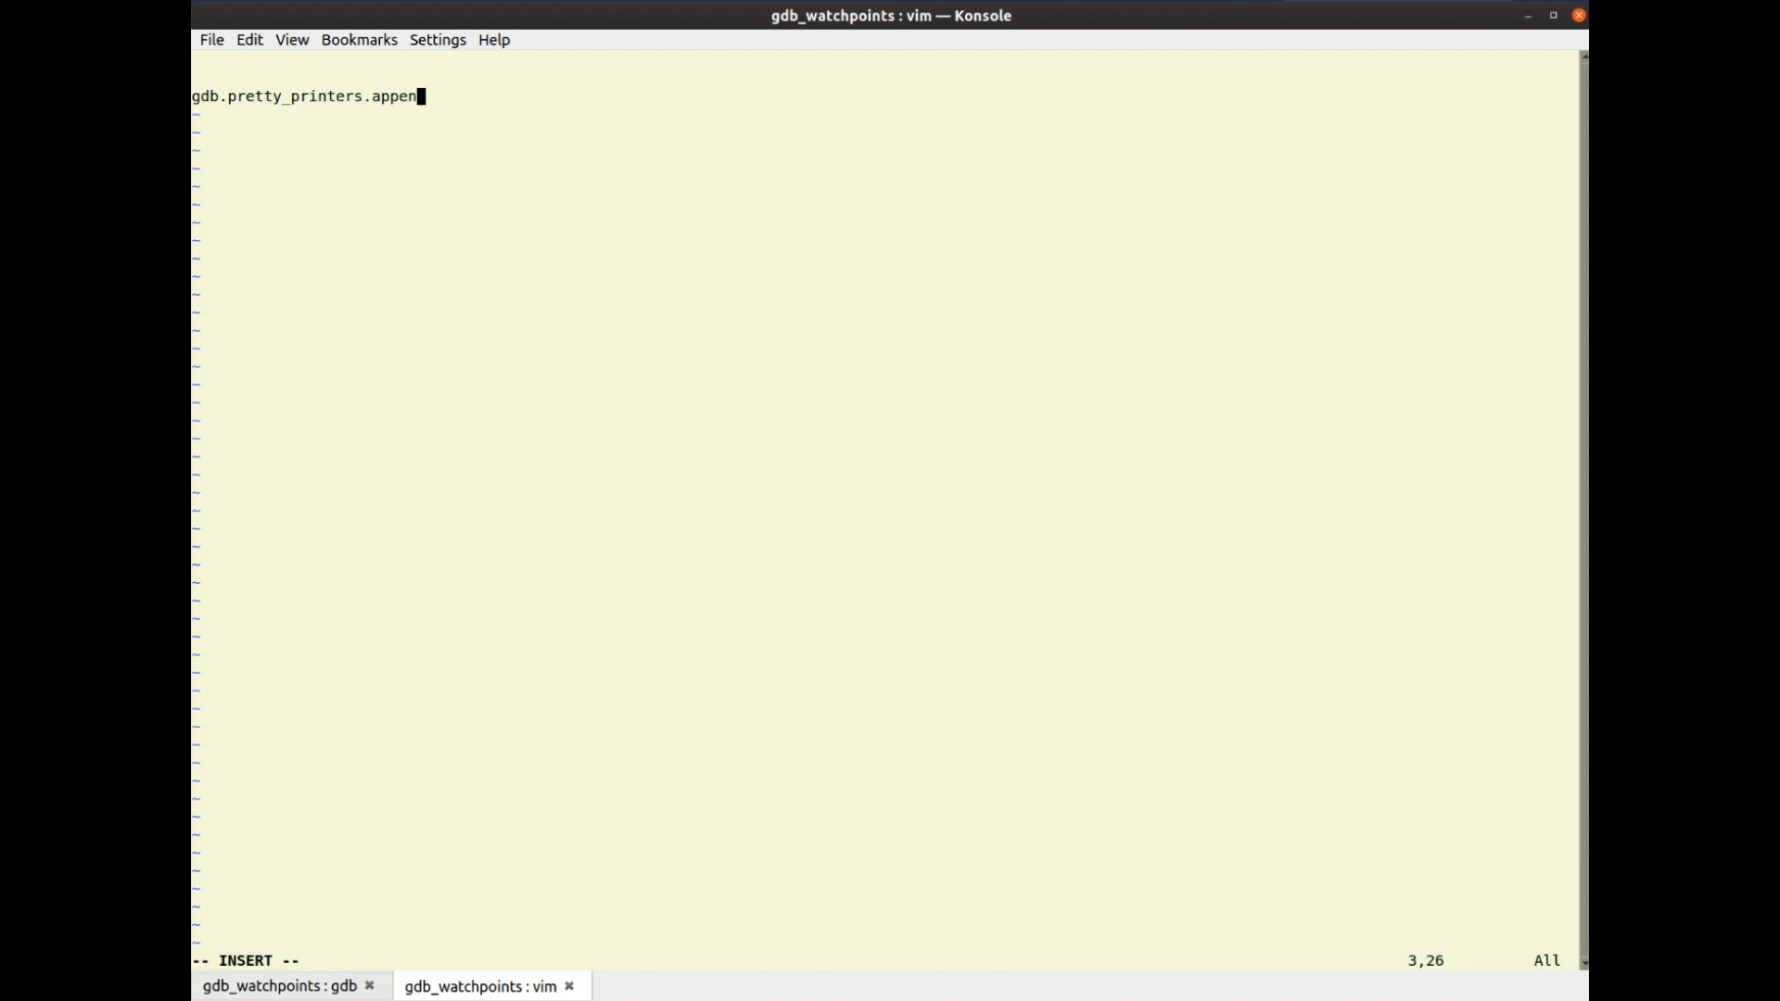
text((my)
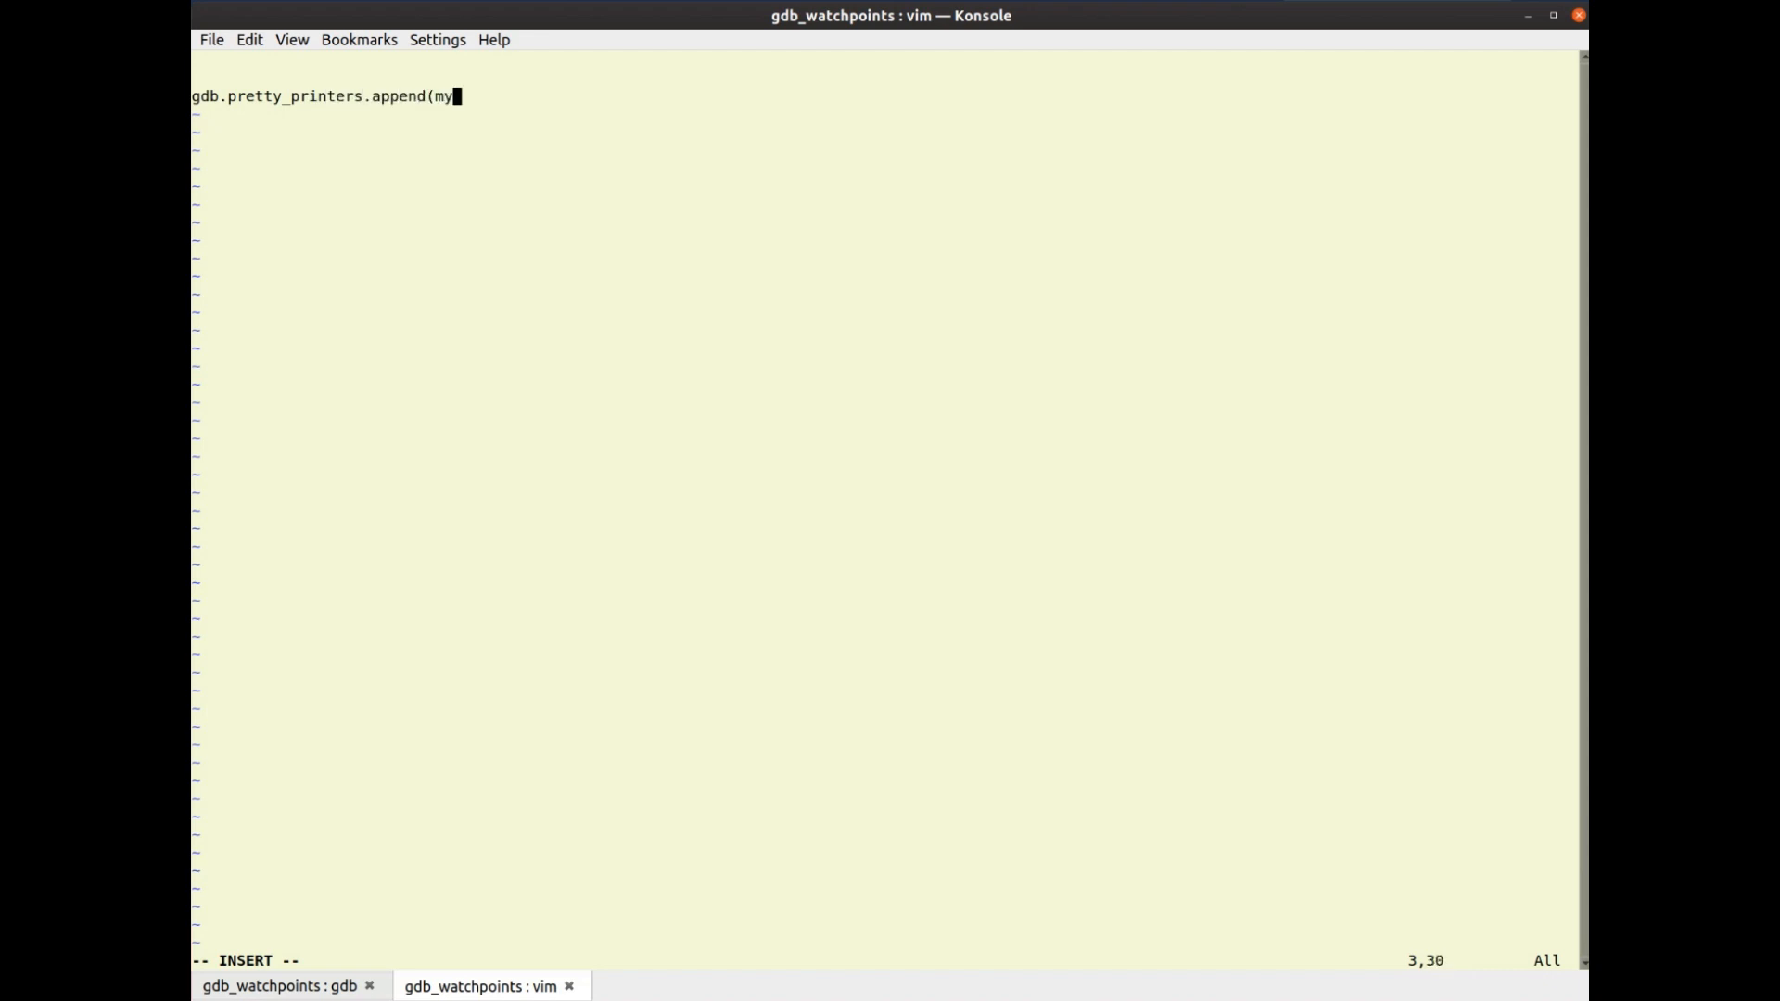
text(_pp_func)
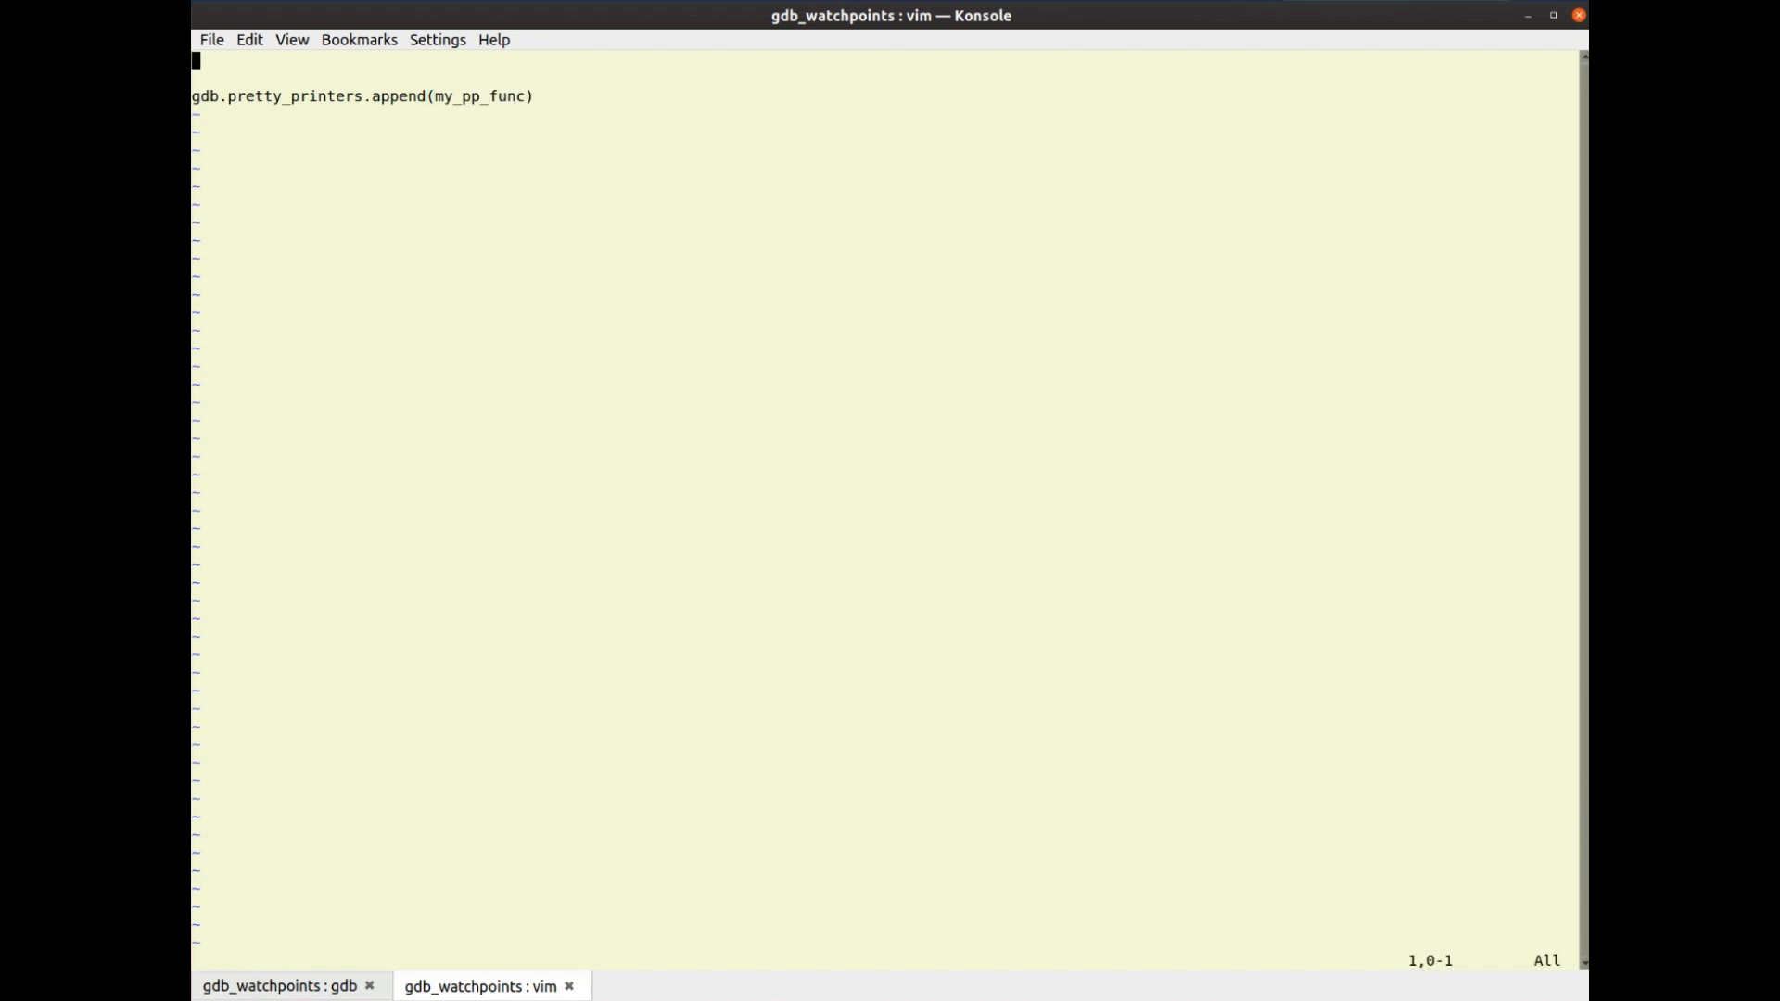
Define my_pp_func(val) above it with the check if str(val.type) == 'siginfo_T'
key(i)
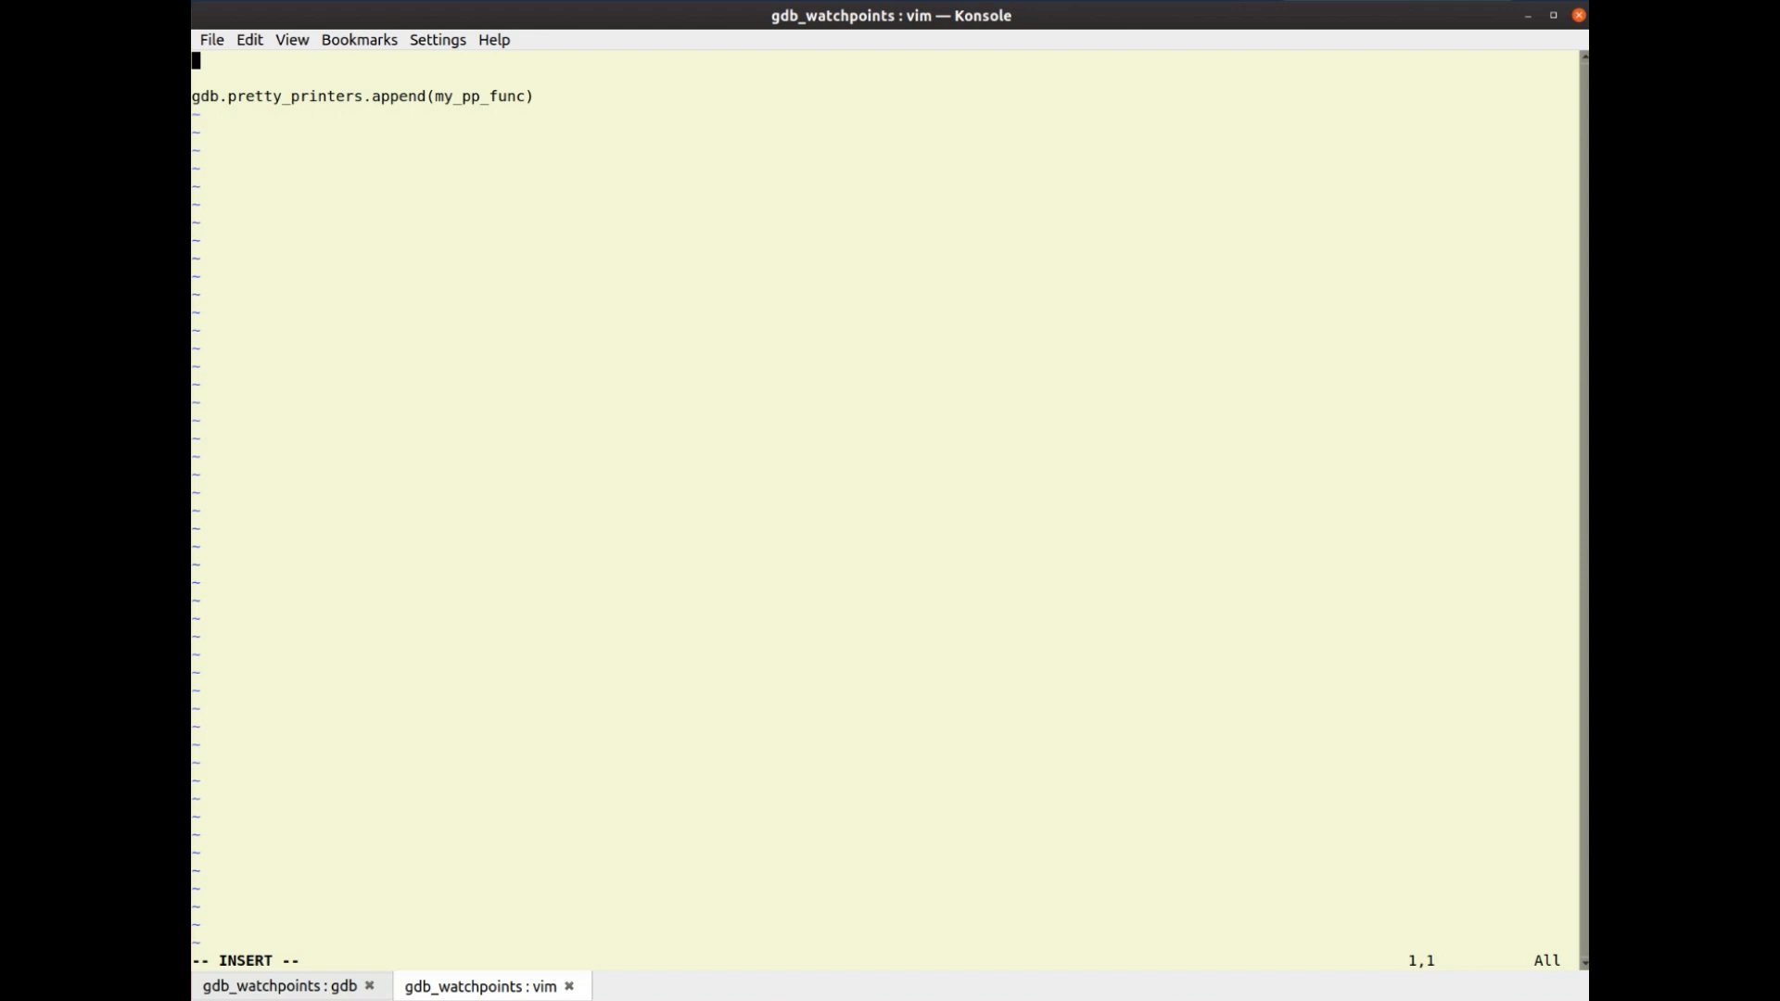
text(def)
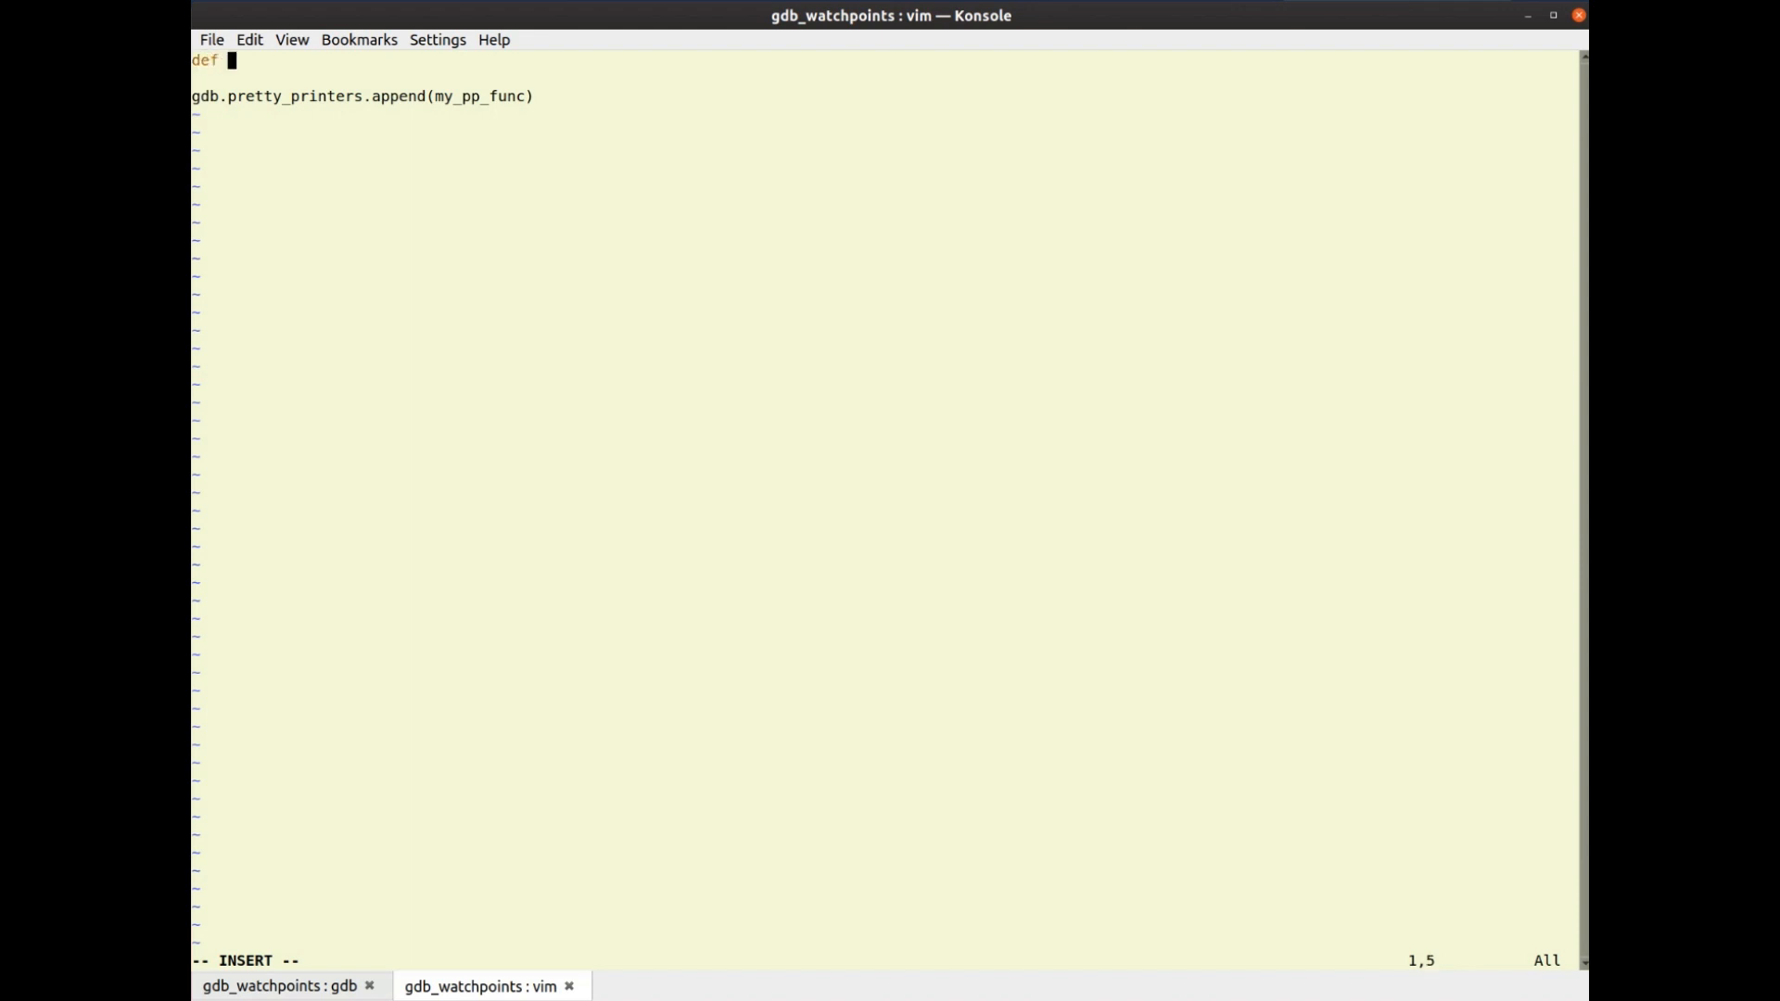
text(my_pp_)
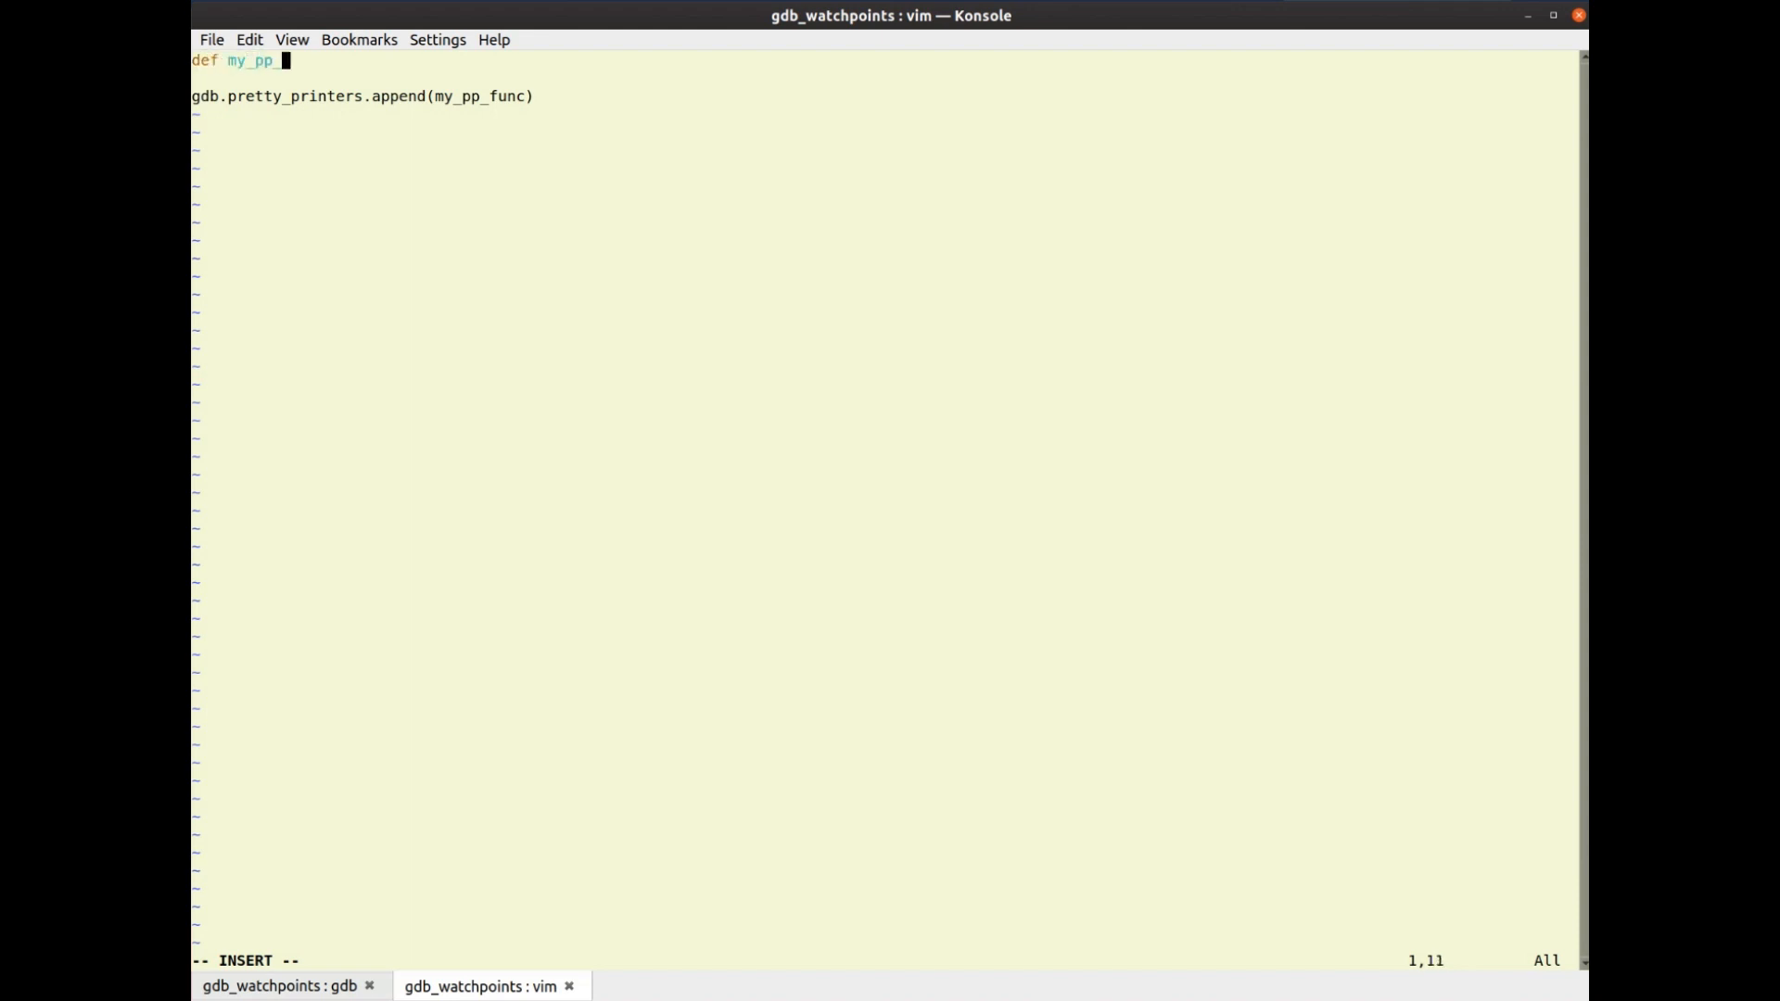
text(func(v)
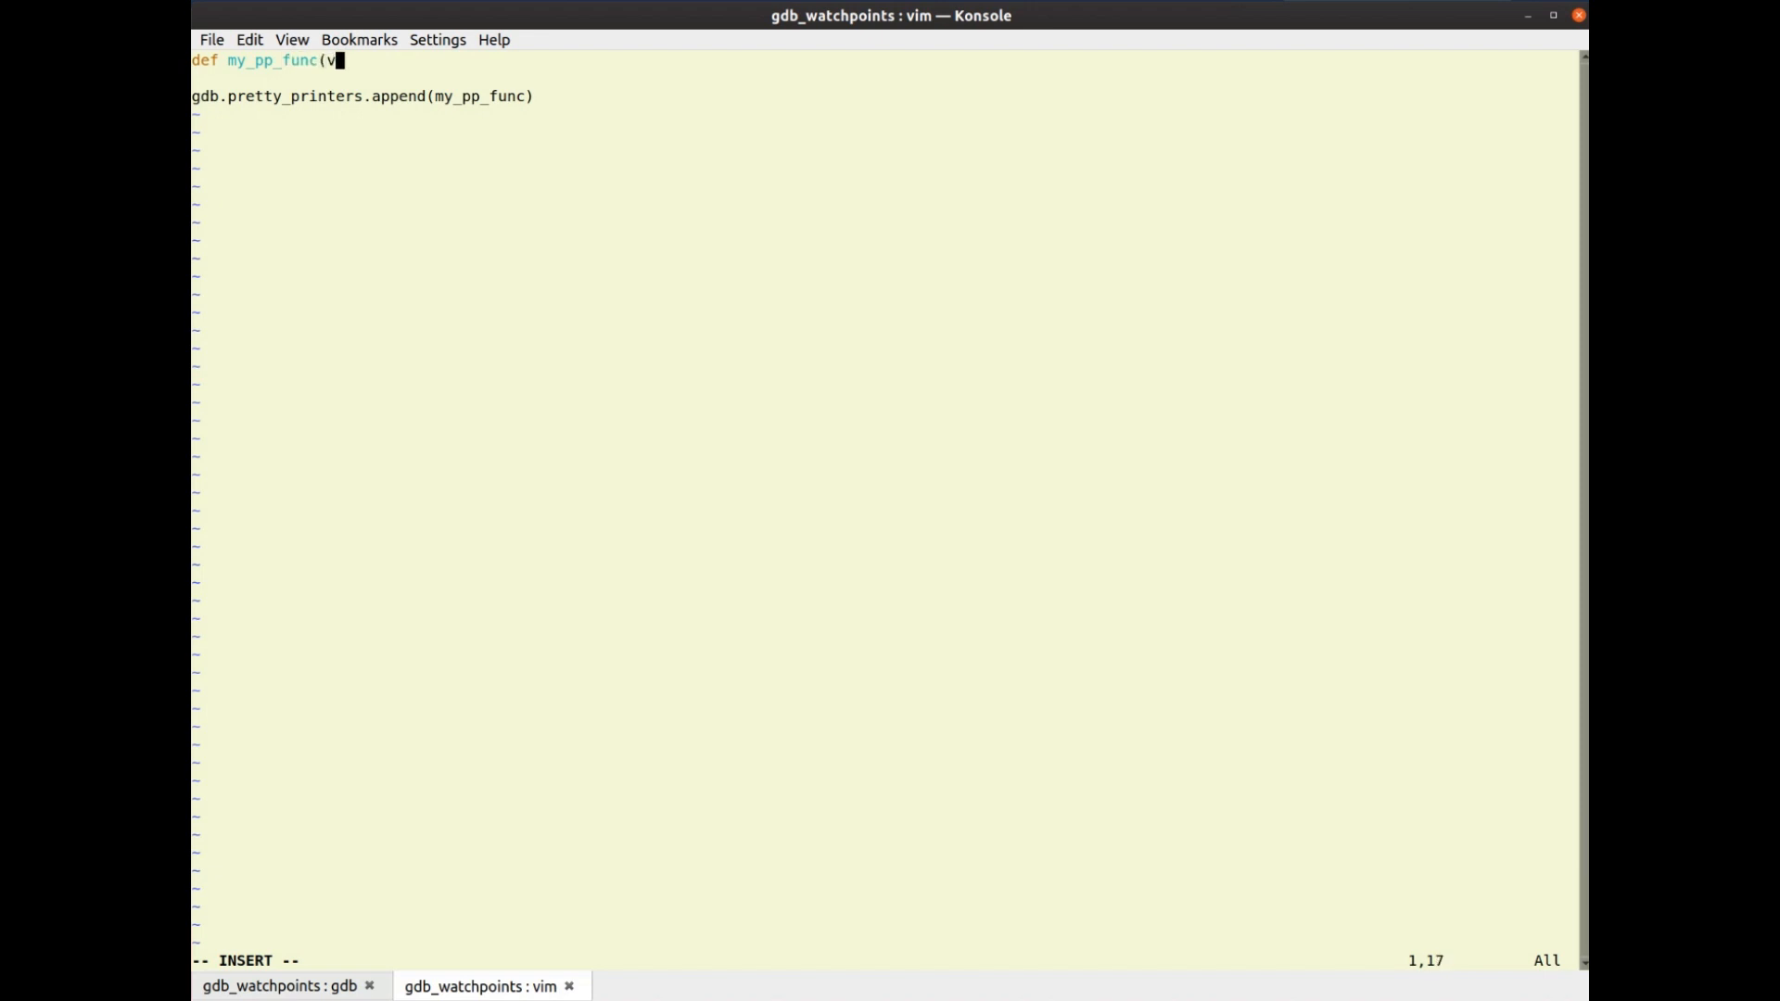
text(al))
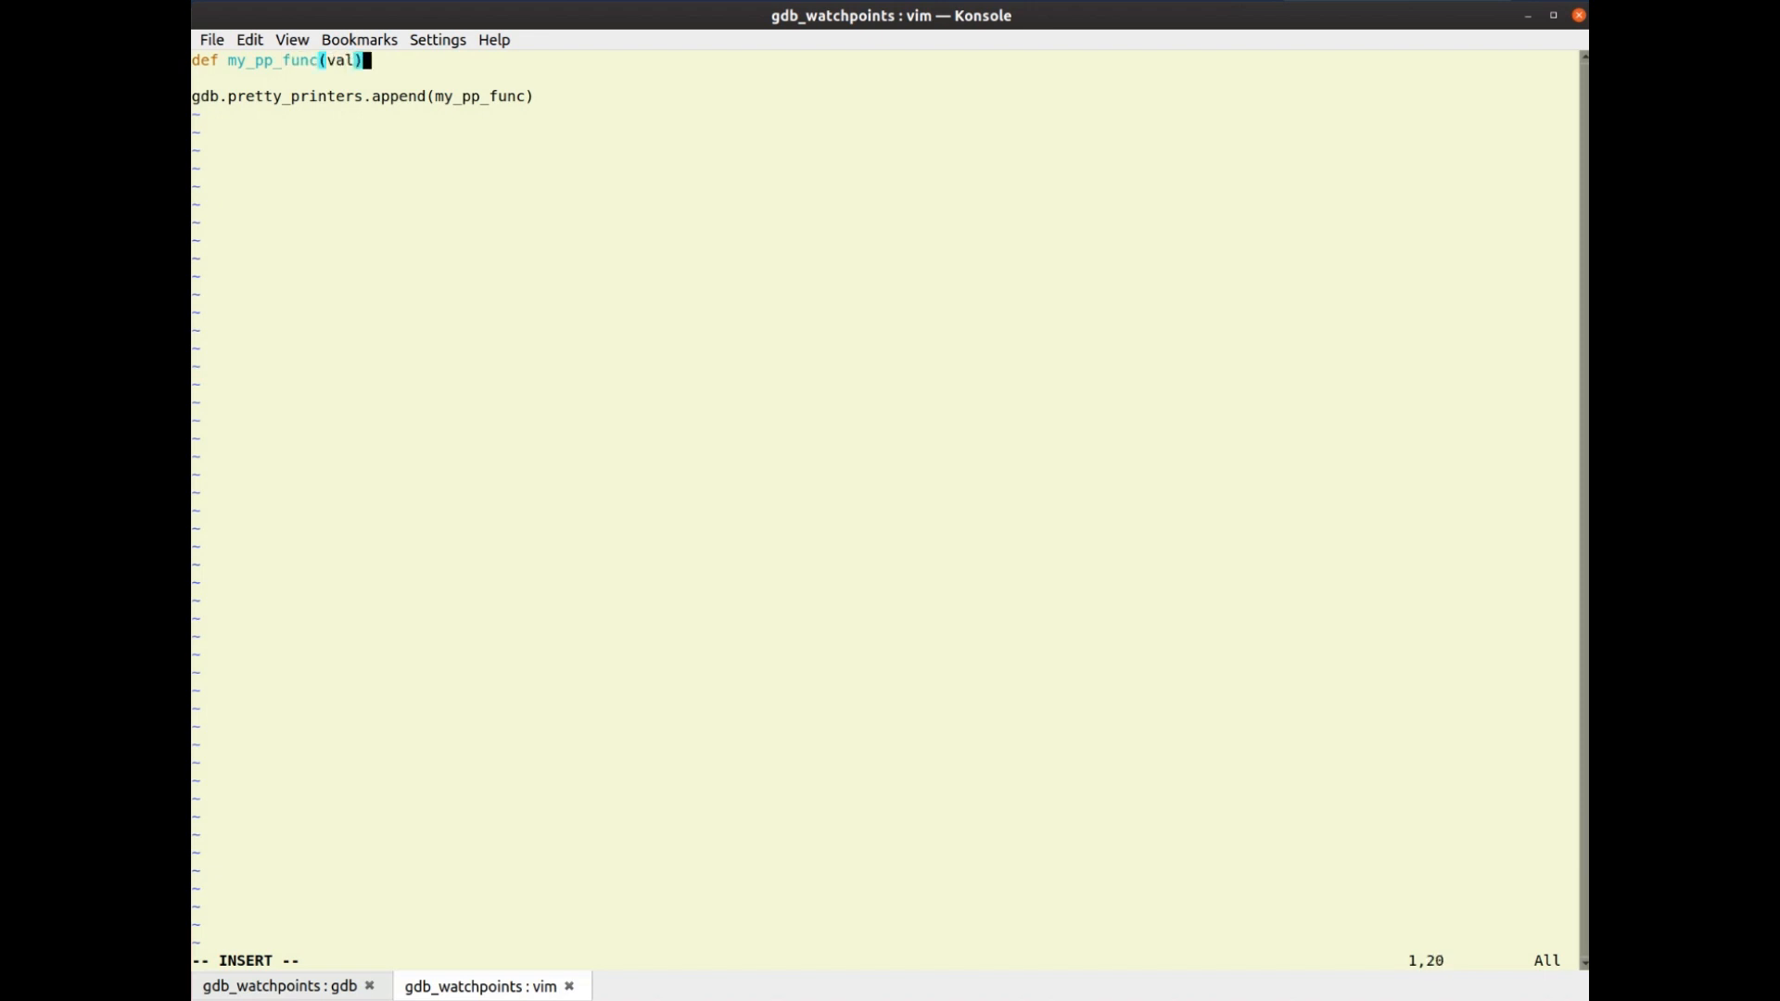
text(:)
text(i)
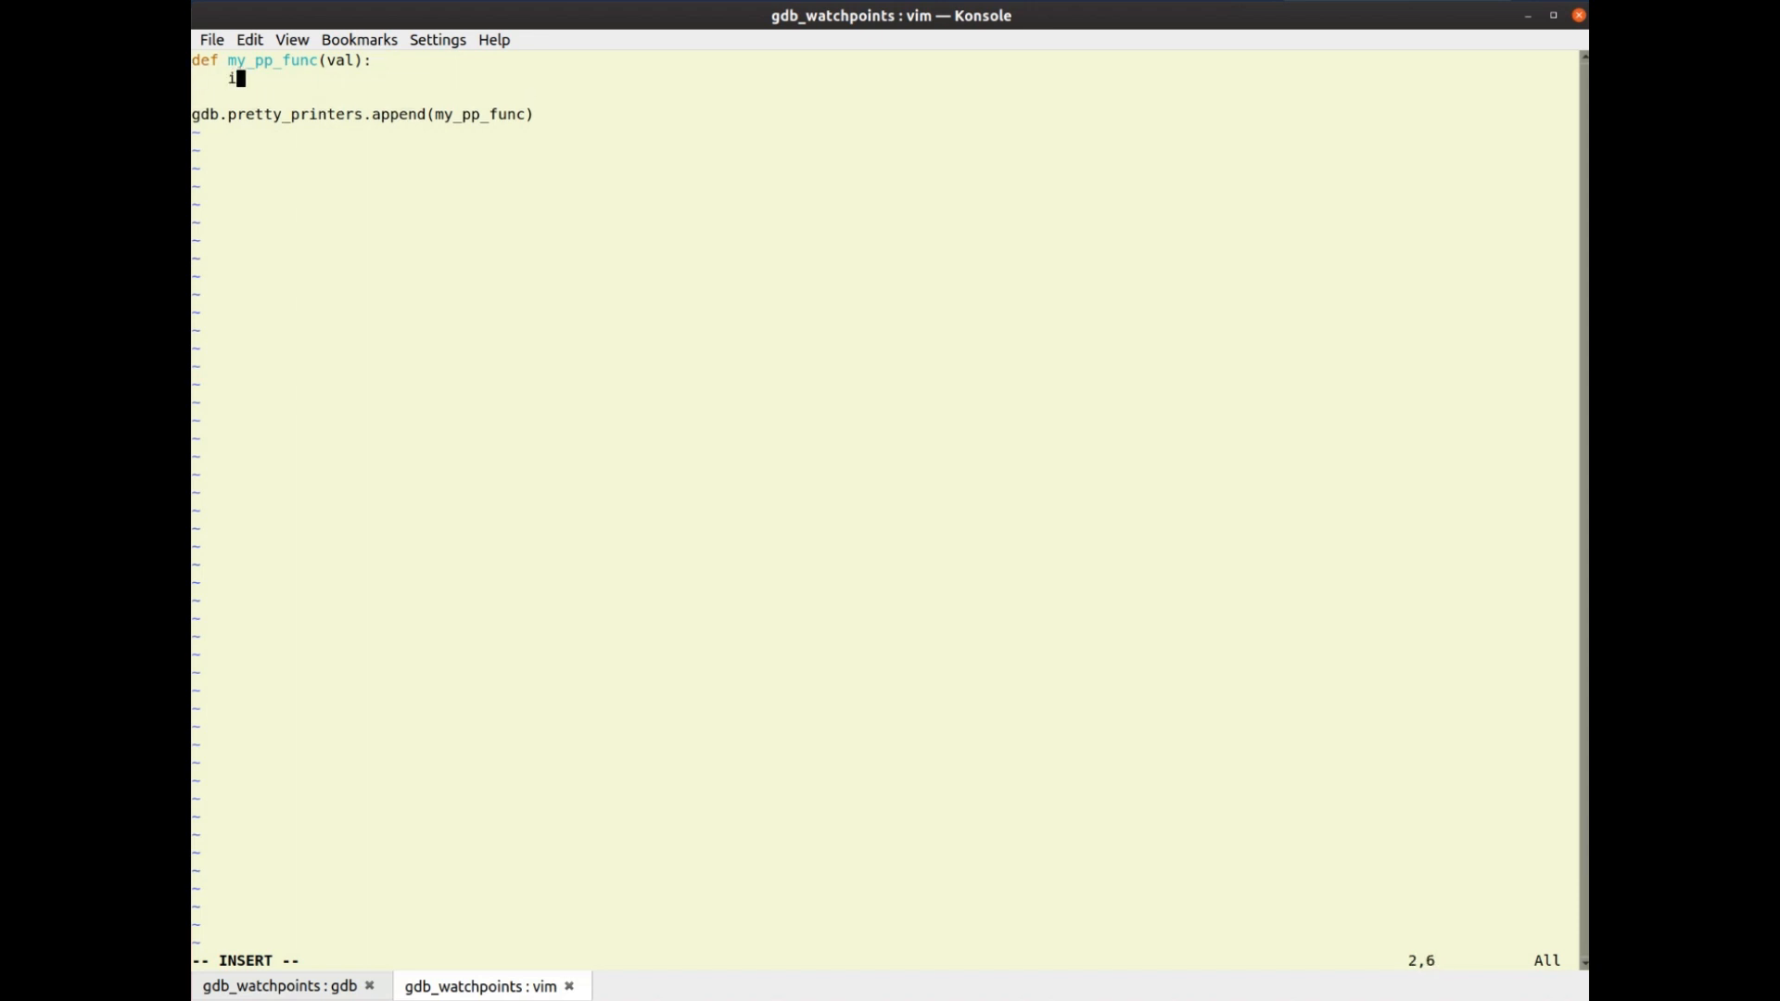
text(f str(va)
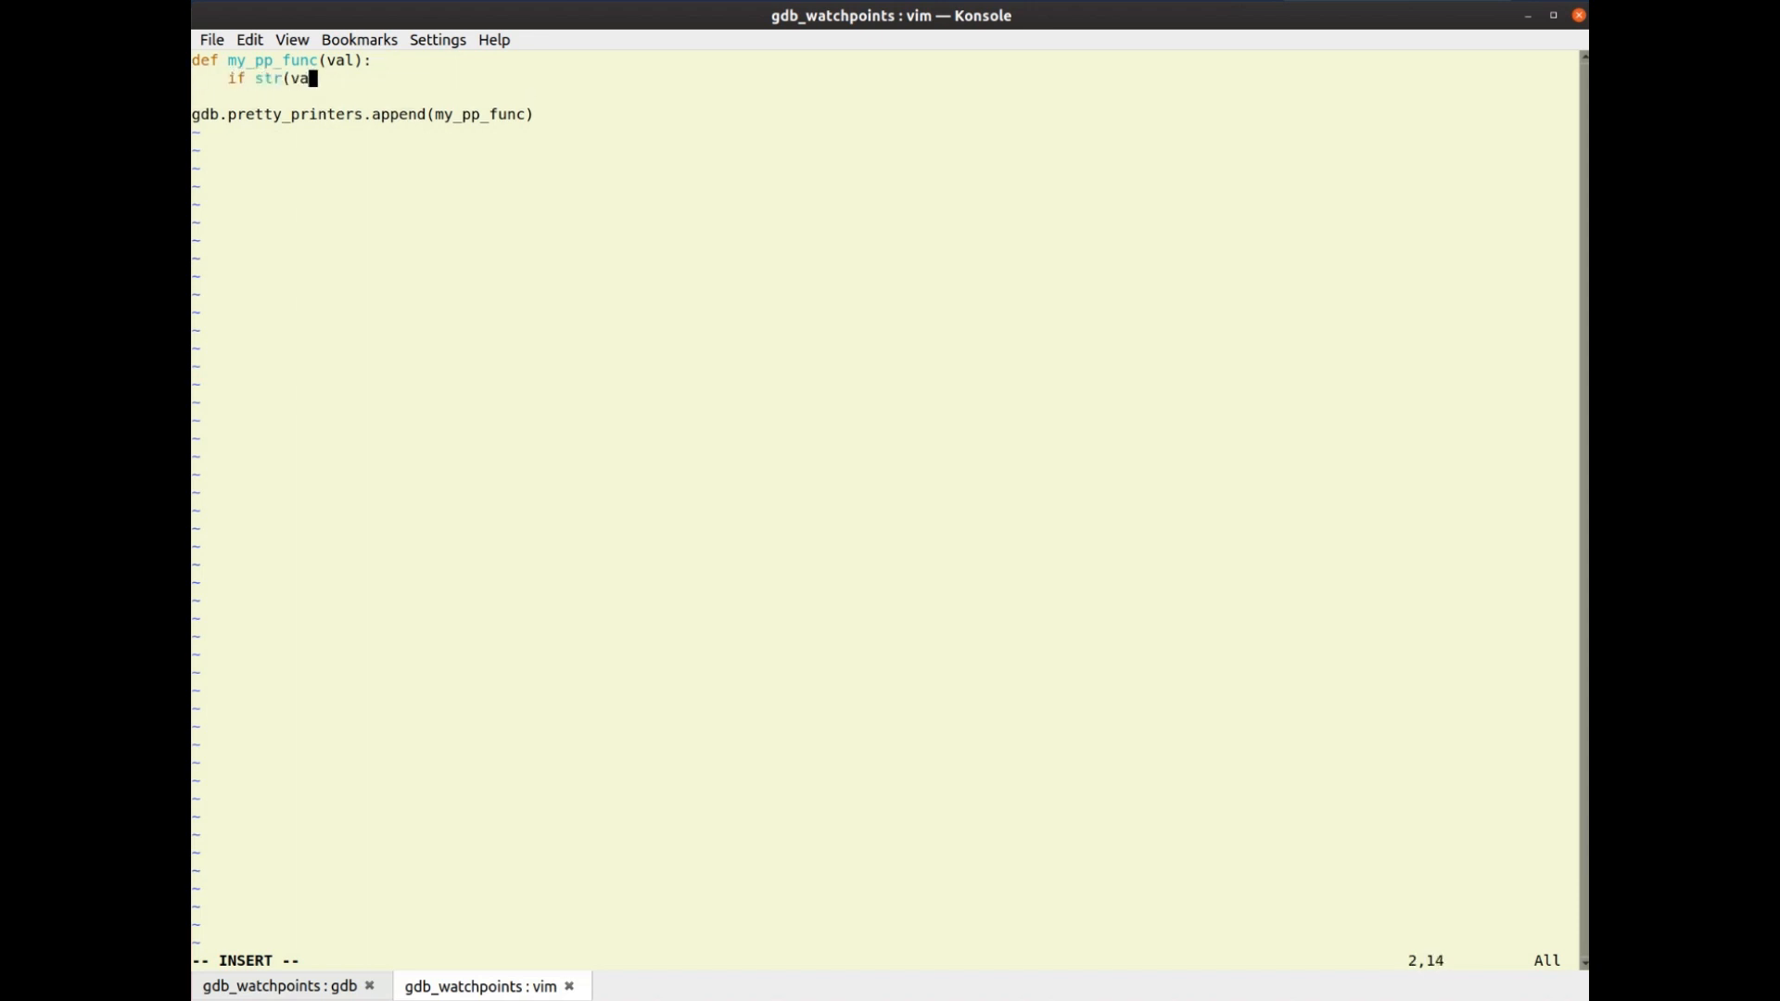
text(l.type))
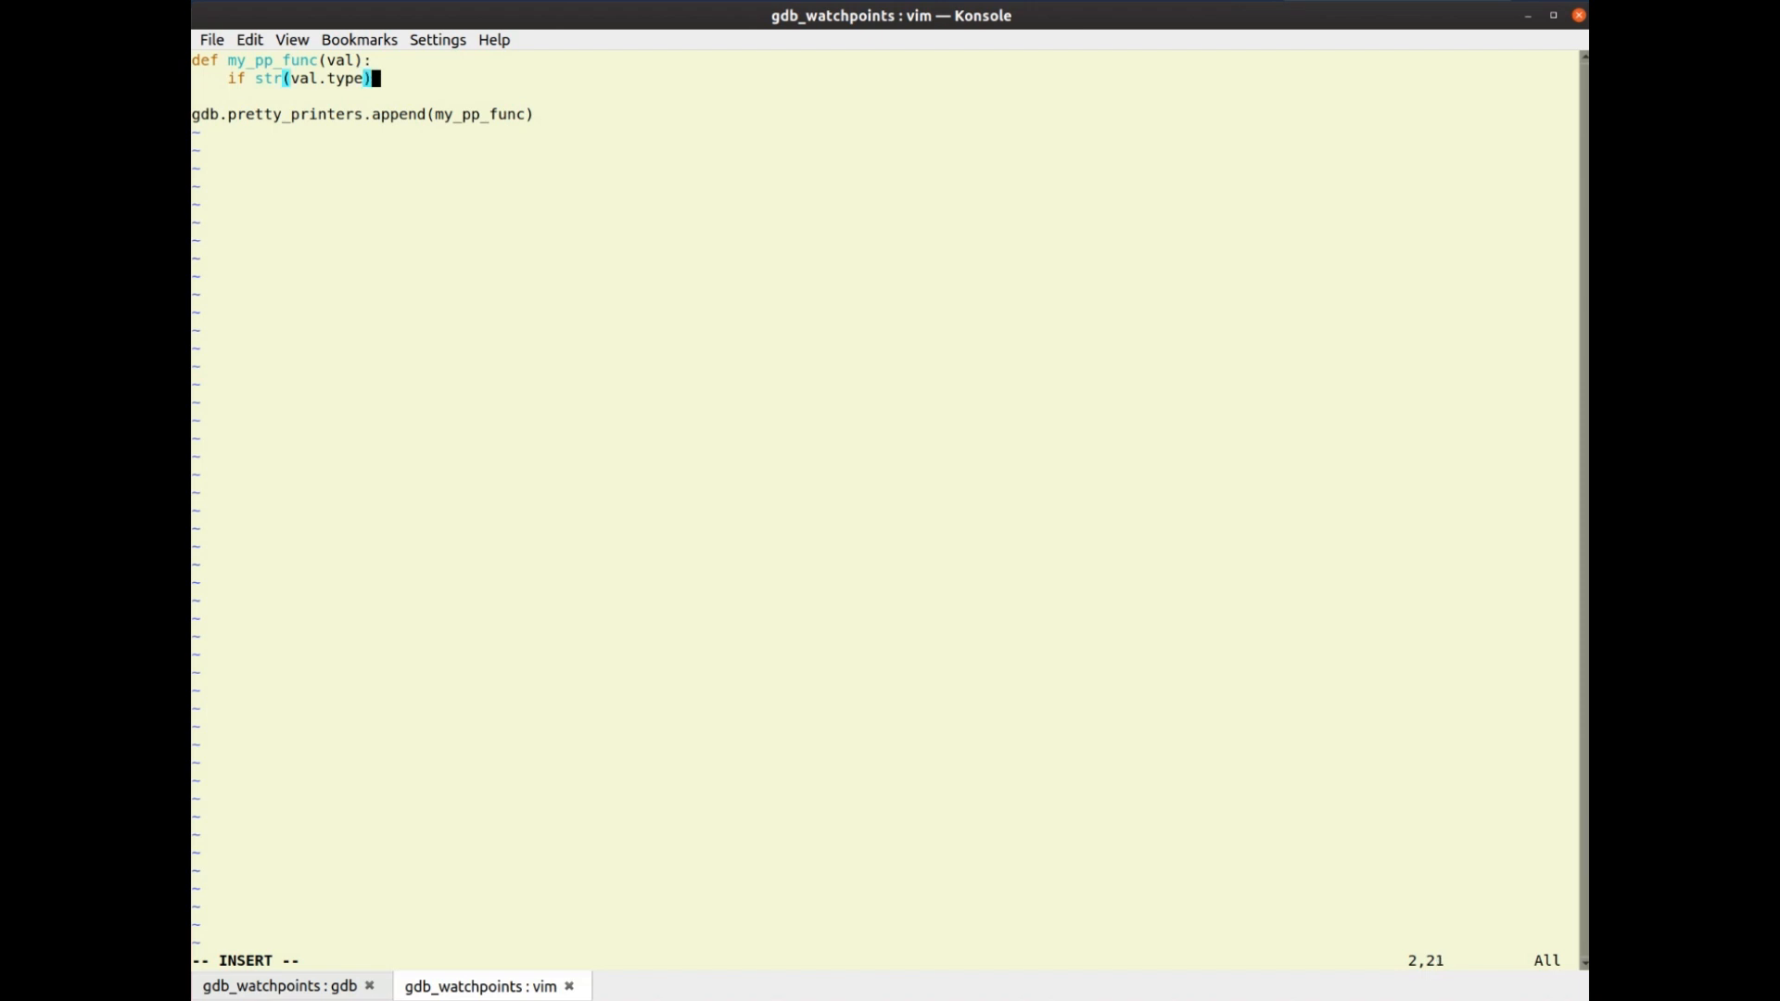
text(== 'siginfo_T')
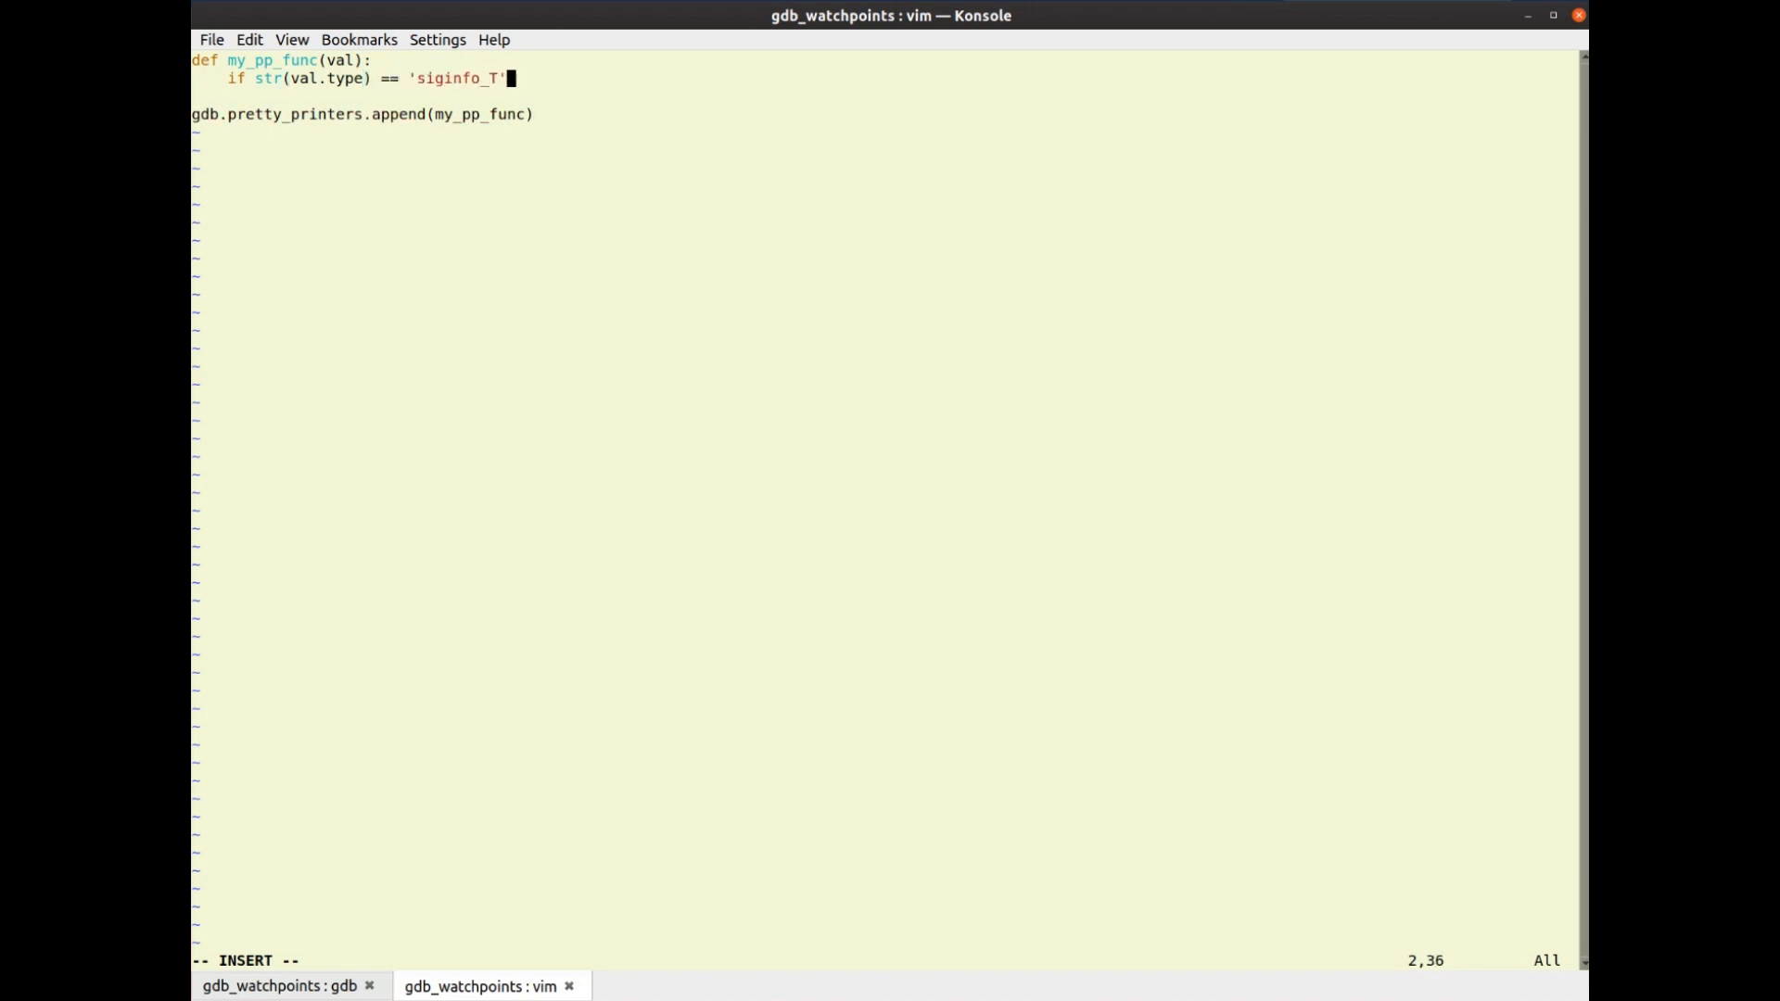
Run whatis info in the gdb tab, confirming type siginfo_t, and return to vim
click(280, 984)
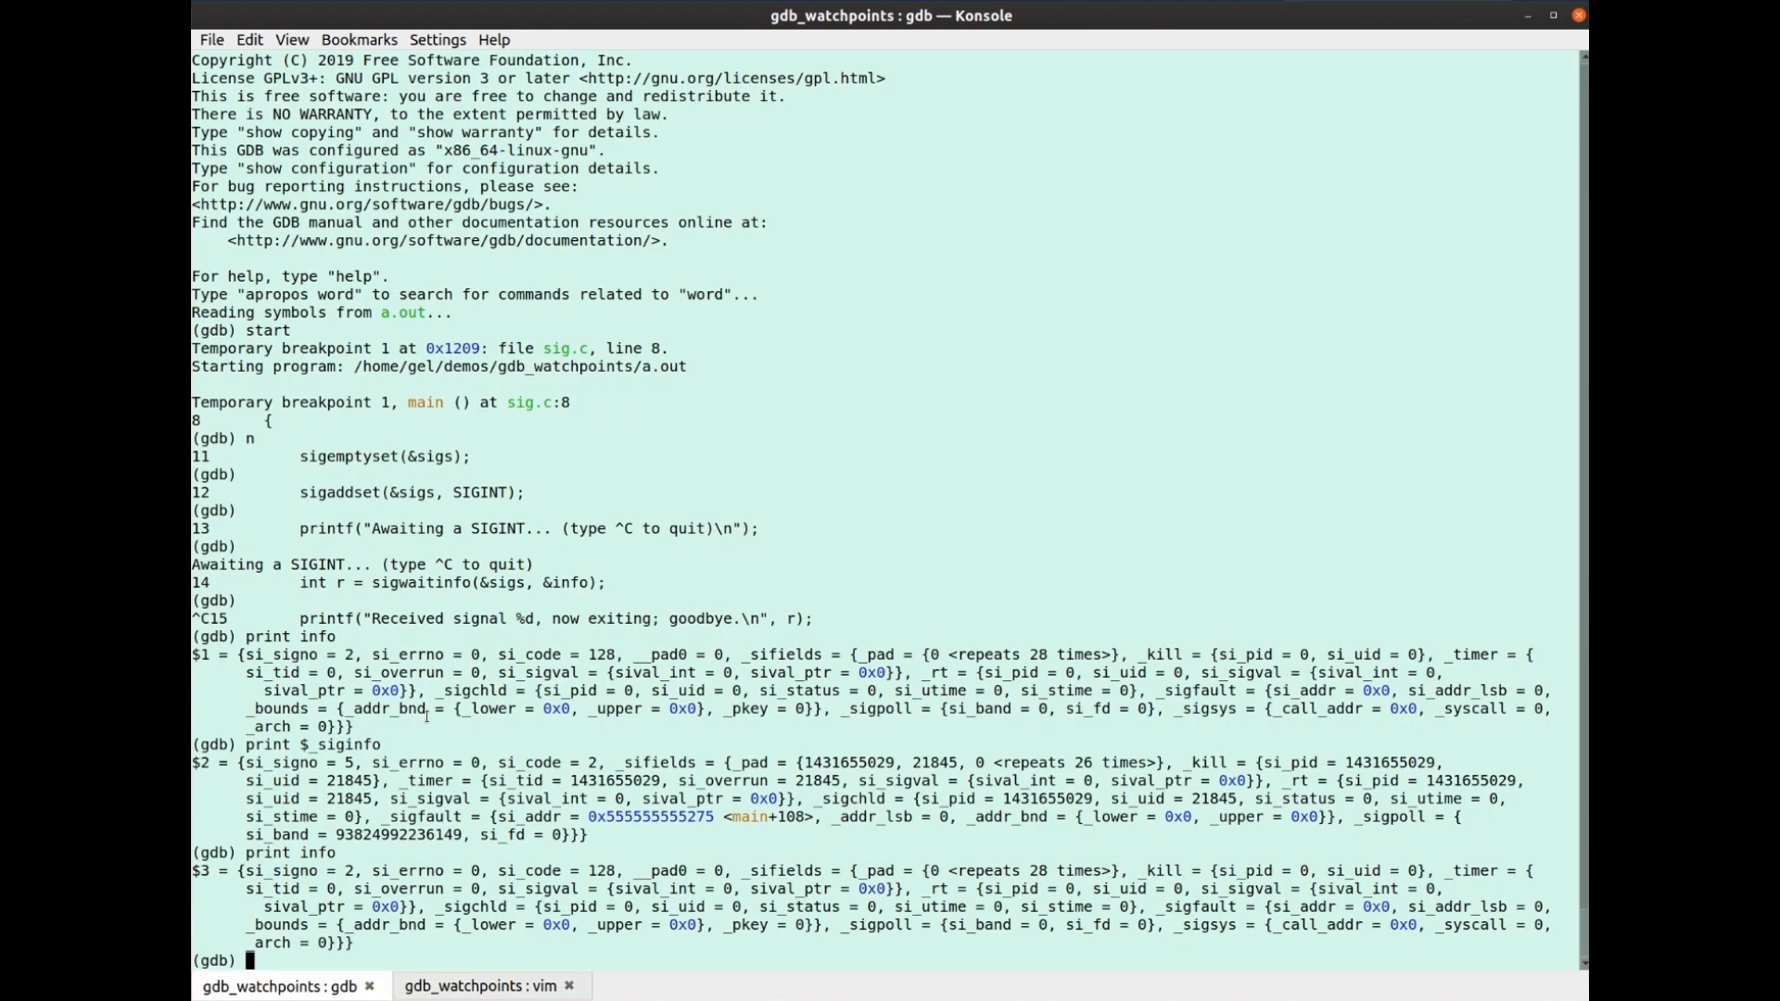
text(whatis)
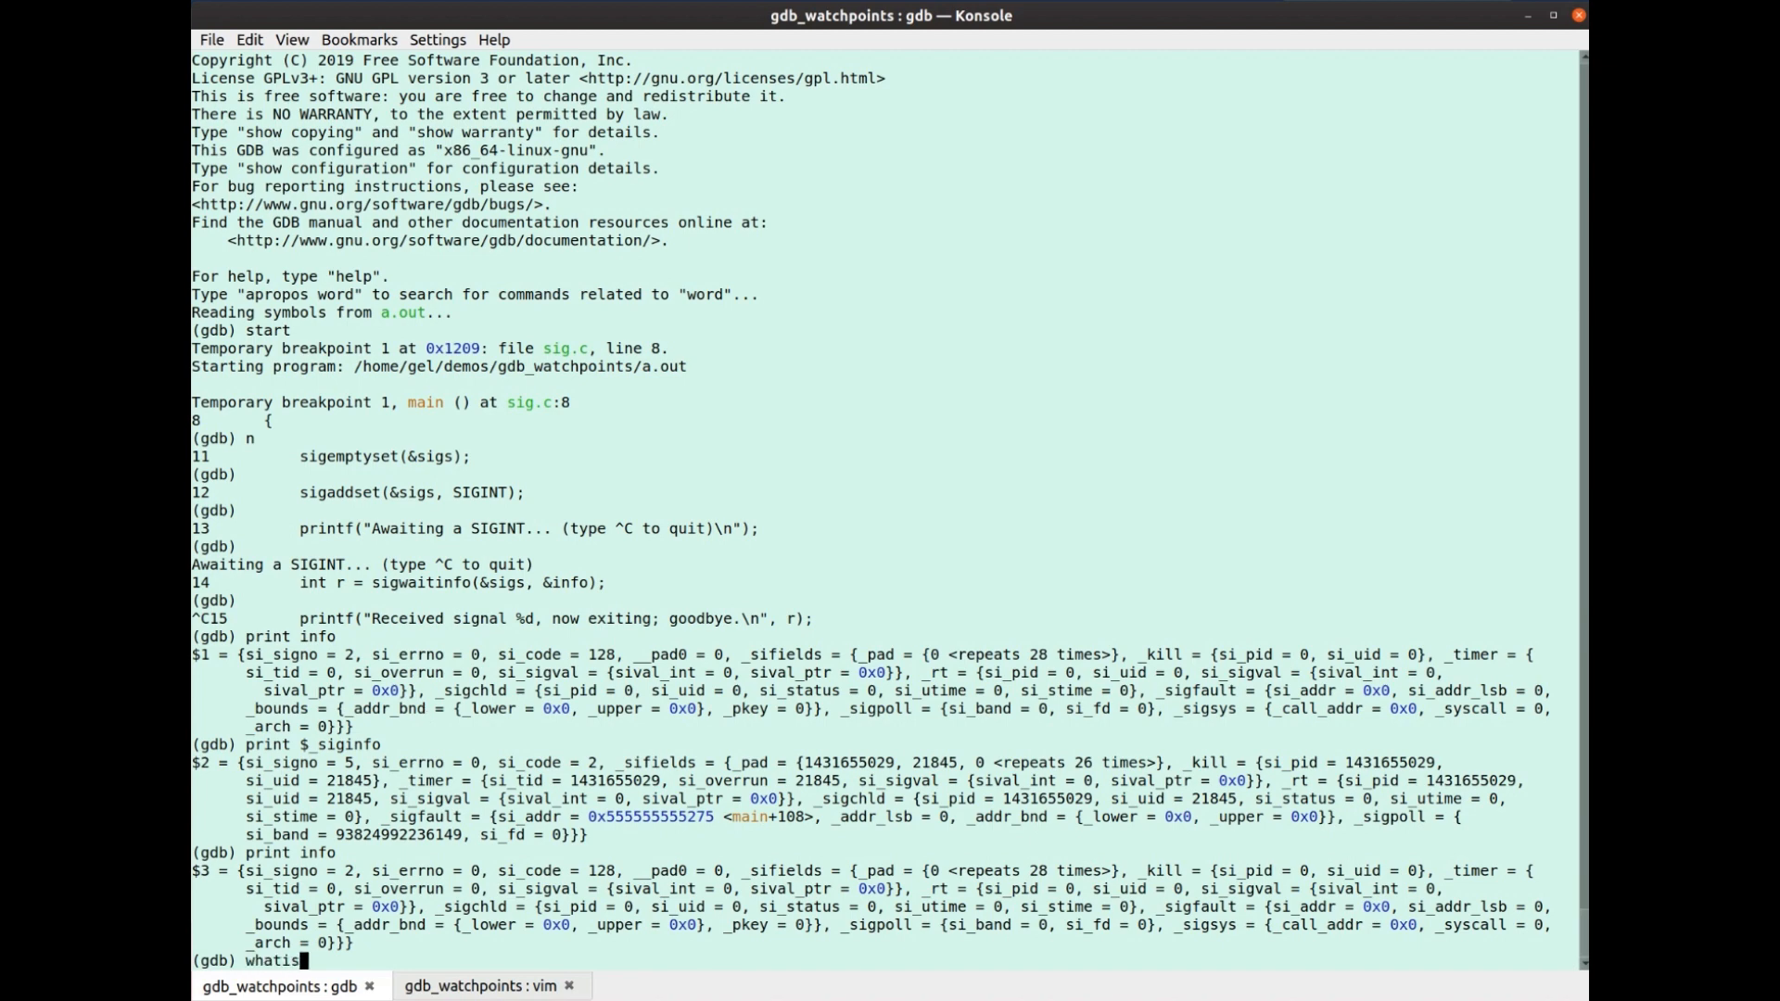
key(Return)
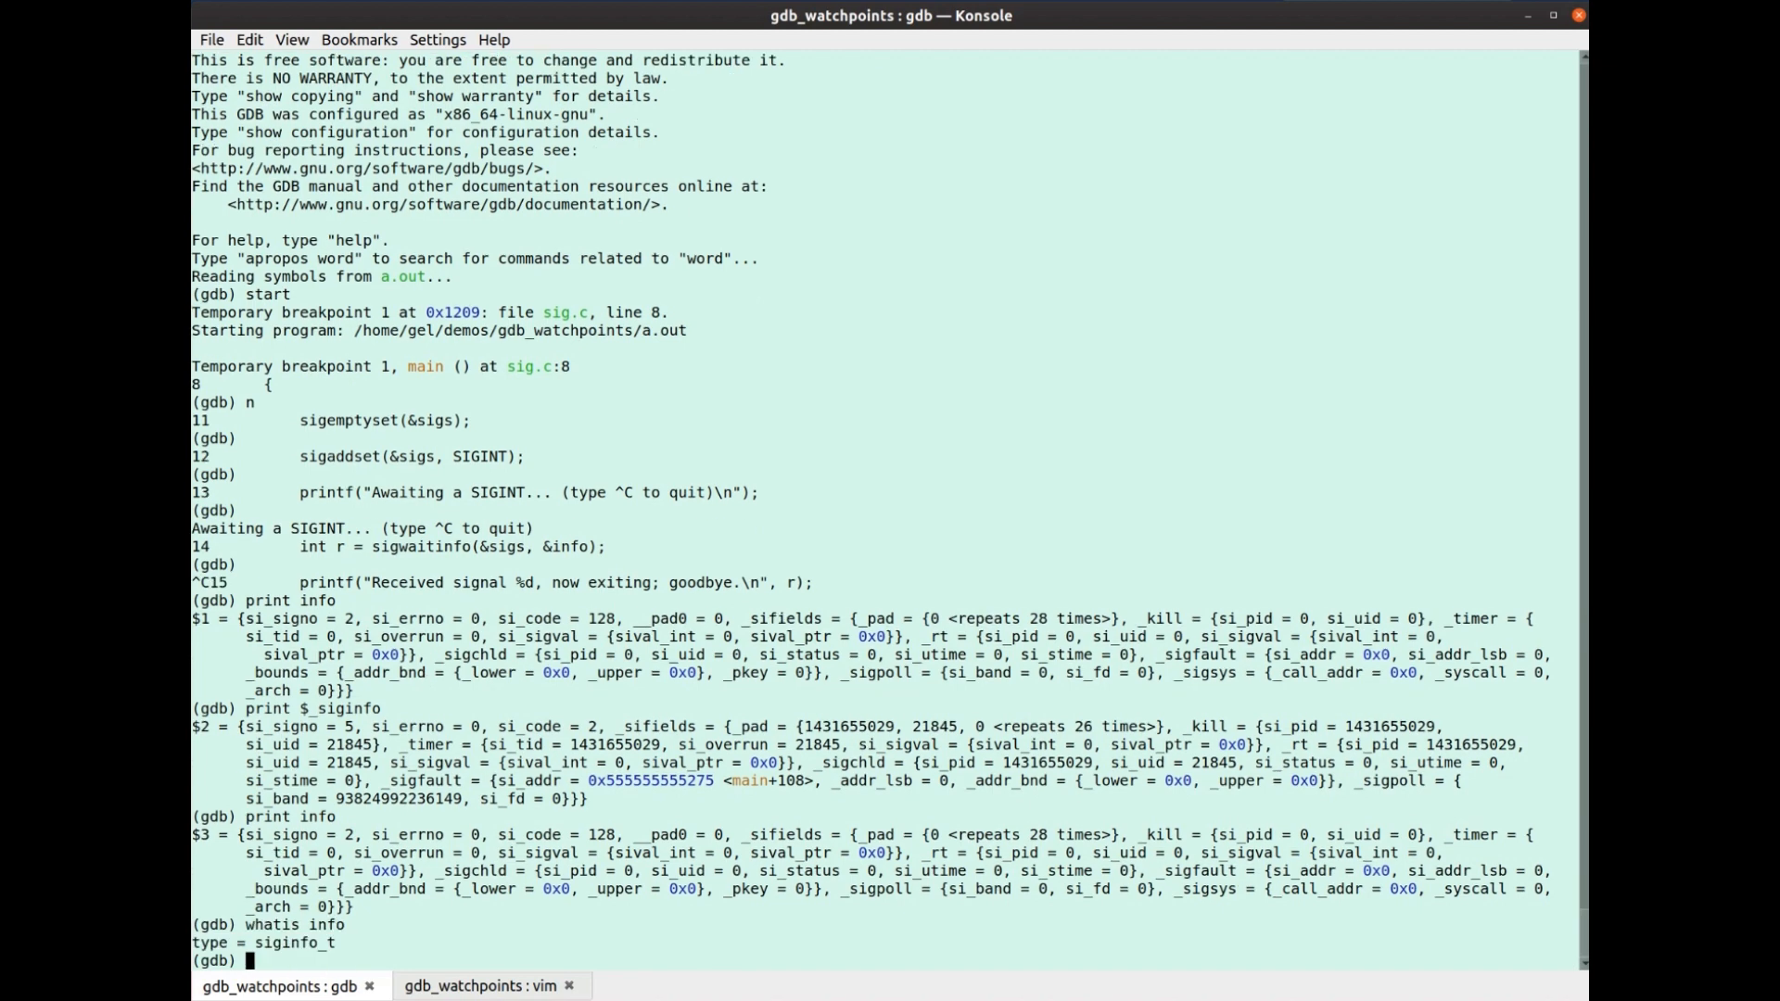
click(482, 985)
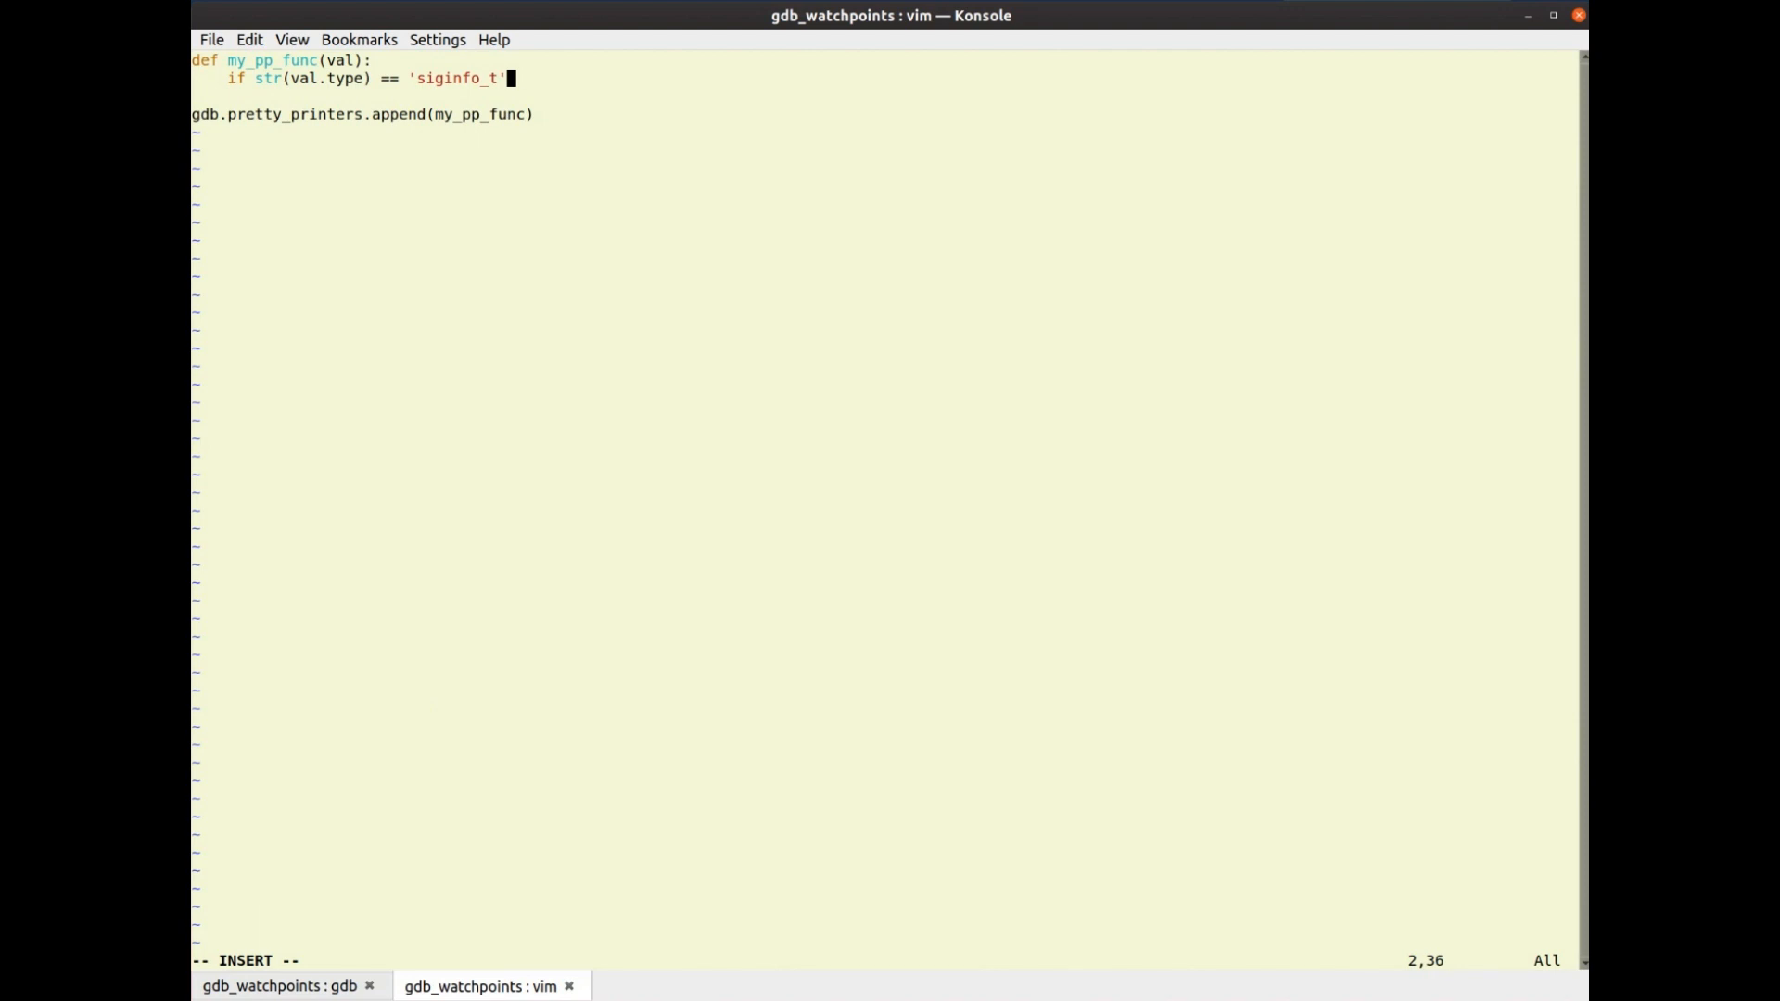
Finish the type check so my_pp_func returns SiginfoPrinter(val)
text(": ")
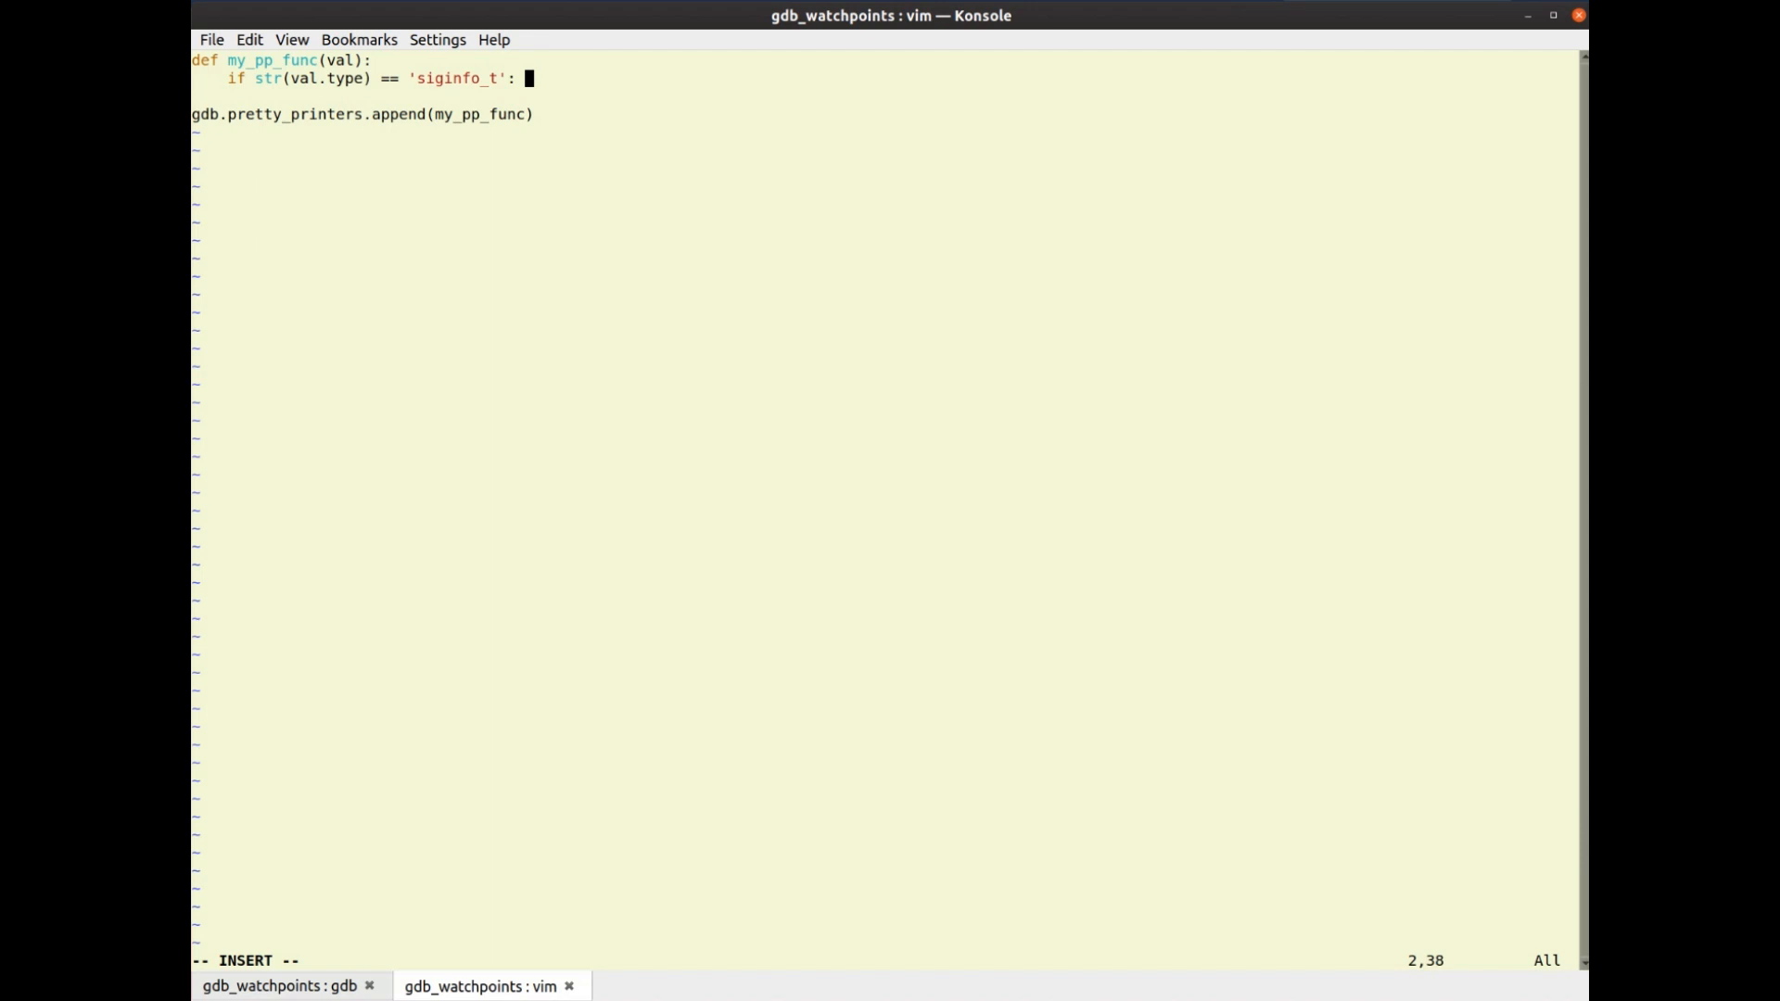
text(retu)
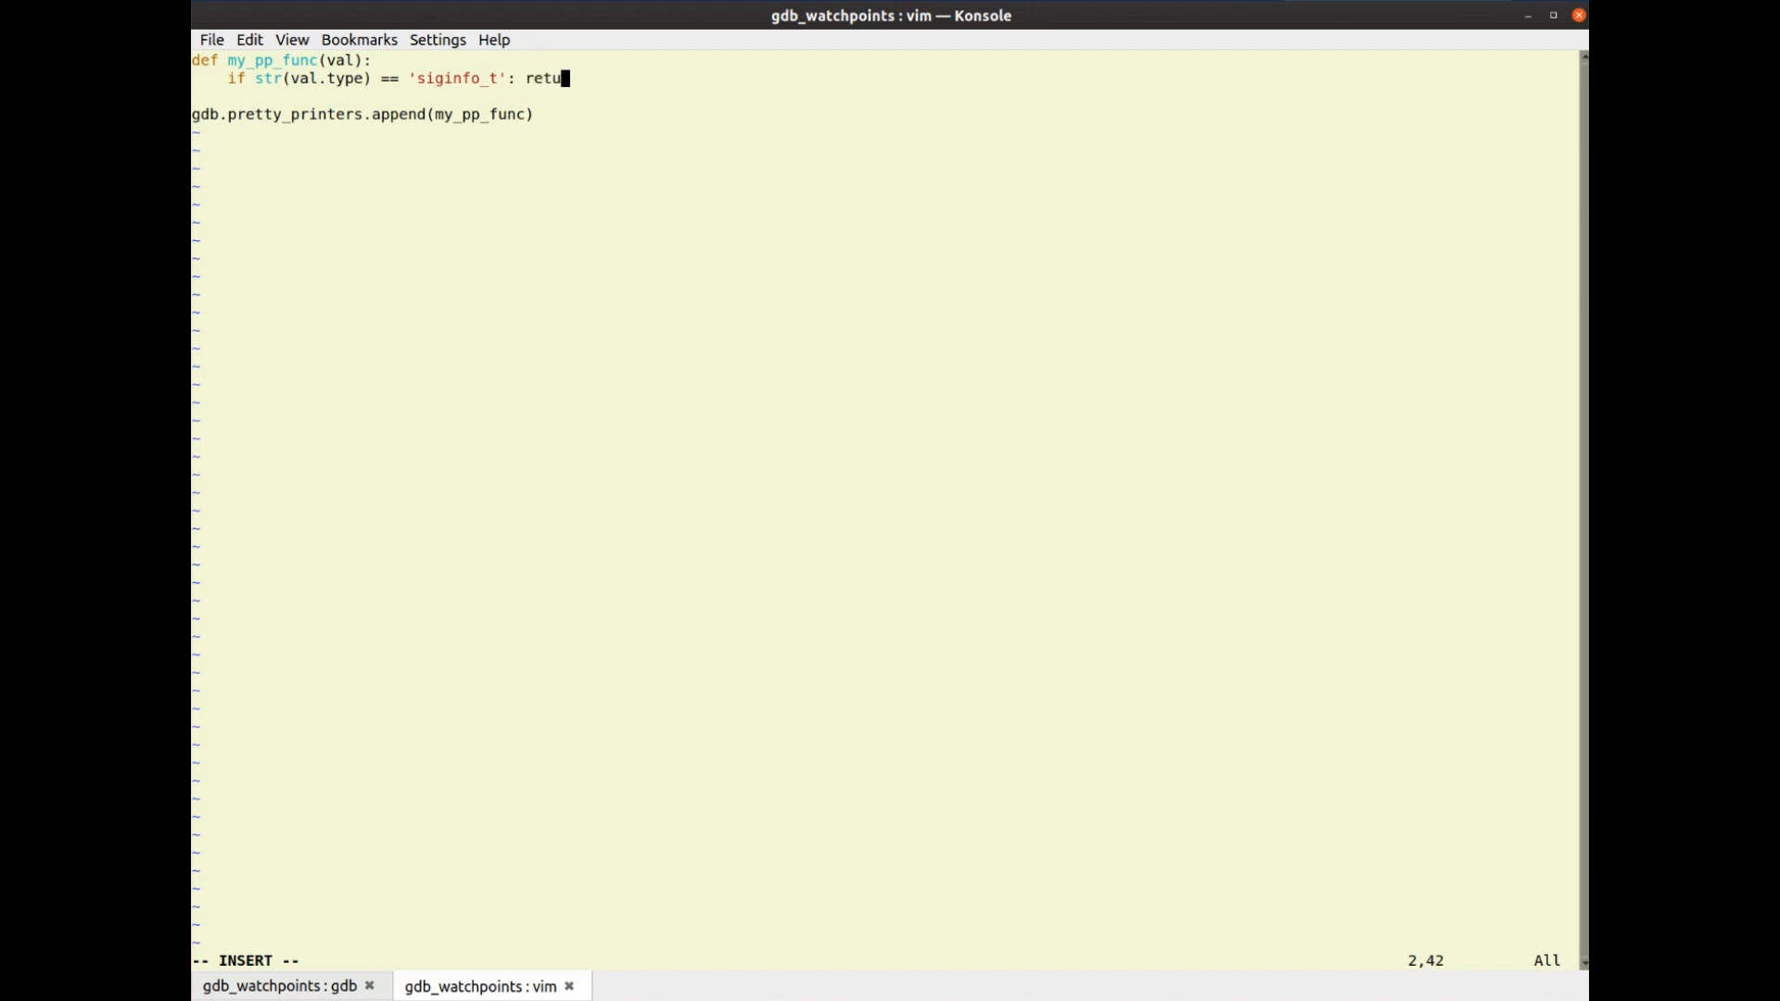
text(rn Sig)
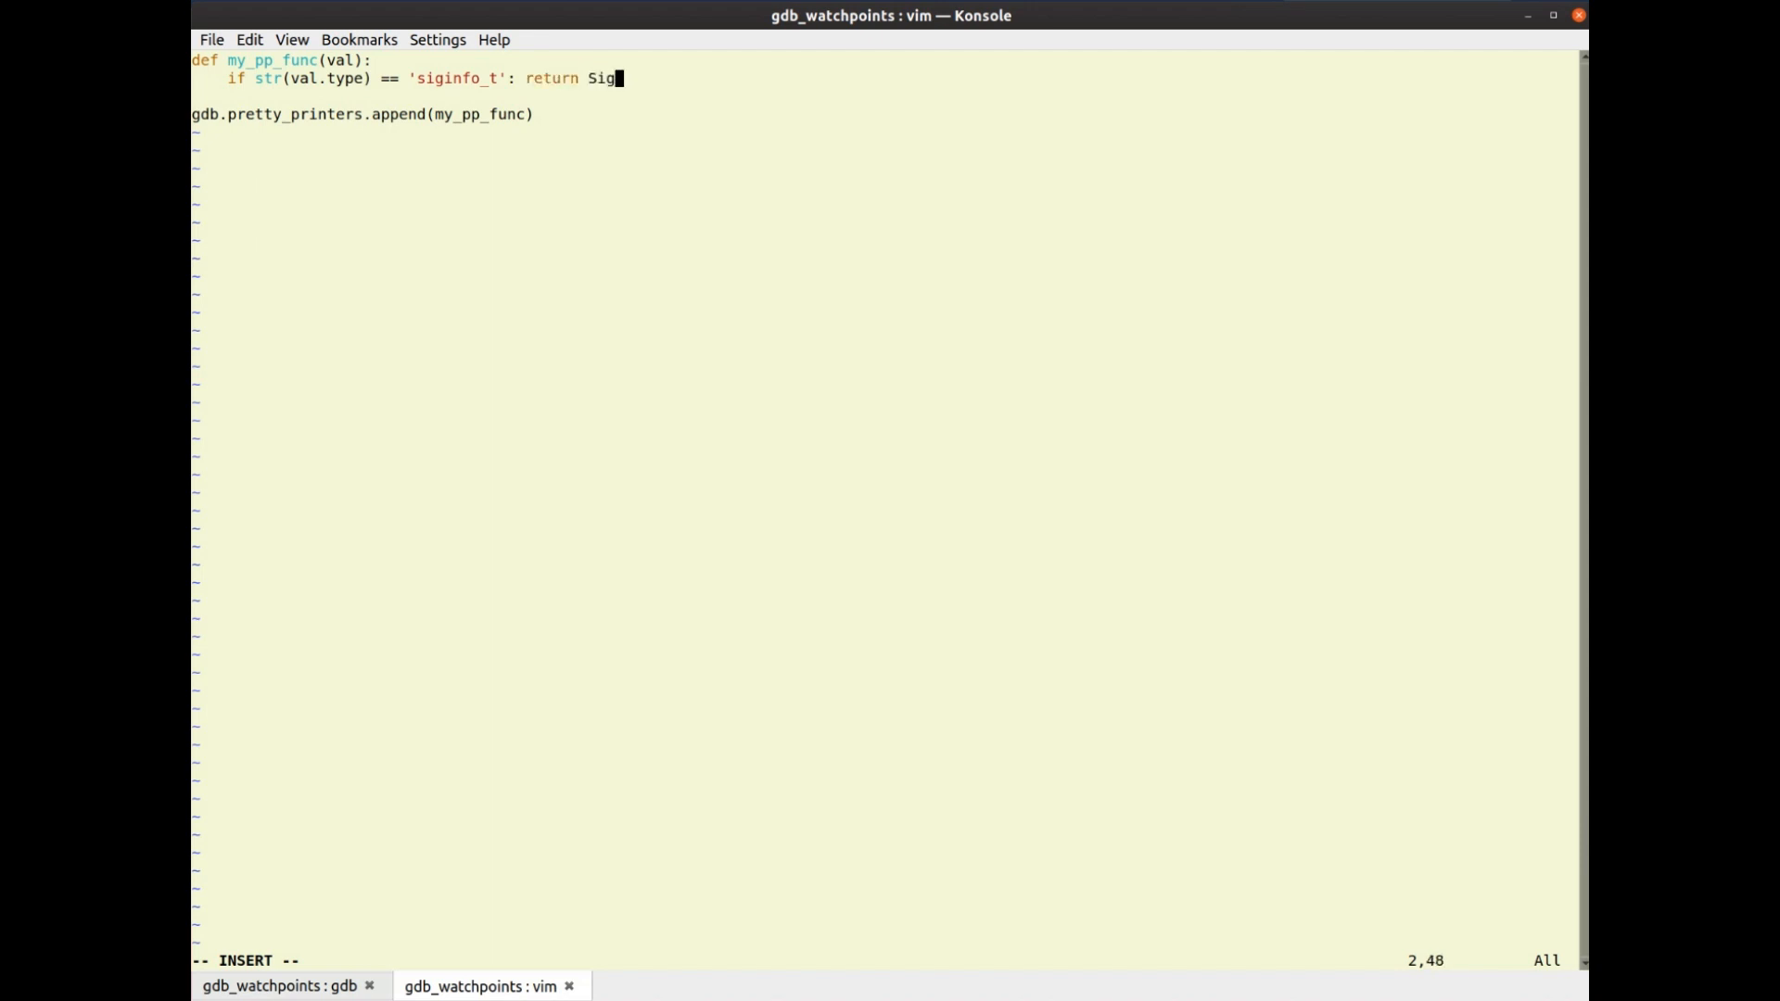
text(infoPRin)
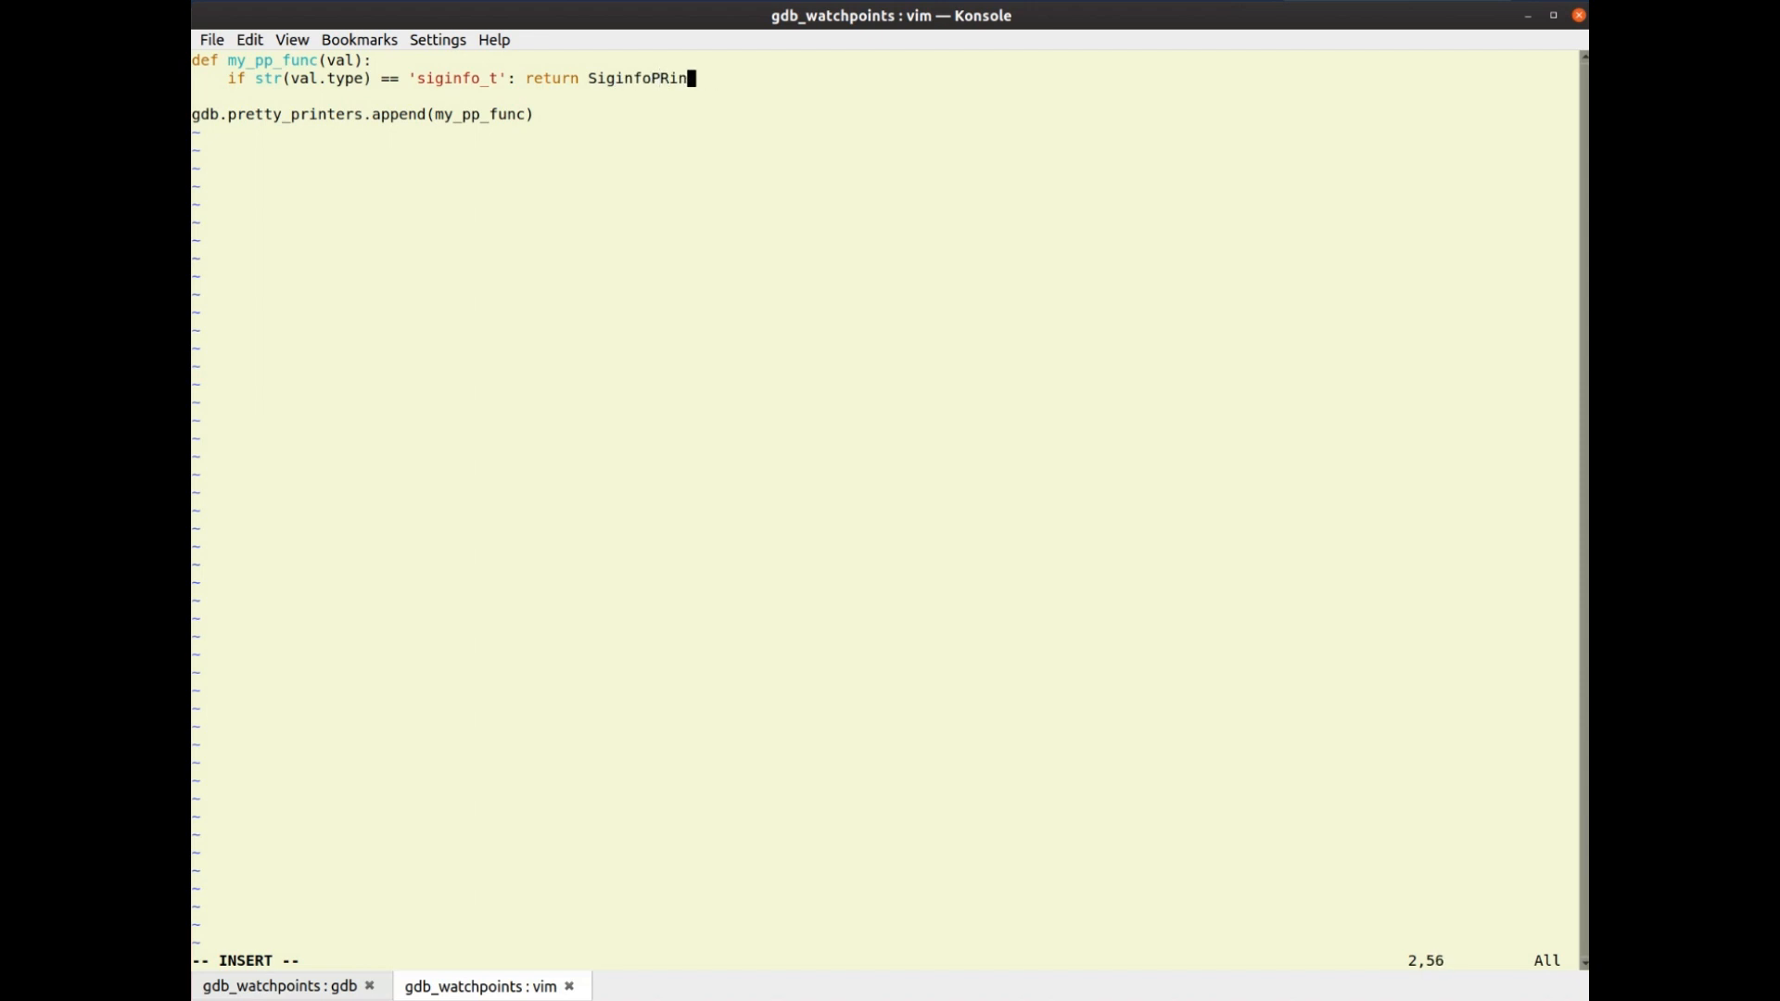
text(ter(val)
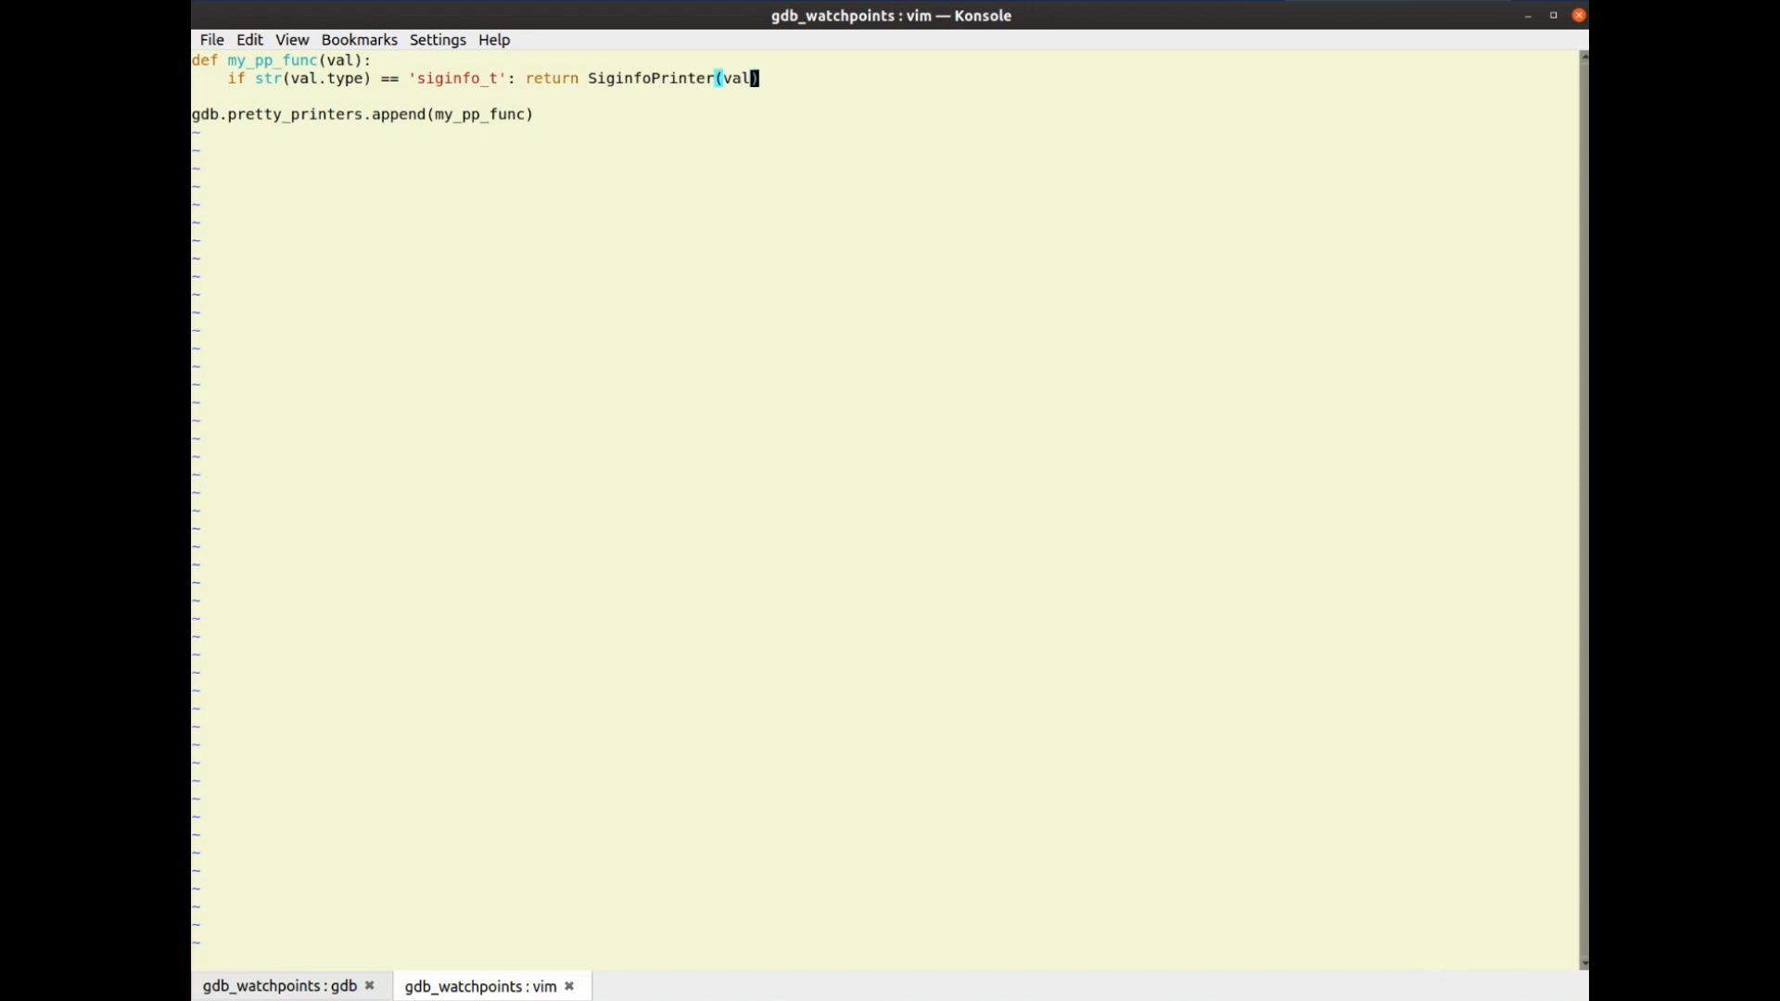
Add class SiginfoPrinter with an __init__ that stores self.val
text(O)
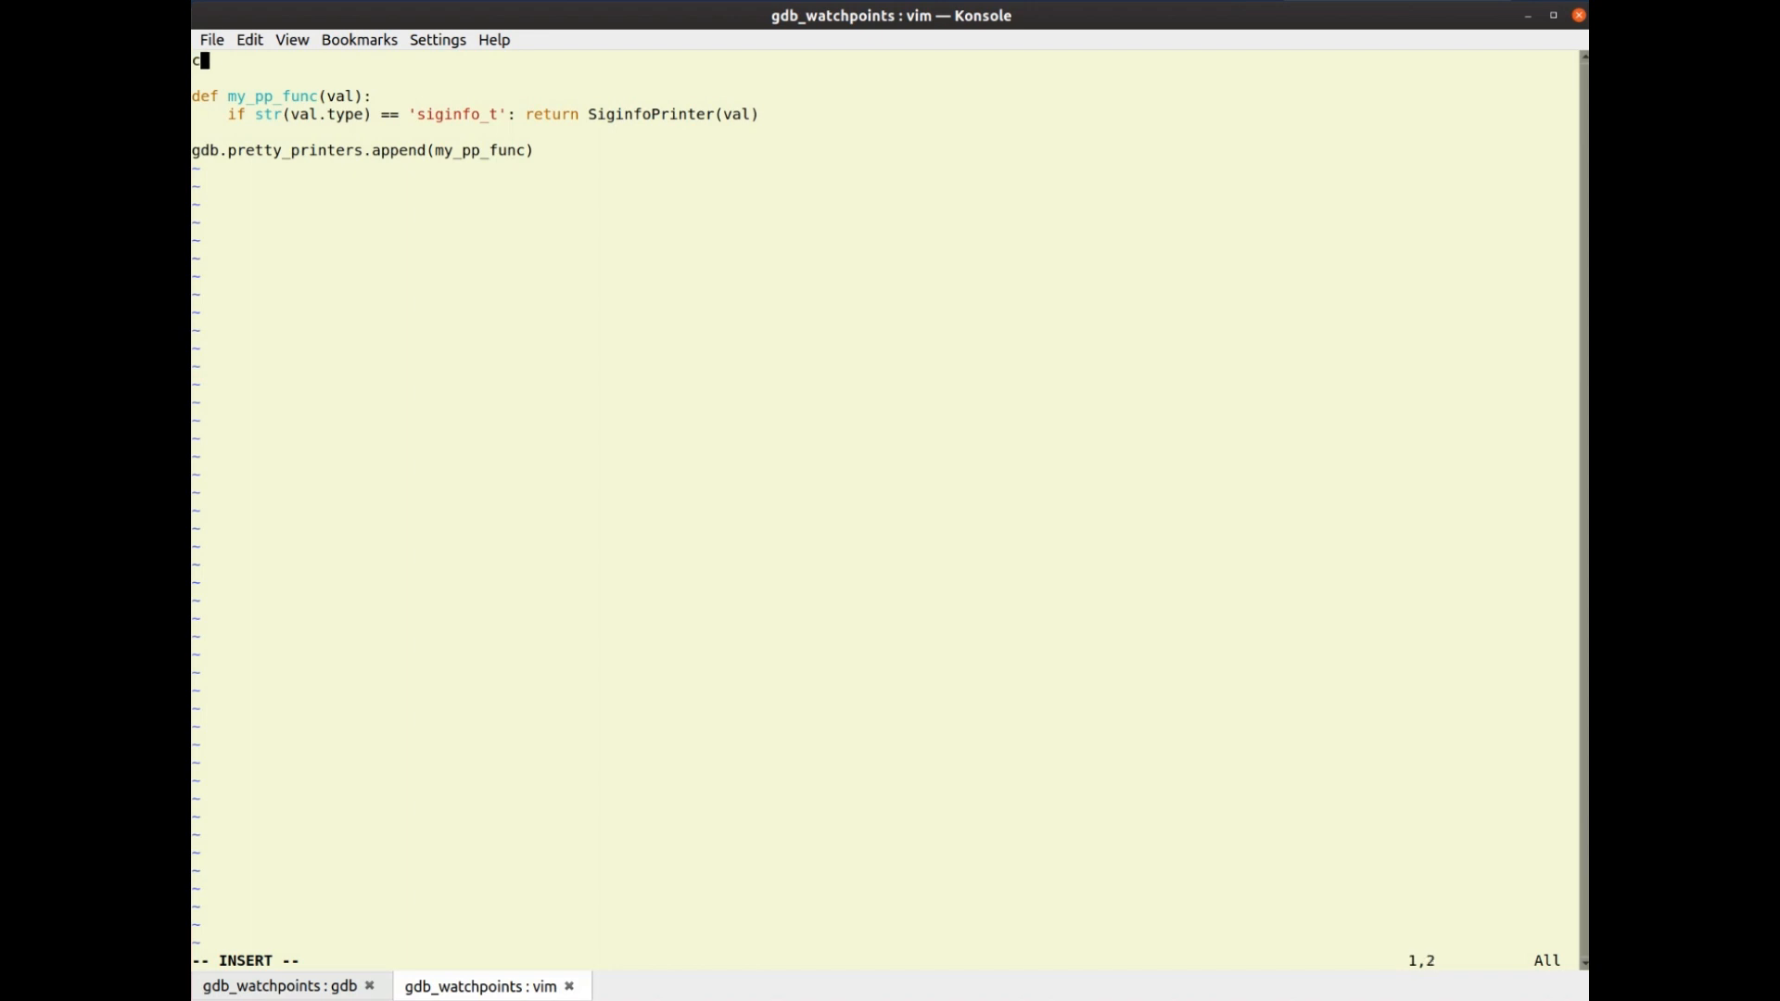
text(lass)
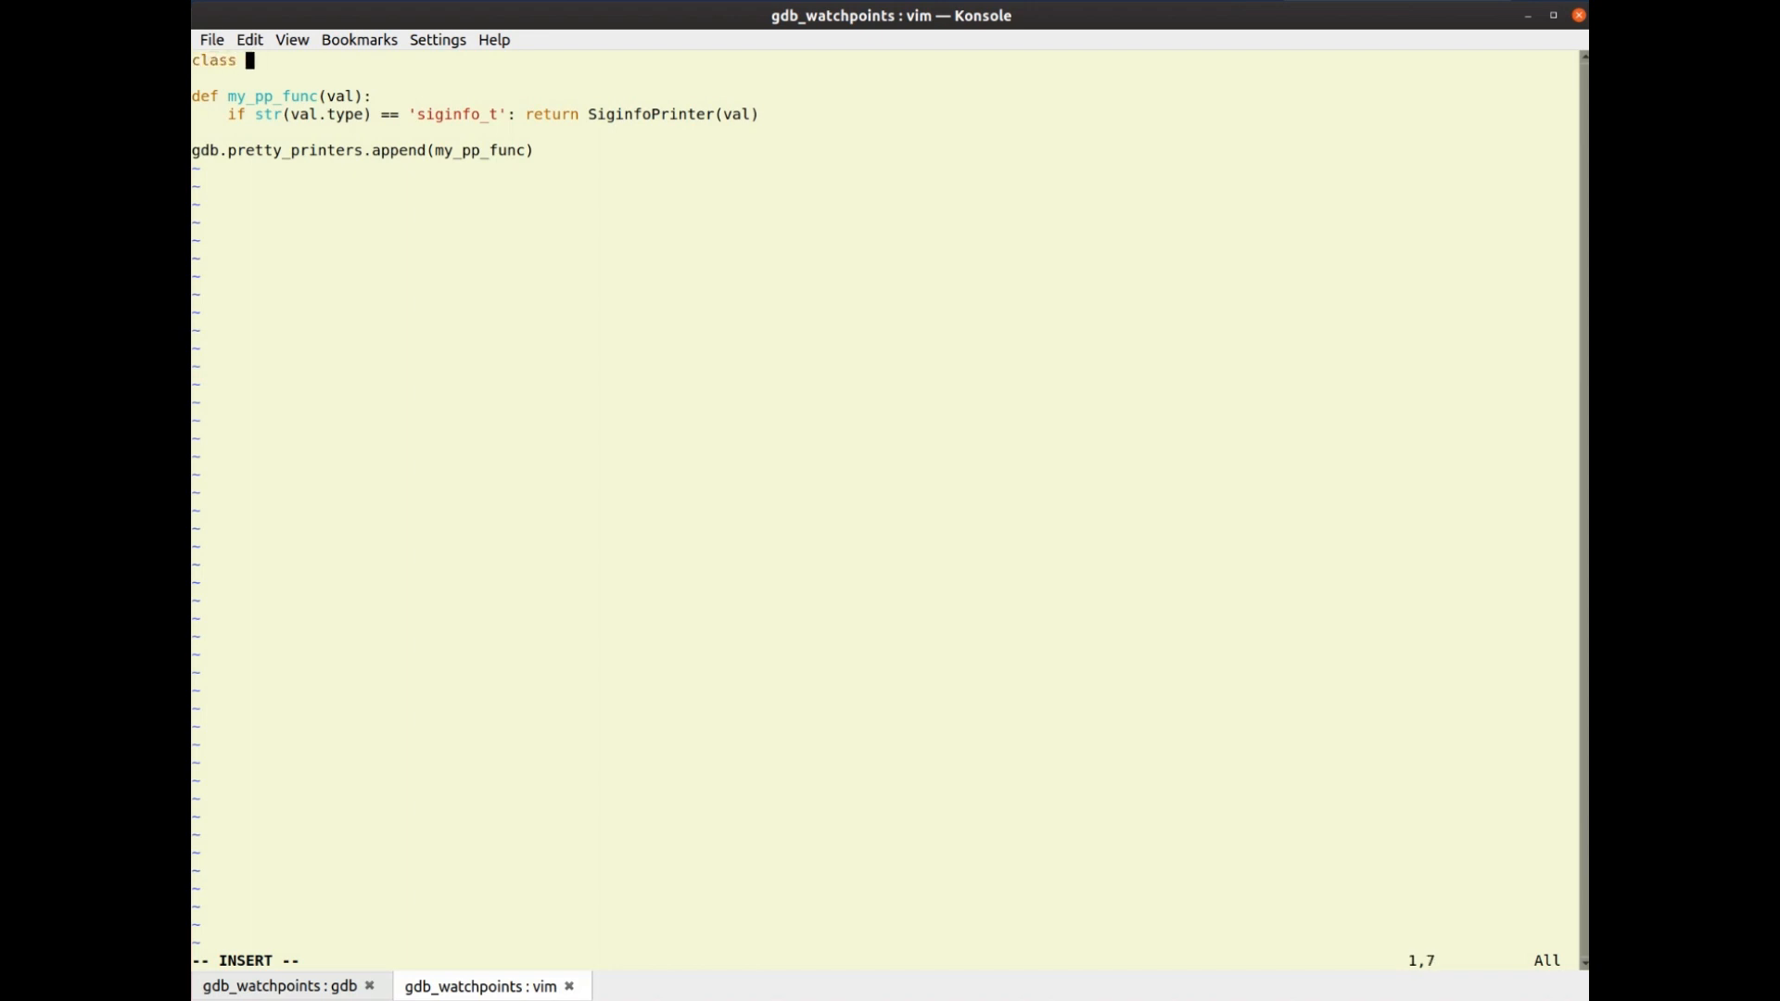
text(Siginfo)
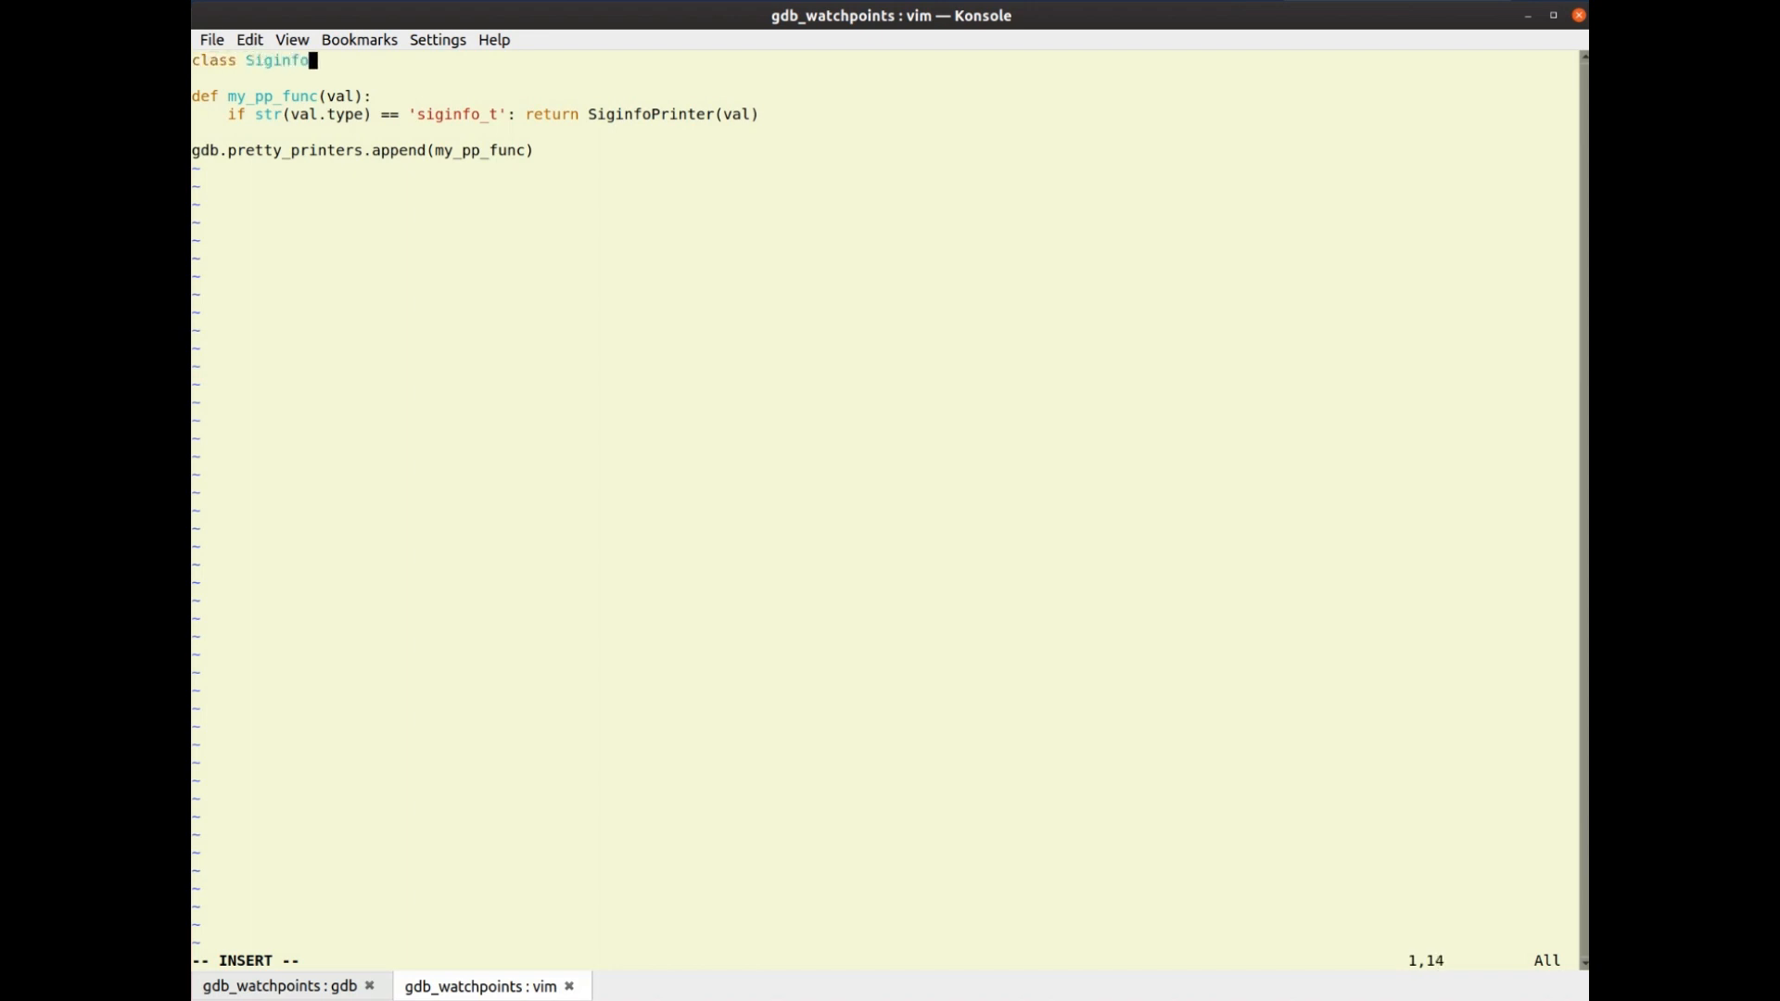
text(Prin)
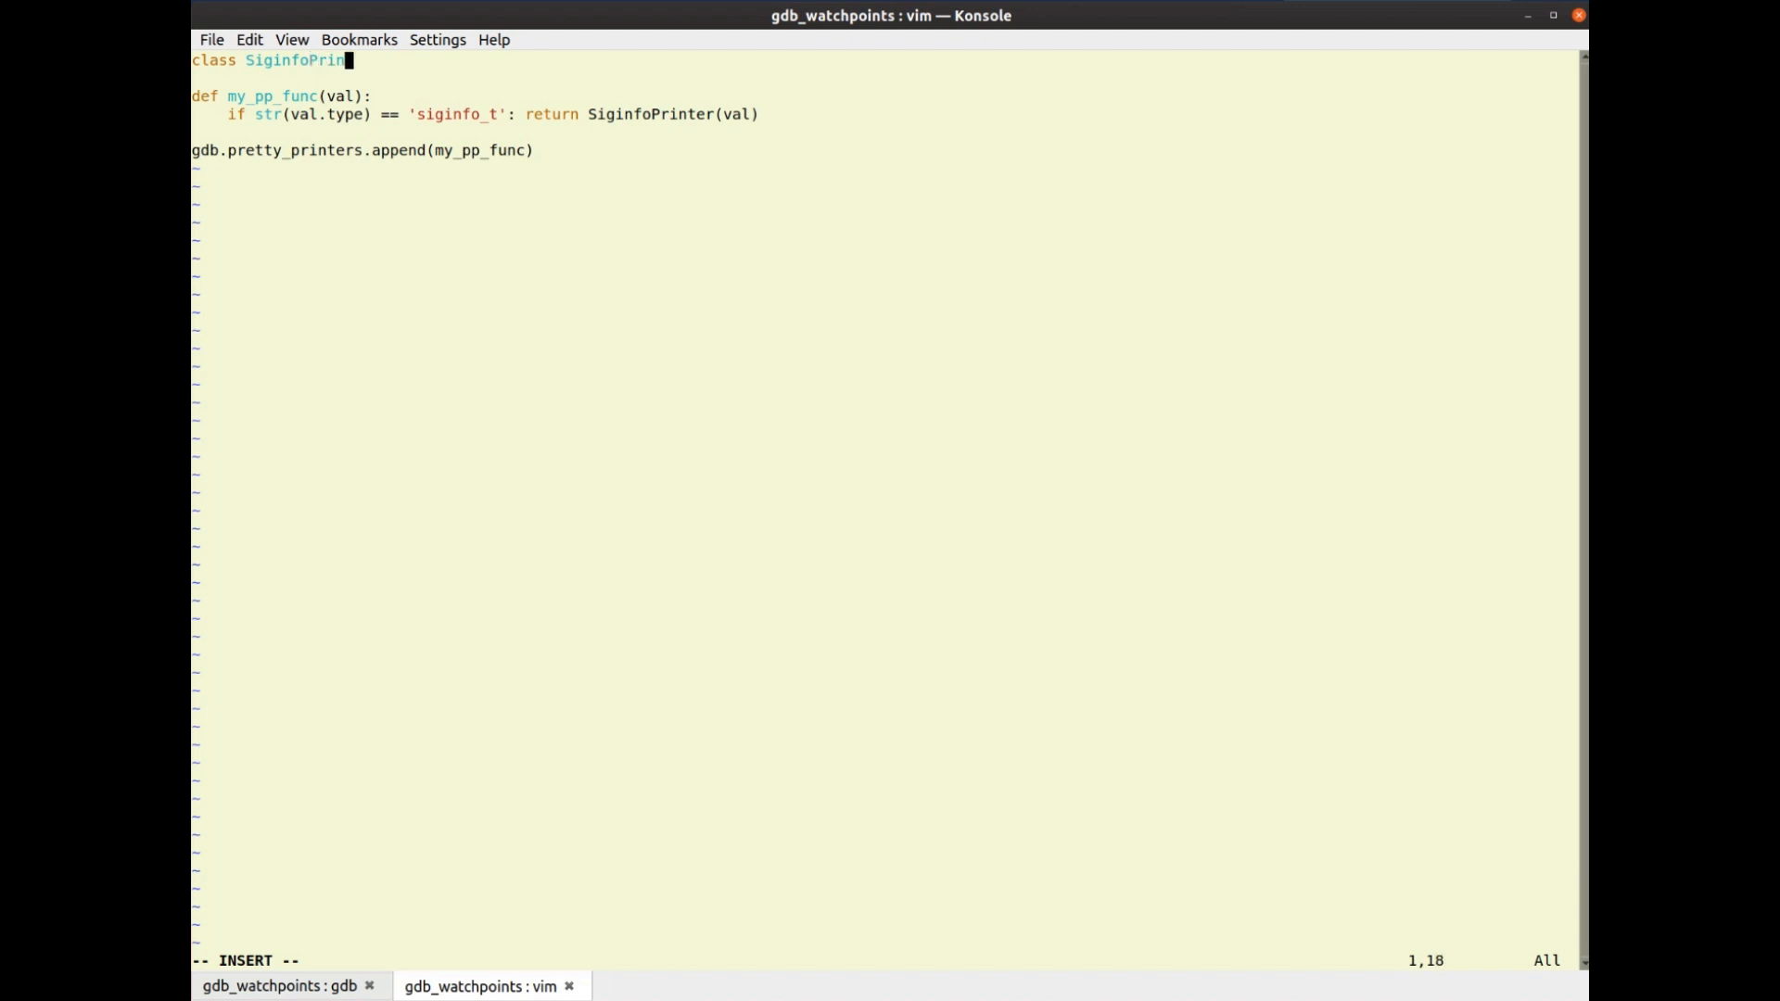
text(ter)
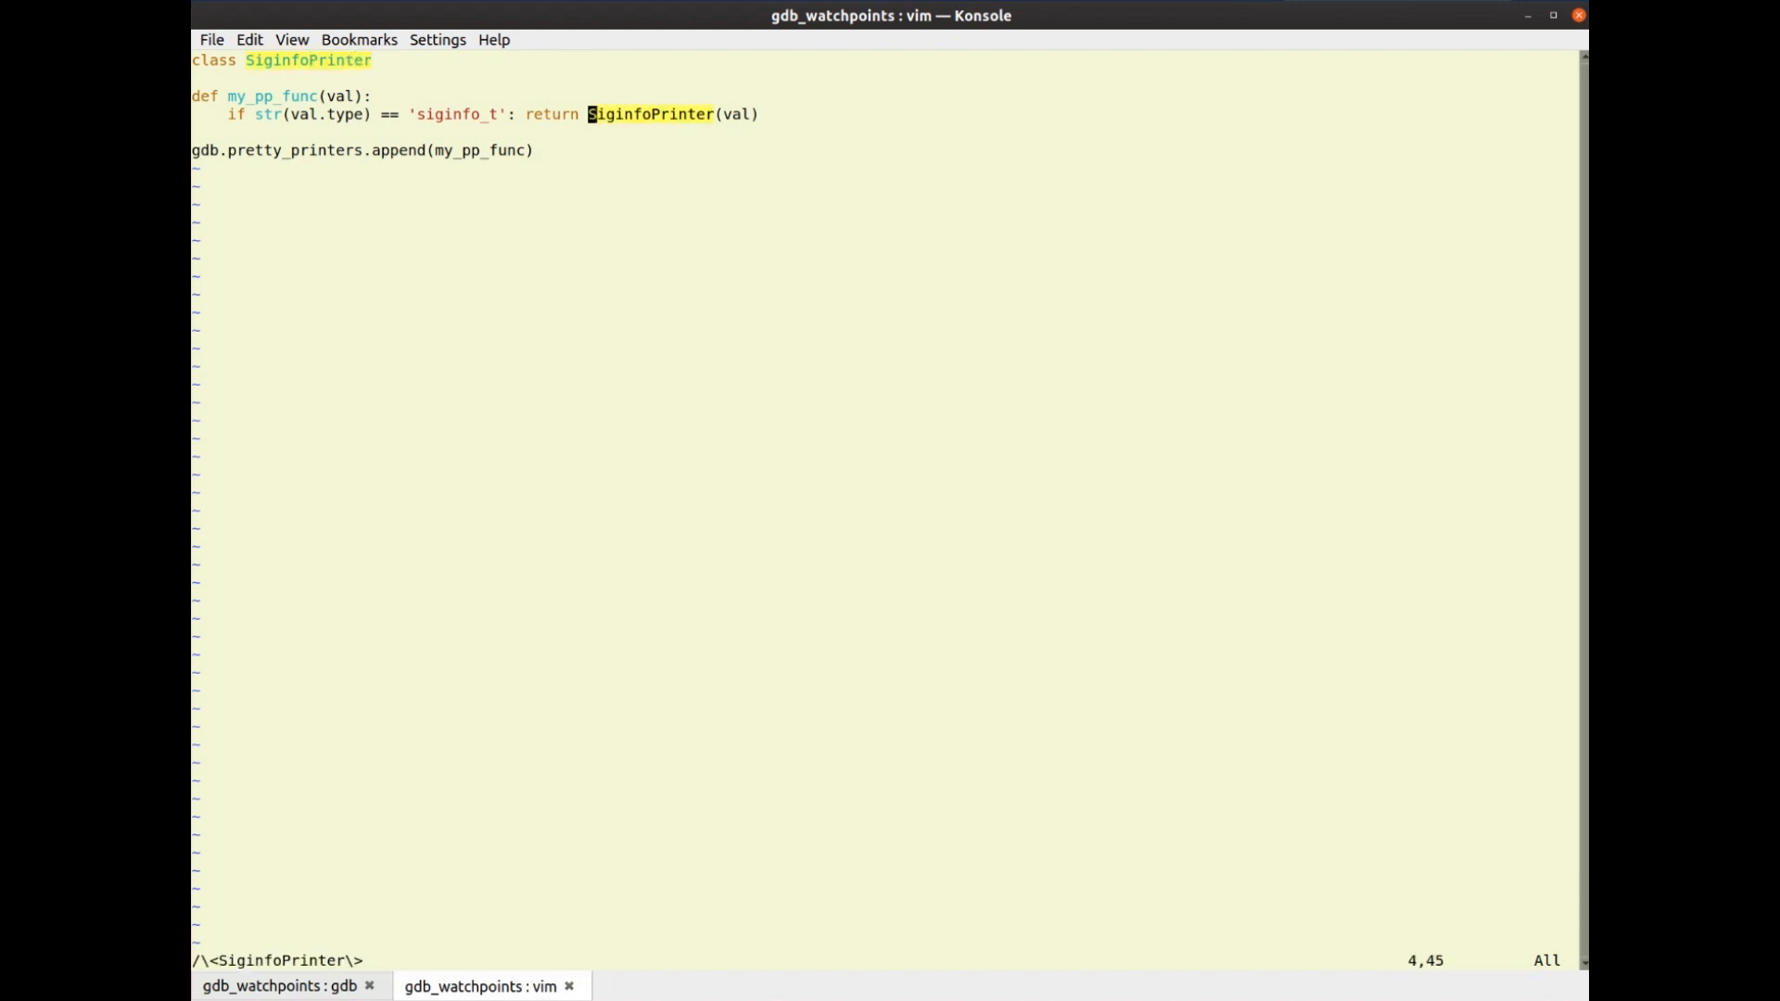
text((va)
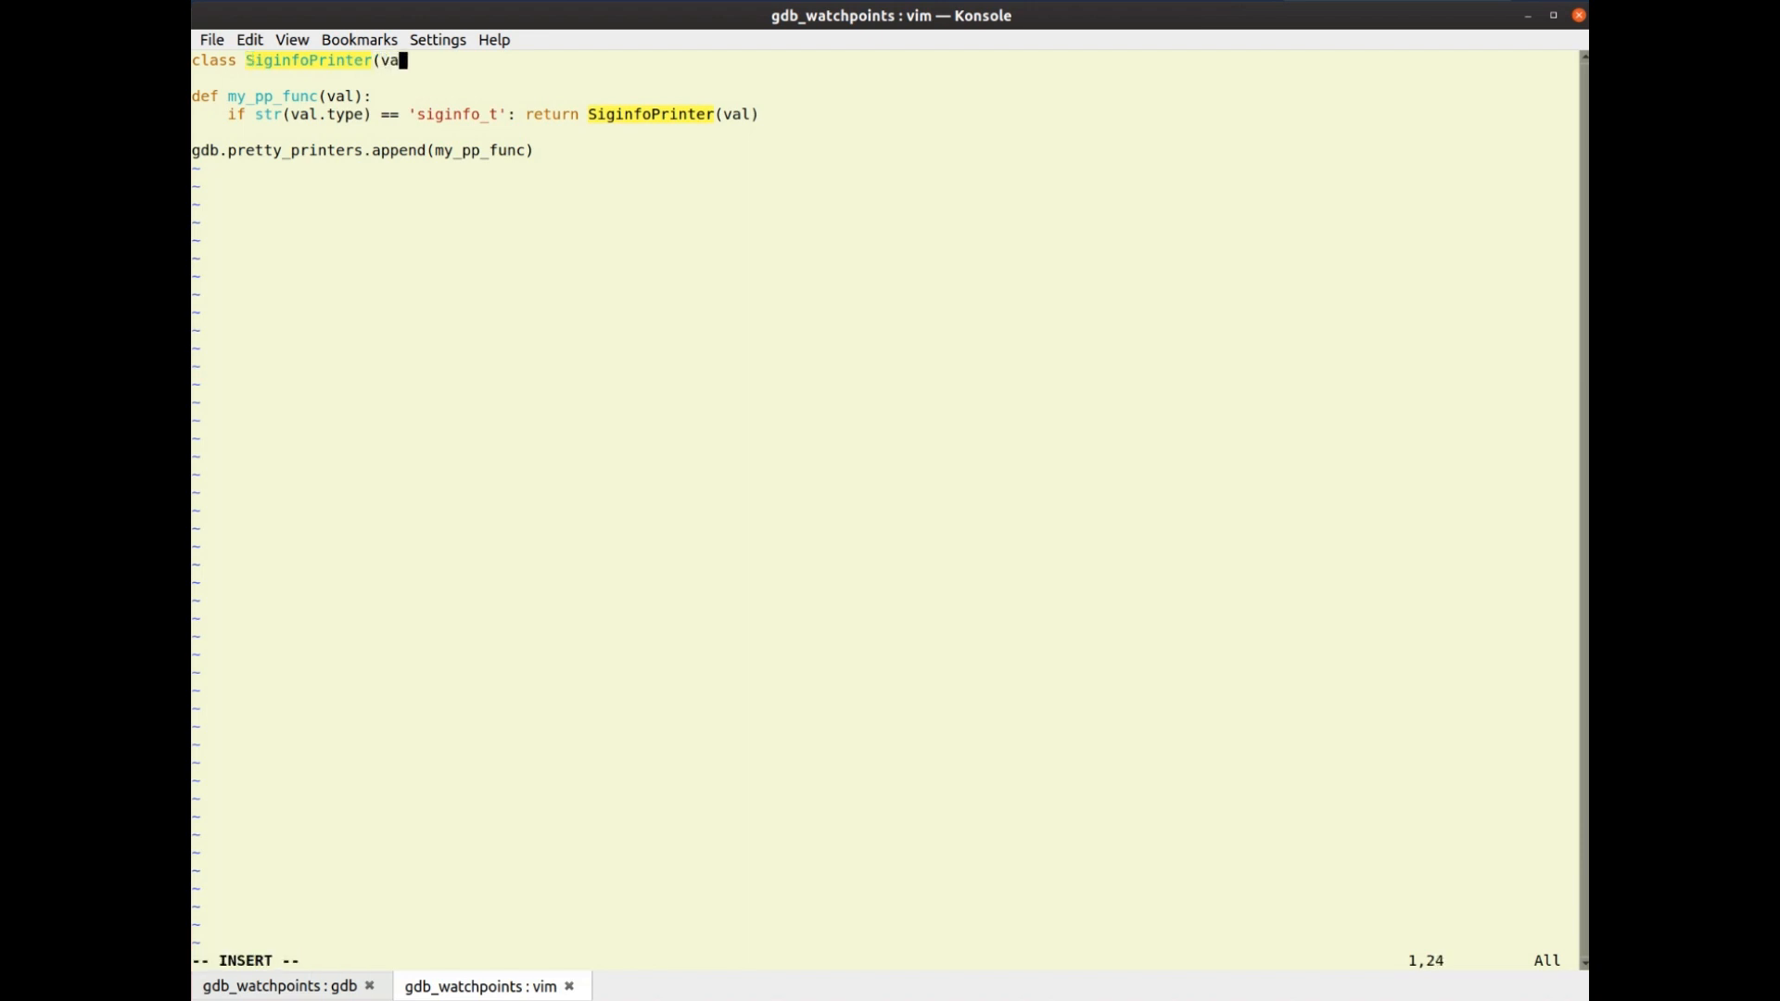
key(BackSpace)
text(:)
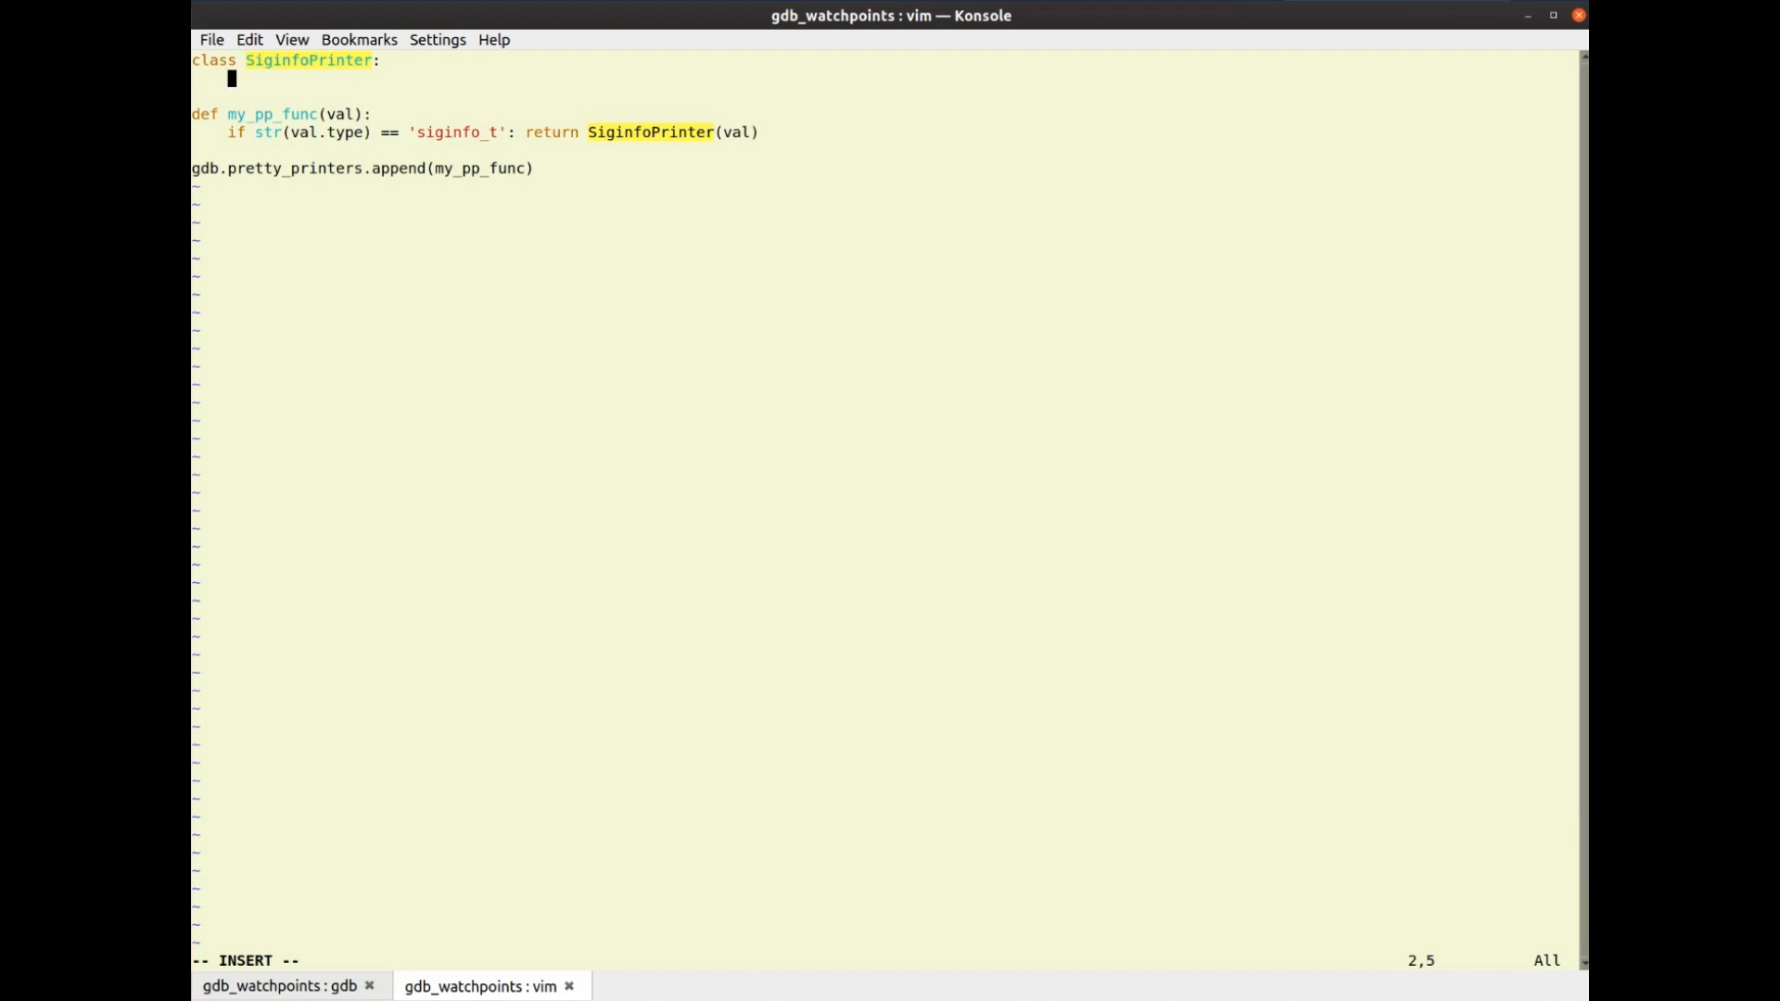
text(def __init__()
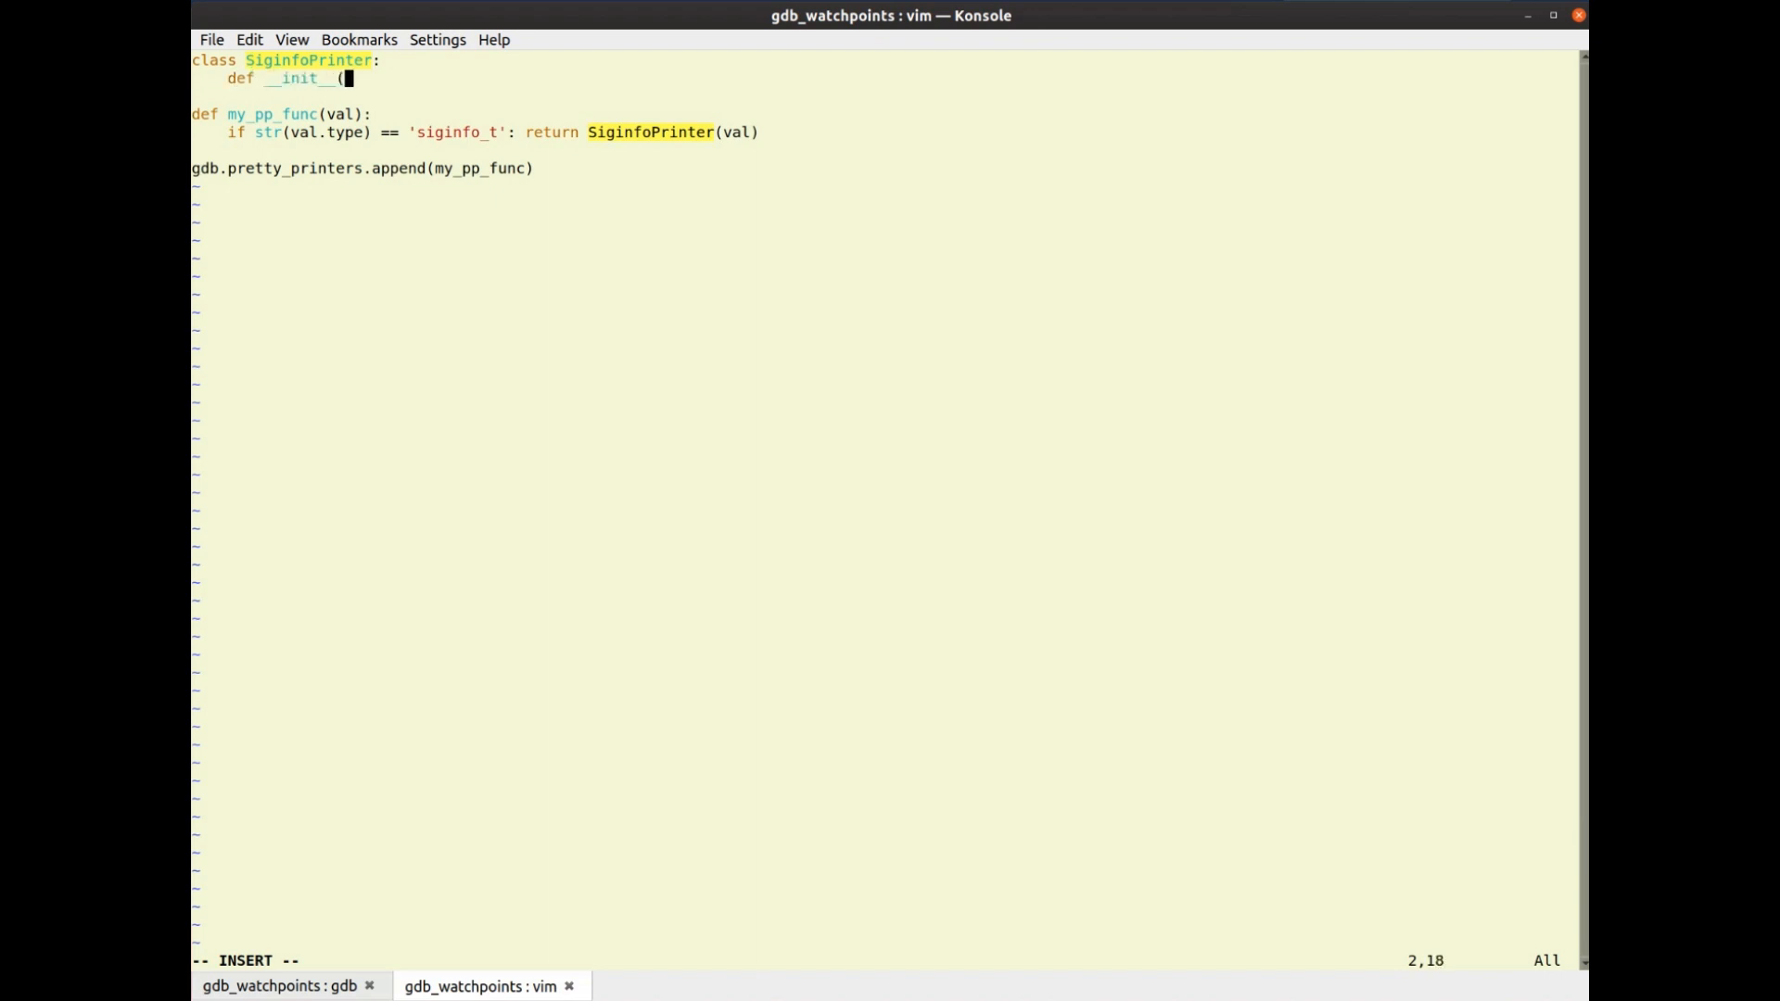
text(self, val):)
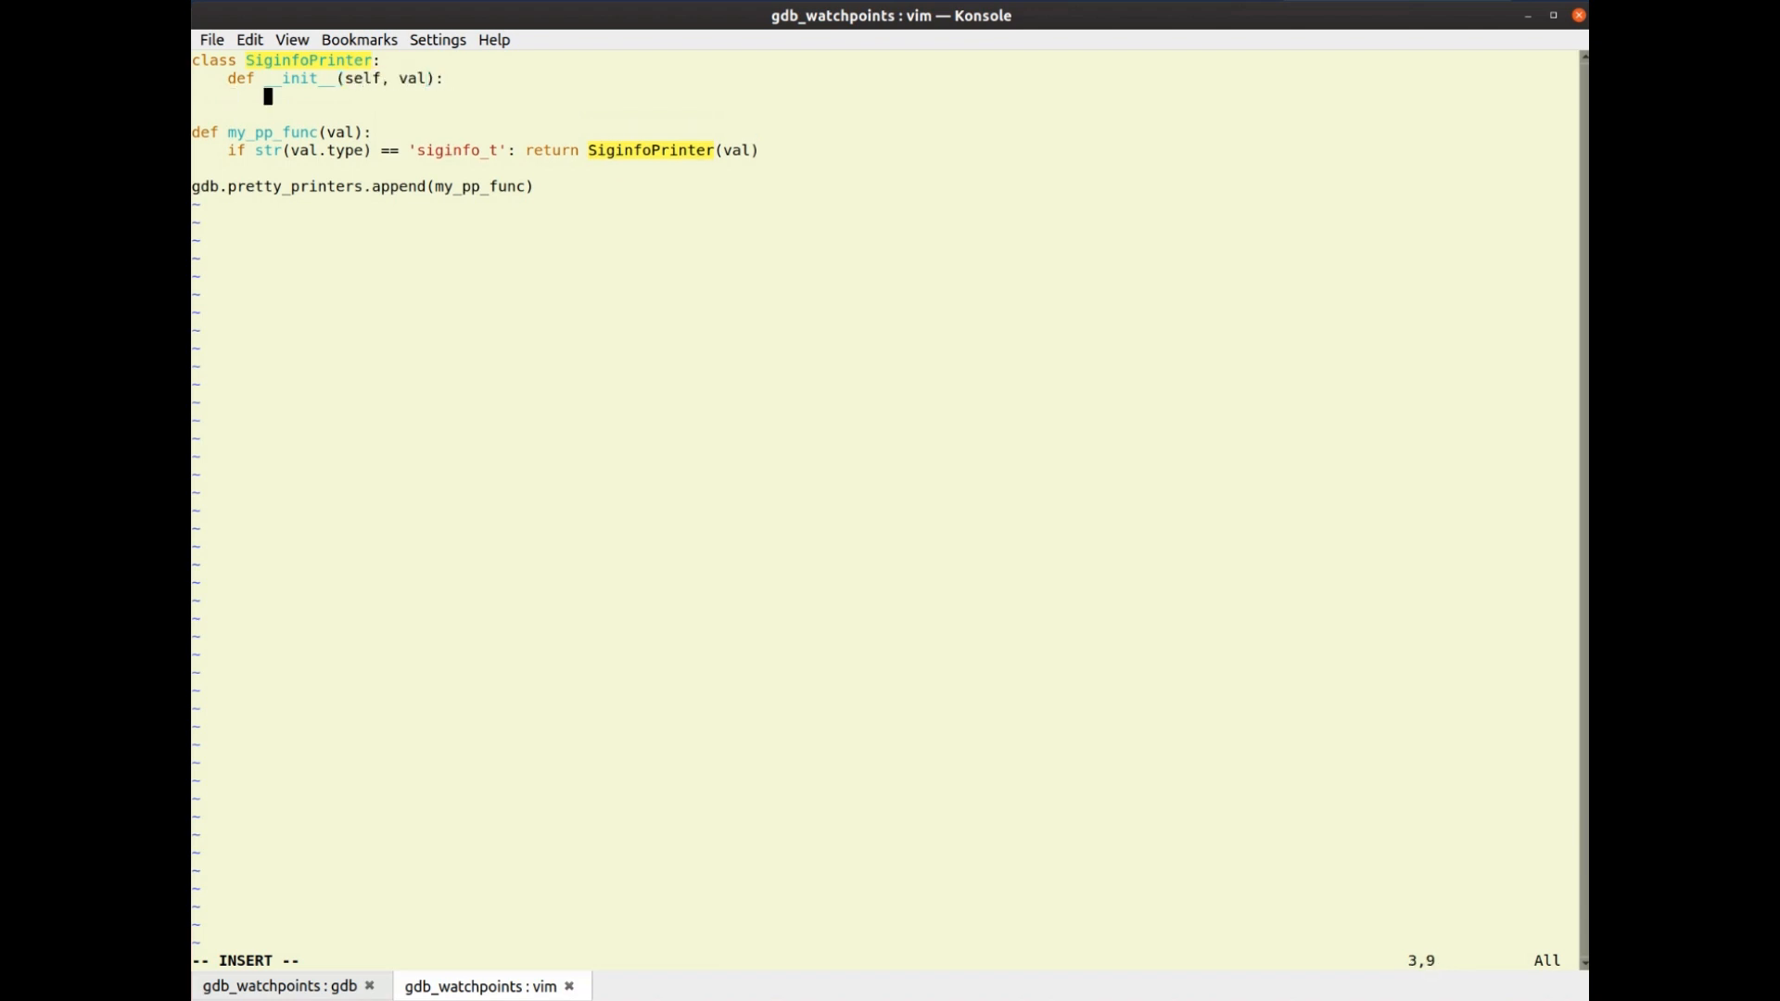
text(self.val = val)
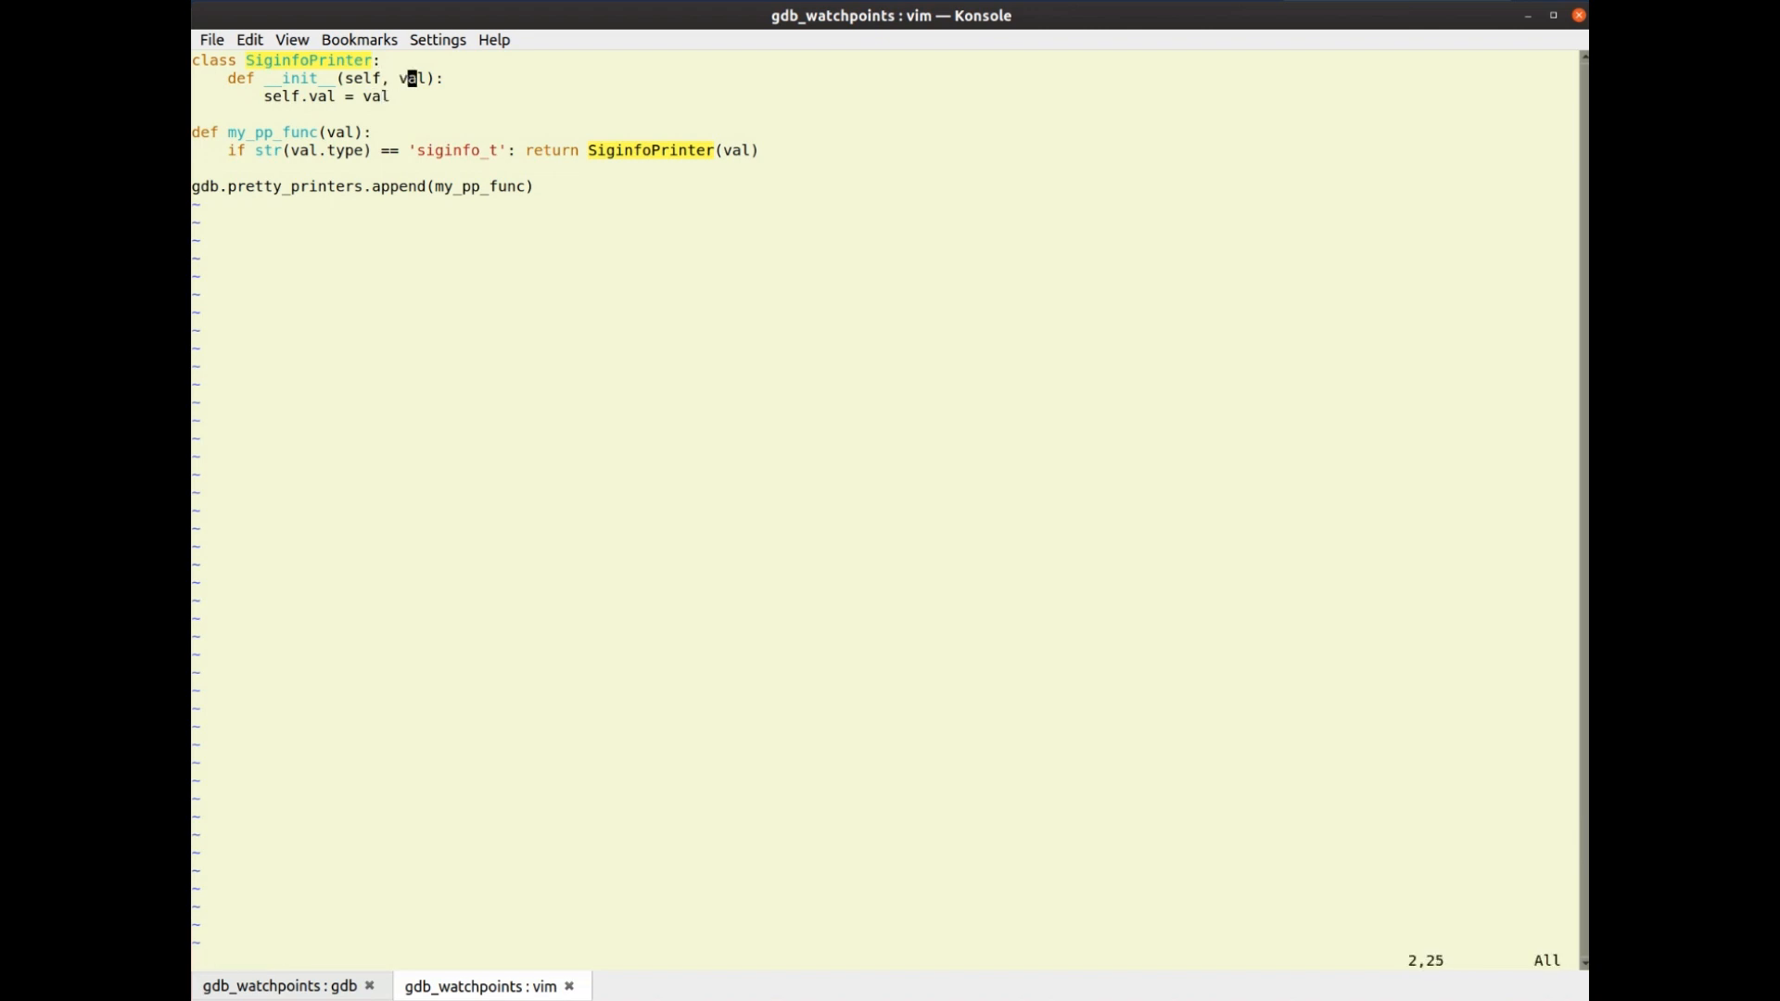
Begin a to_string method assigning signo from a self.val field lookup
key(o)
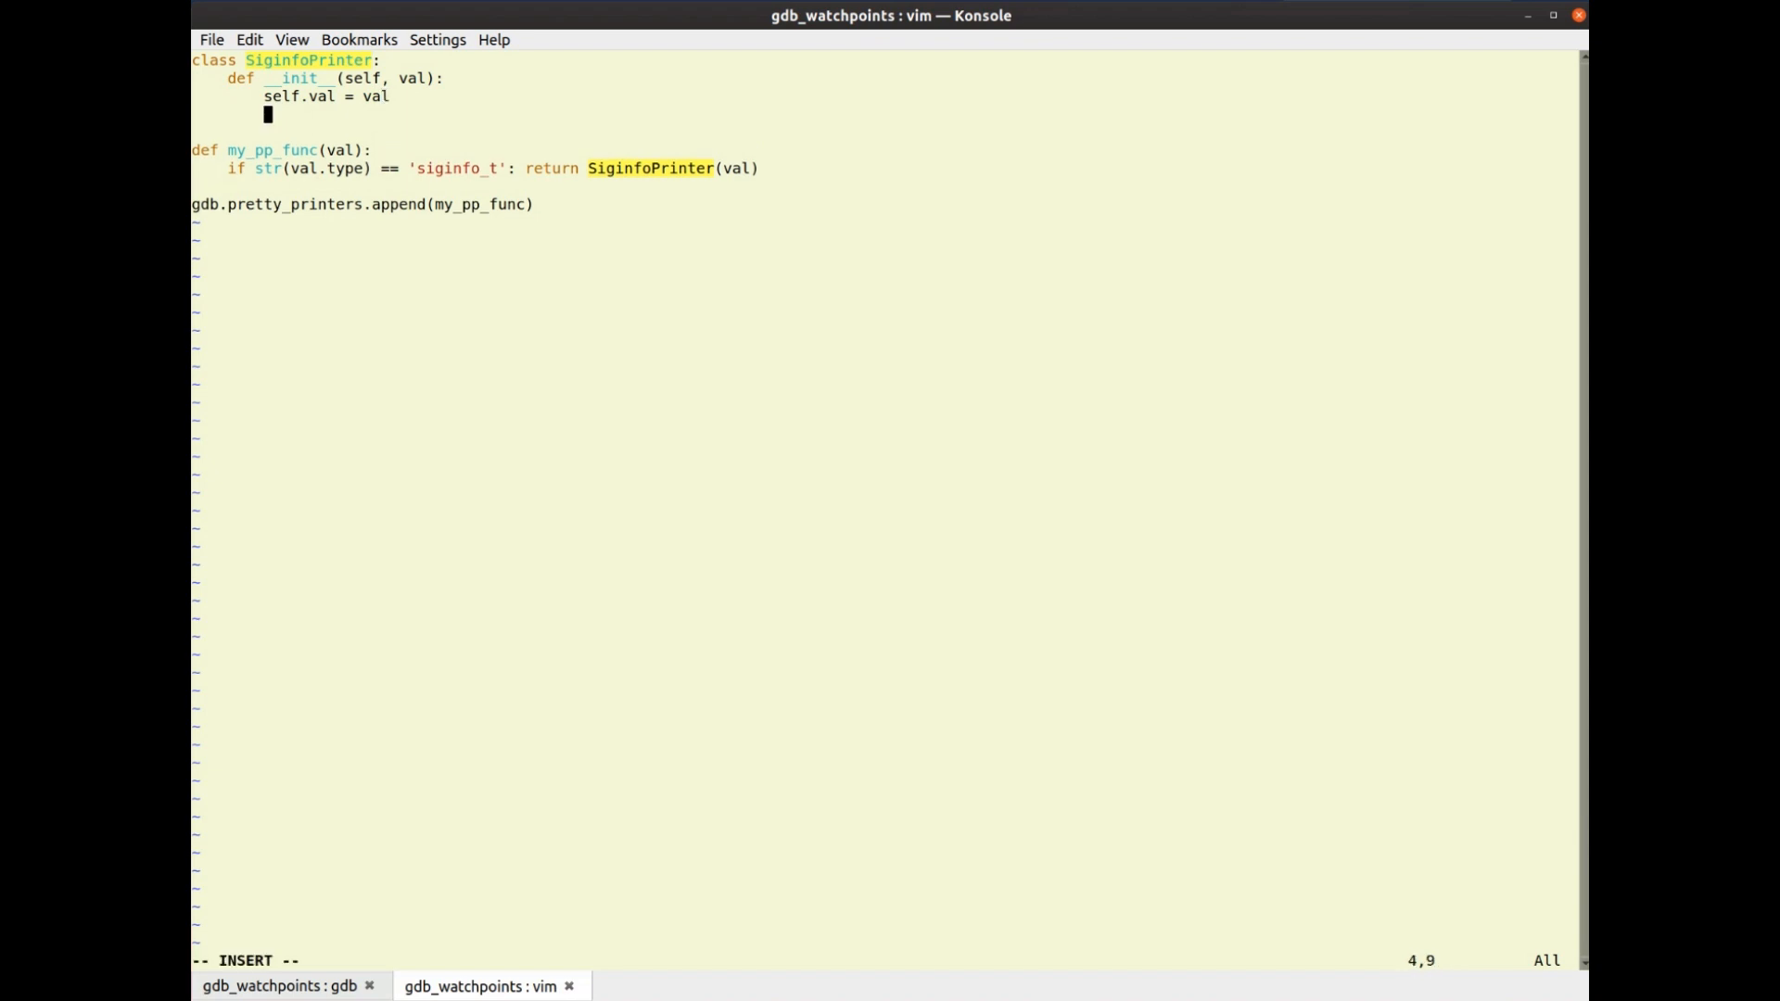
text(def)
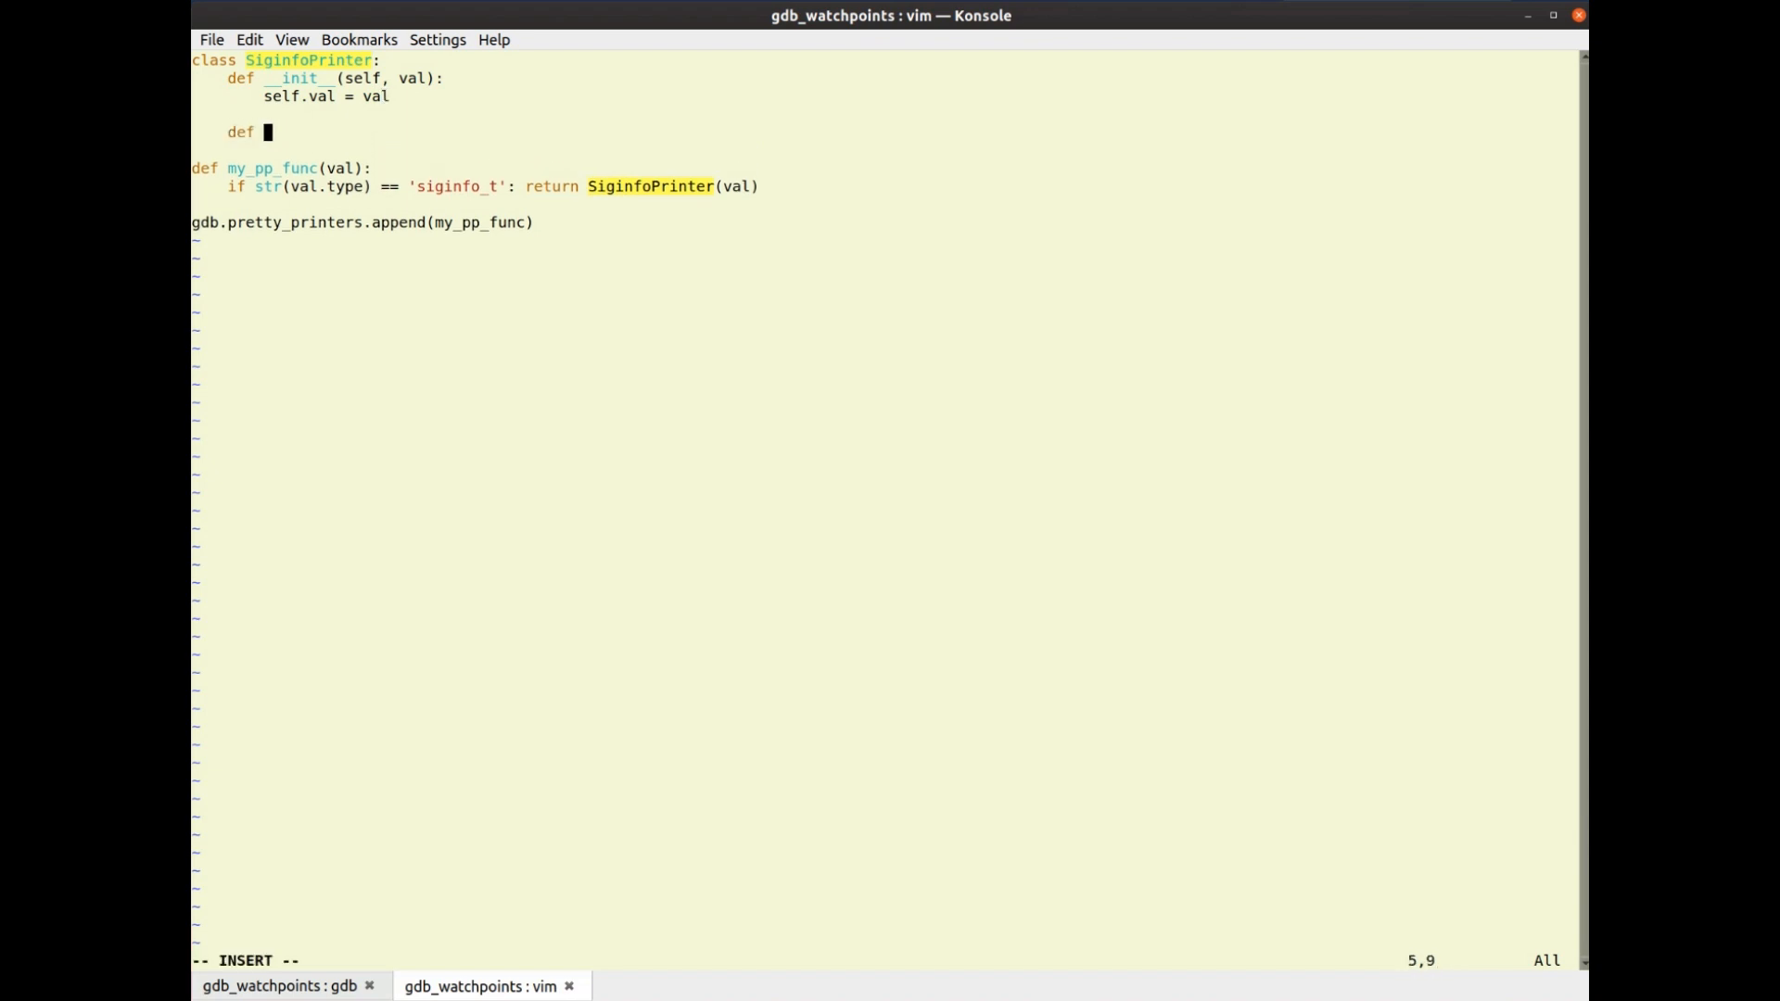
text(to_string(self):)
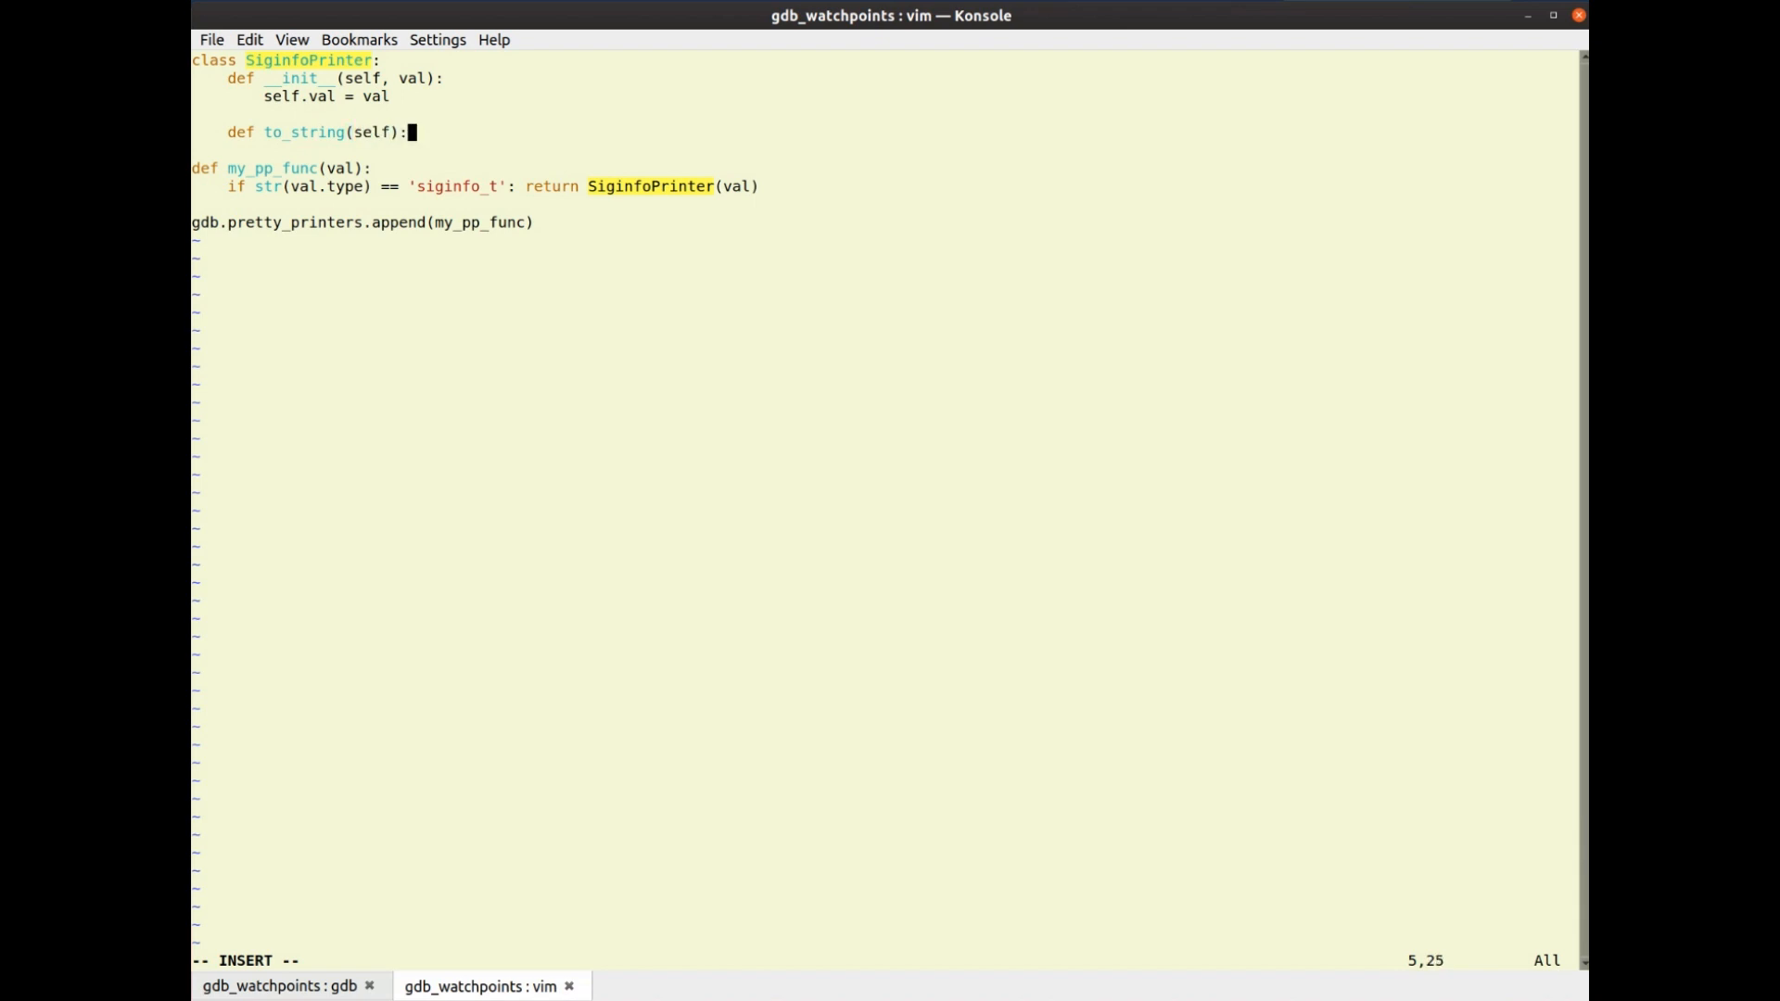
key(Return)
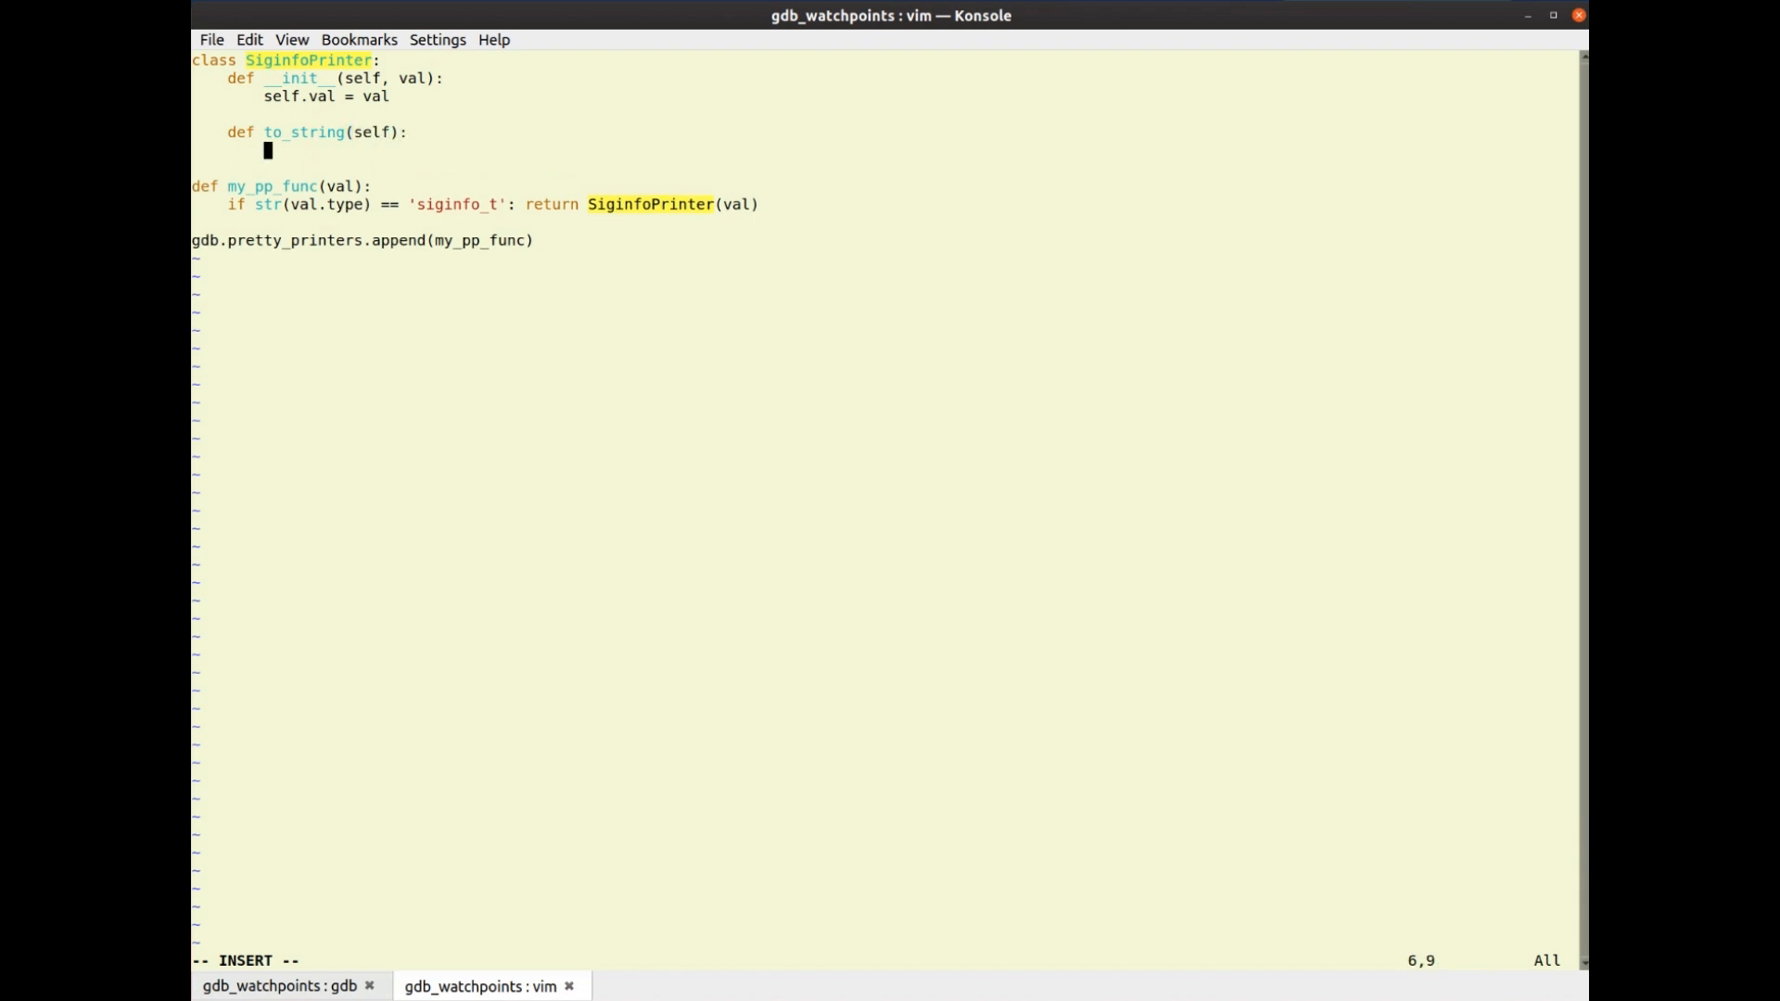
text(sig)
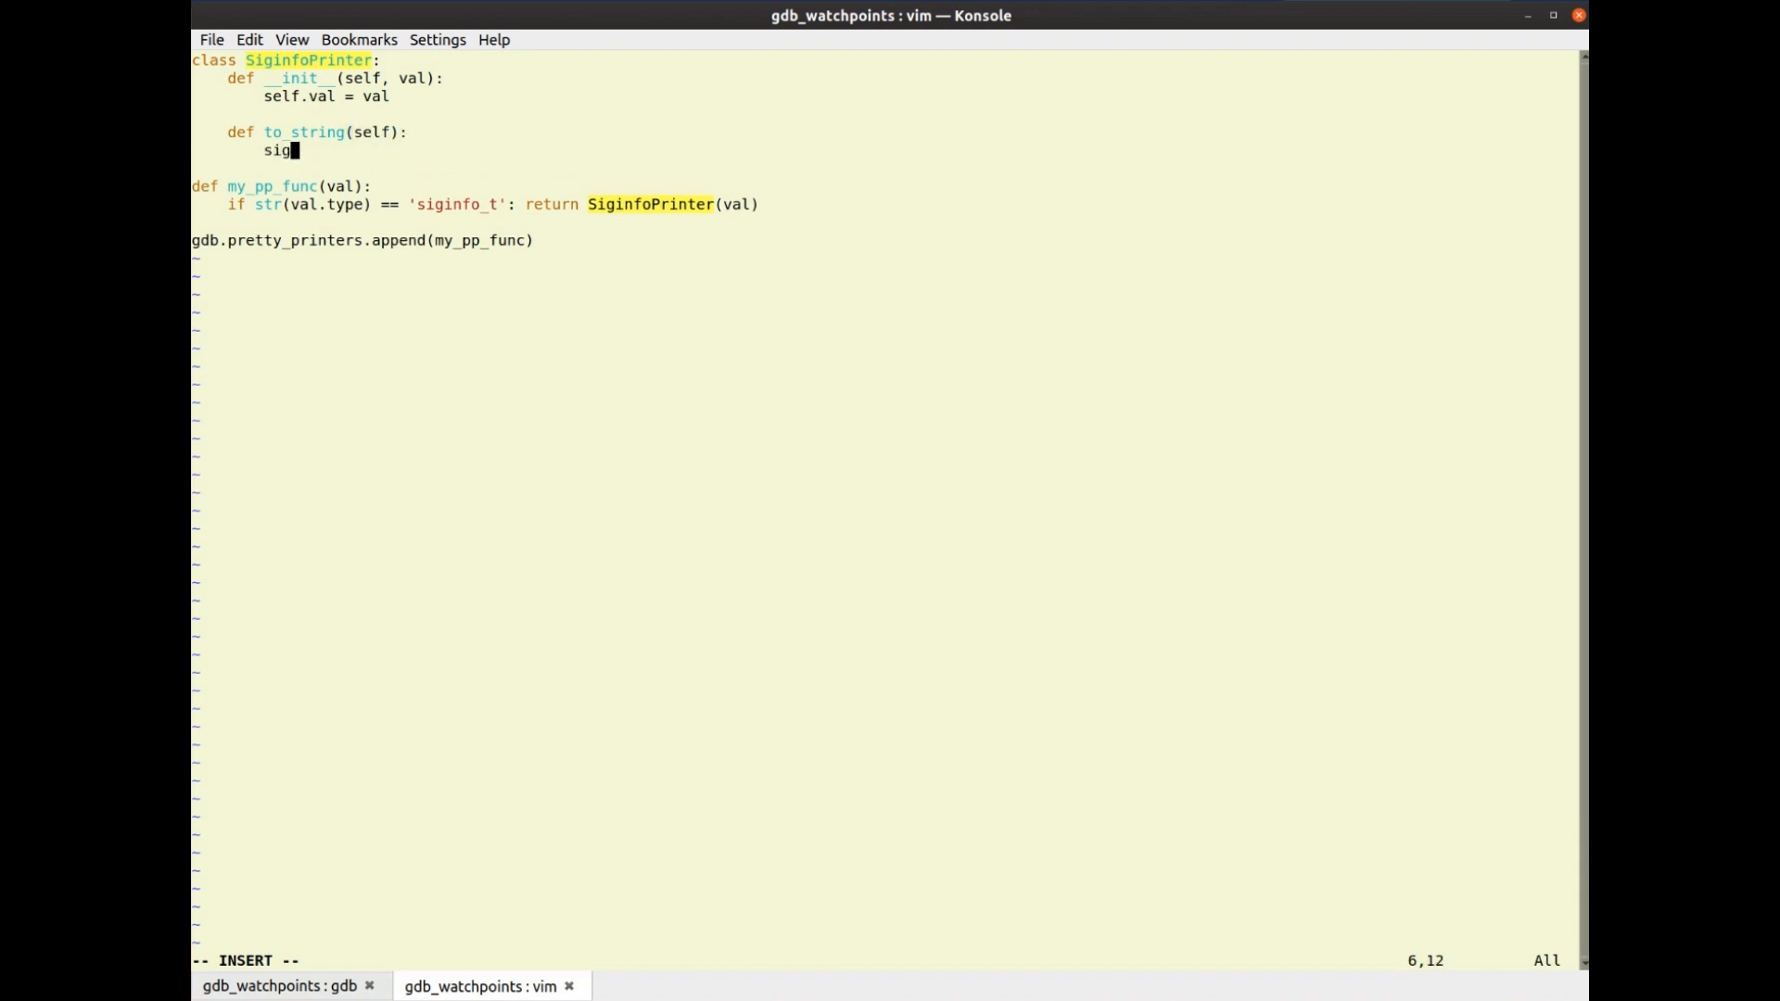
text(no =)
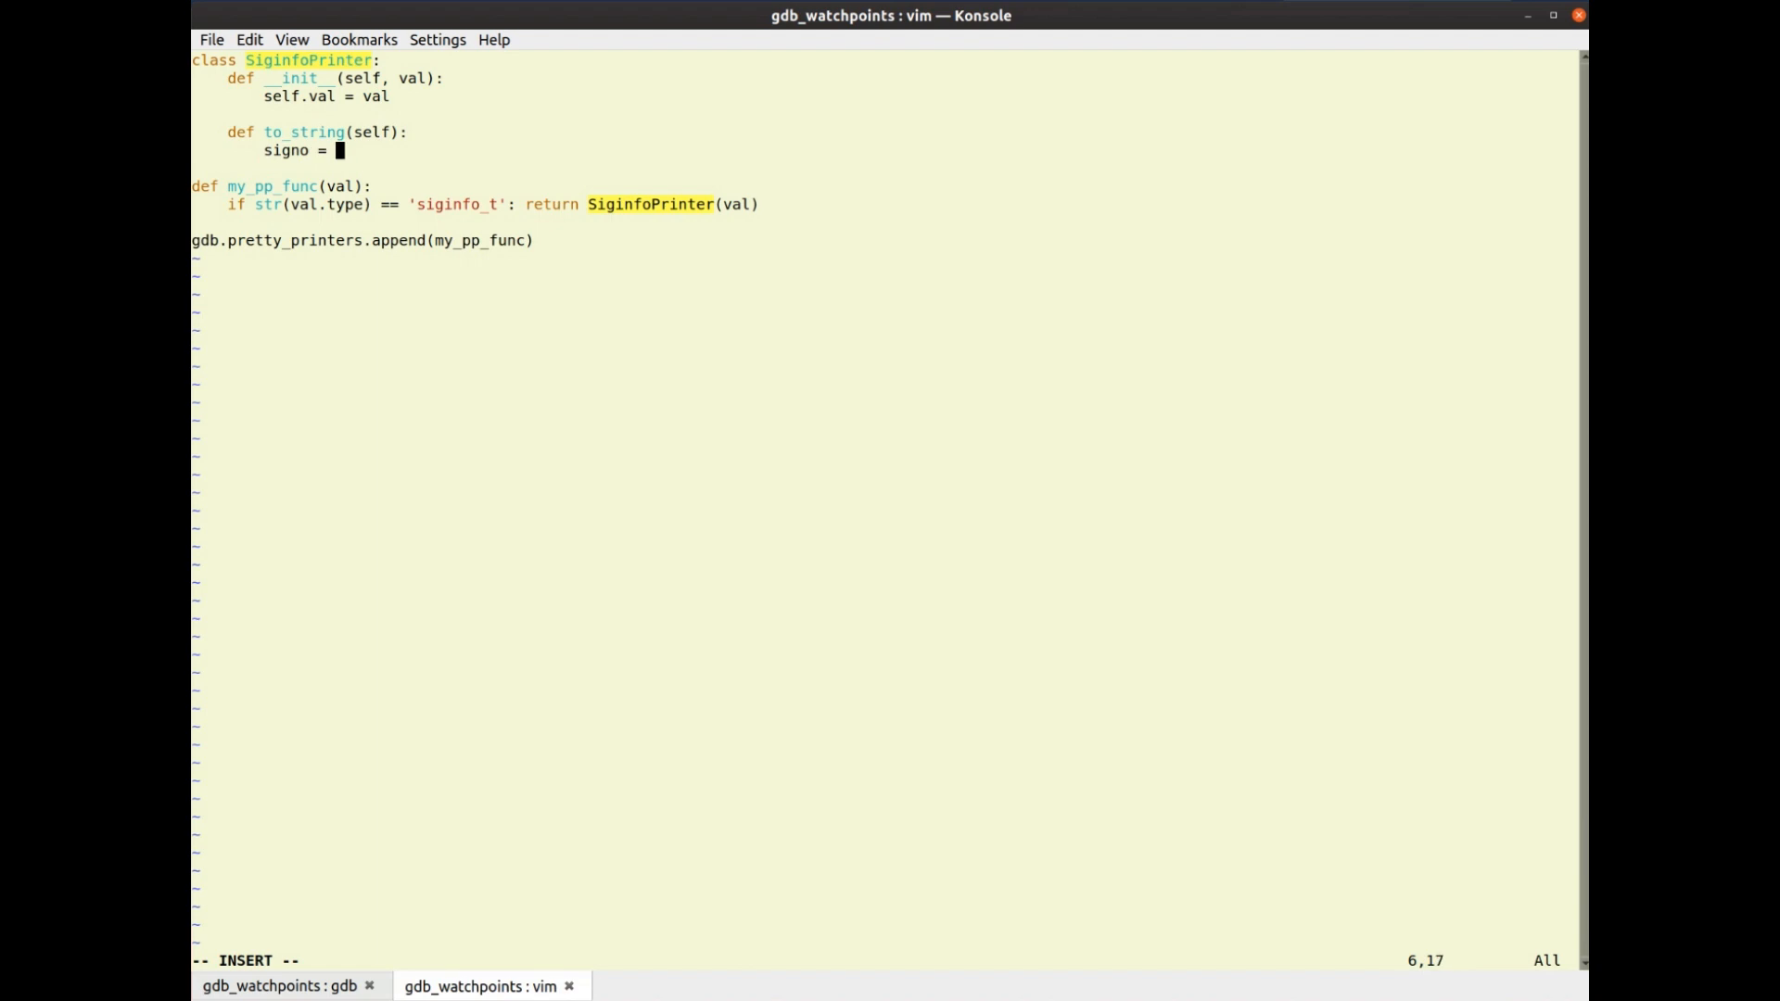
text(self.val)
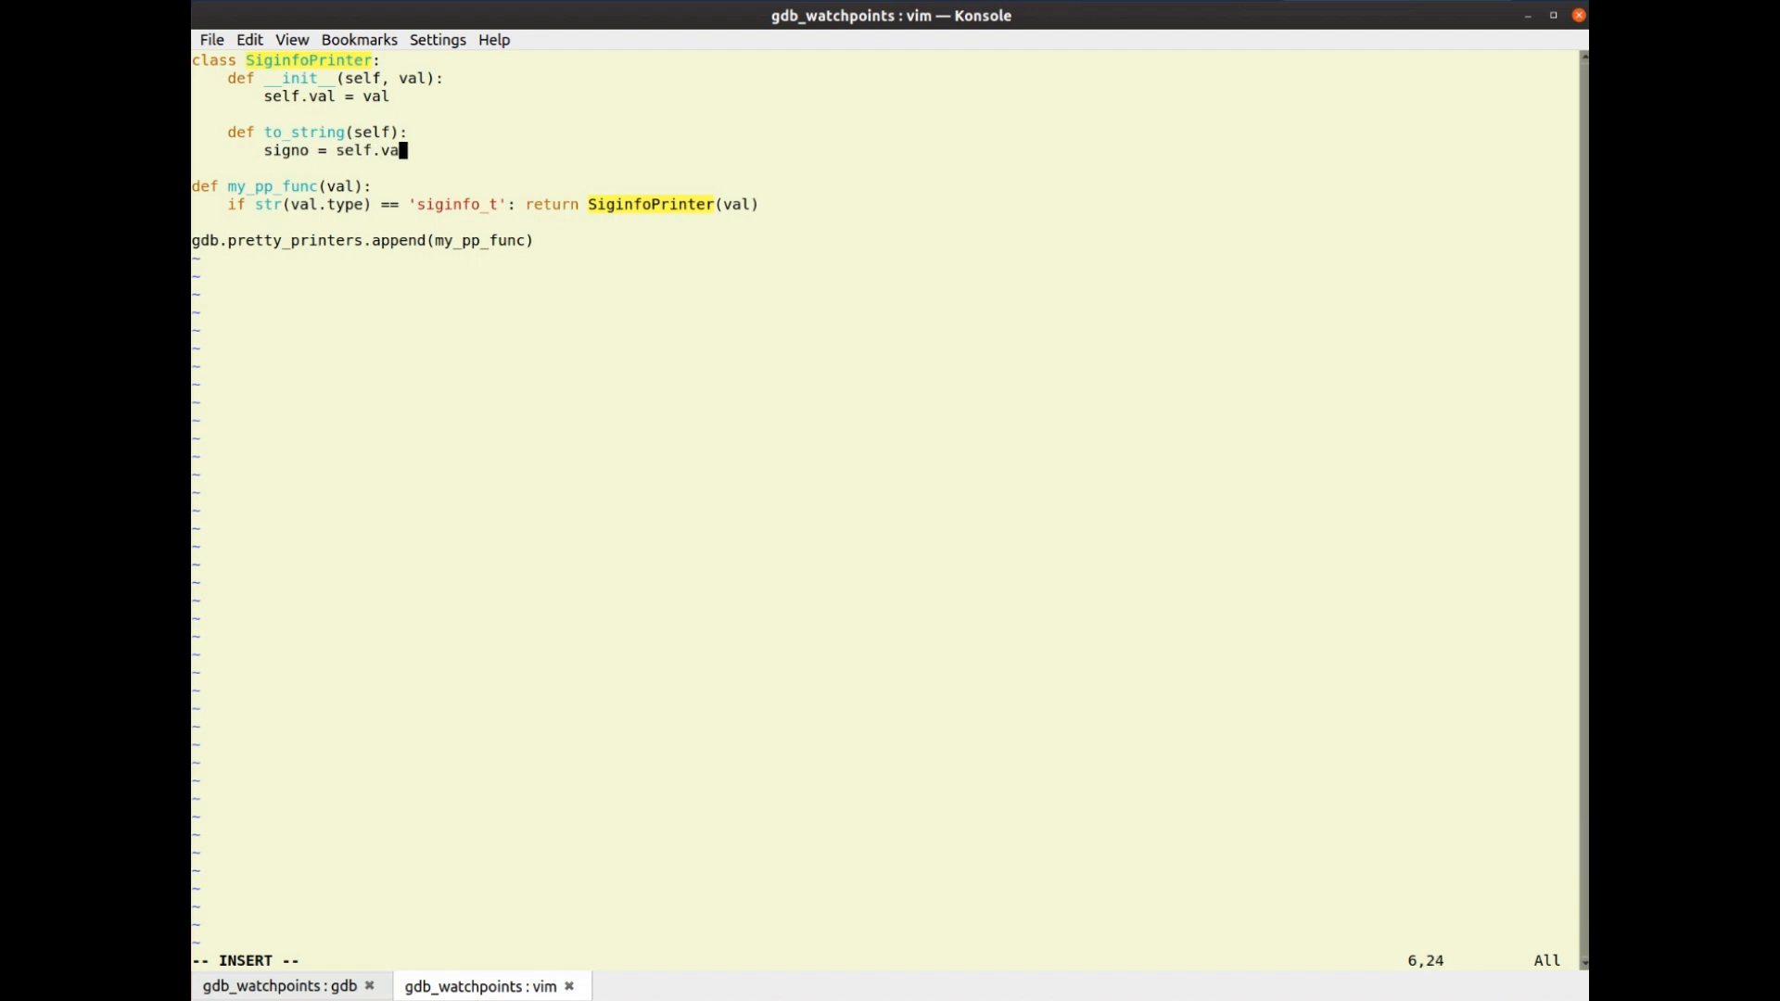
text(l)
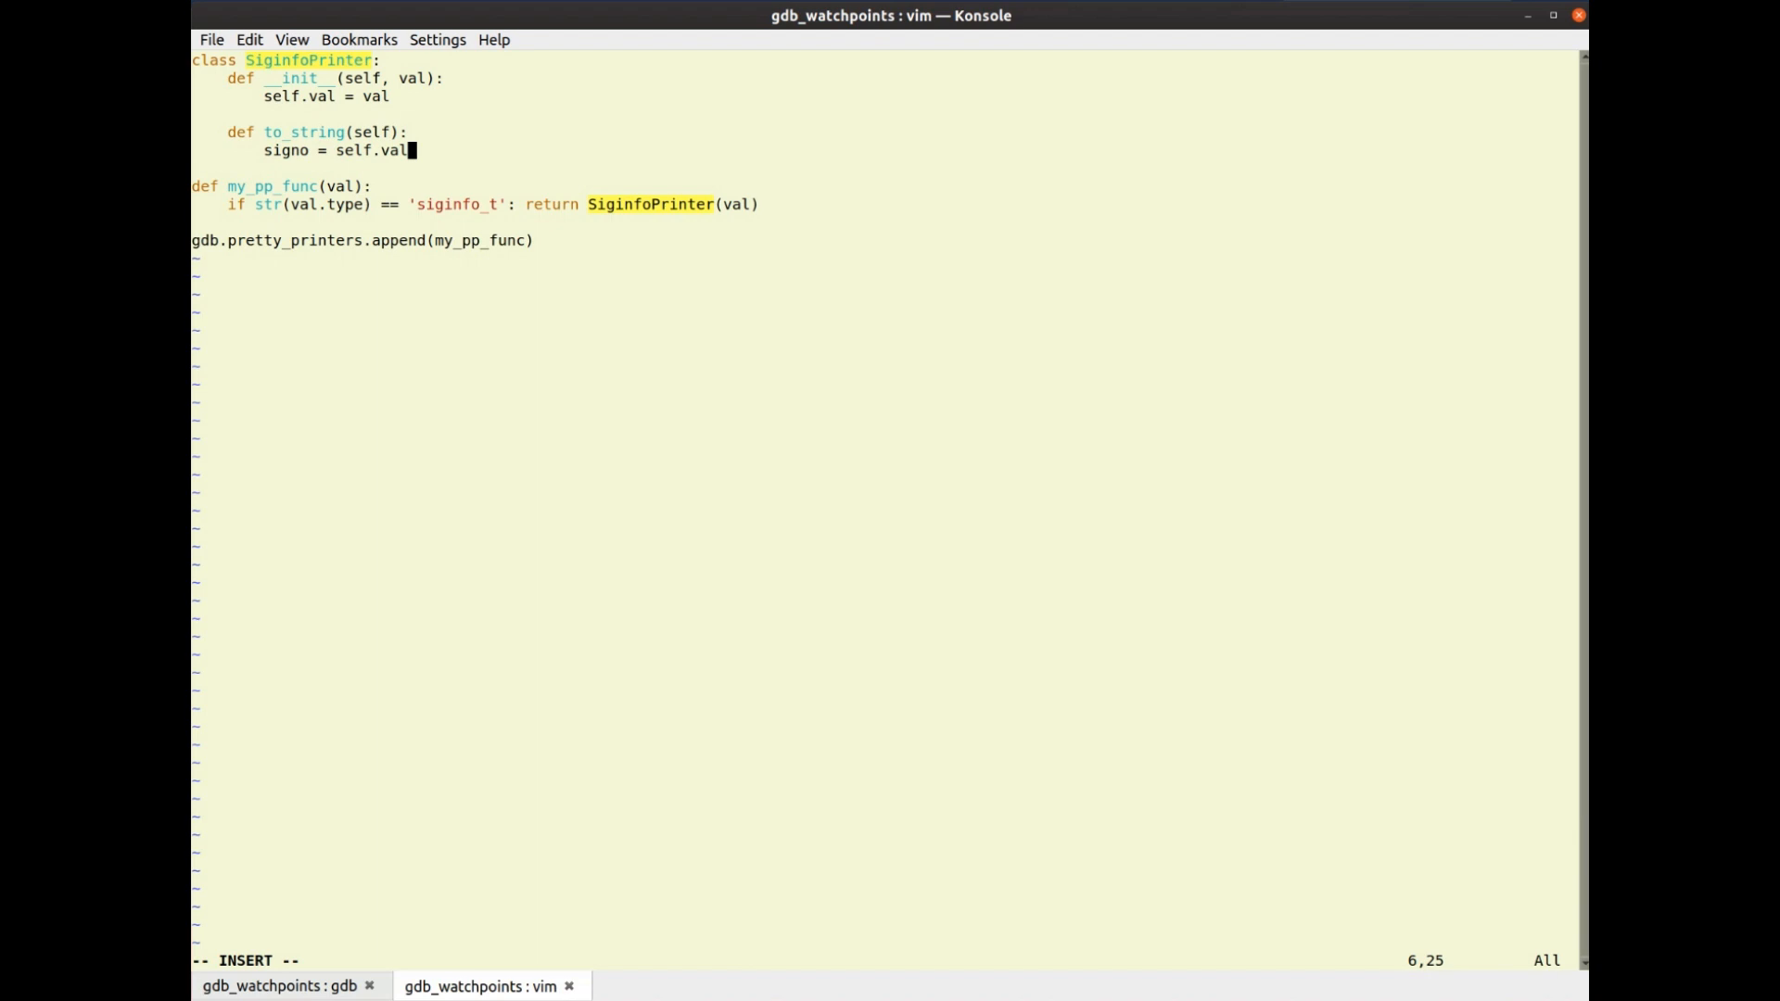
text(['si_)
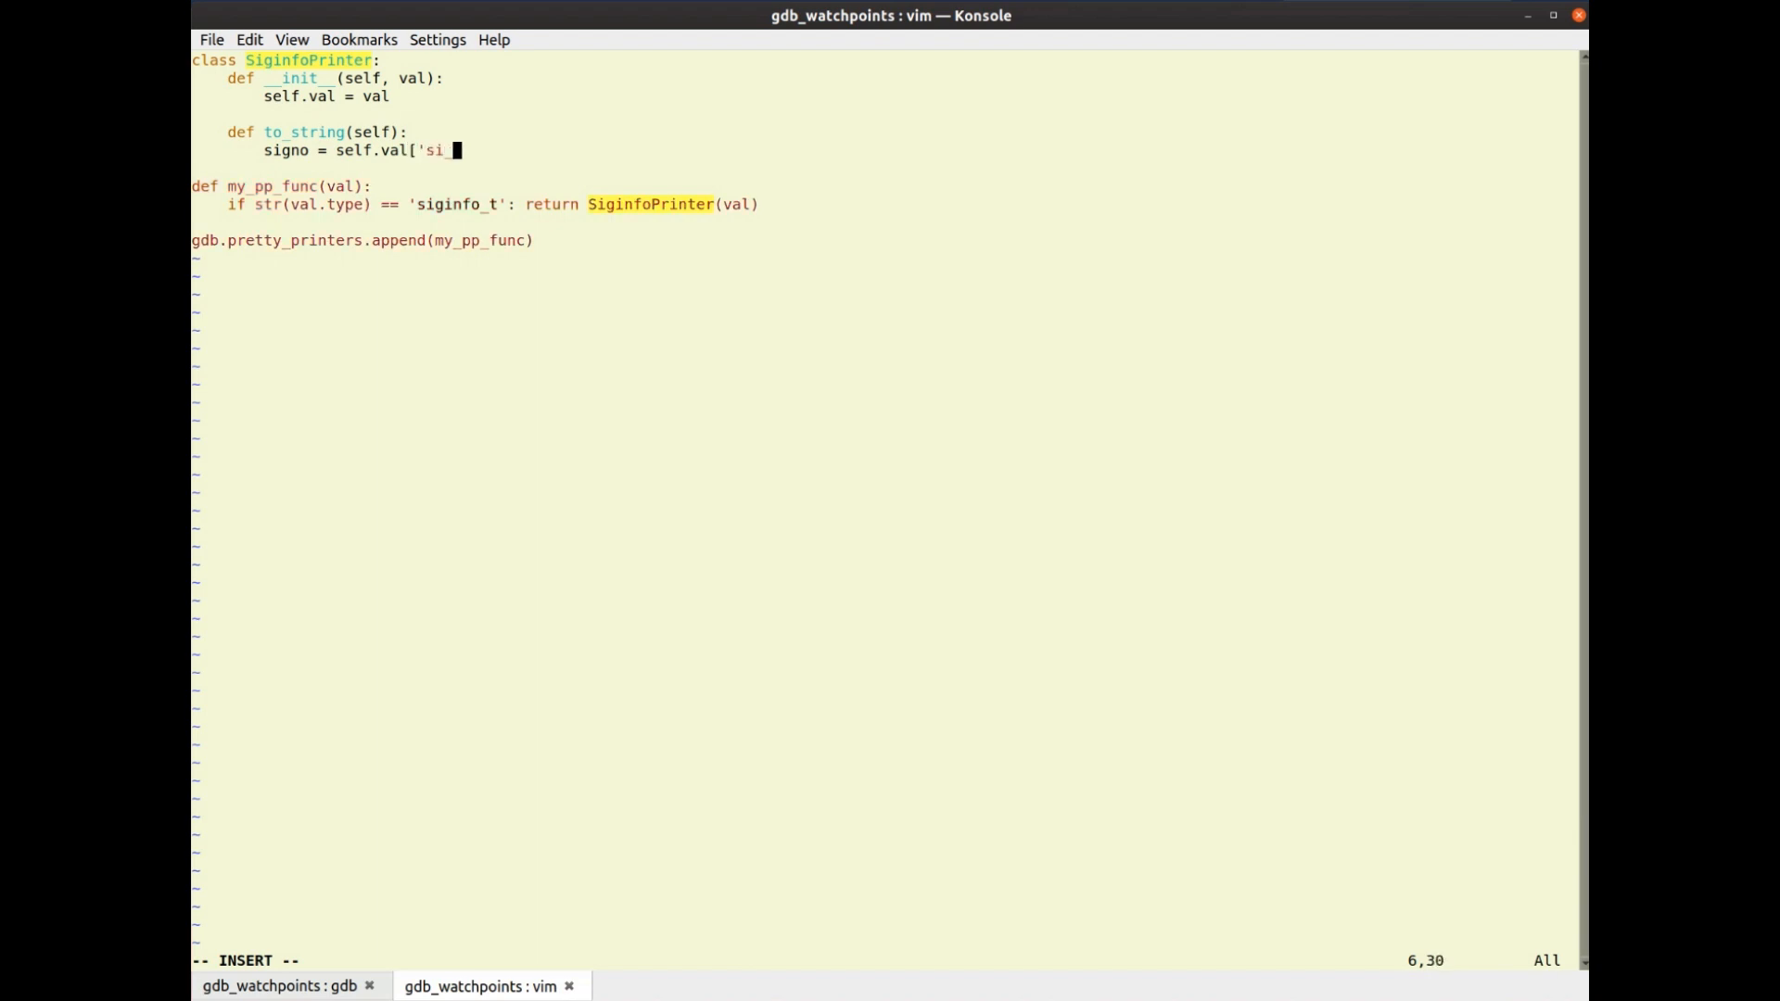
Copy si_signo from gdb into the lookup, add return str(signo), and go back to gdb
click(280, 984)
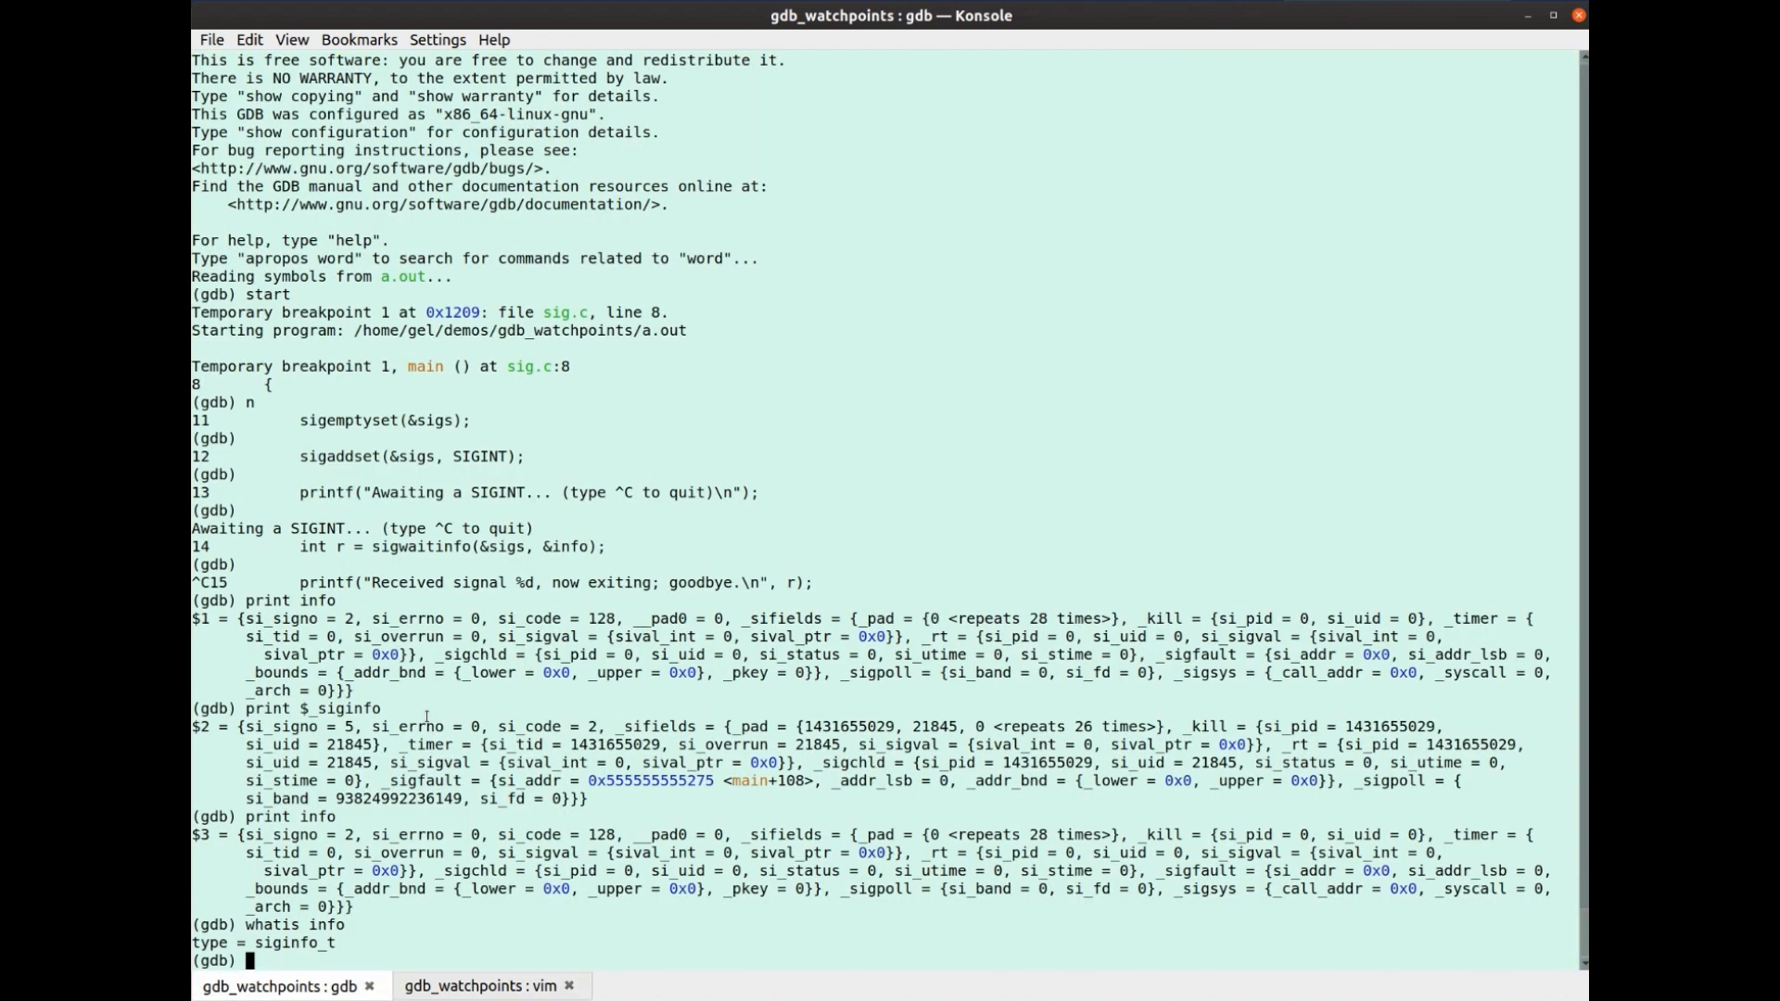
double_click(280, 835)
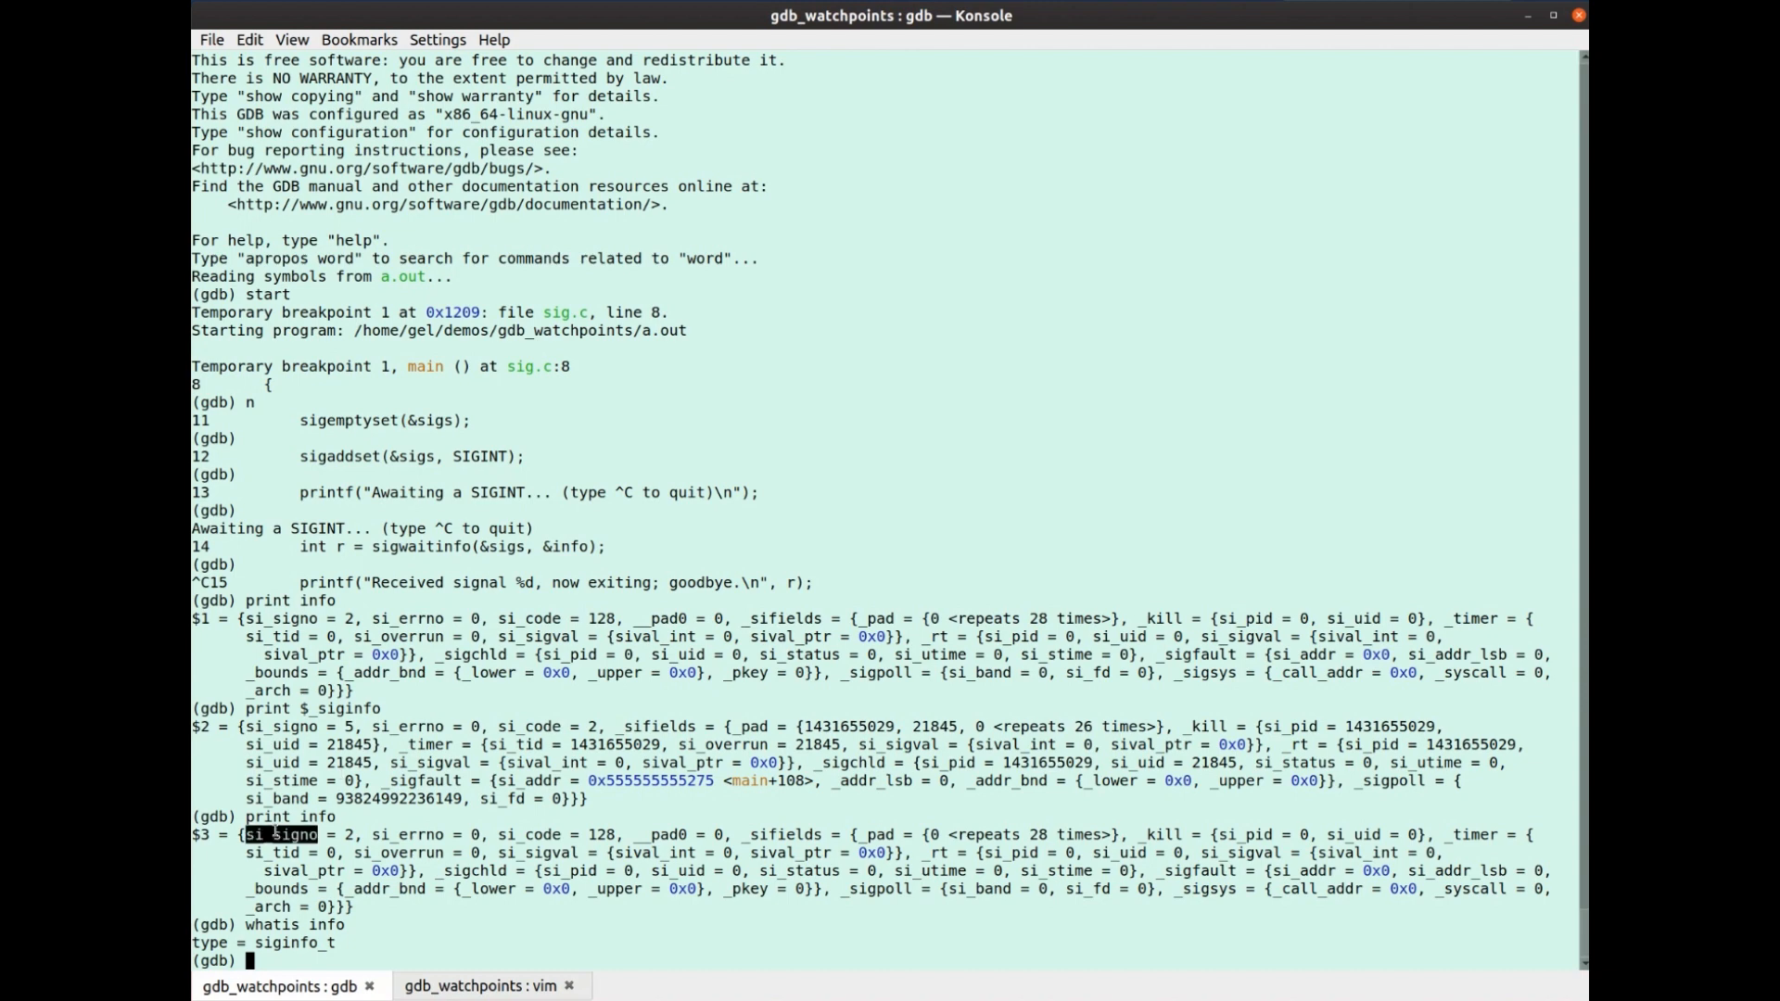
click(482, 984)
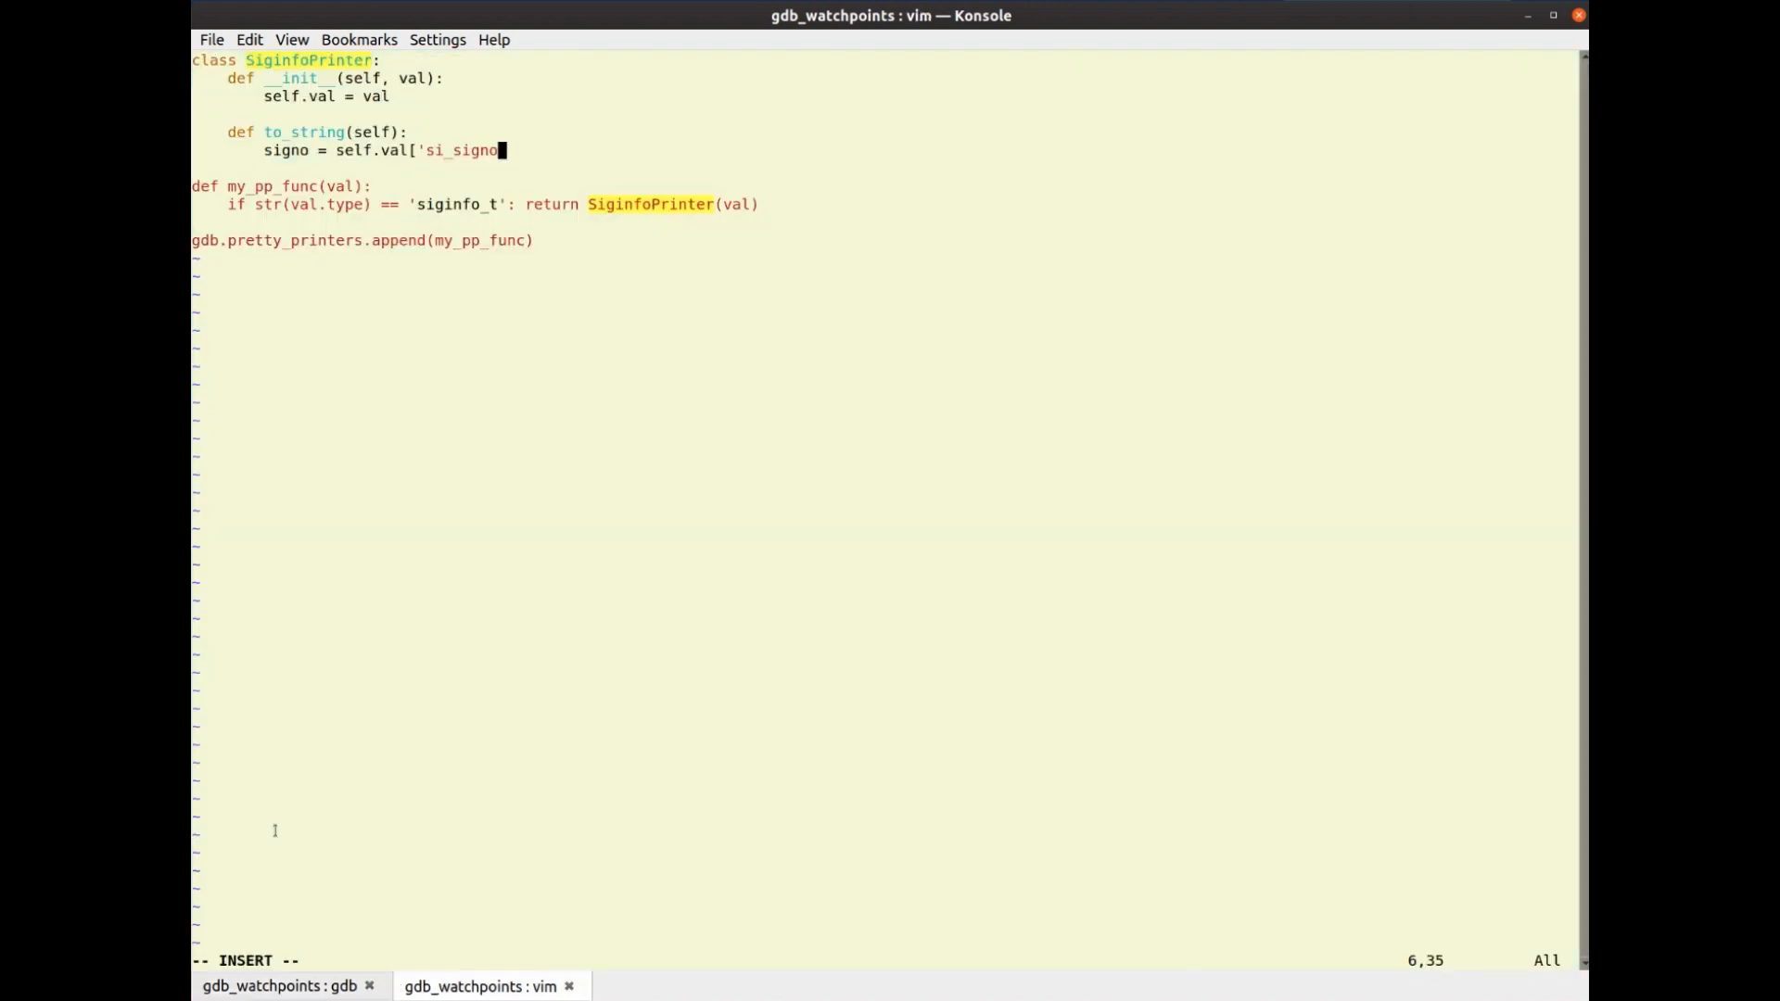
text('])
text(print)
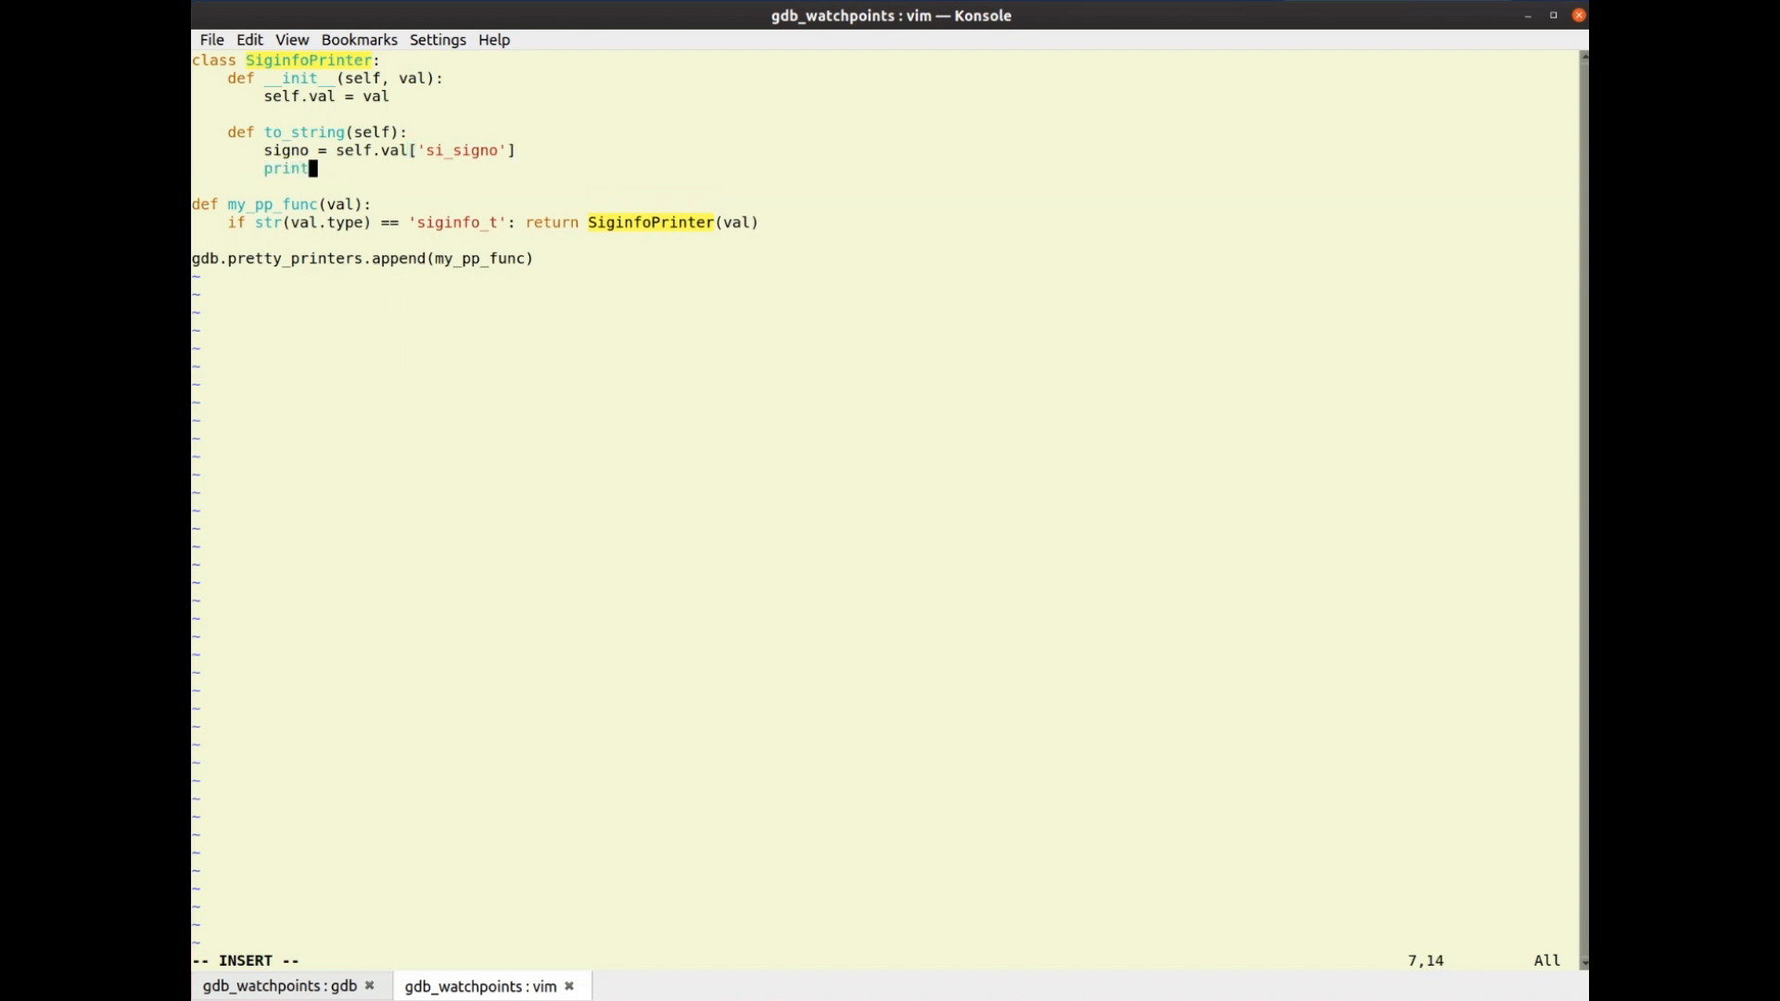
text(return s)
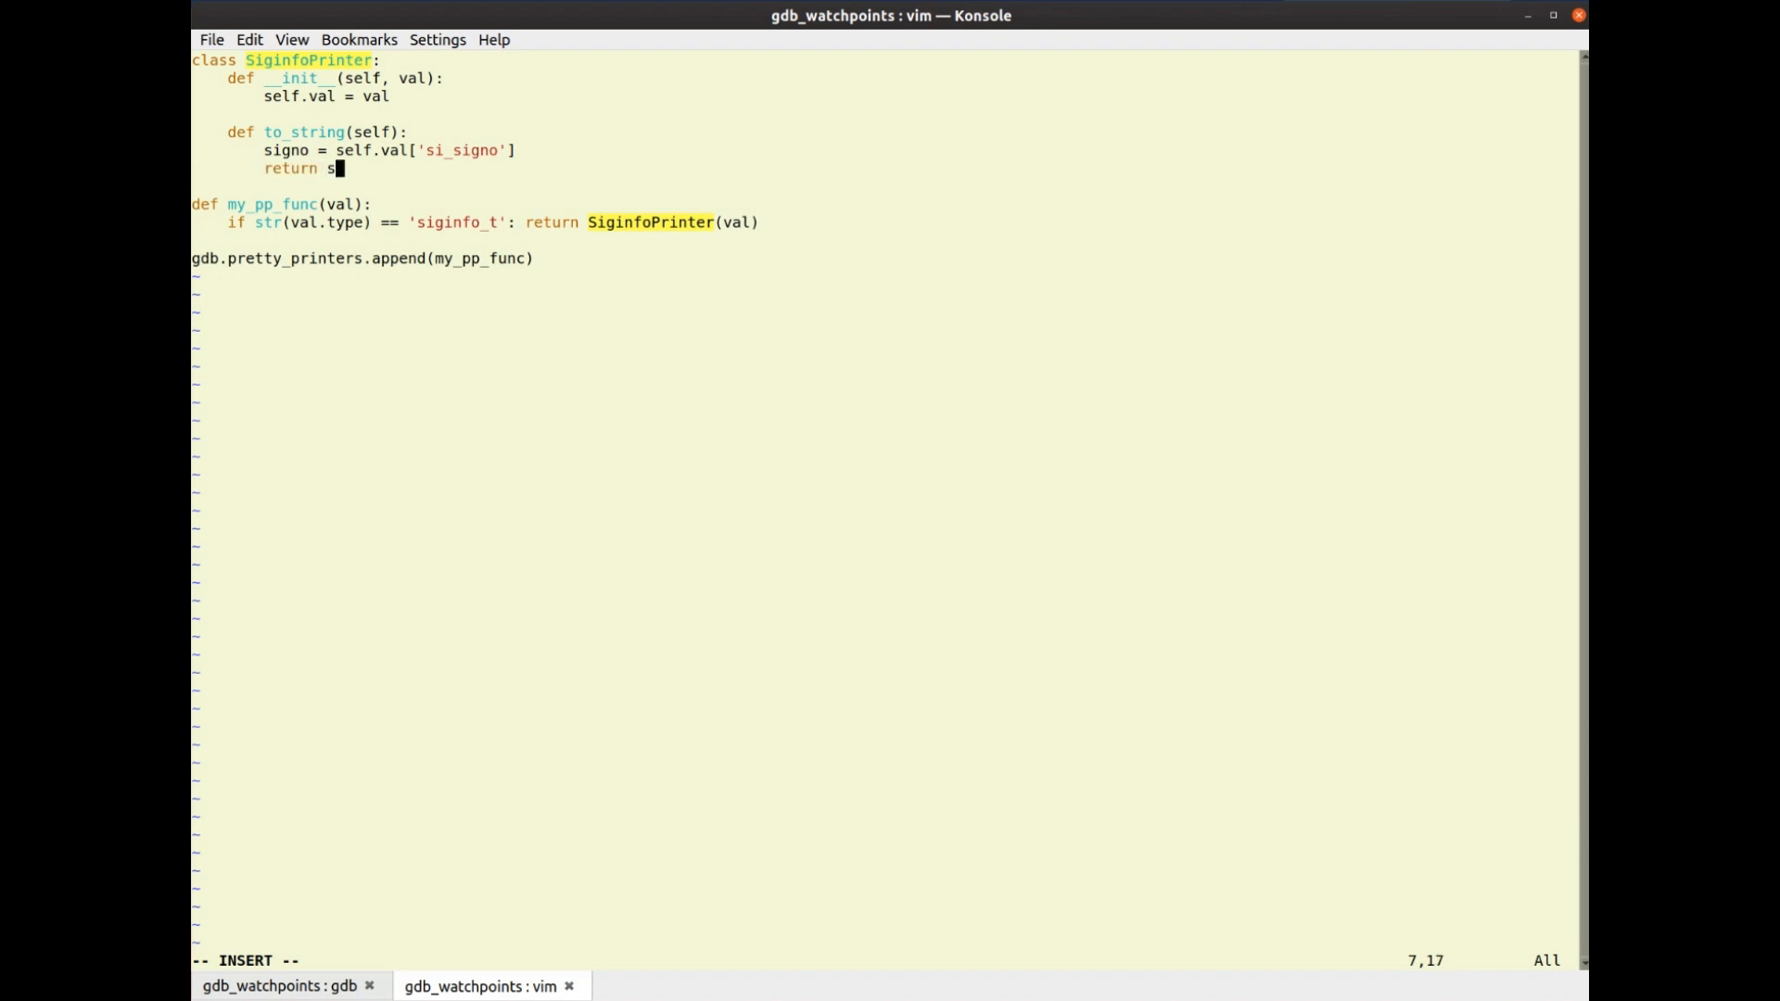
text(tr(signo))
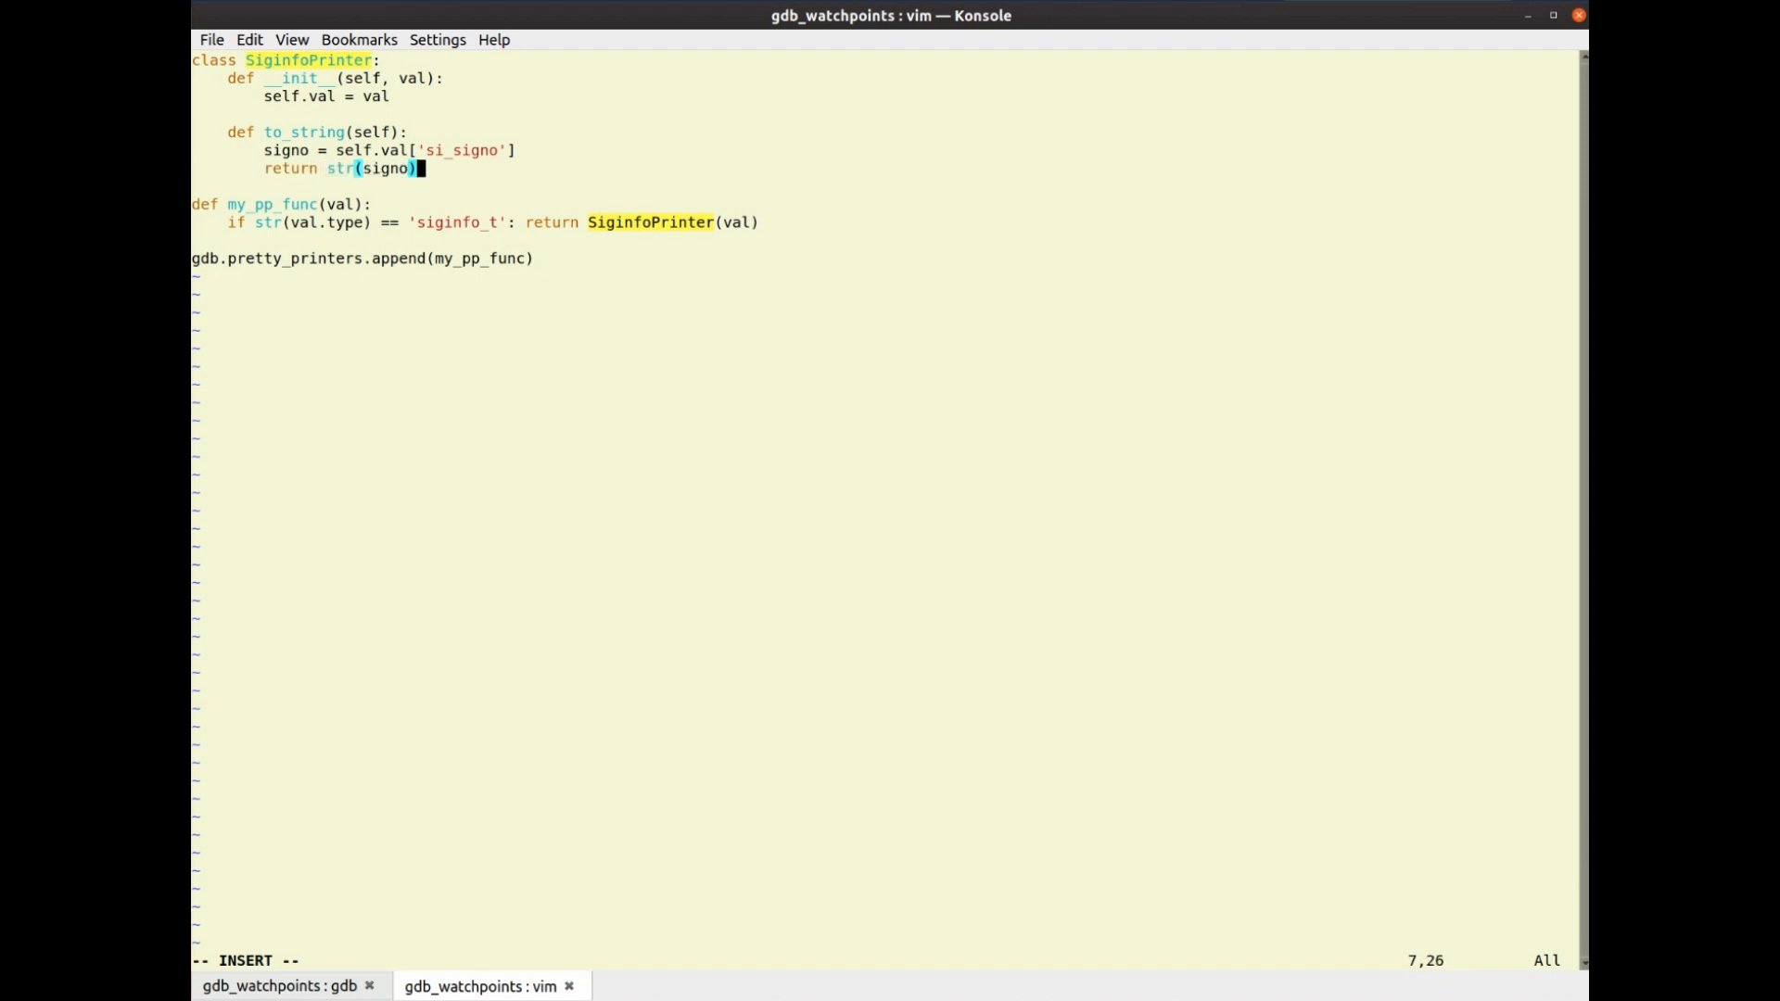
click(280, 984)
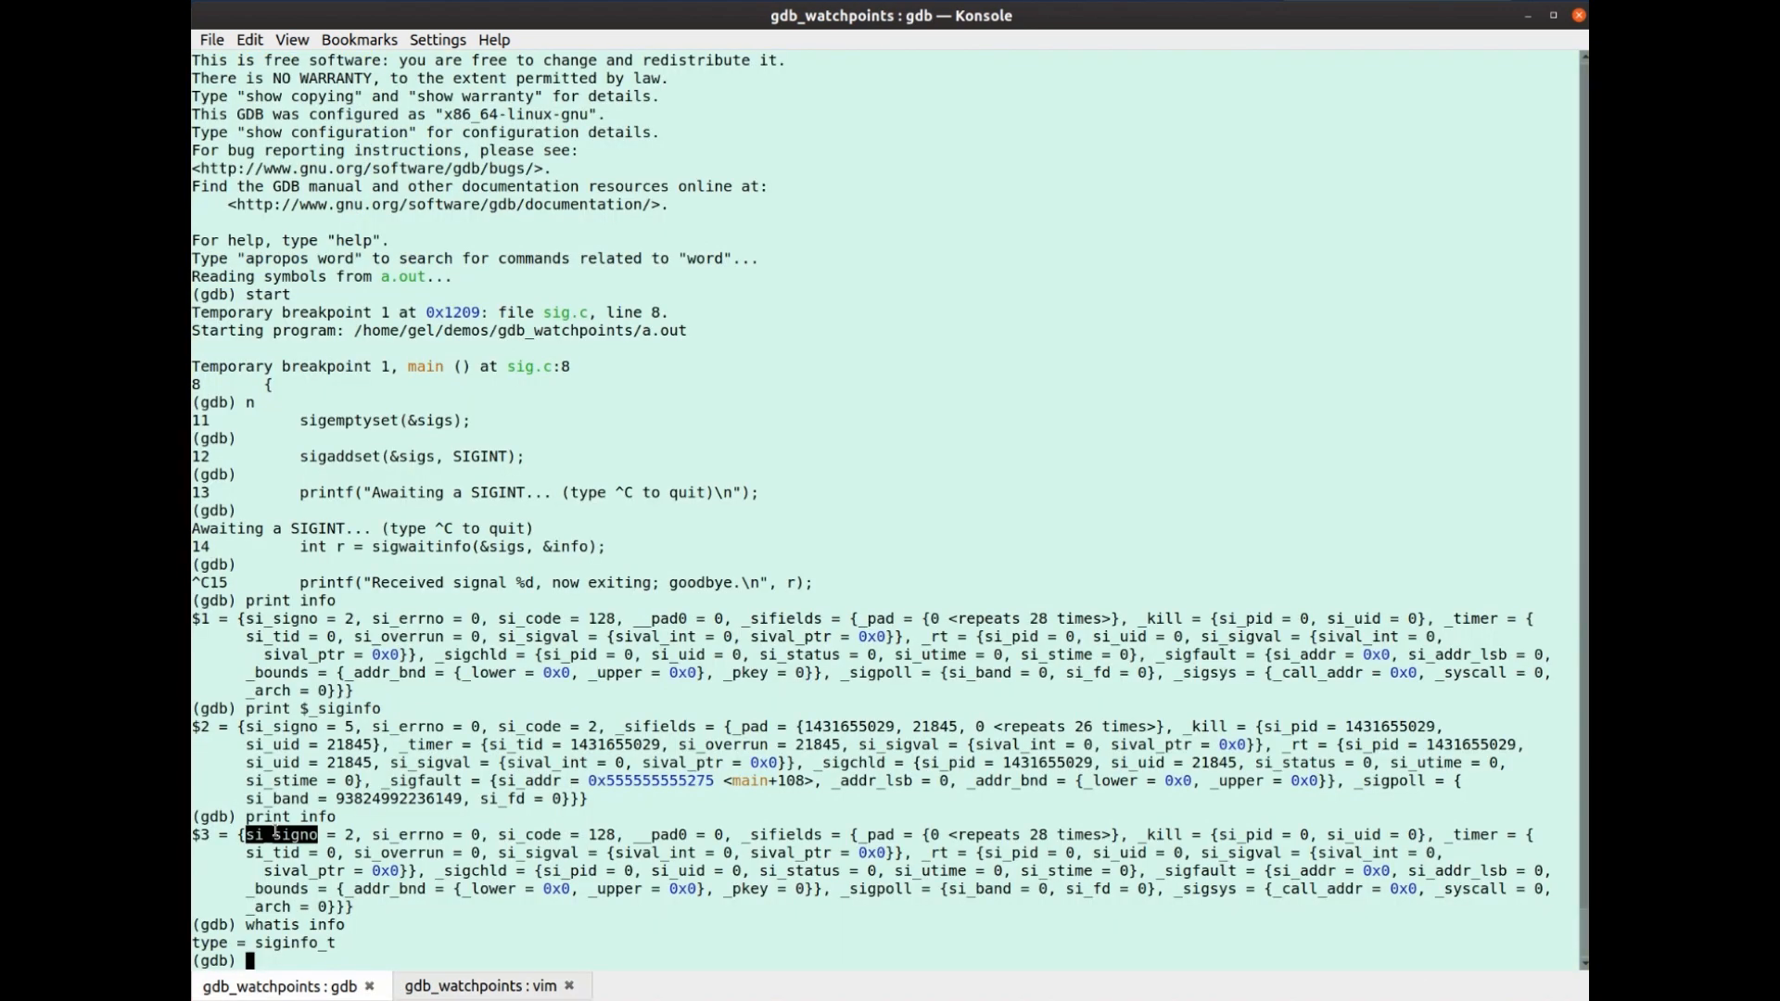
Source prettyprint.py in gdb, correcting the misspelled souce command
text(souce pre)
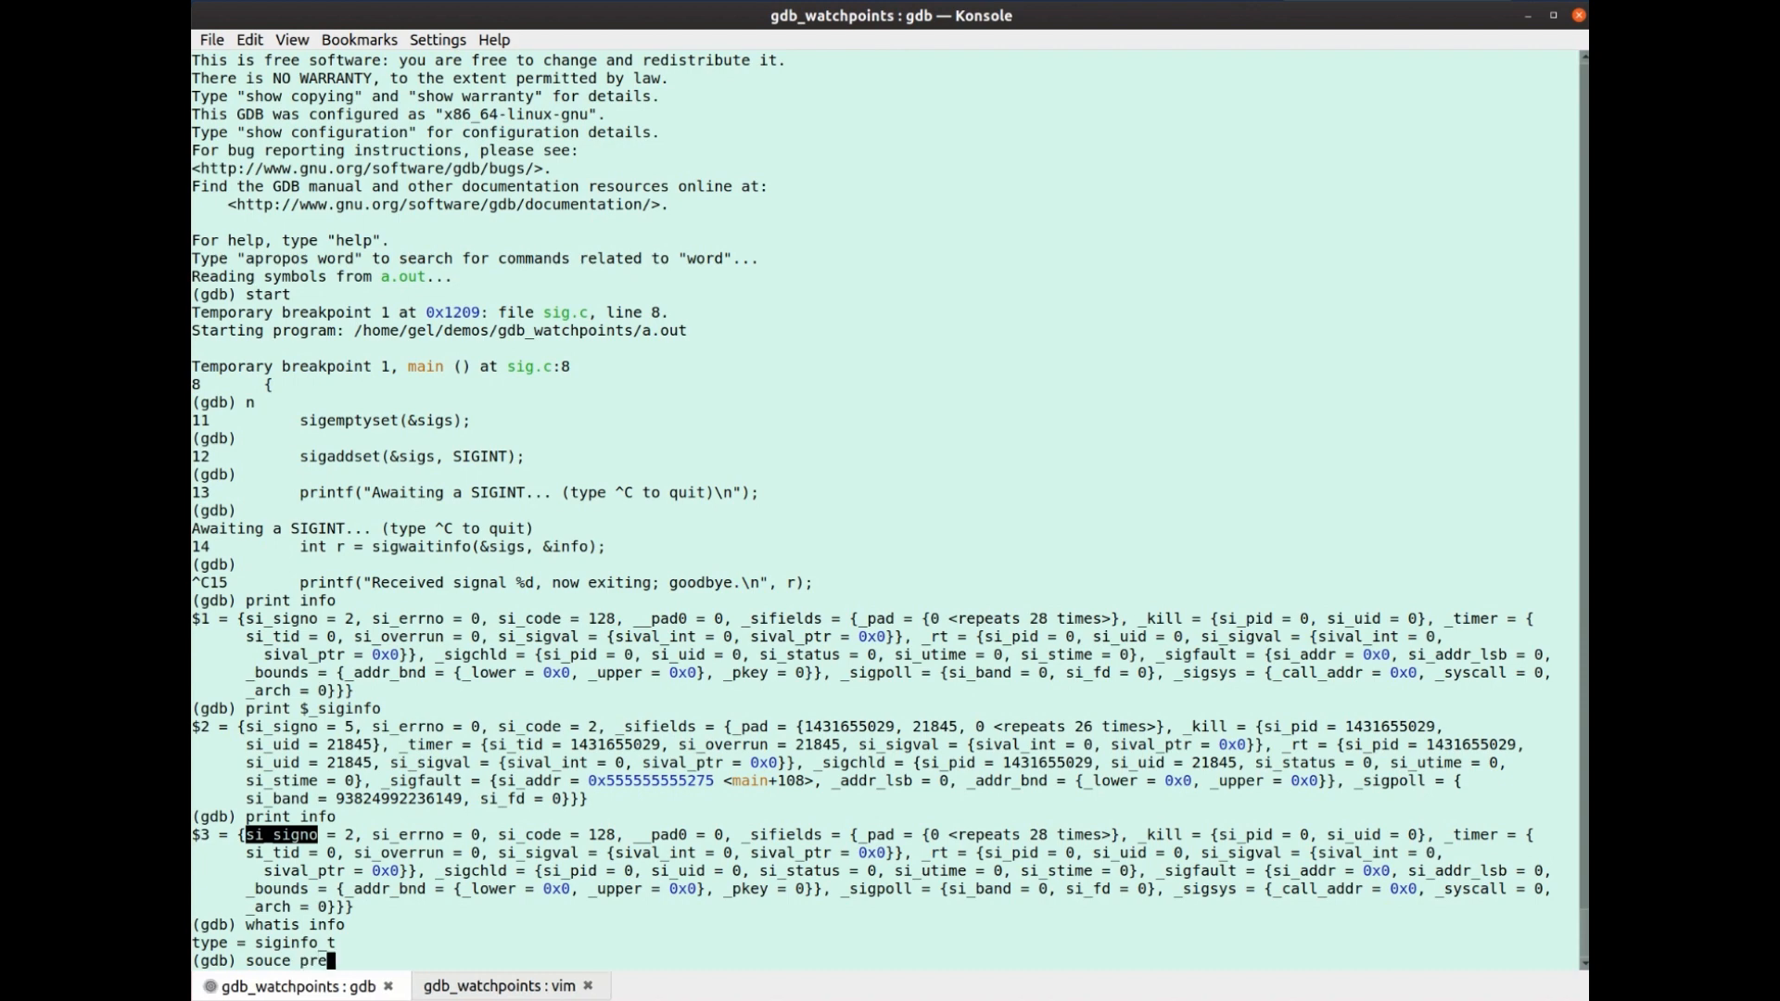
click(490, 985)
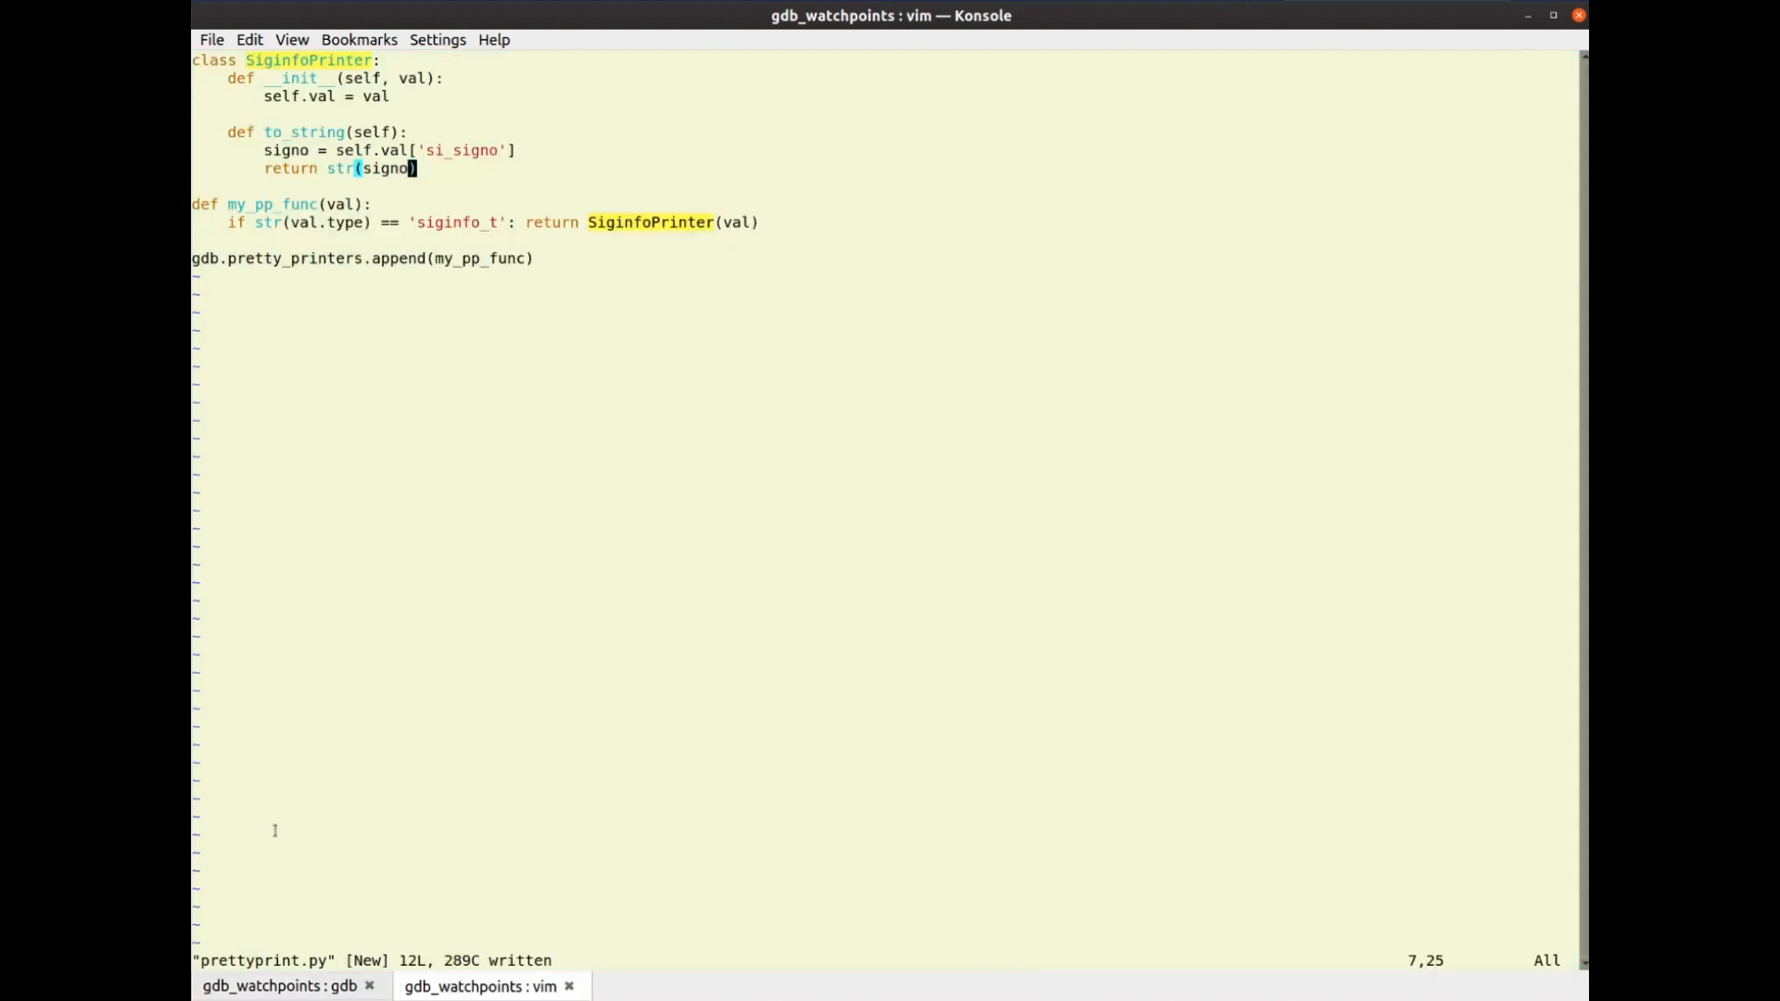
click(278, 984)
text(souce prettyprint.)
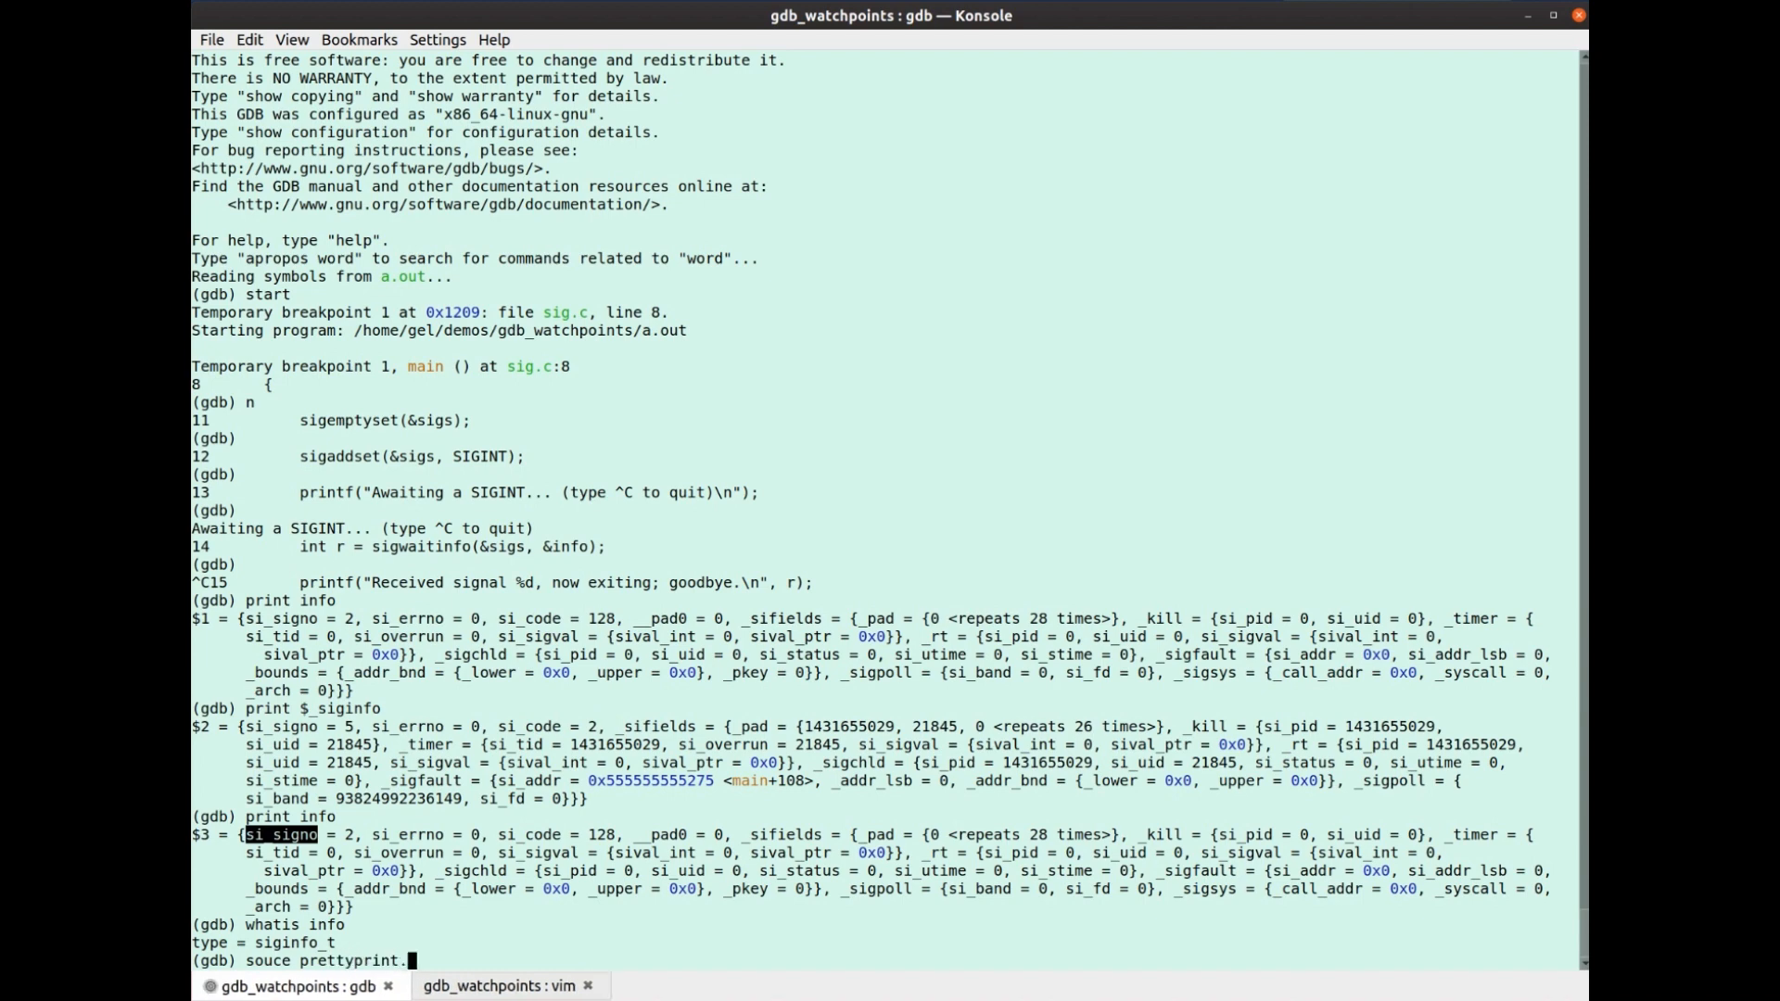
text(py)
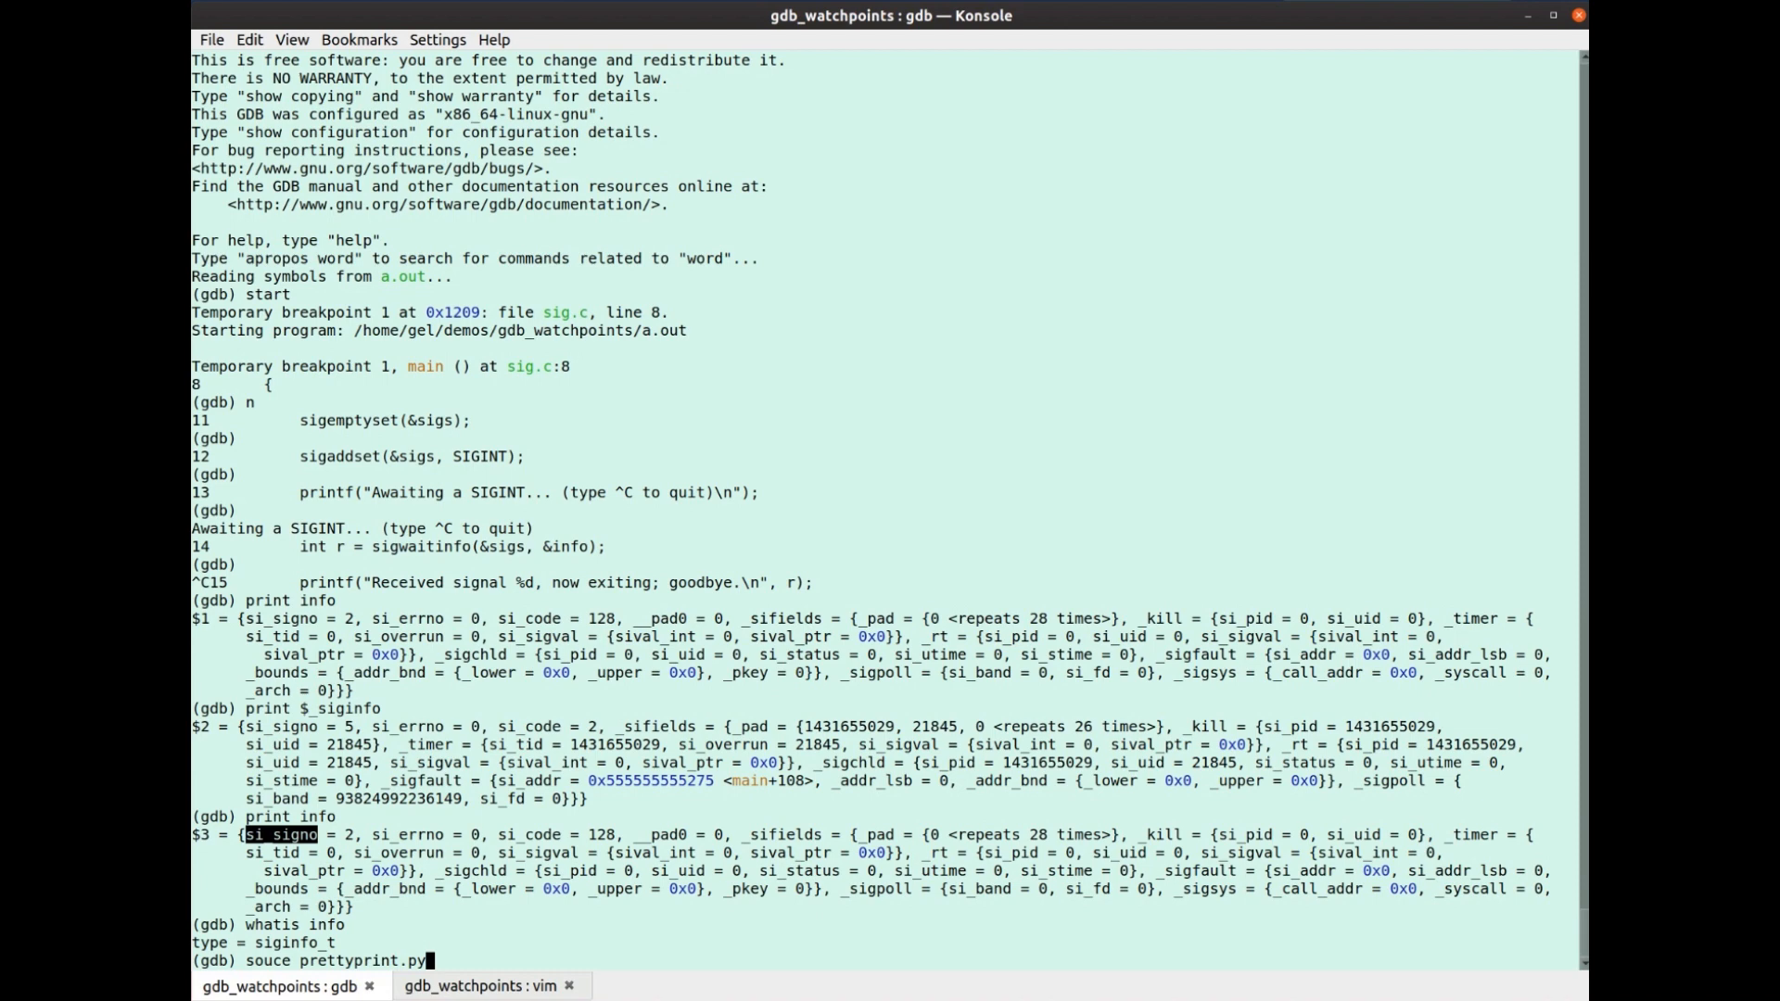
key(Return)
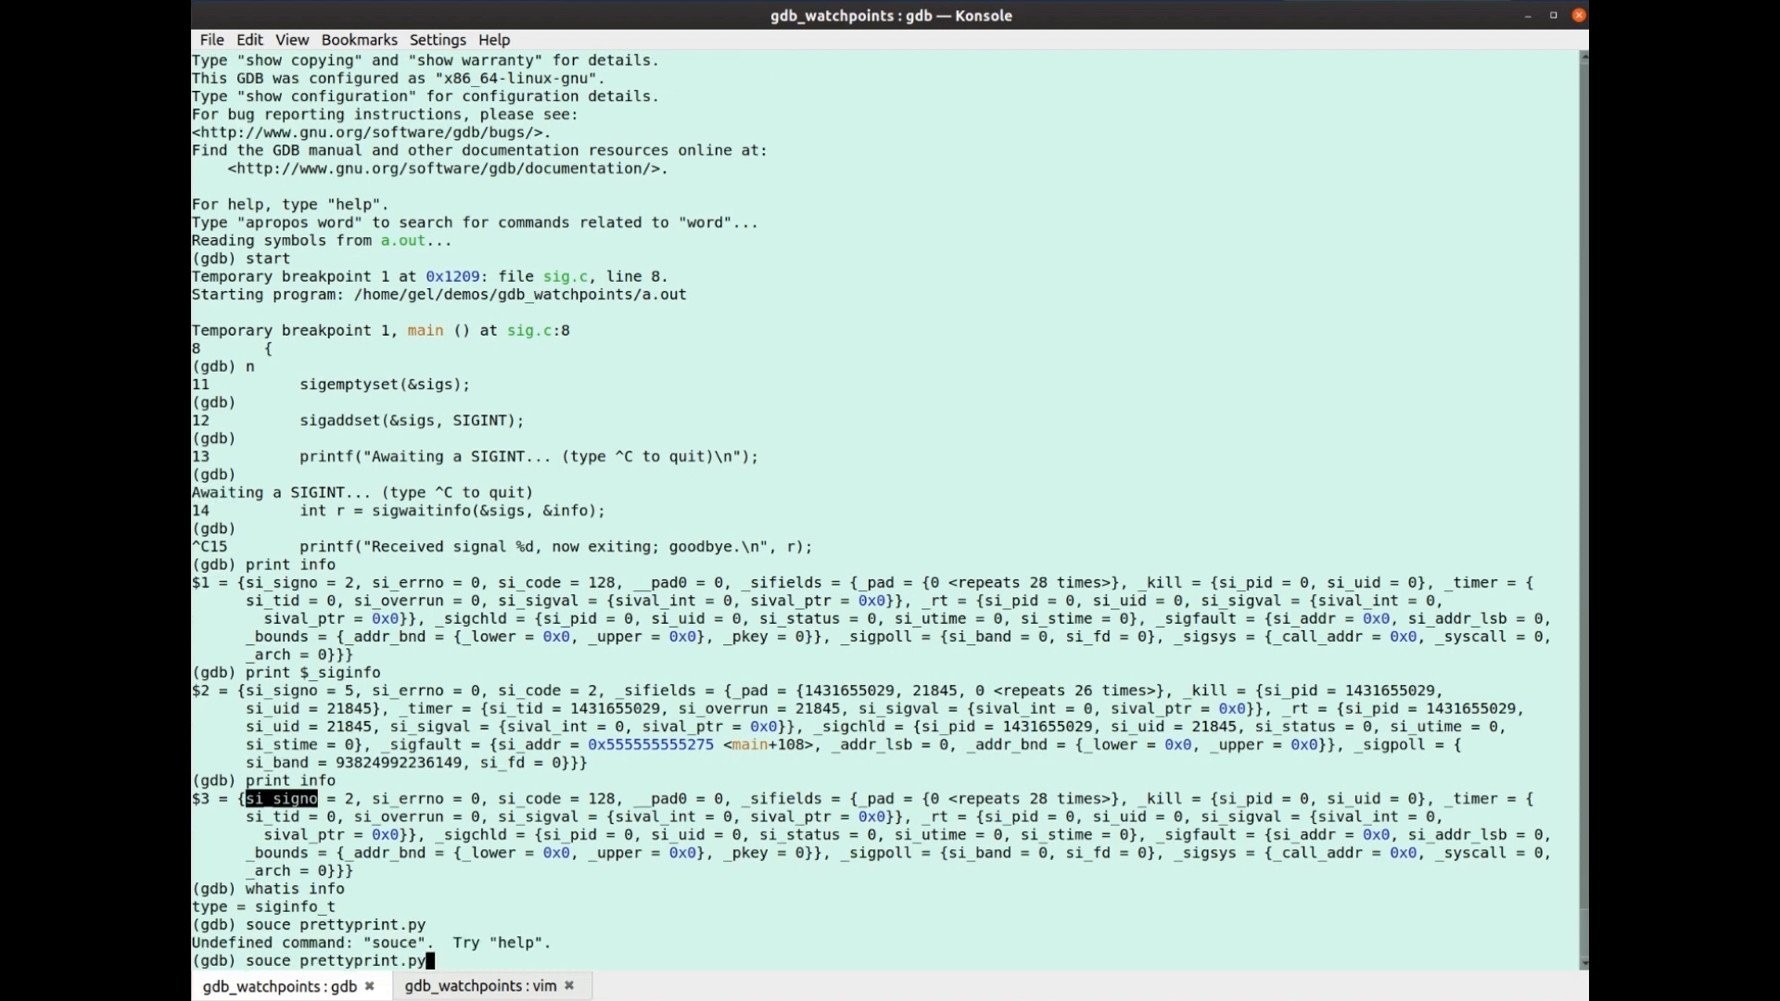
key(Return)
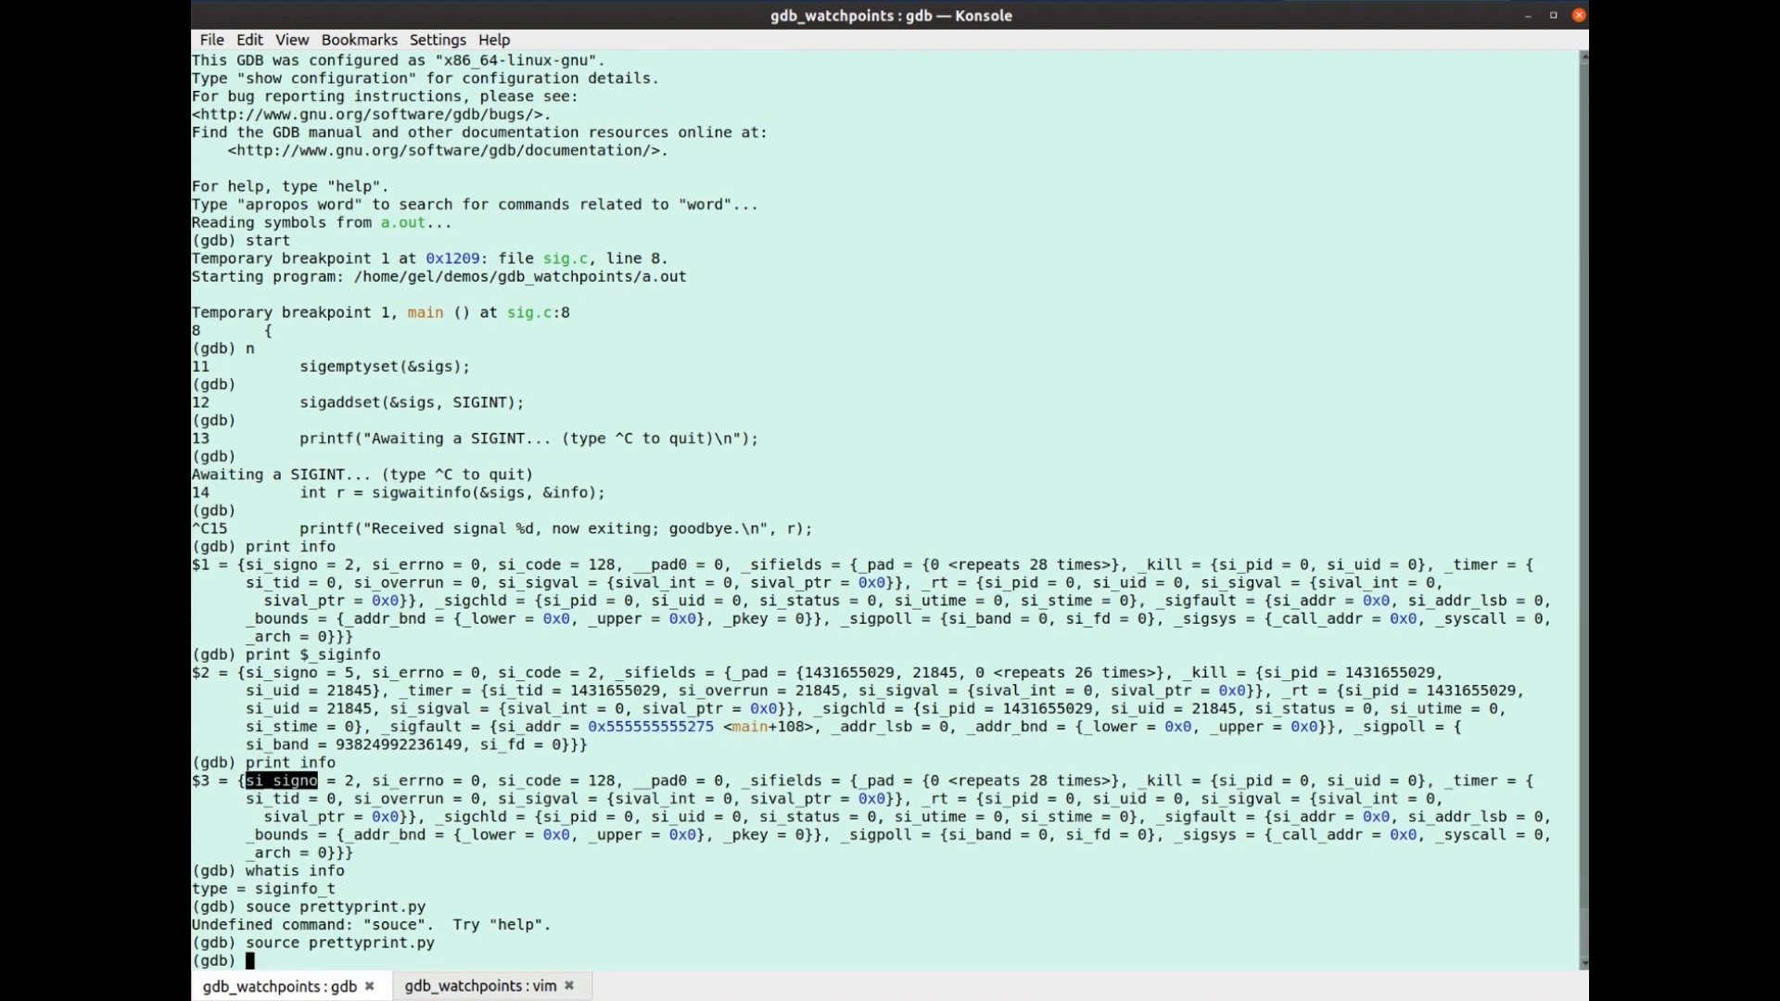
Print info through the new printer, showing 2, then switch to the editor
text(print)
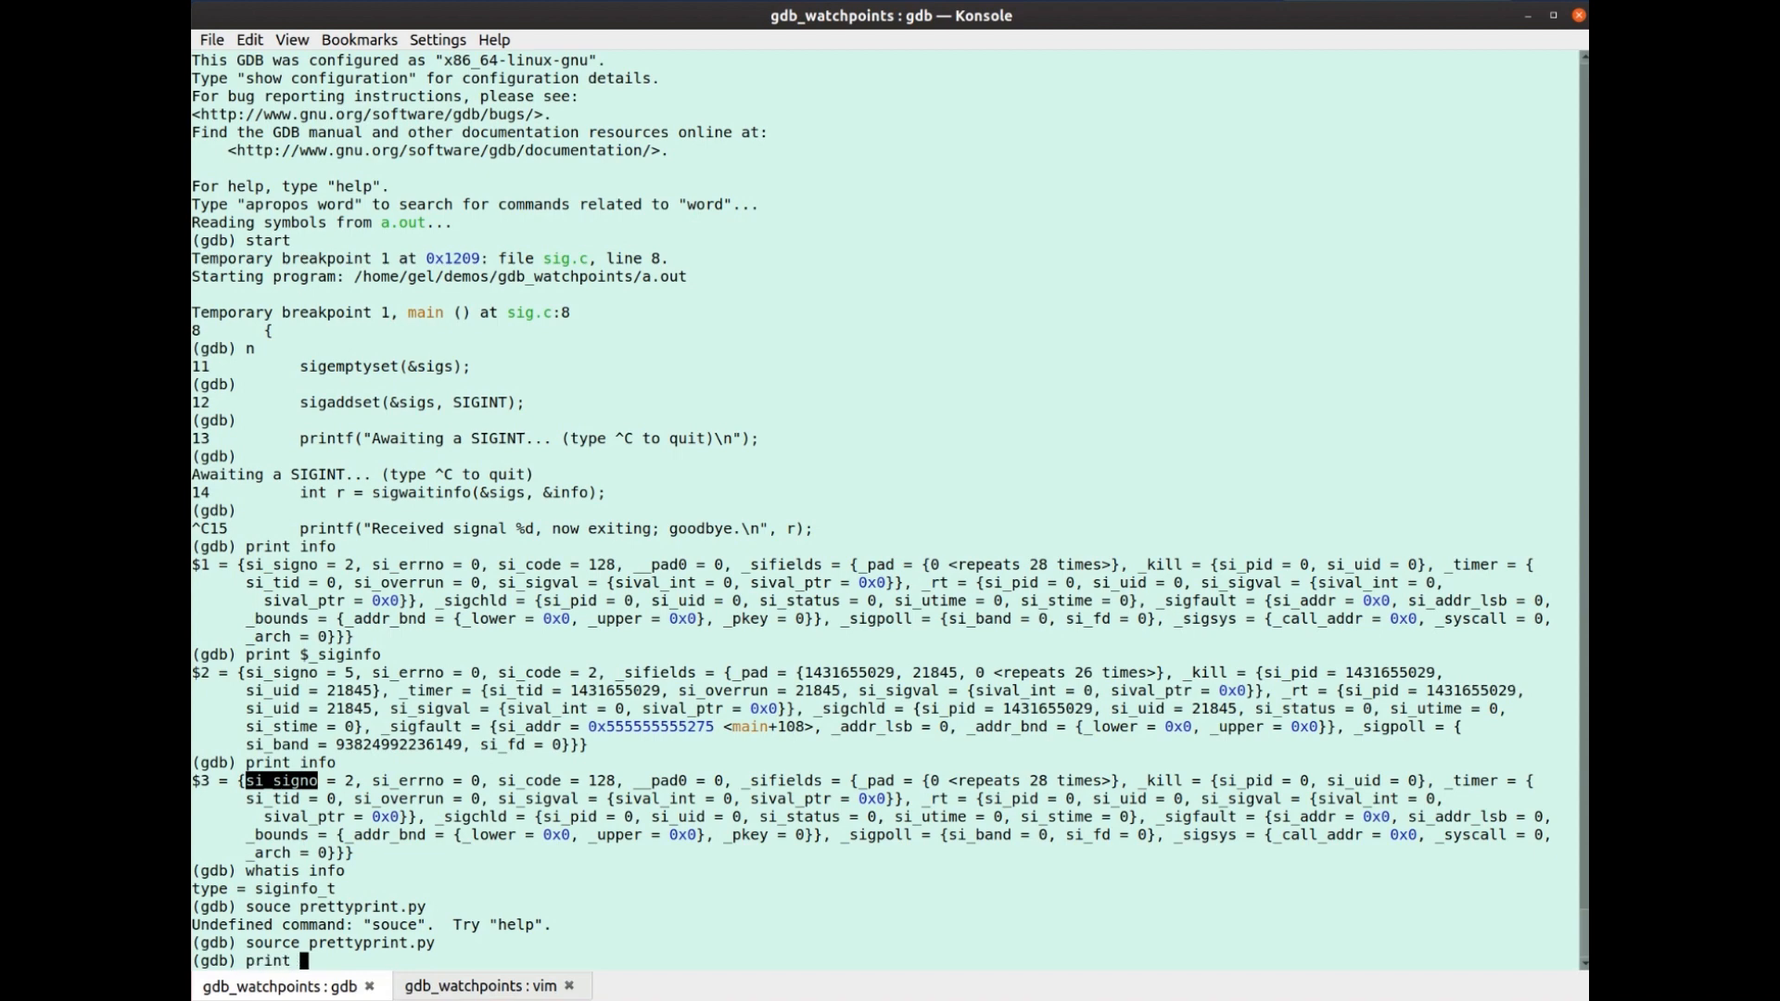
text(inf)
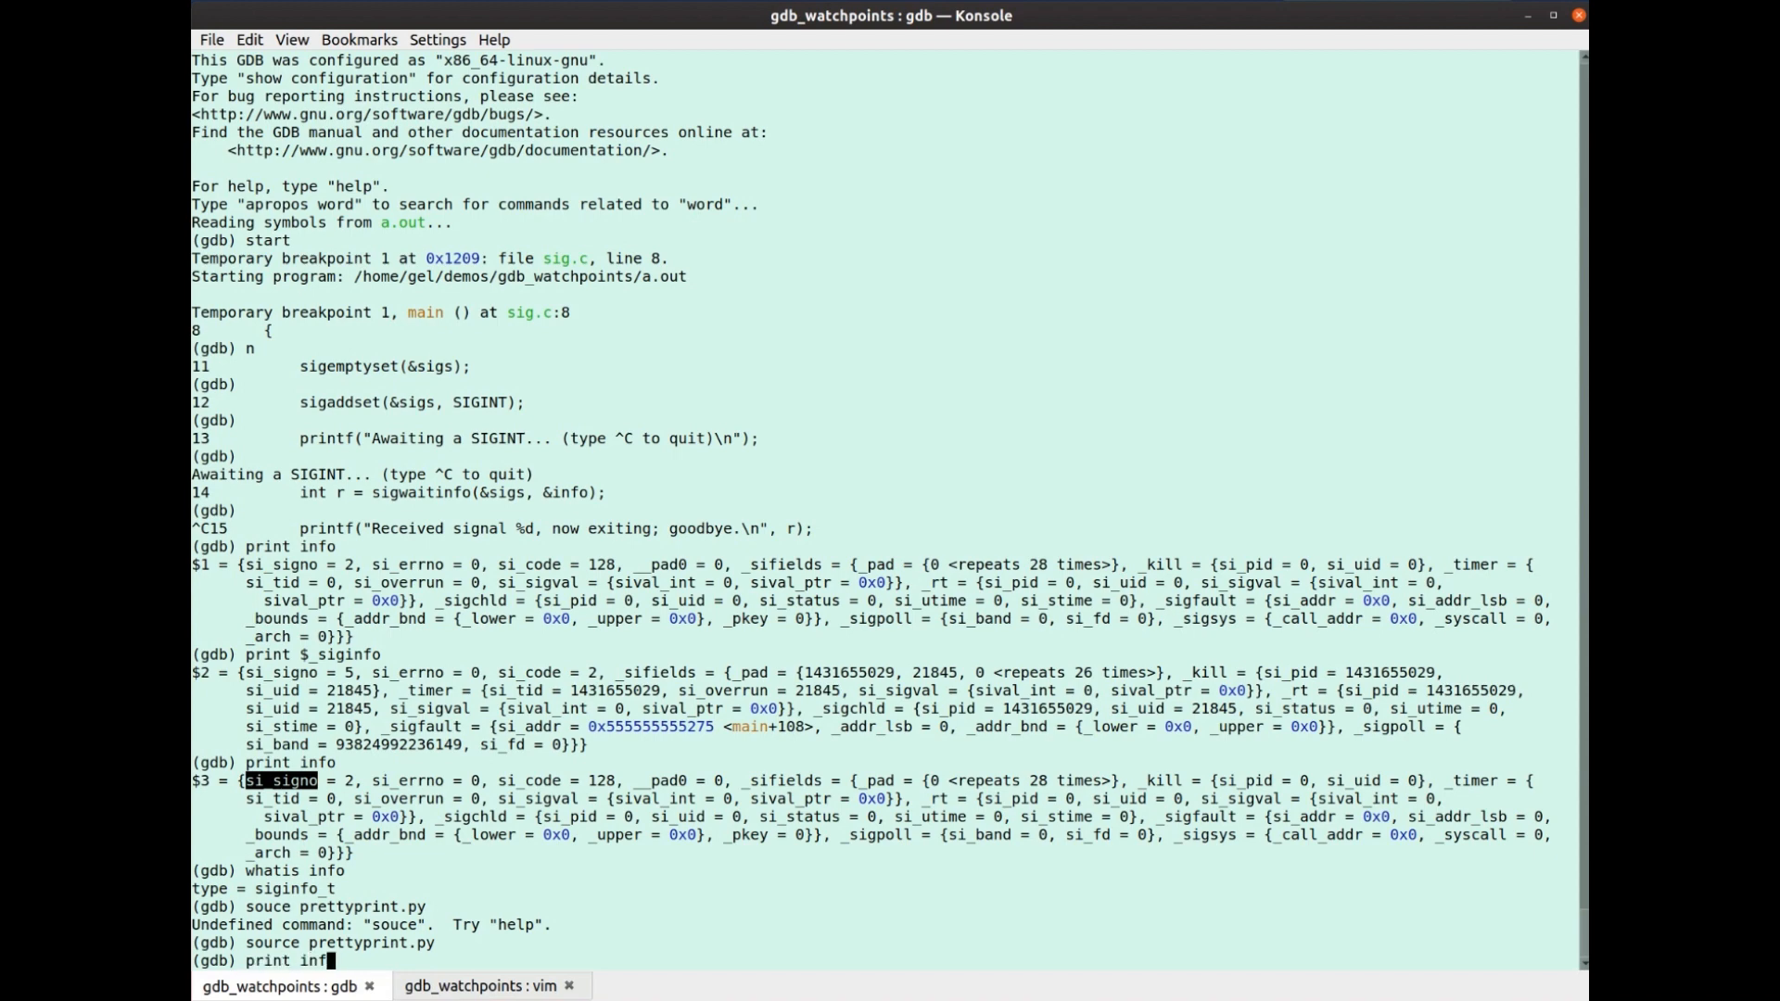
key(Return)
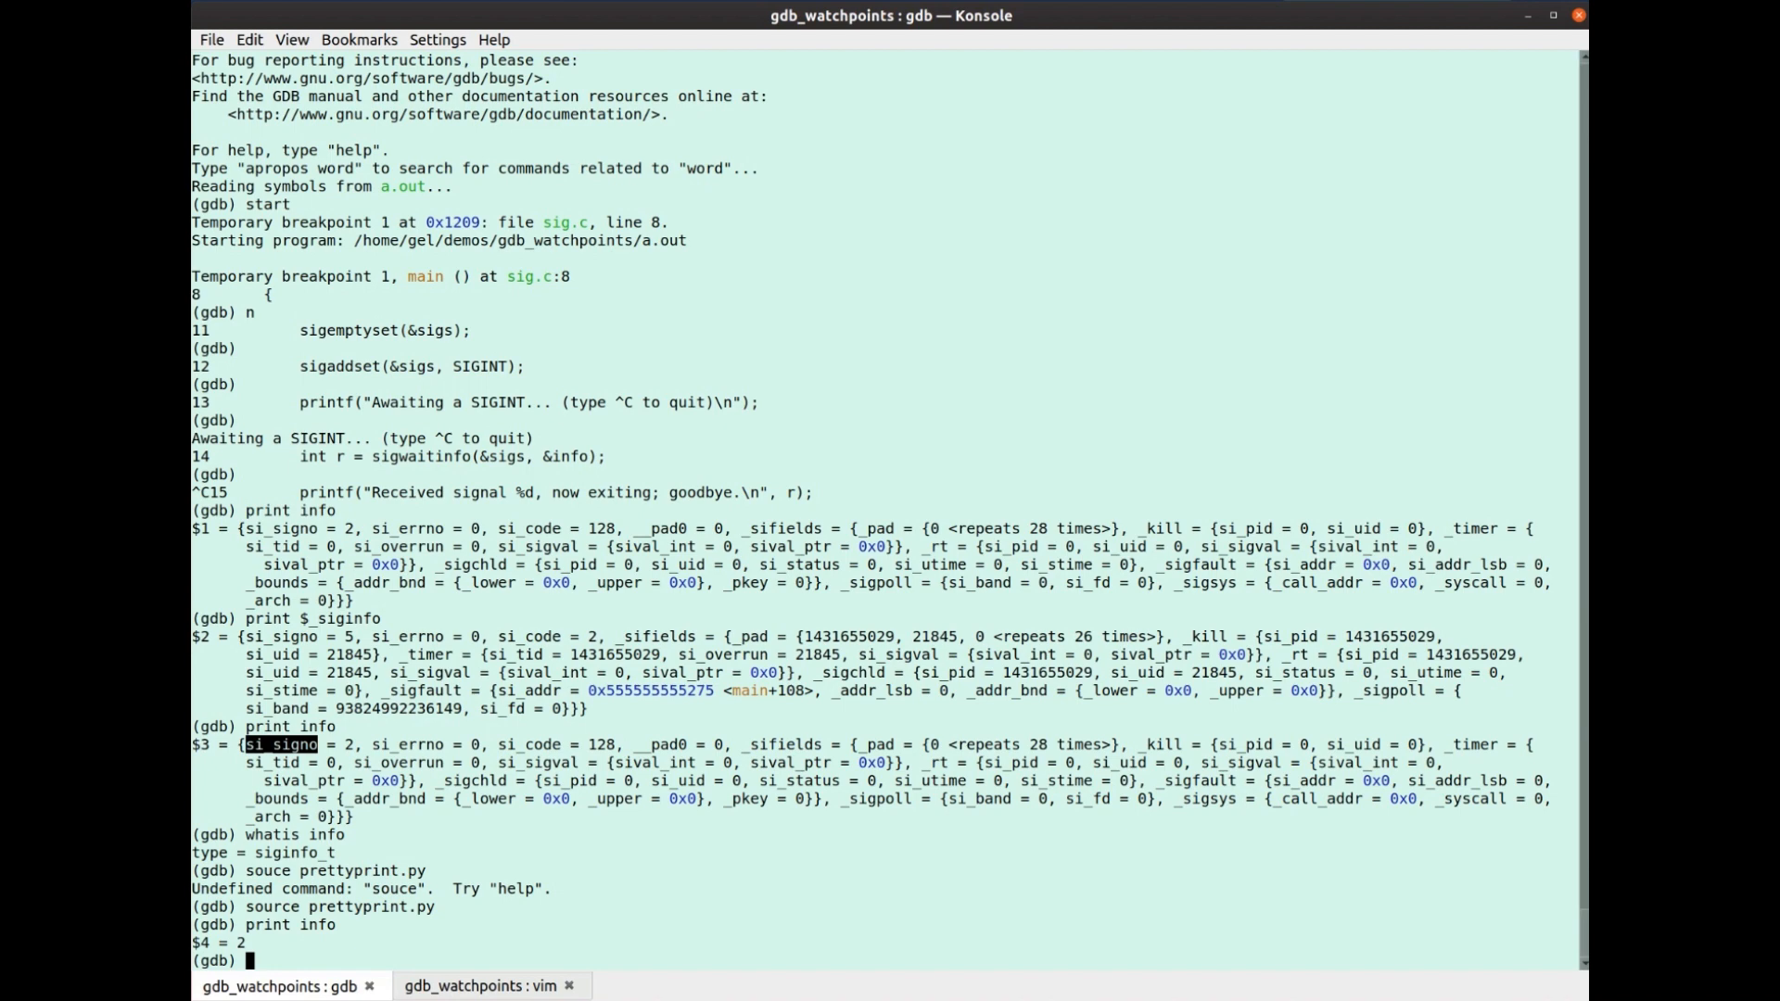
click(482, 985)
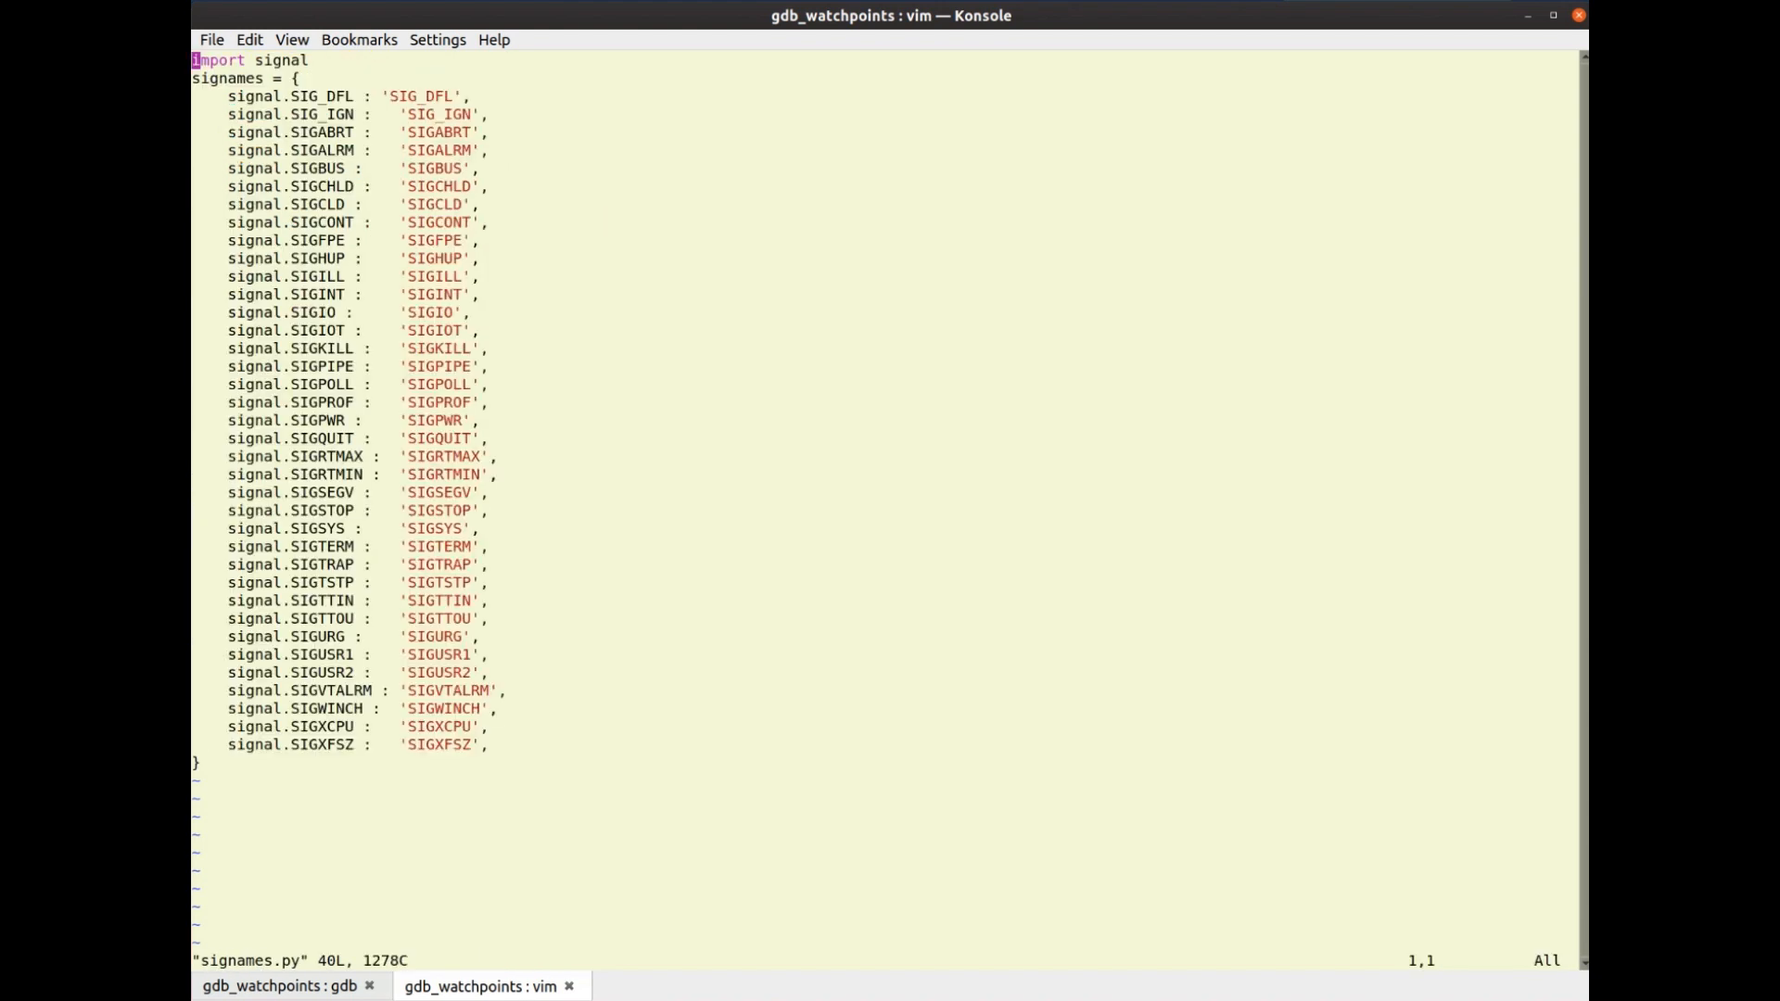
Back in prettyprint.py, insert signame = signames[signo] above the return and save
key(j)
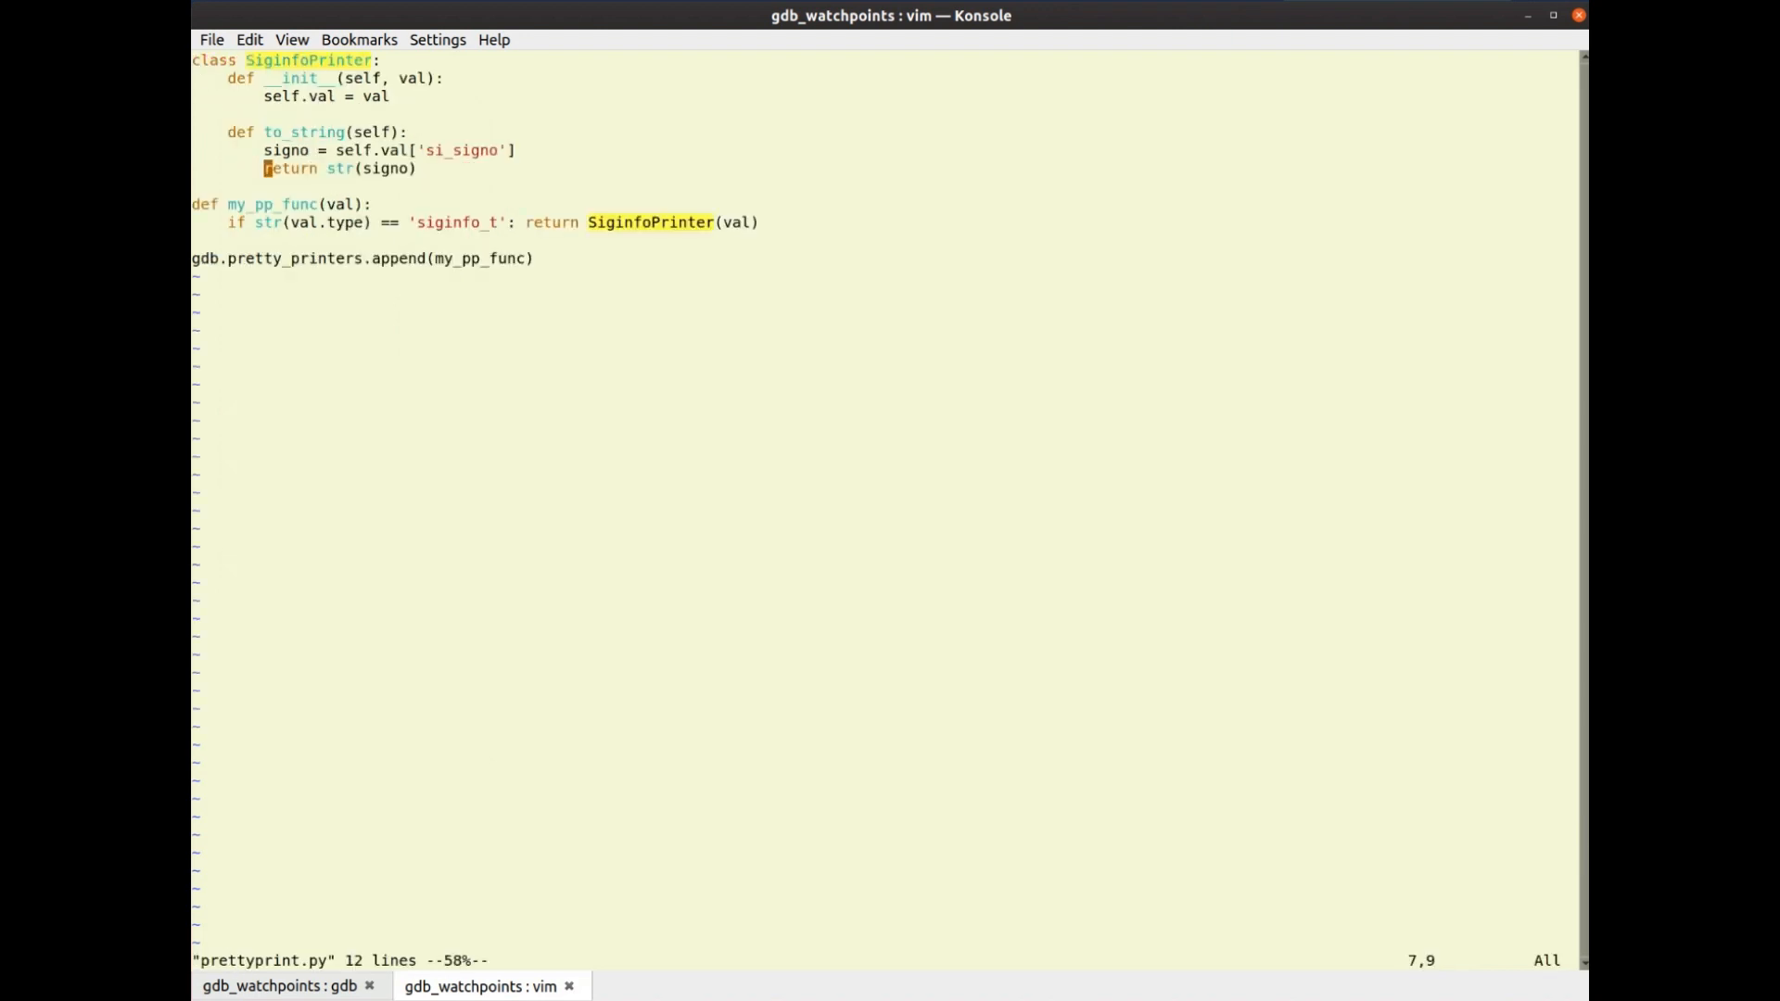
key(l)
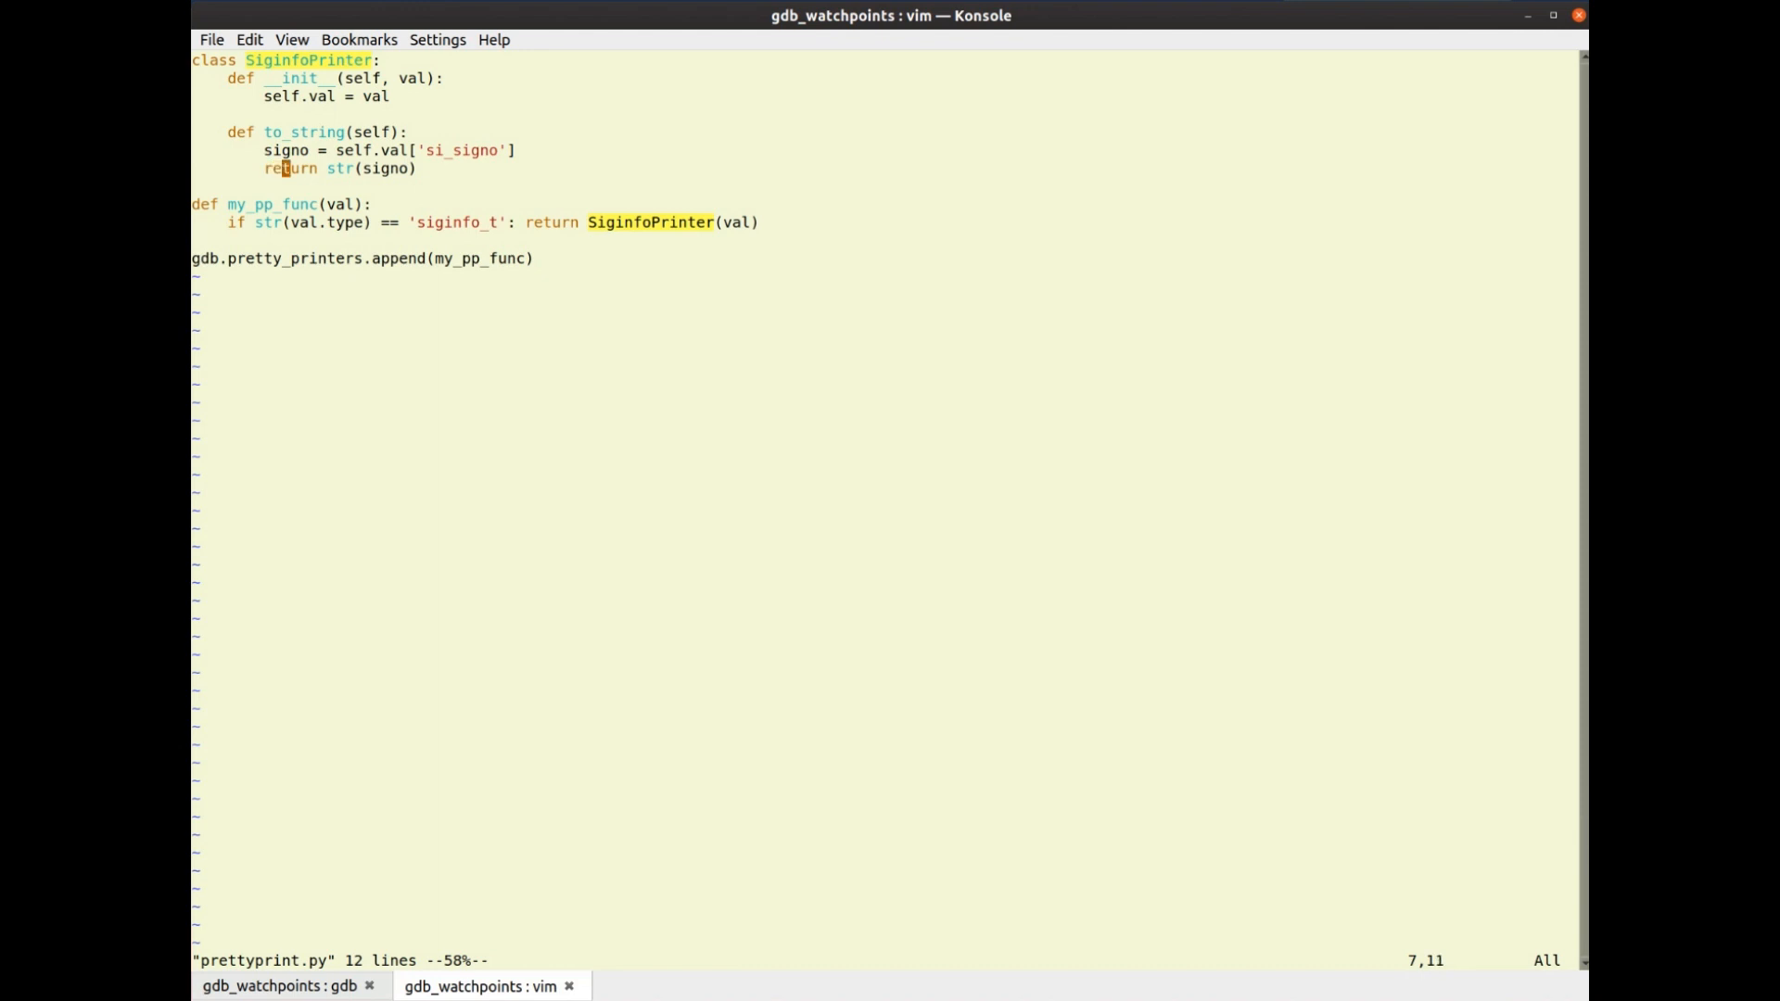
text(sn)
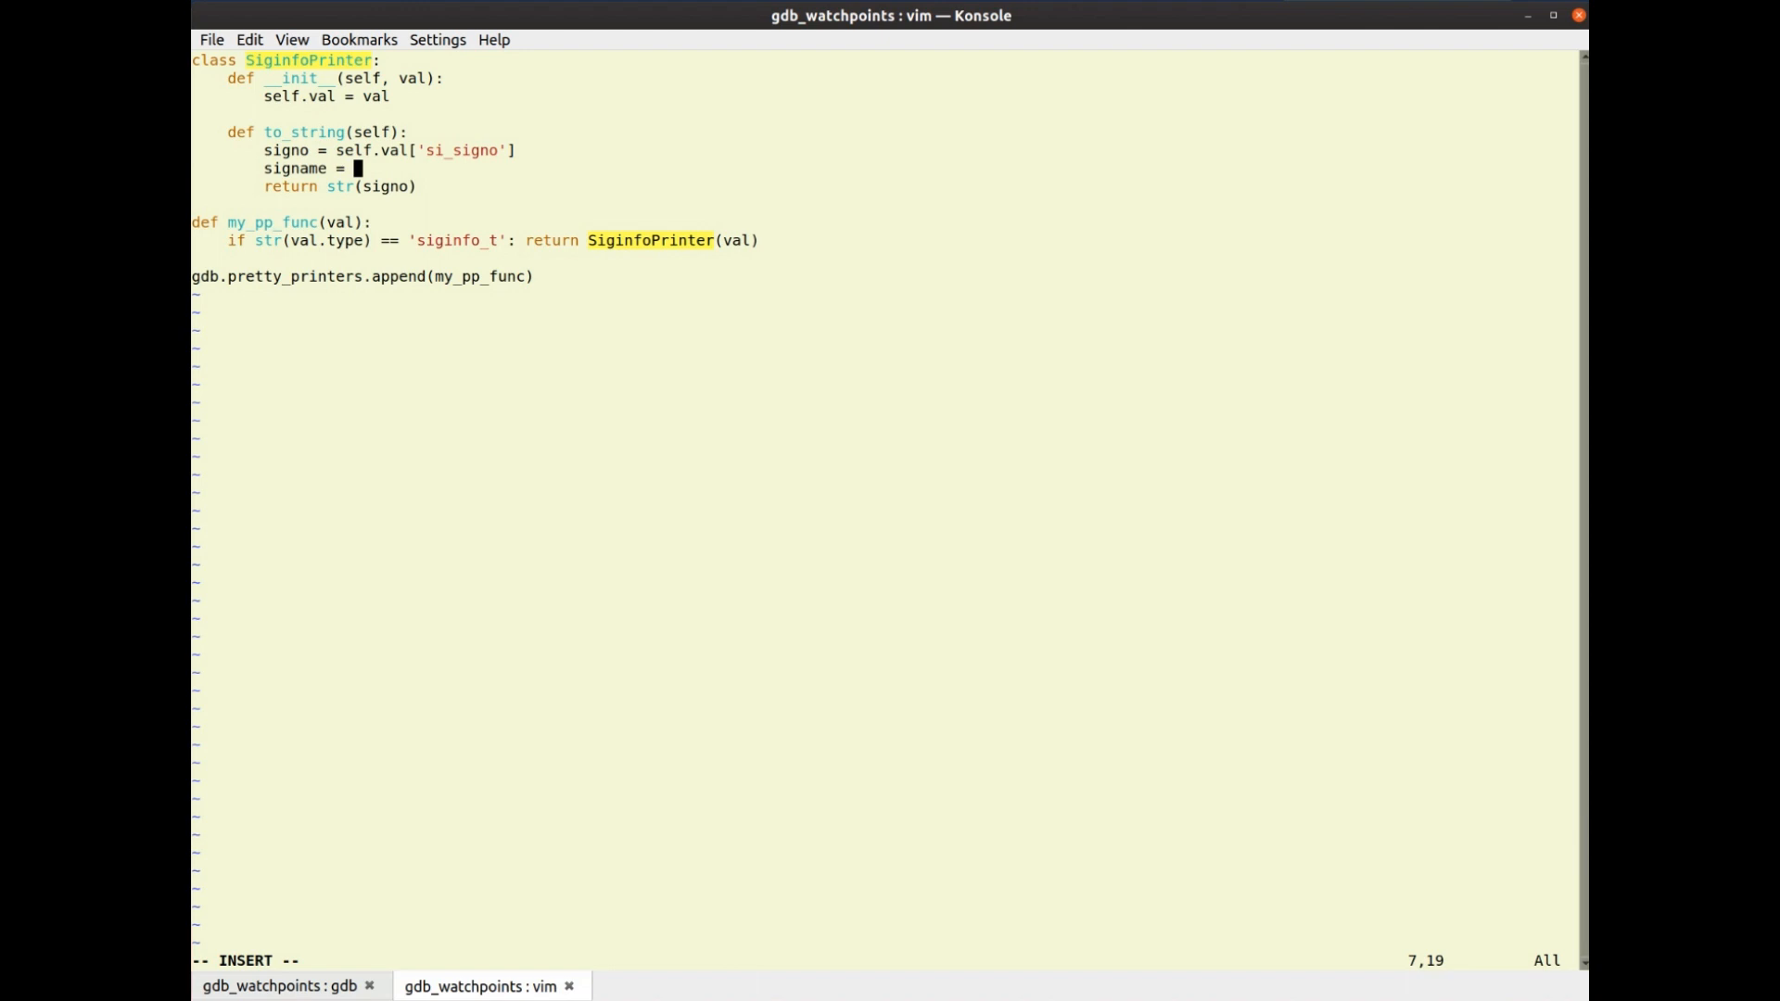
text(signames[signo')
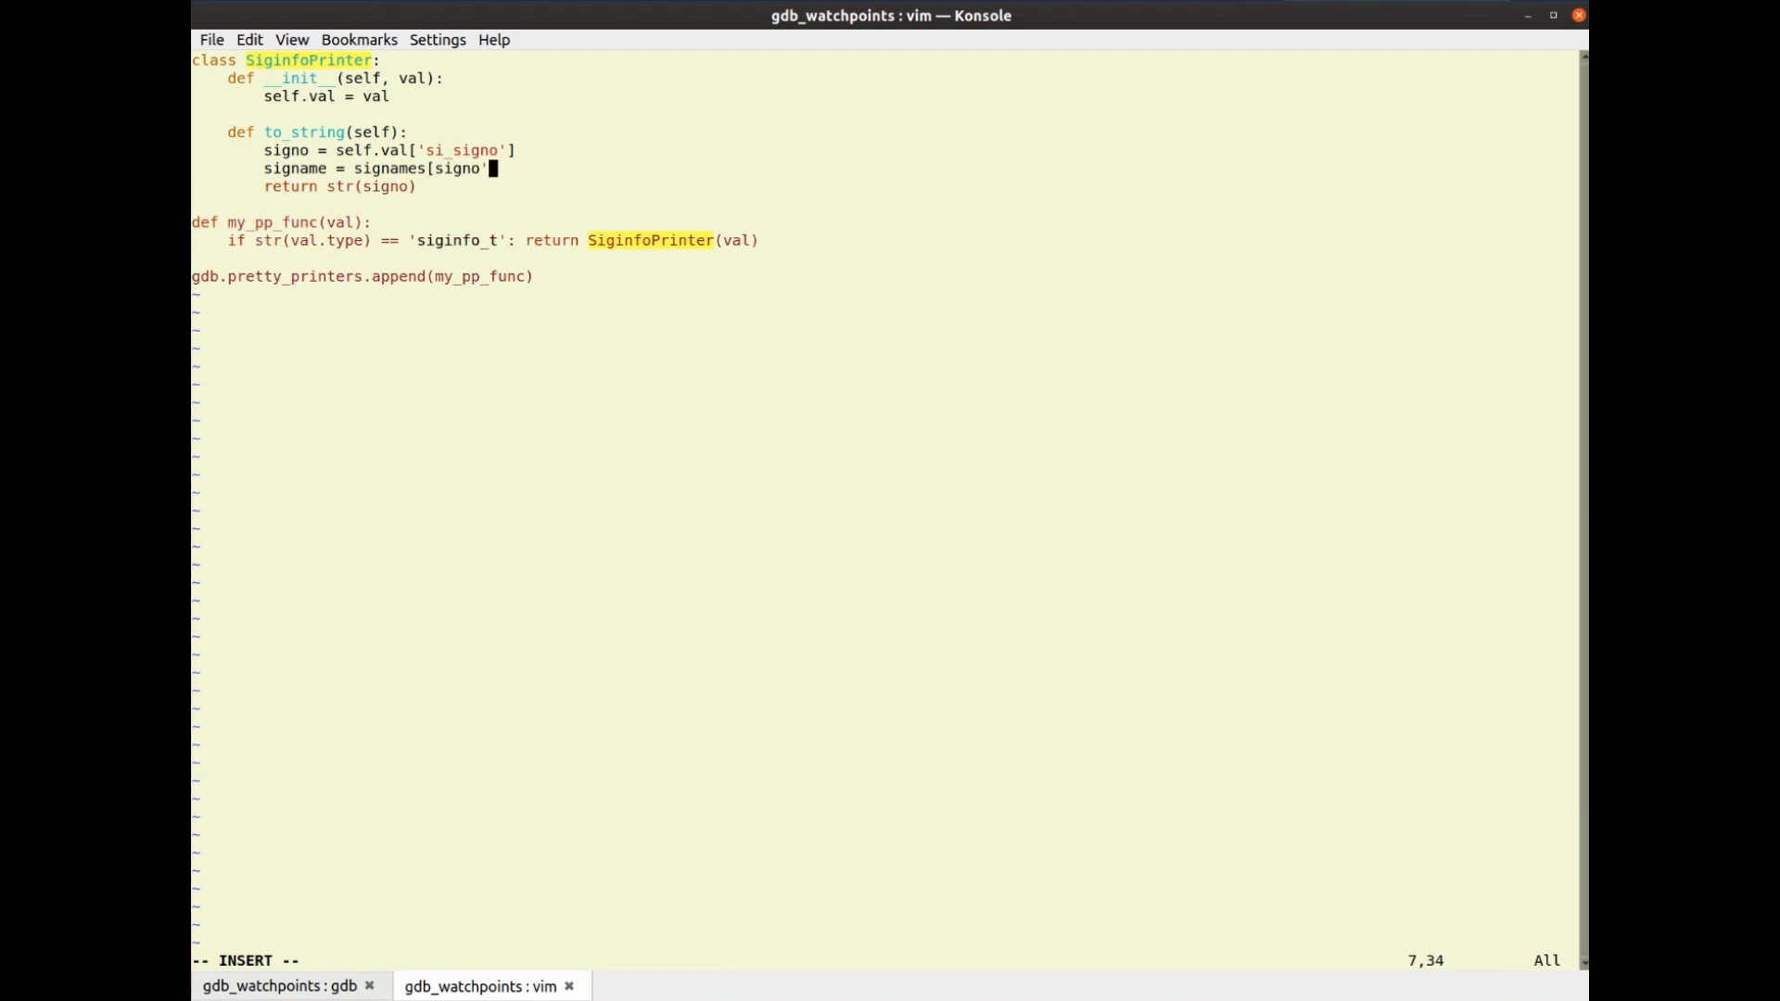
text(])
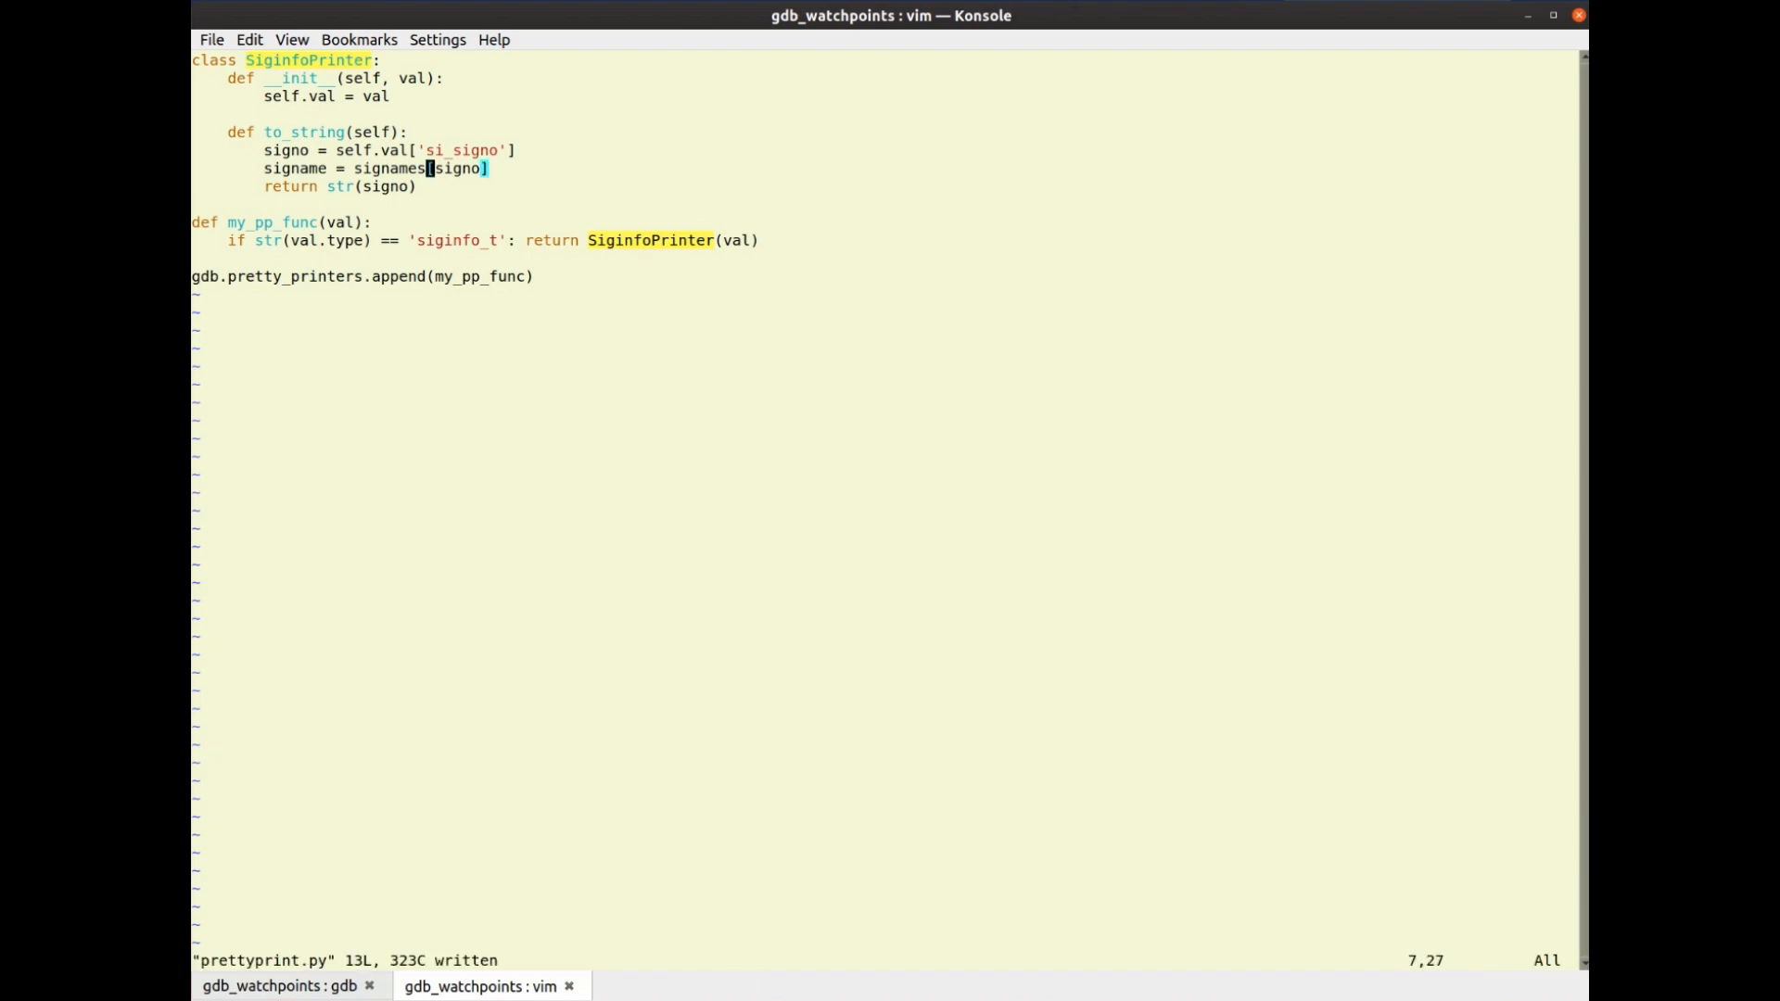
Source signames.py and prettyprint.py in gdb, then wrap si_signo in int() in vim after the KeyError
click(278, 984)
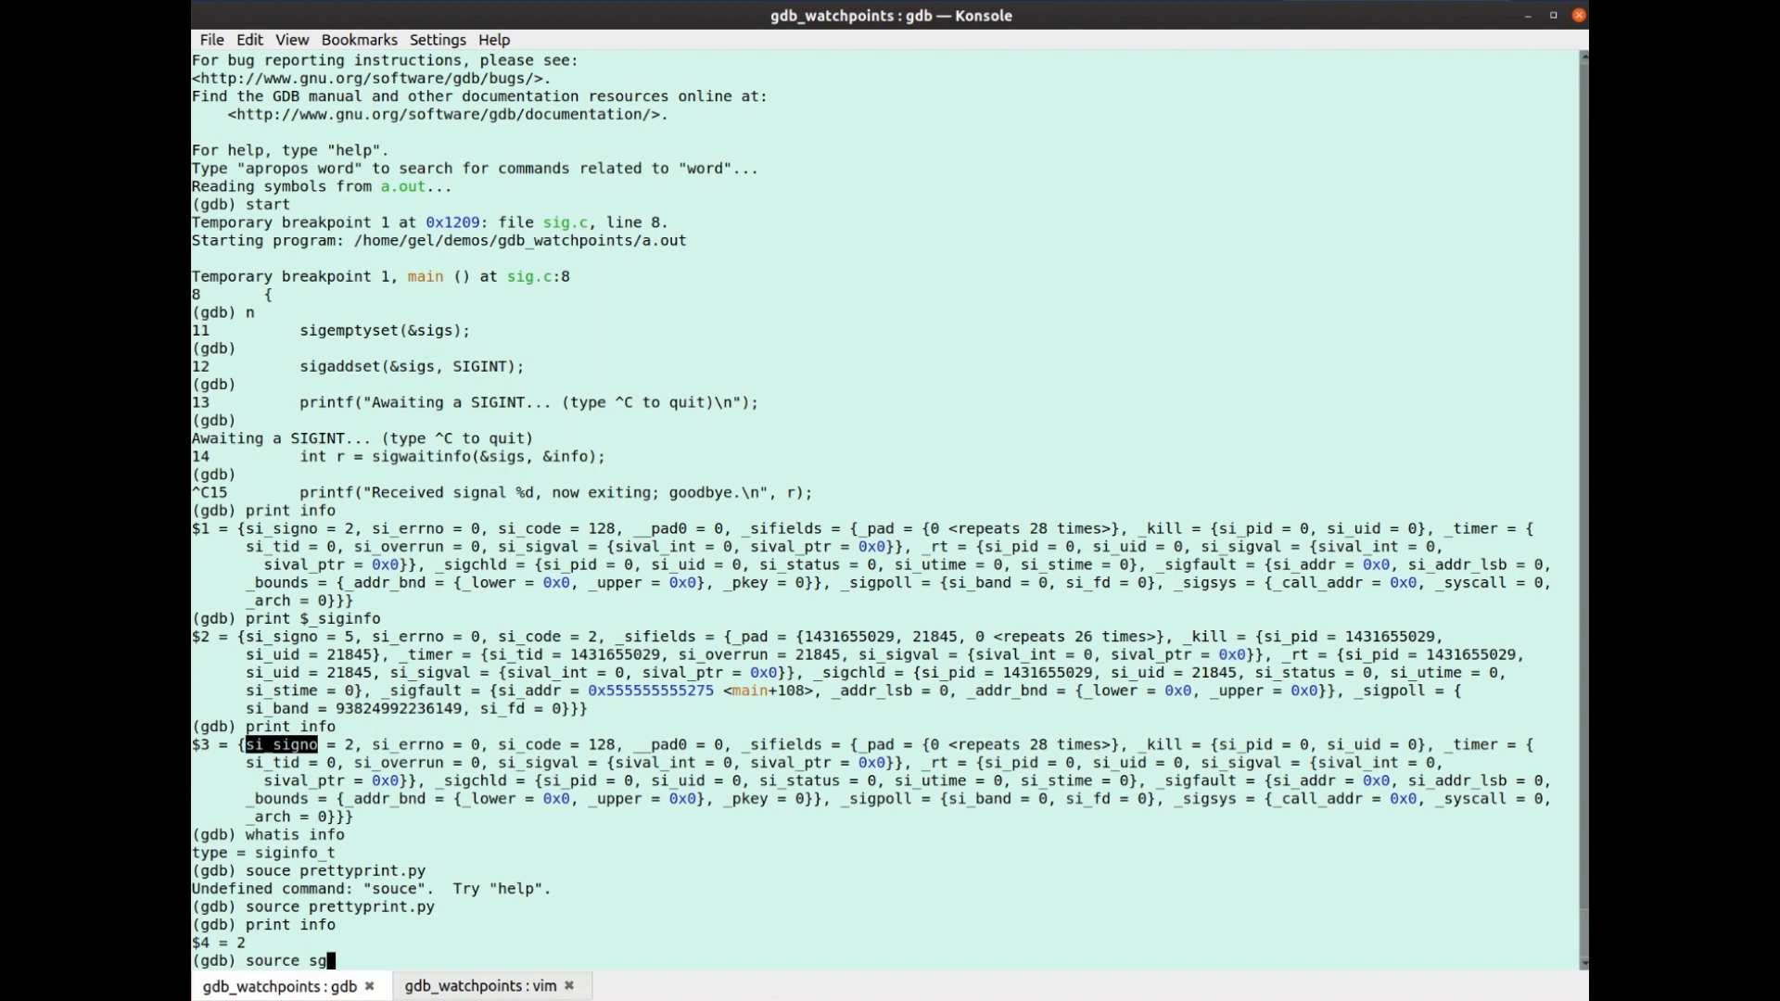
key(Return)
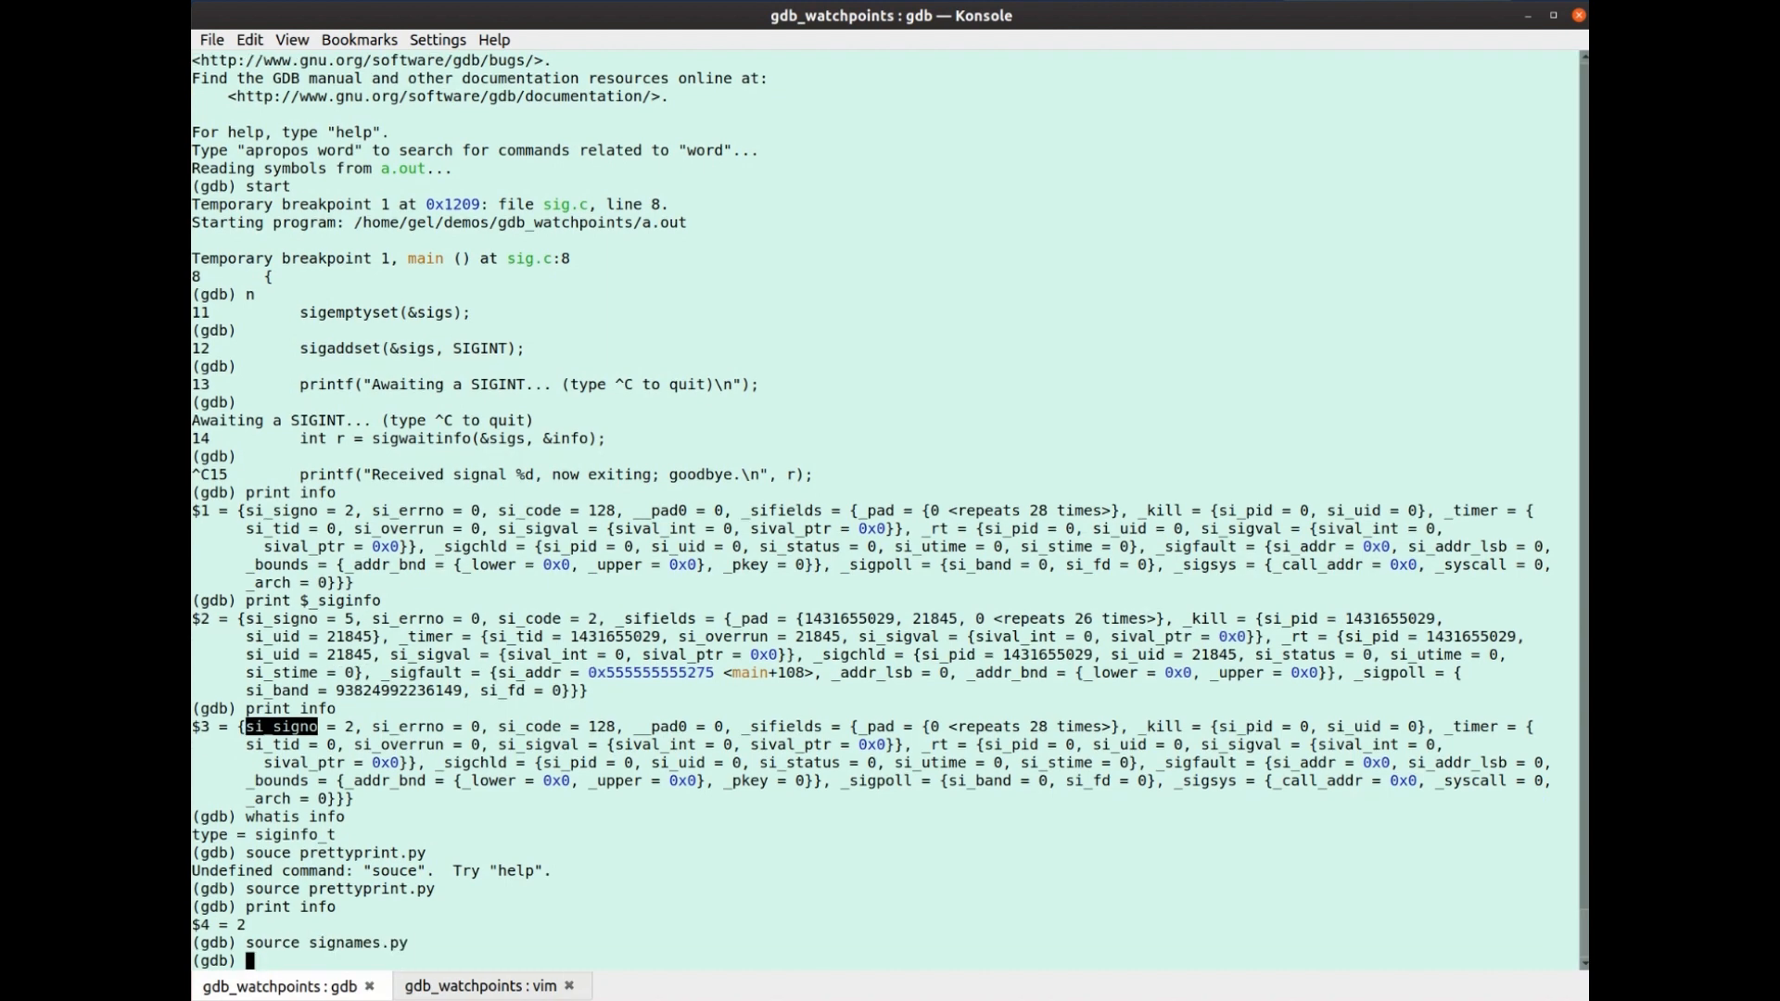
text(source prettyprint.py)
text(print info)
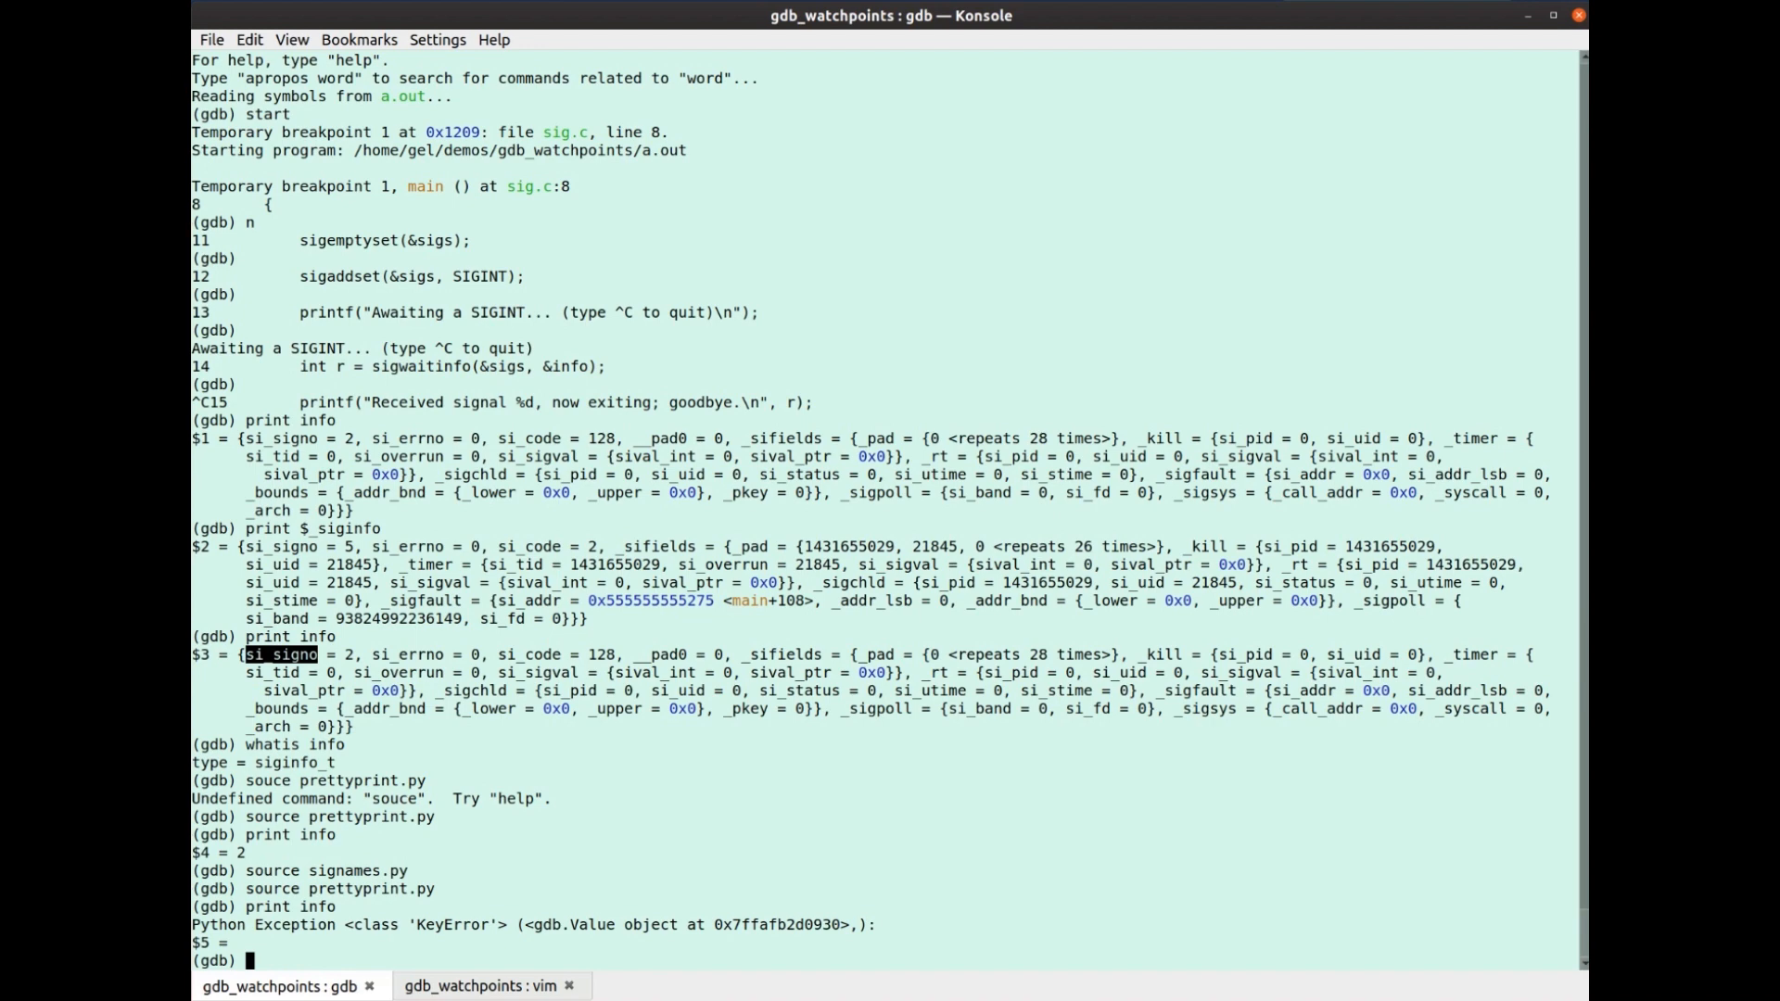
click(482, 984)
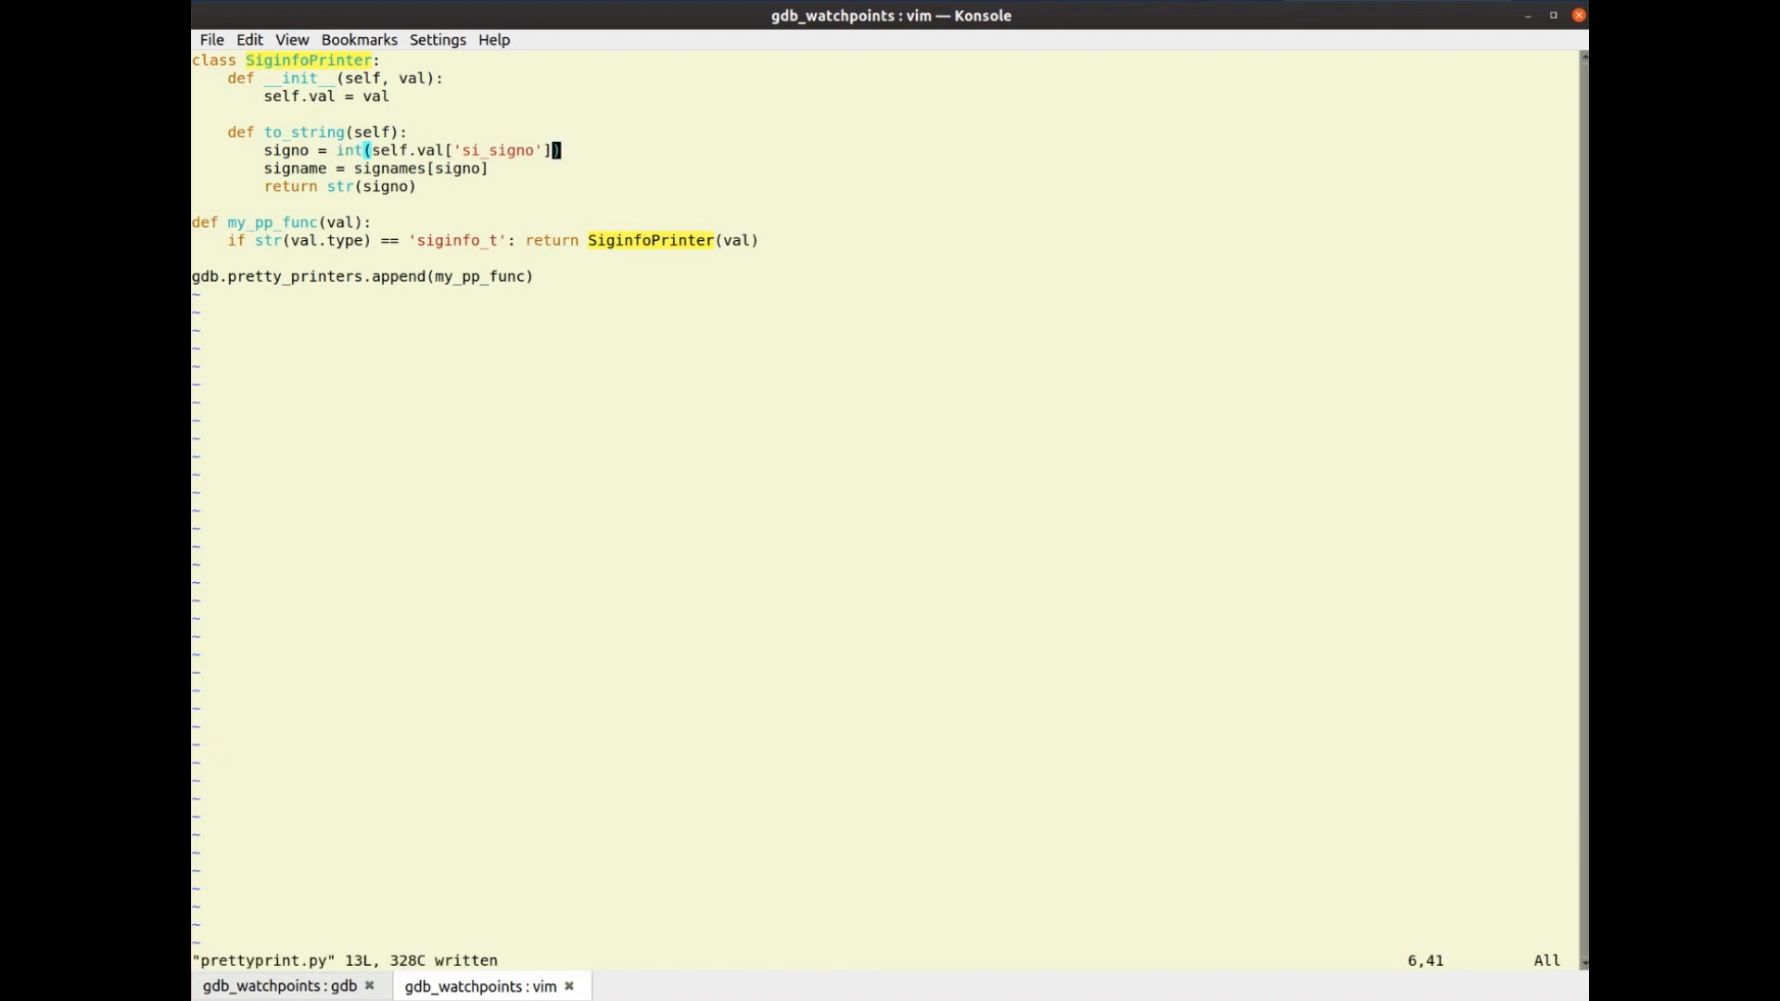
click(280, 984)
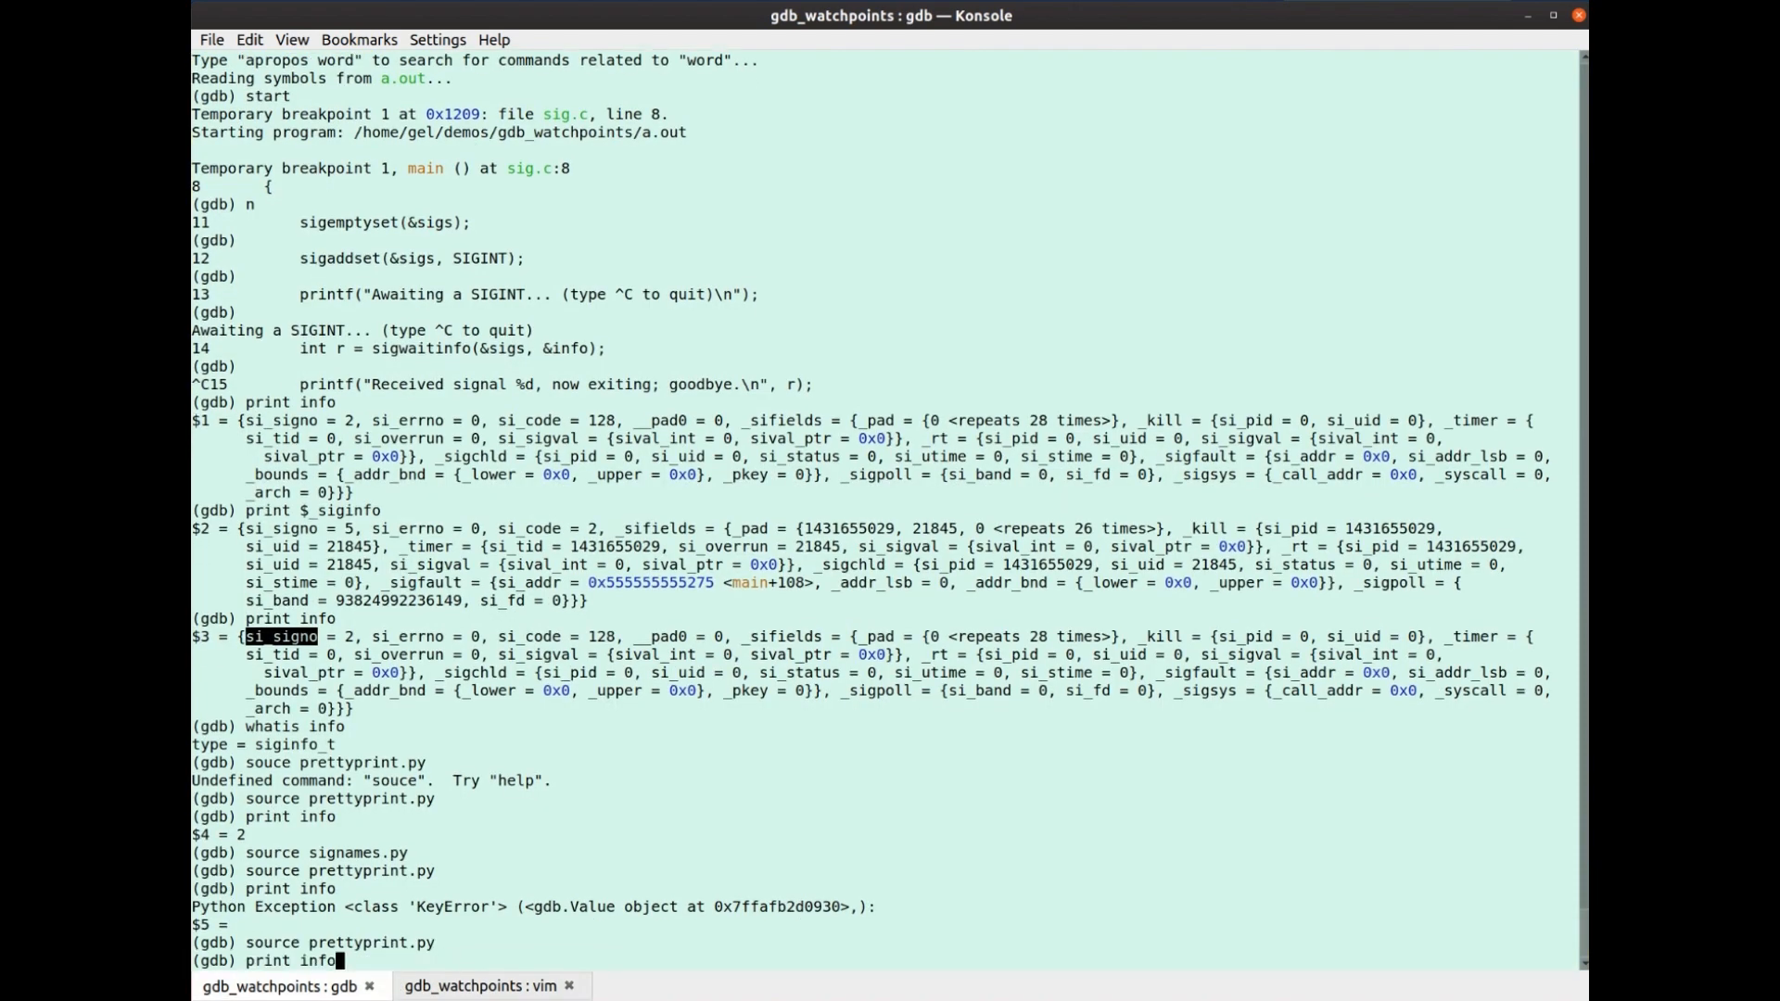
click(482, 984)
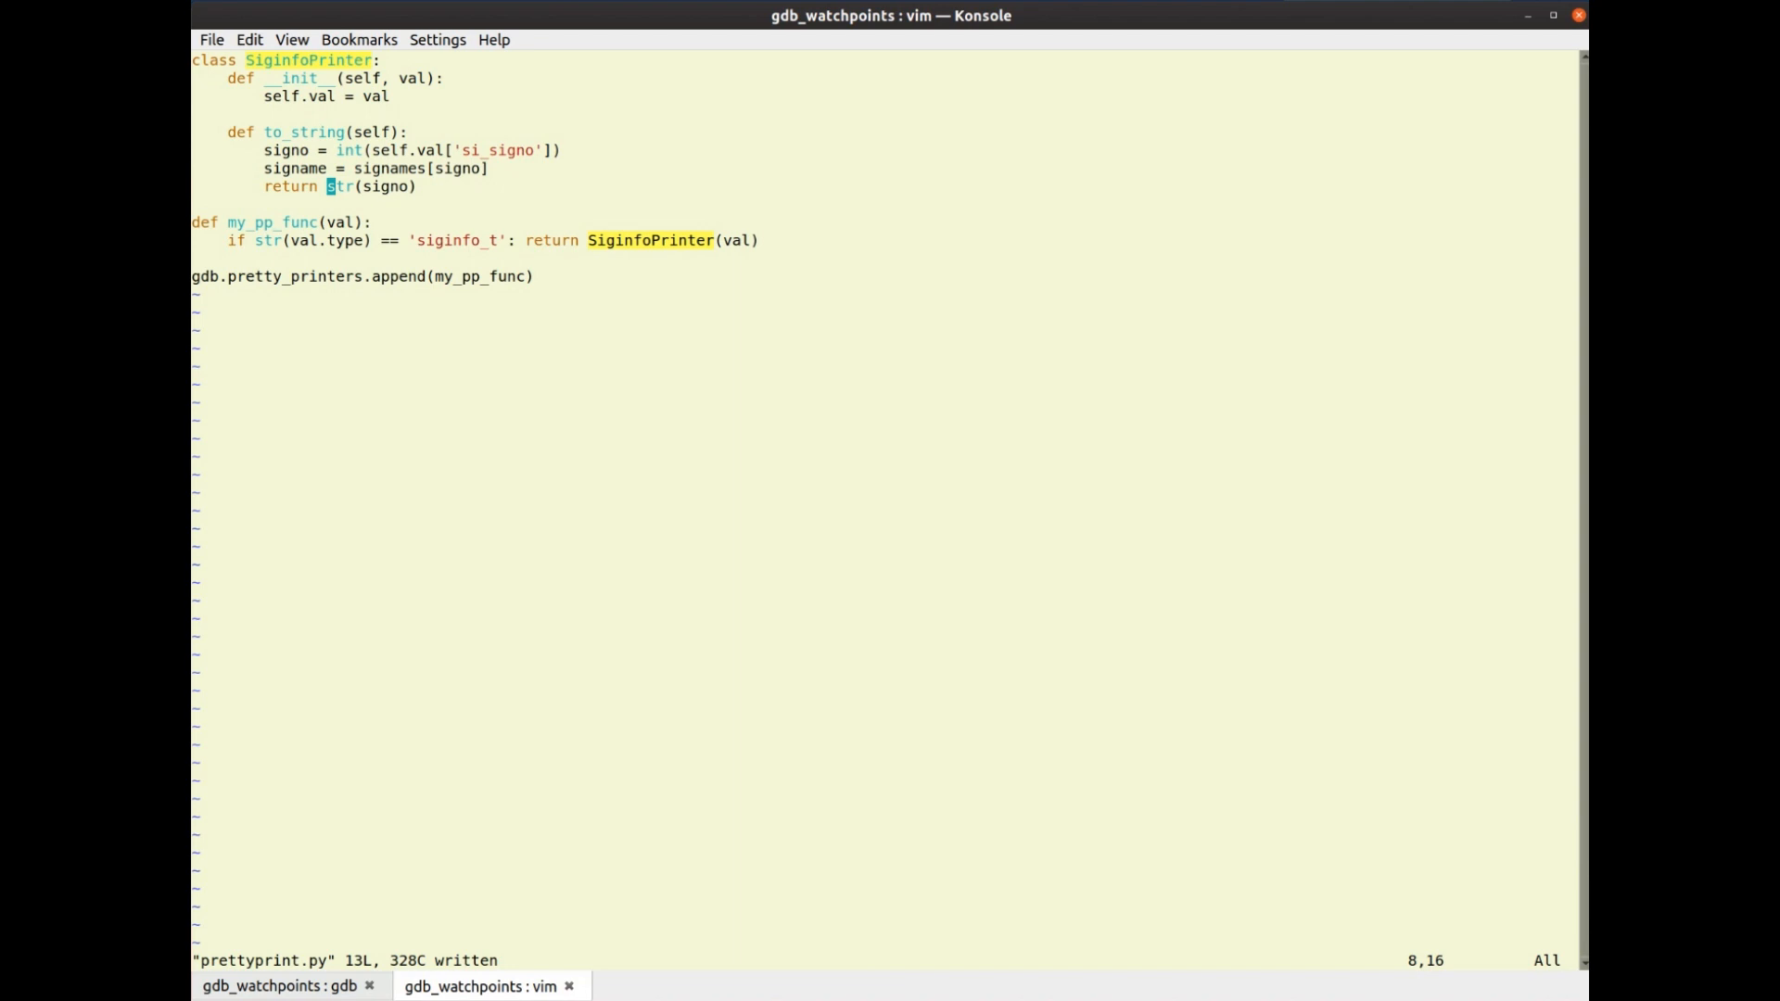
Extend the return line with + ' (' + signame + ')' so the name follows the number
text(+ ' (' +)
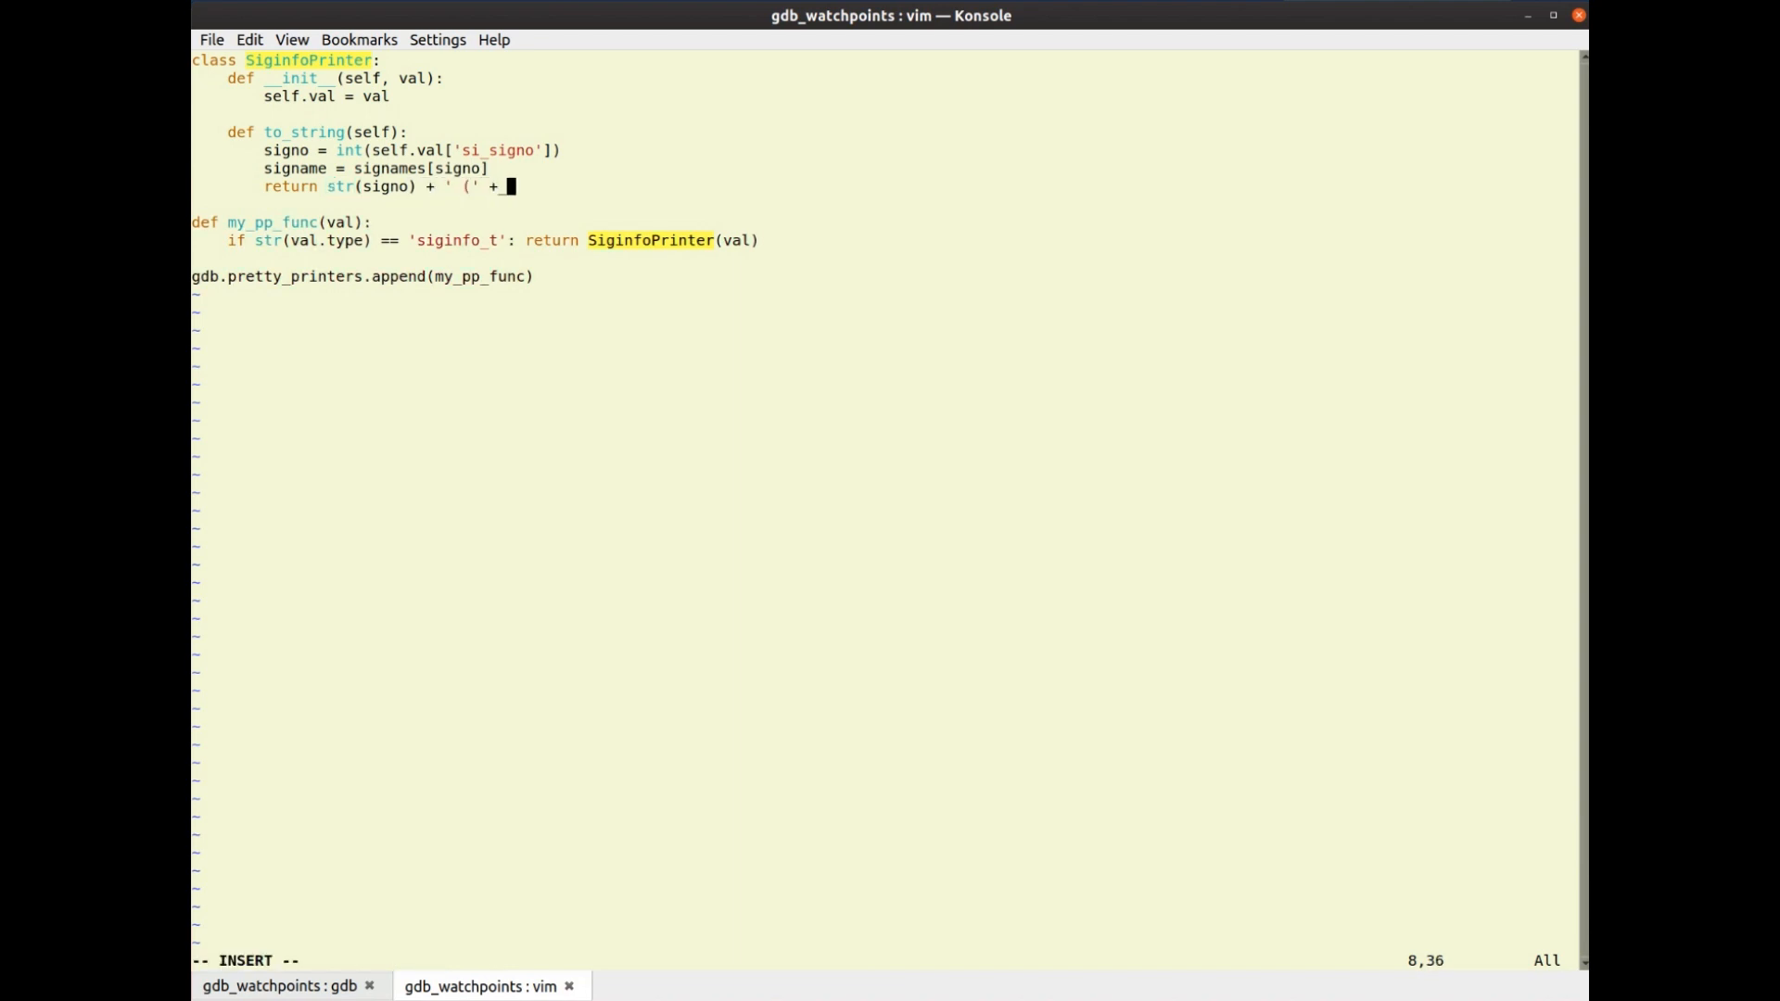
text(signame +)
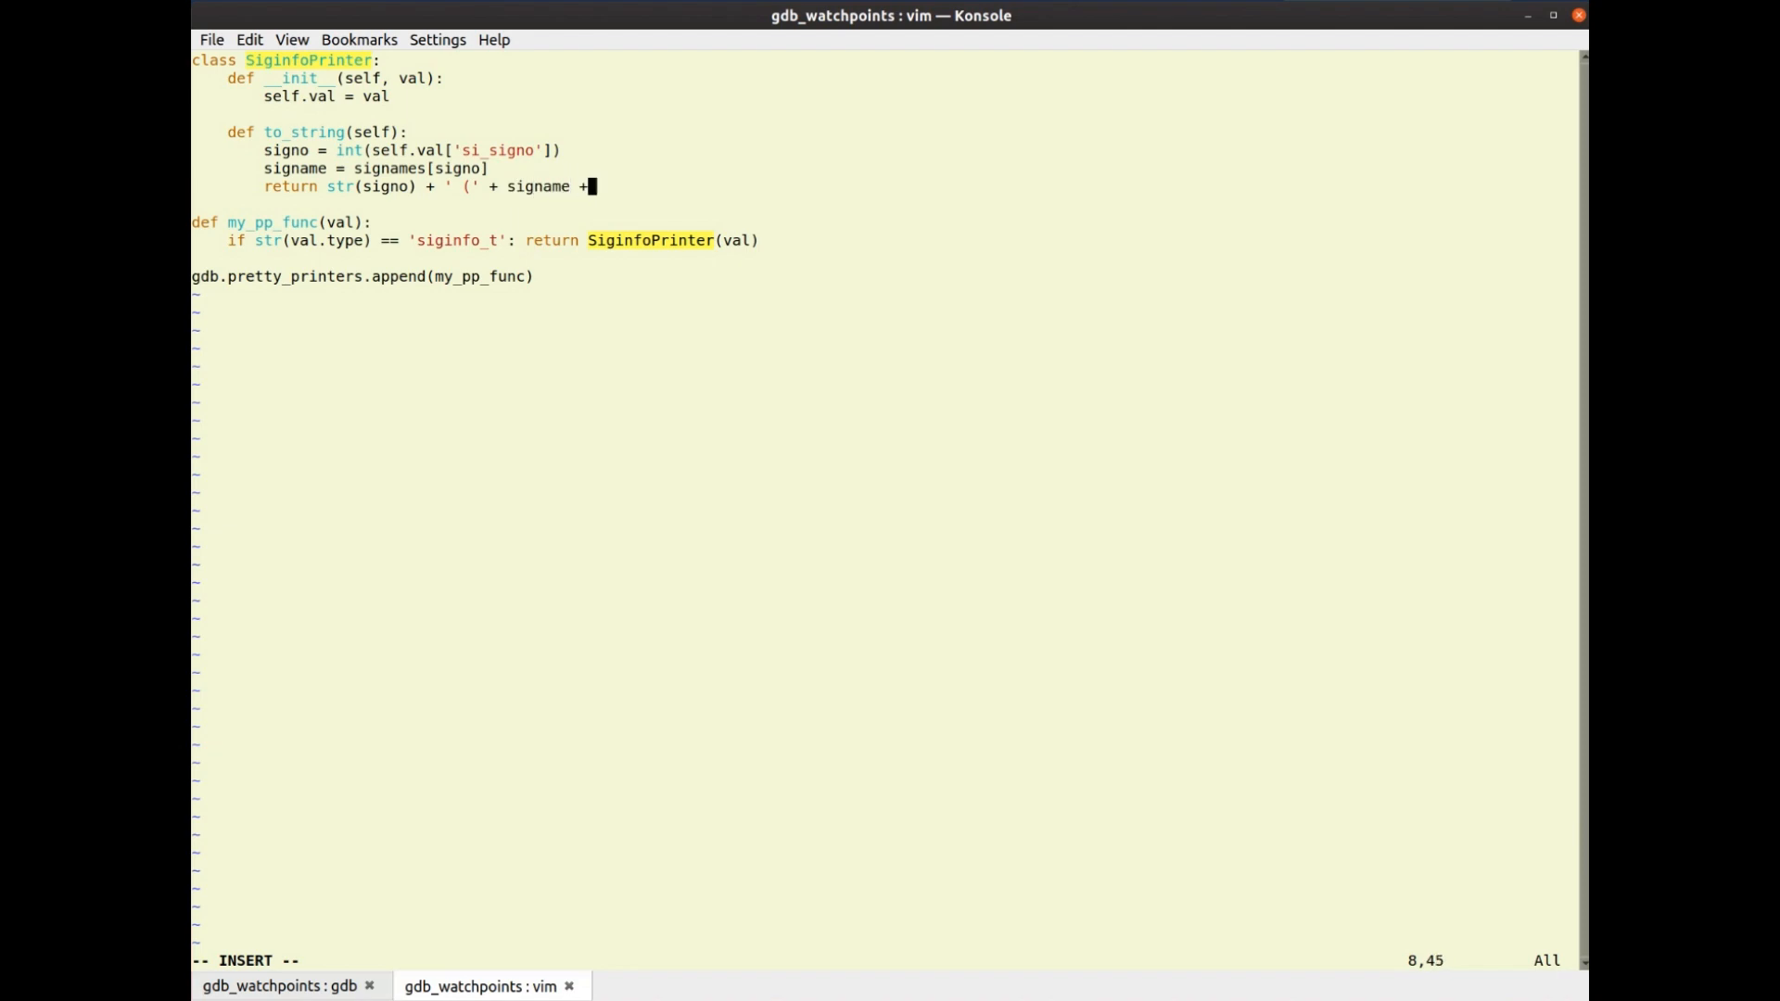
text('))
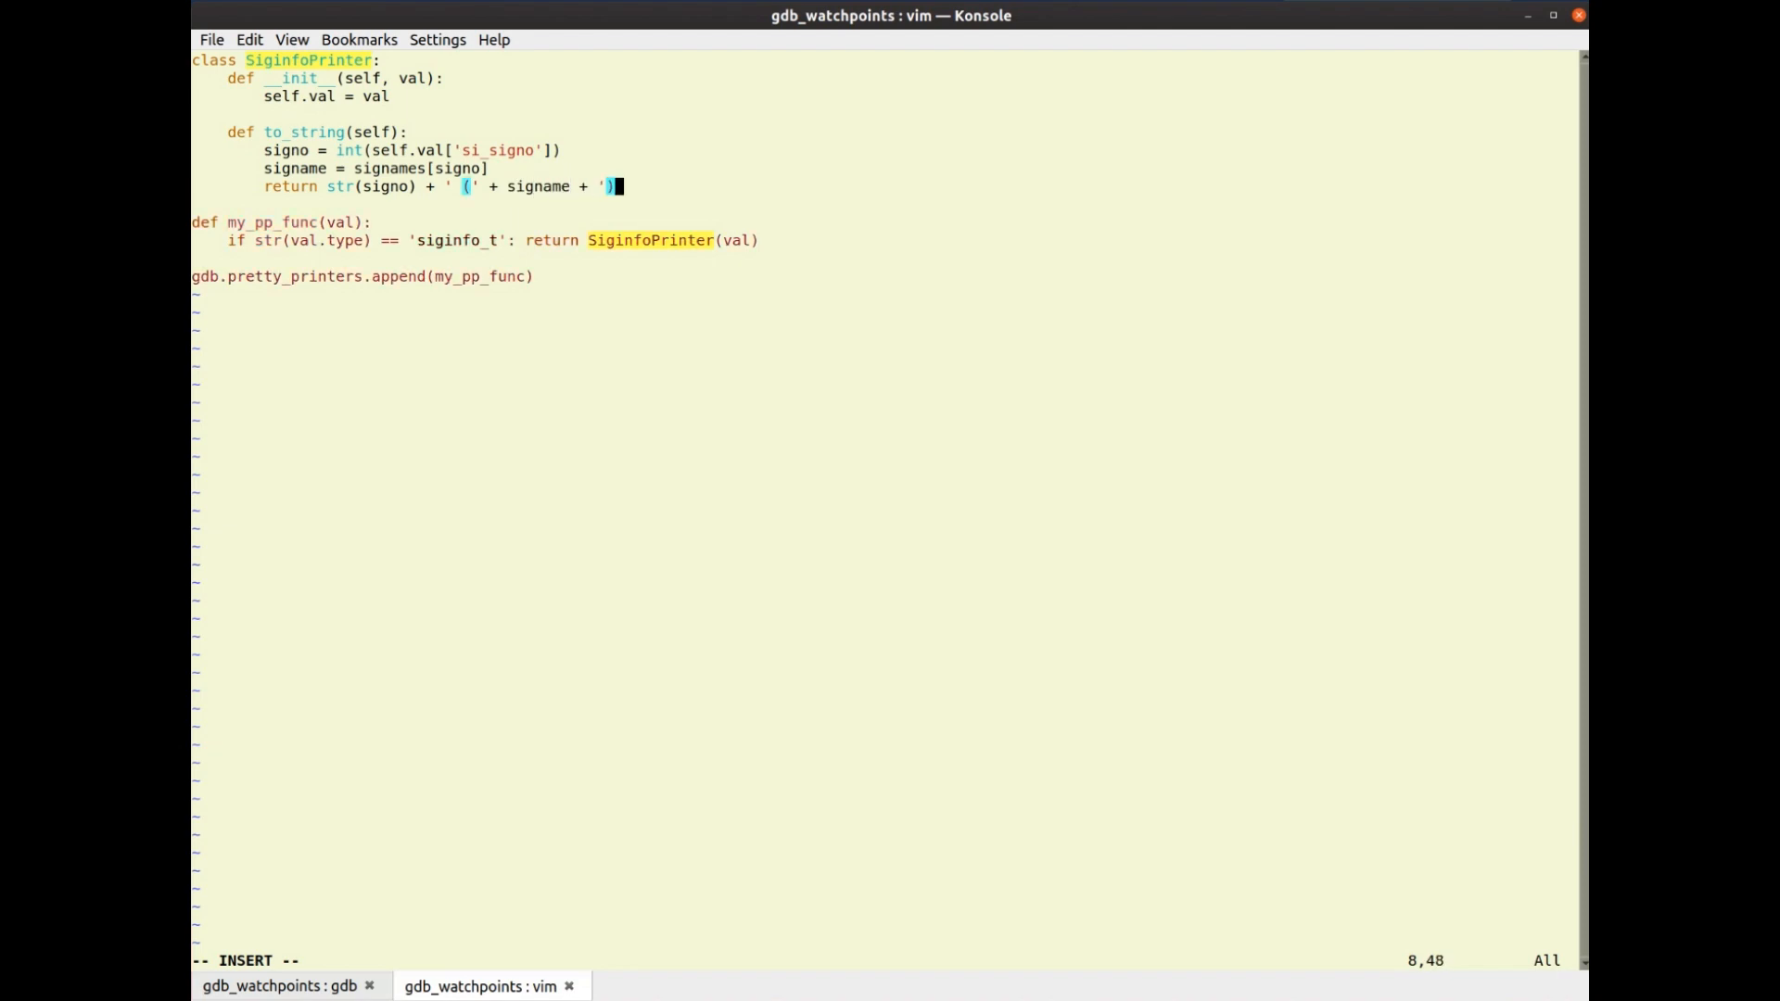
Reload prettyprint.py in gdb and confirm info prints as 2 (SIGINT), then resume editing
click(280, 984)
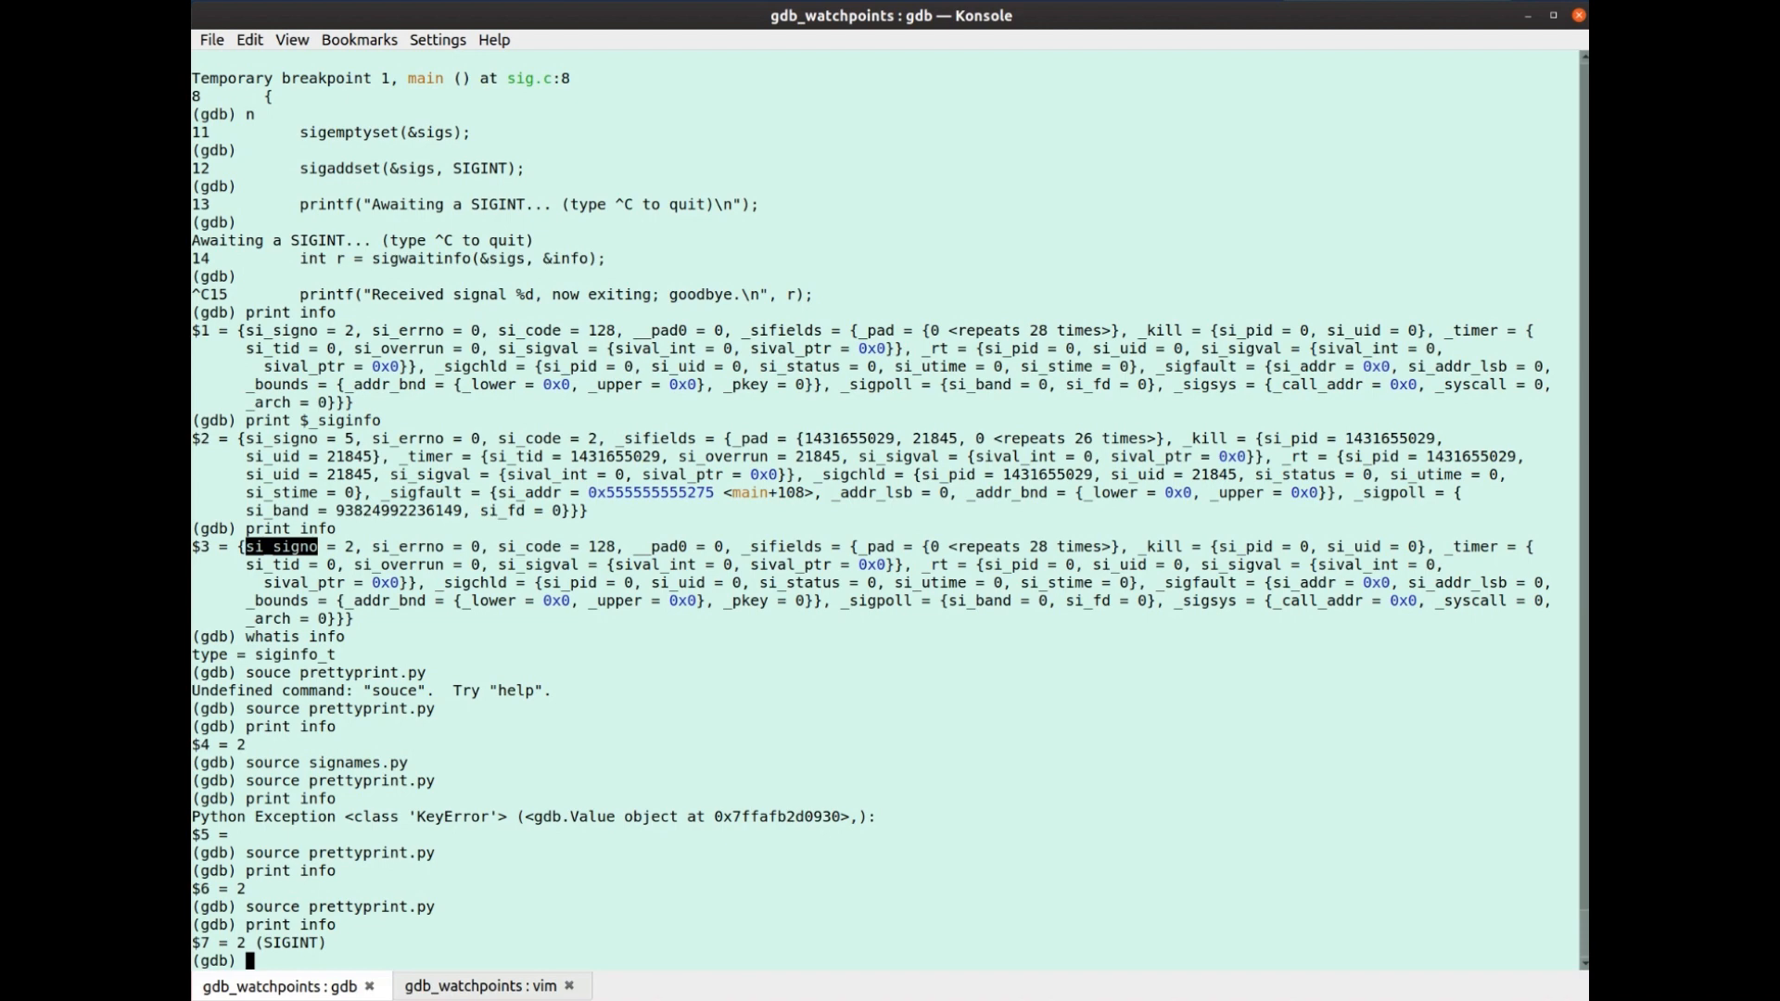
click(482, 985)
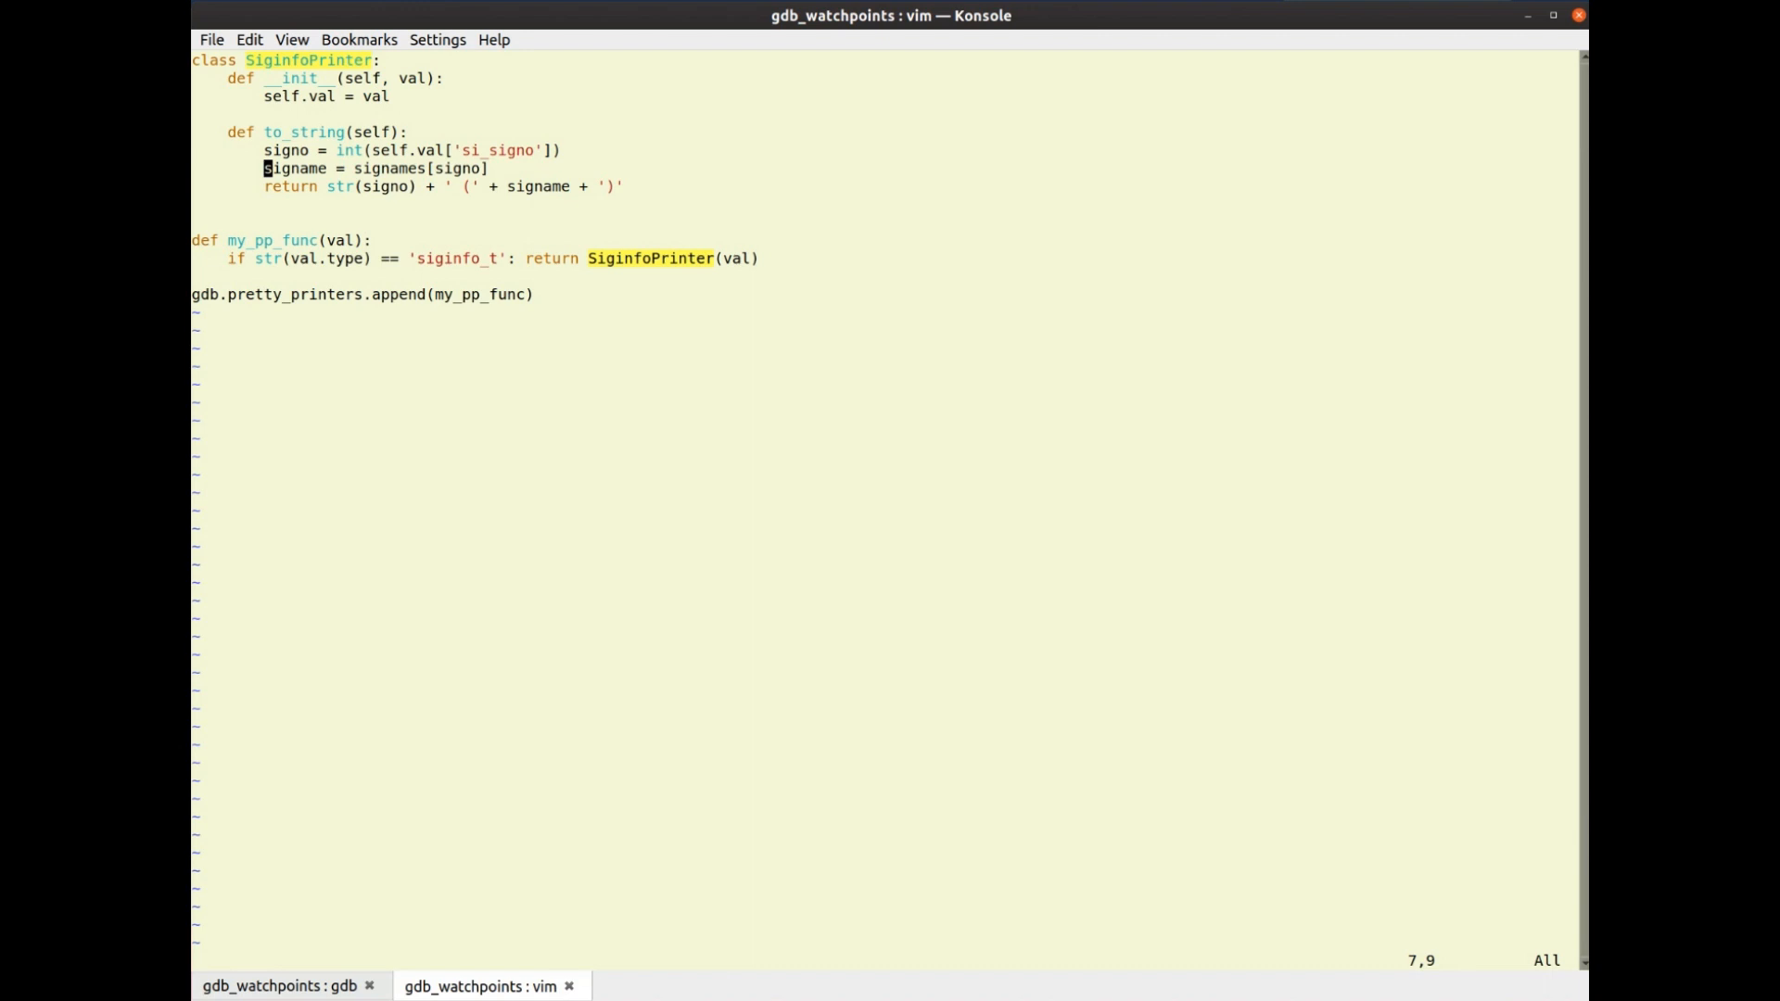
Add sender = self.val['_sifields']['_kill']['si_pid'] in to_string
text(sender =)
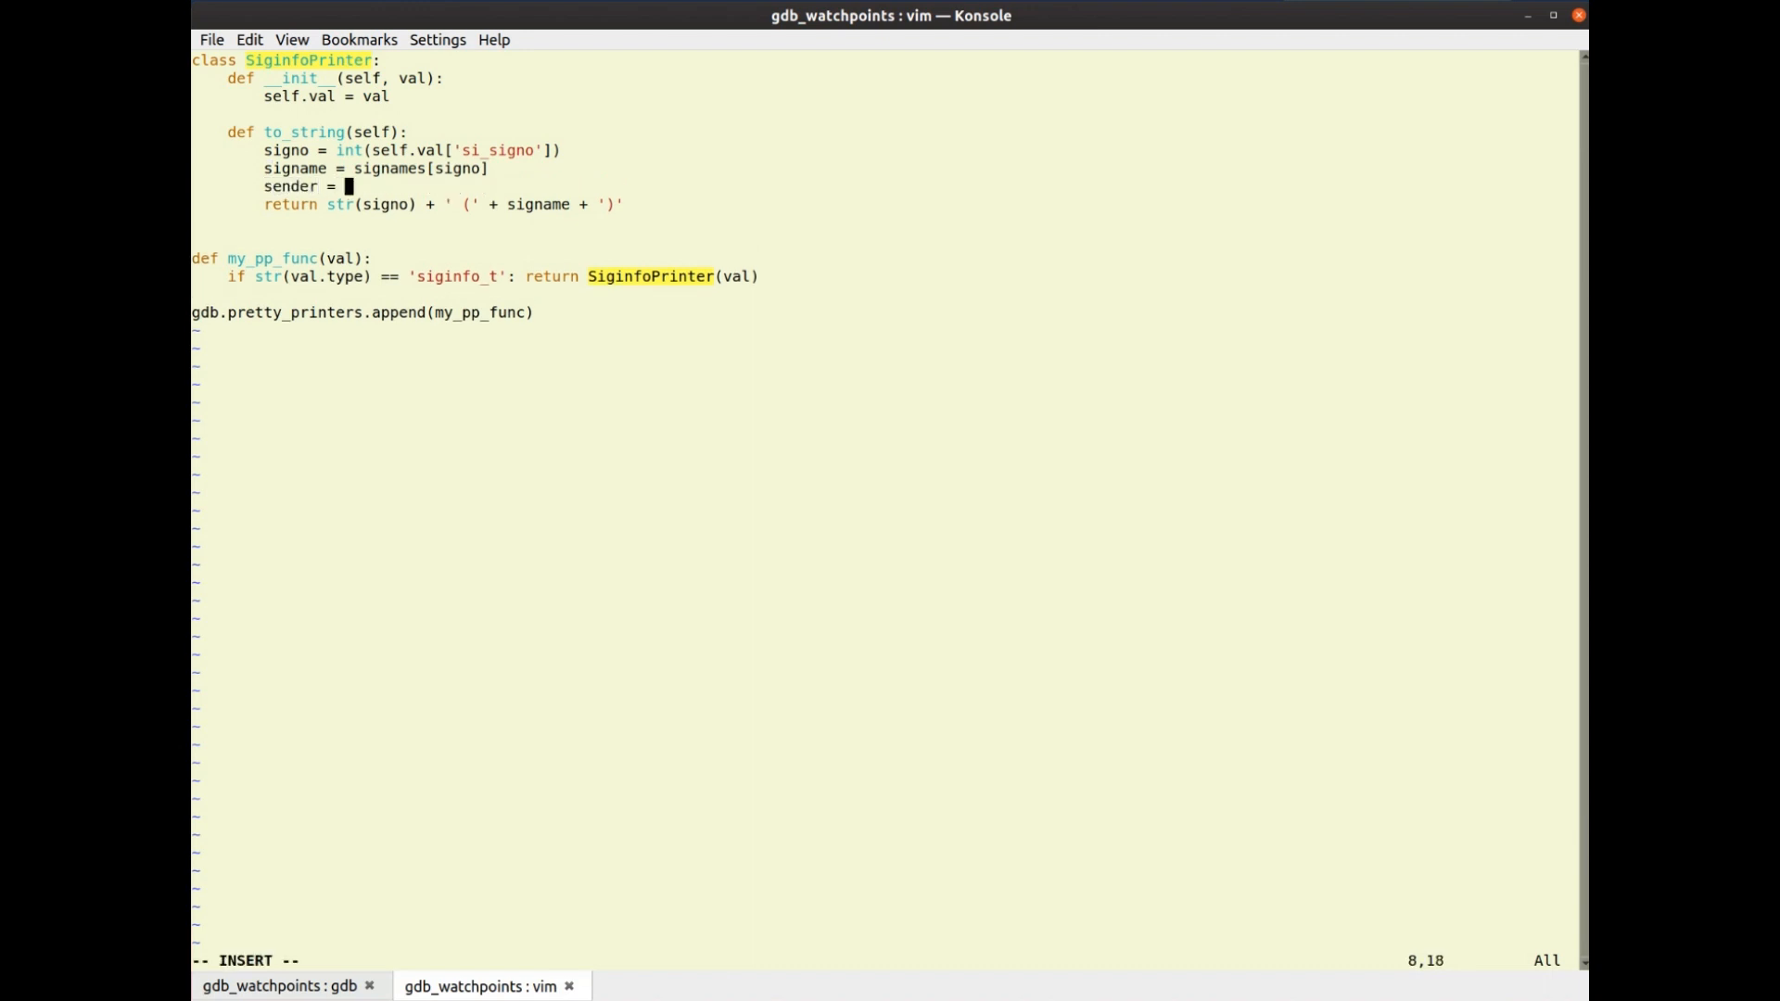
text(sel)
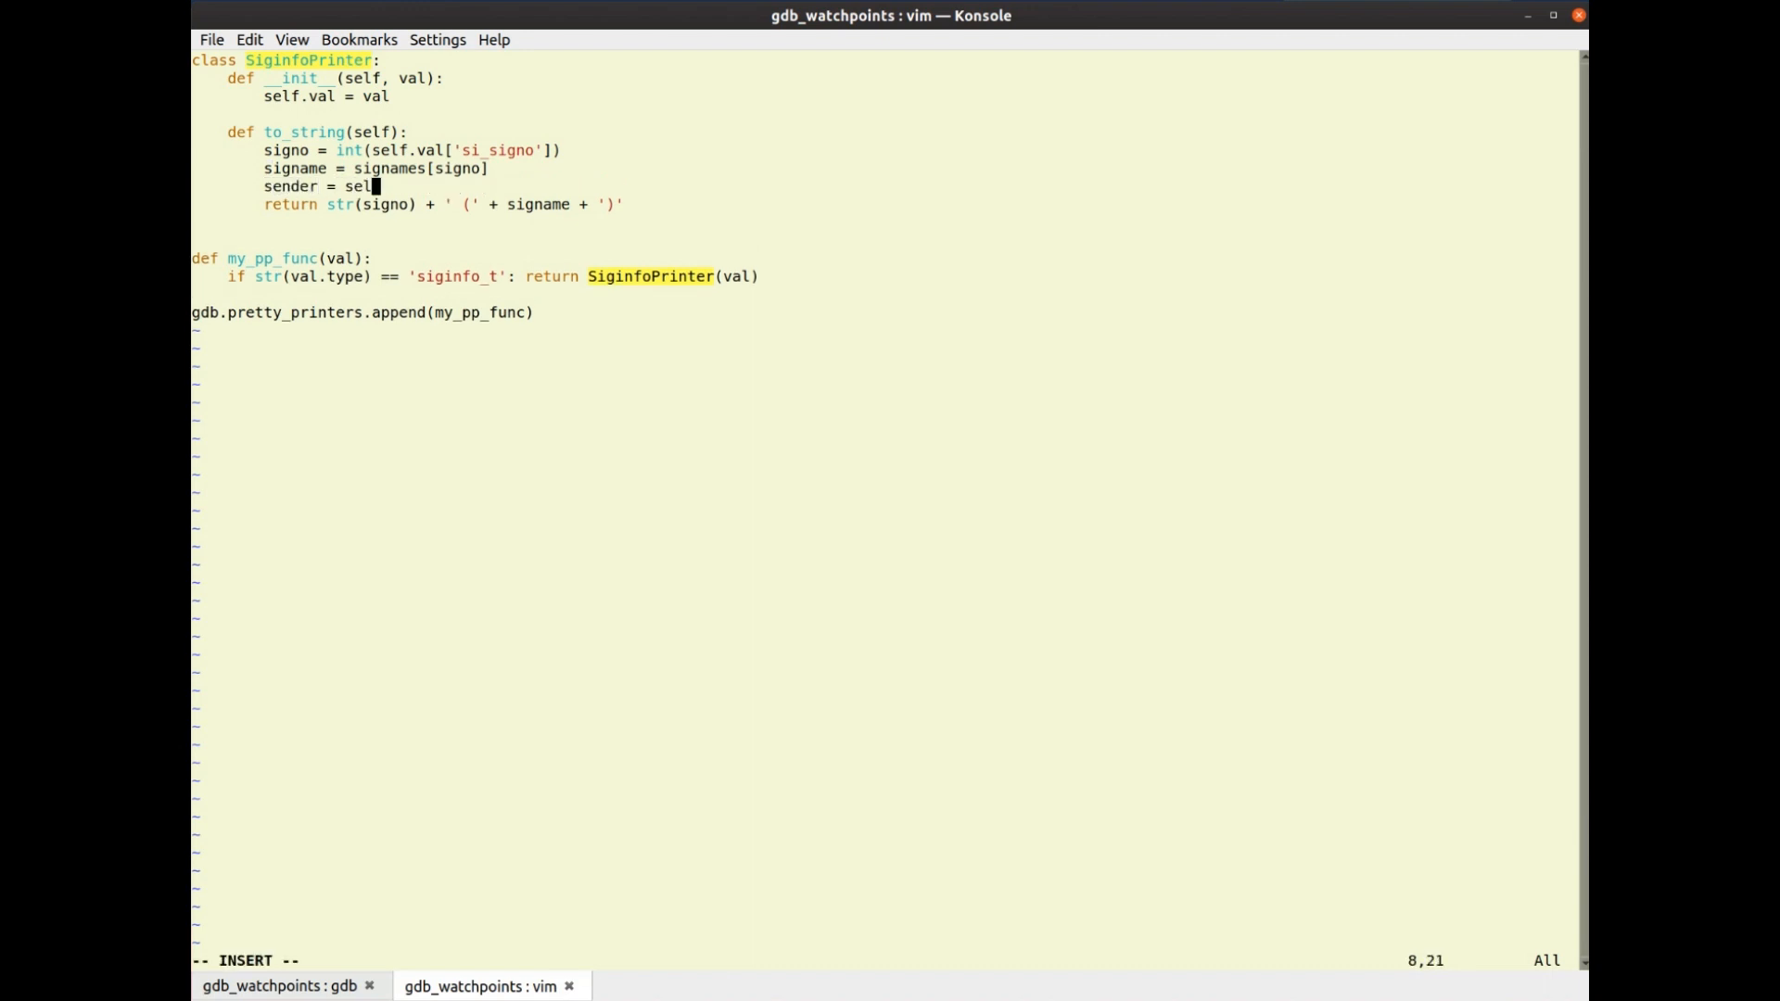
text(.)
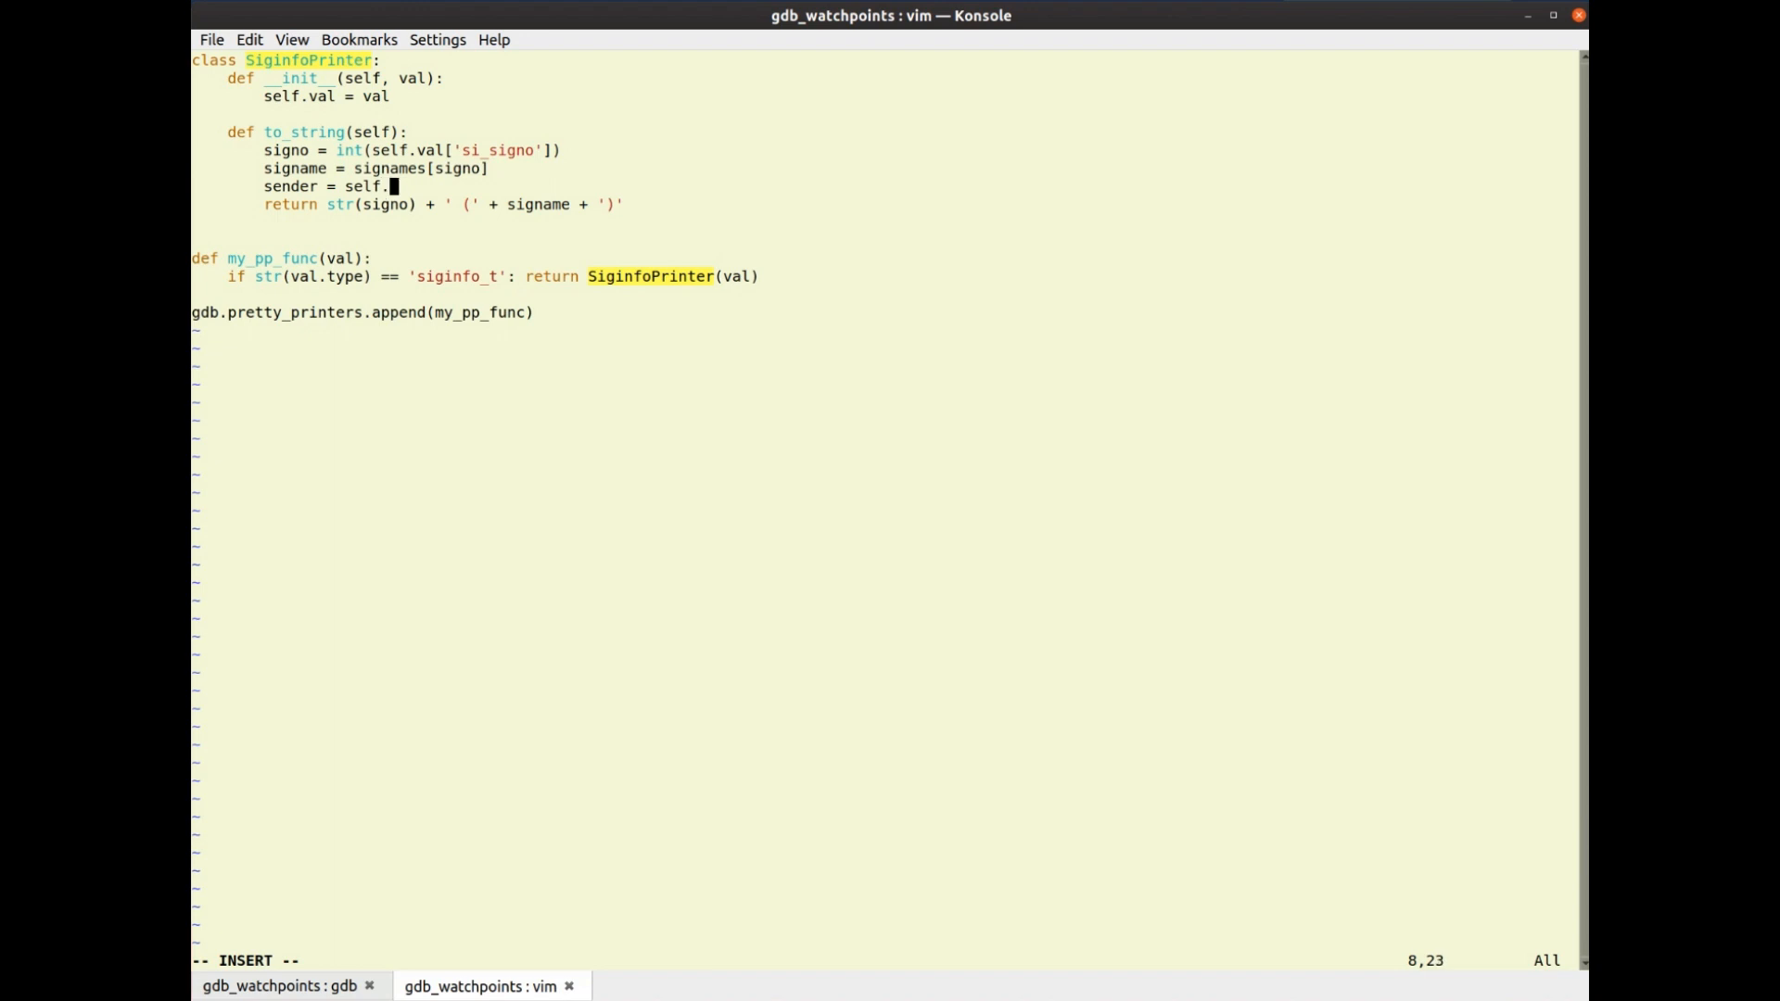
text(val[')
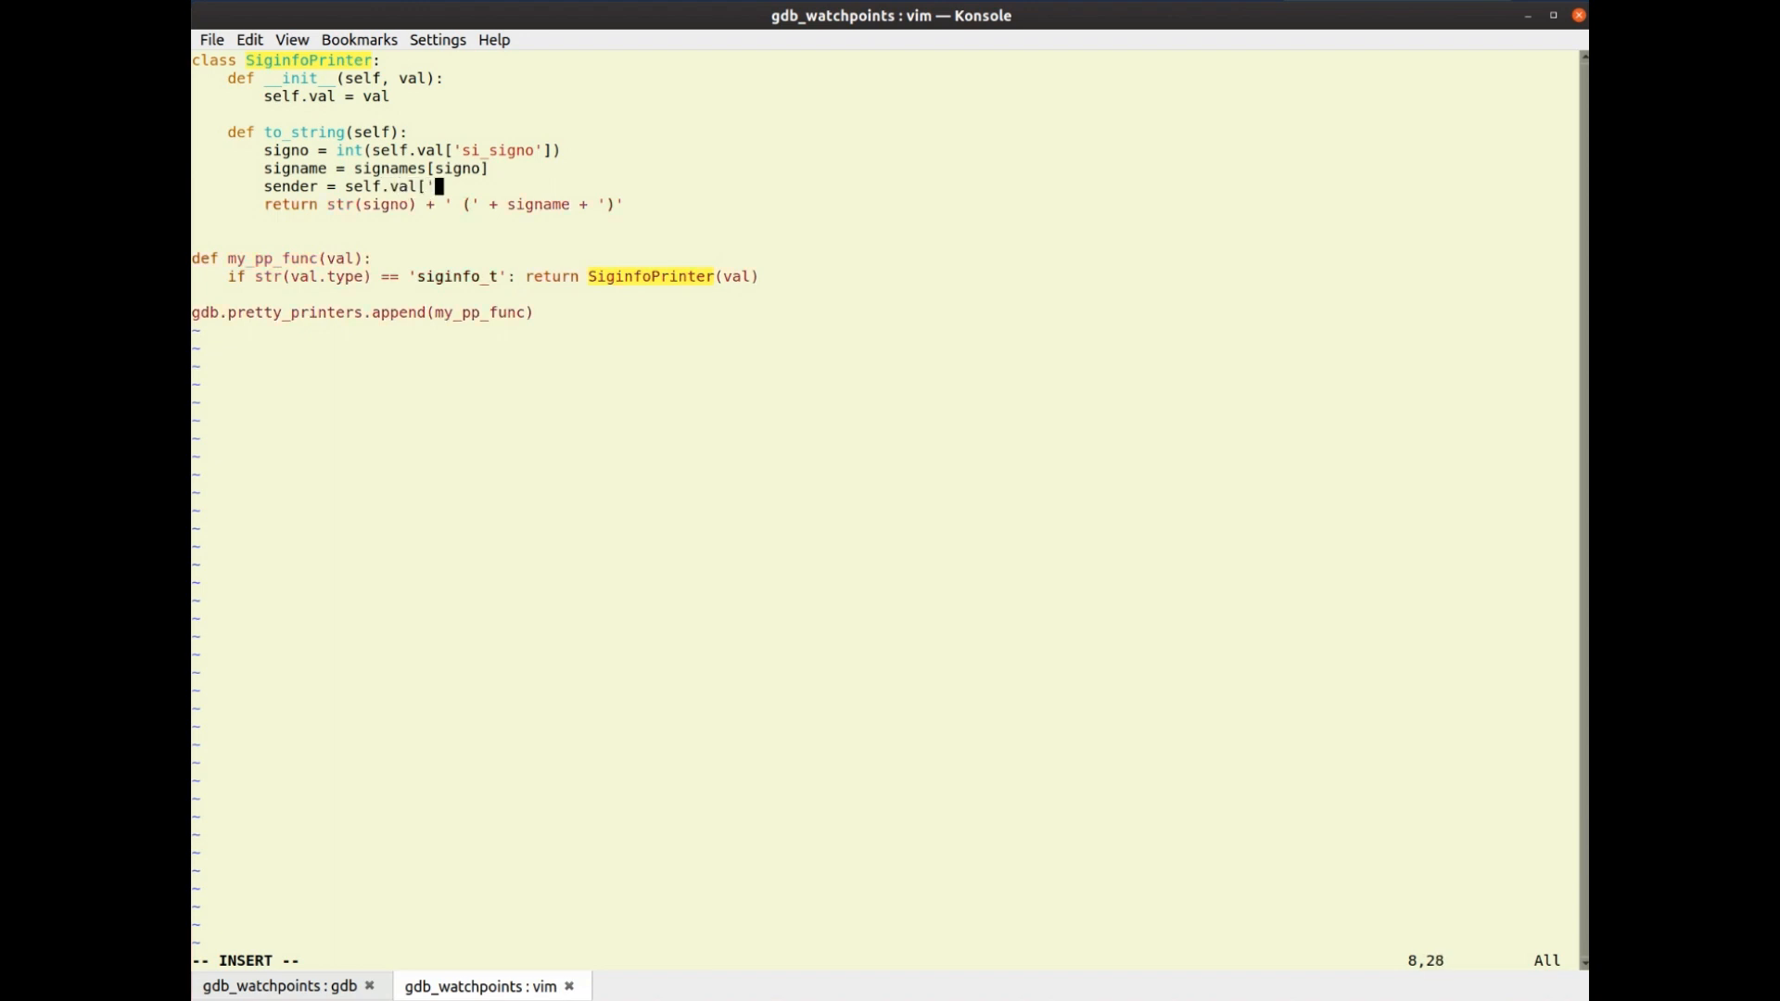
text(')
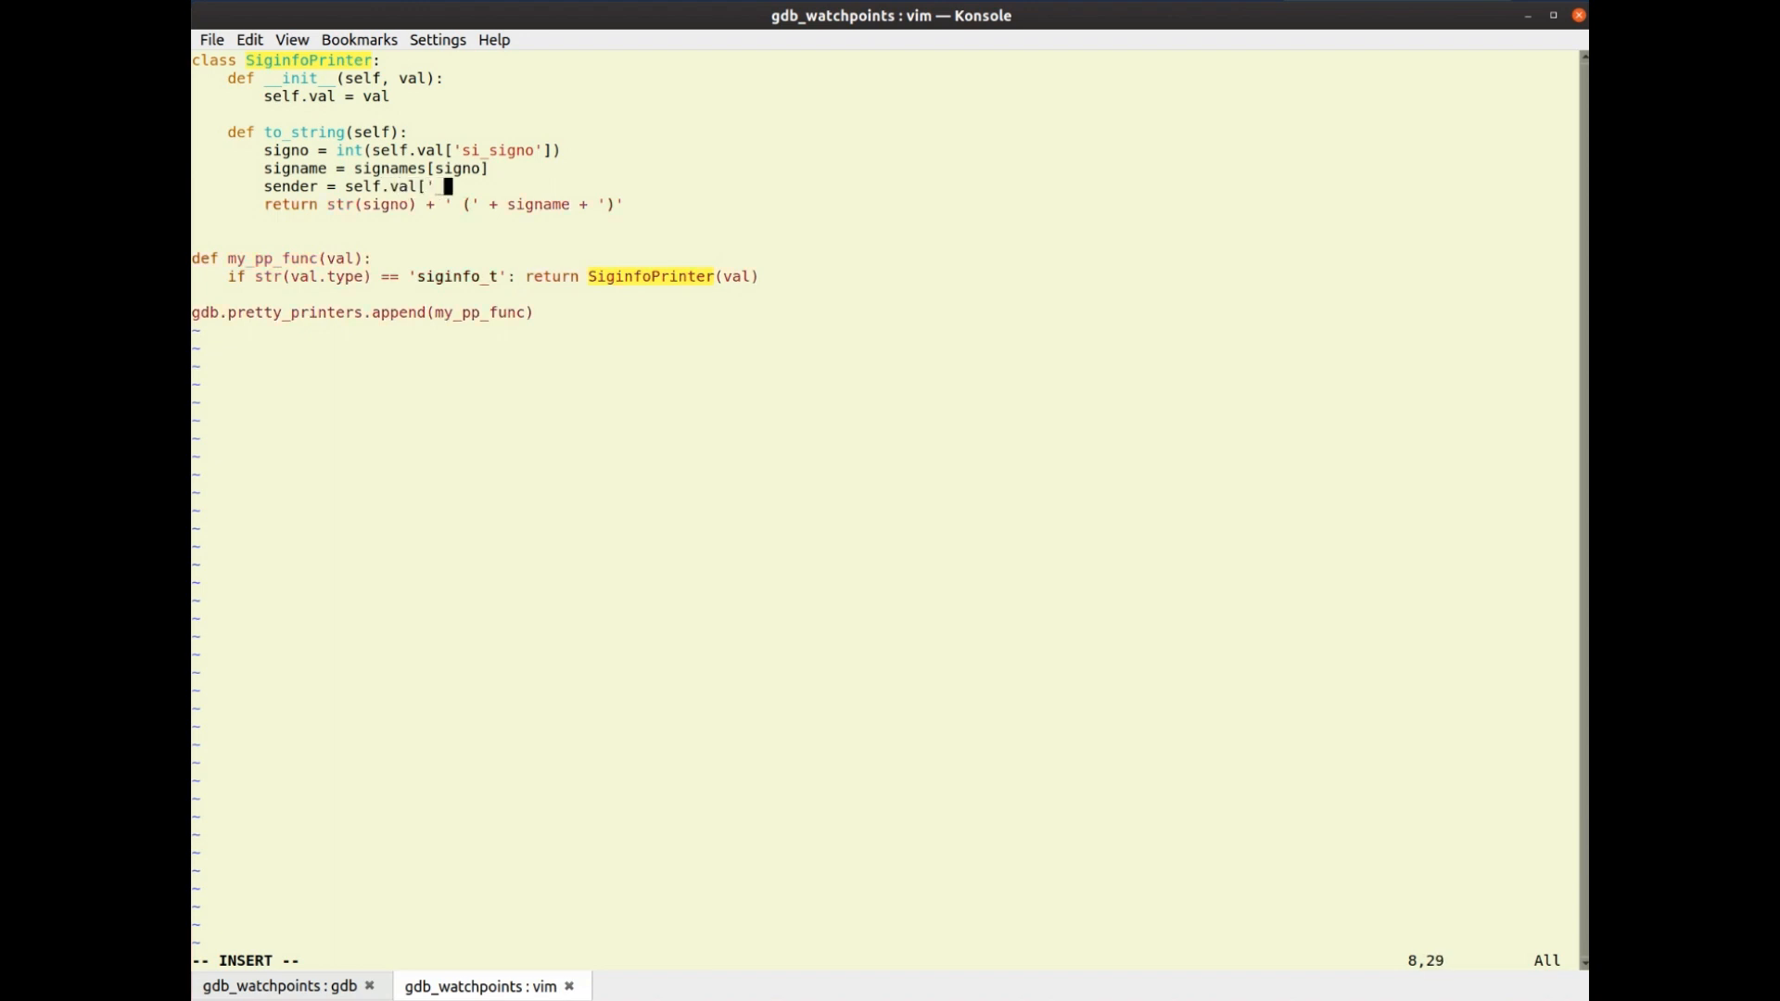
text(_sifields')
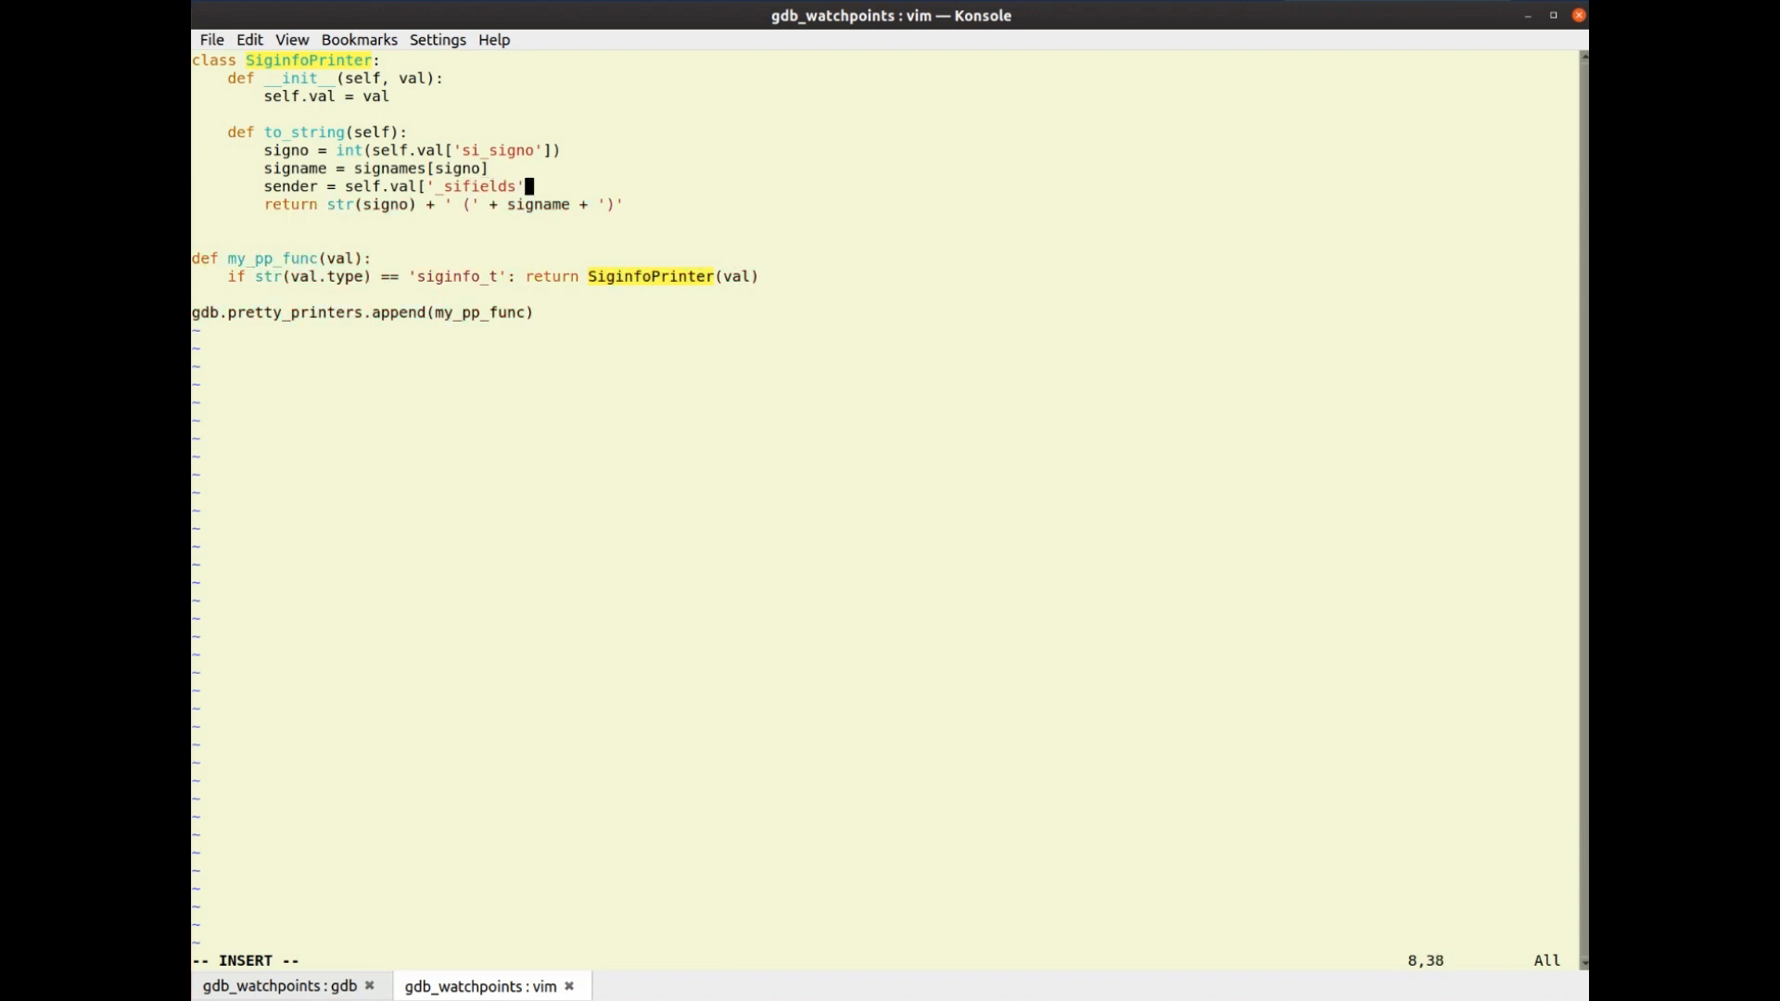
text(])
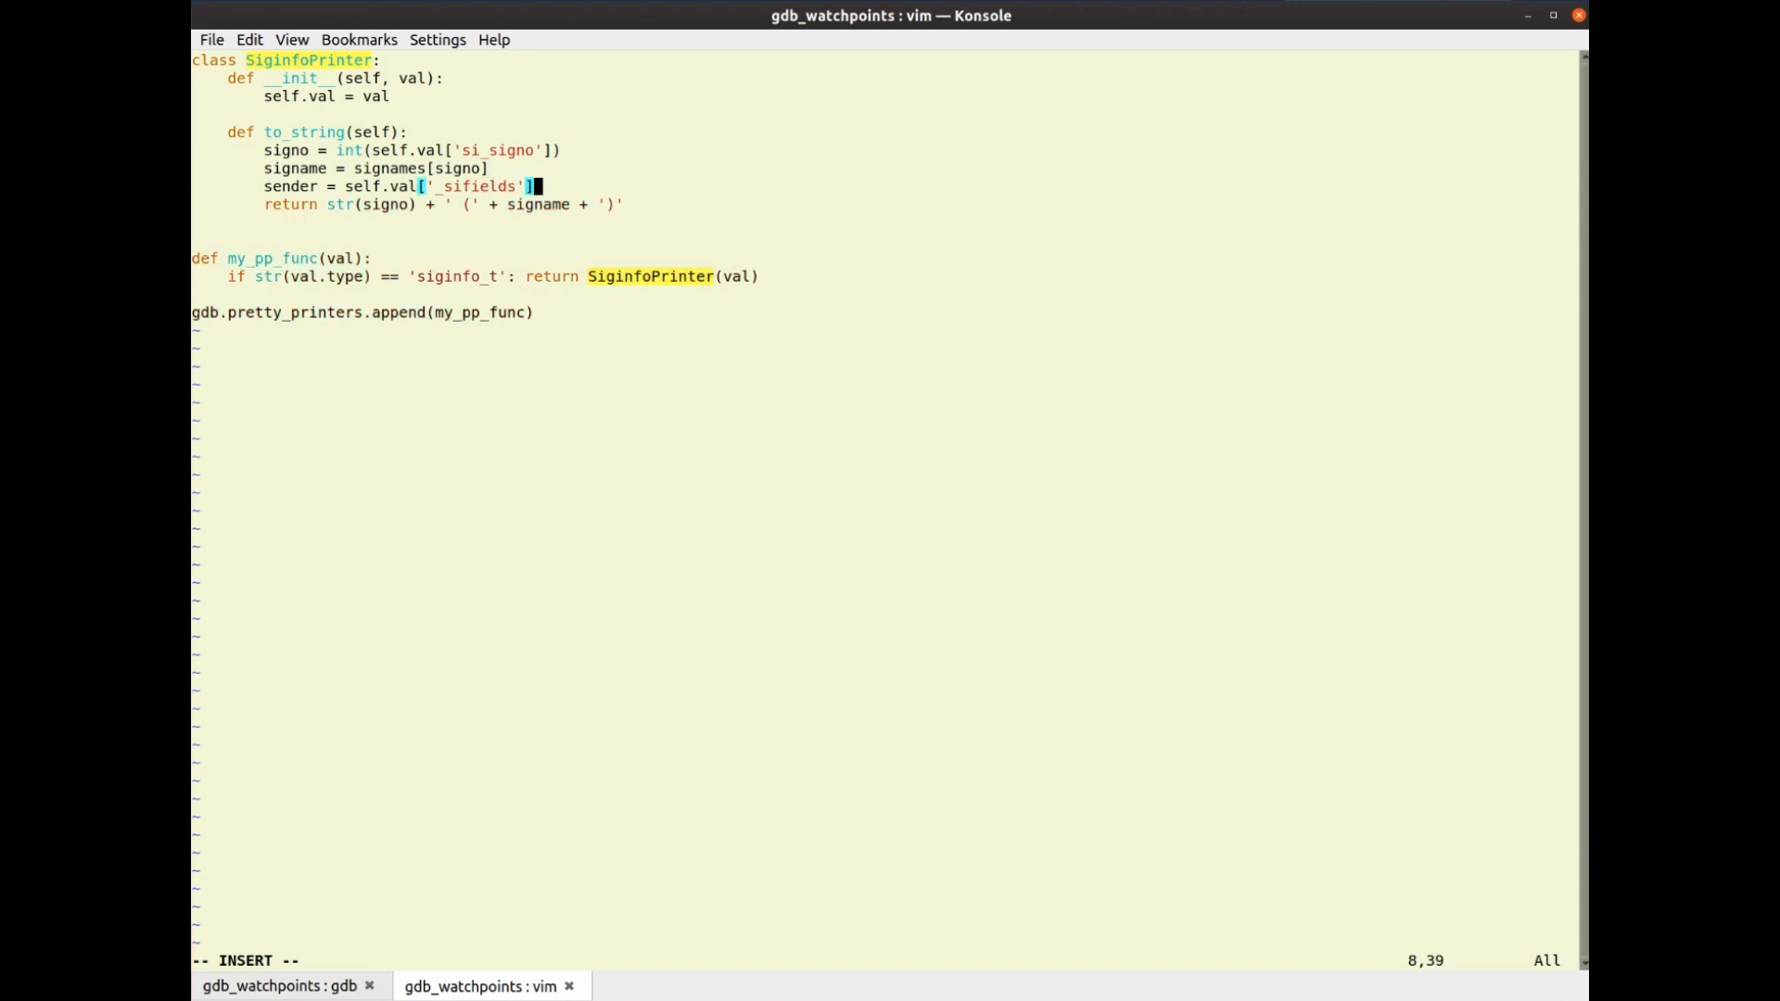
text(['_kill')
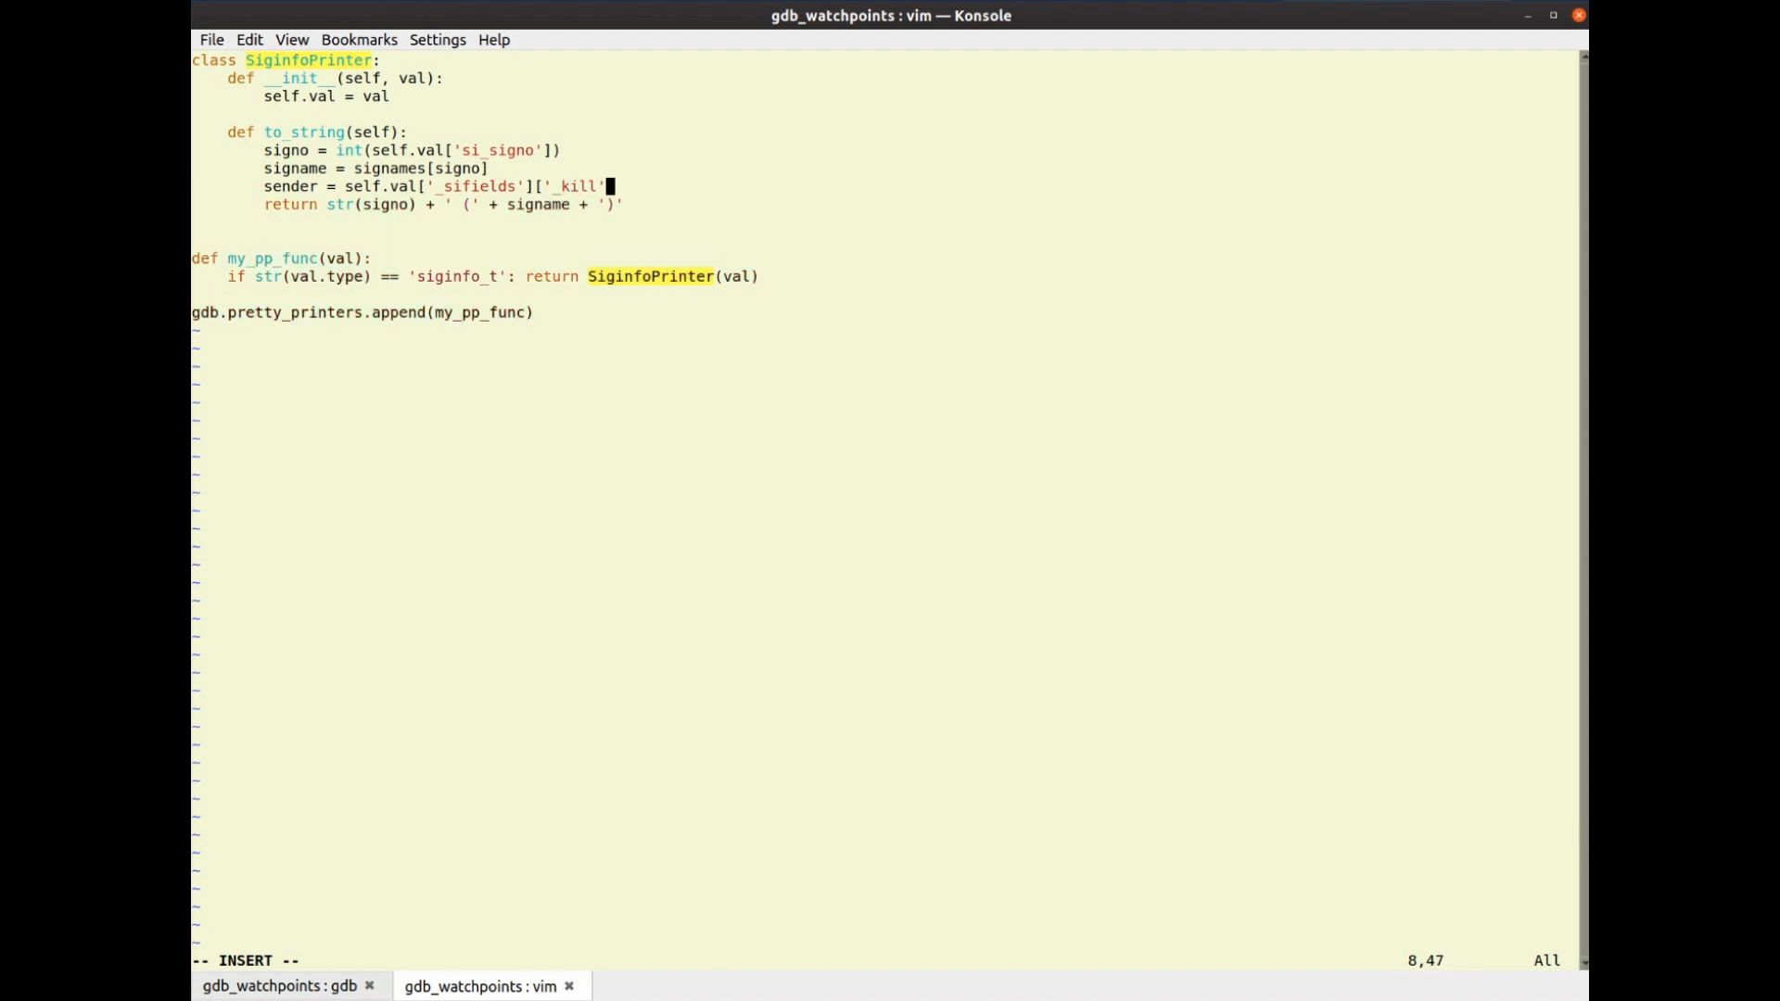
text([)
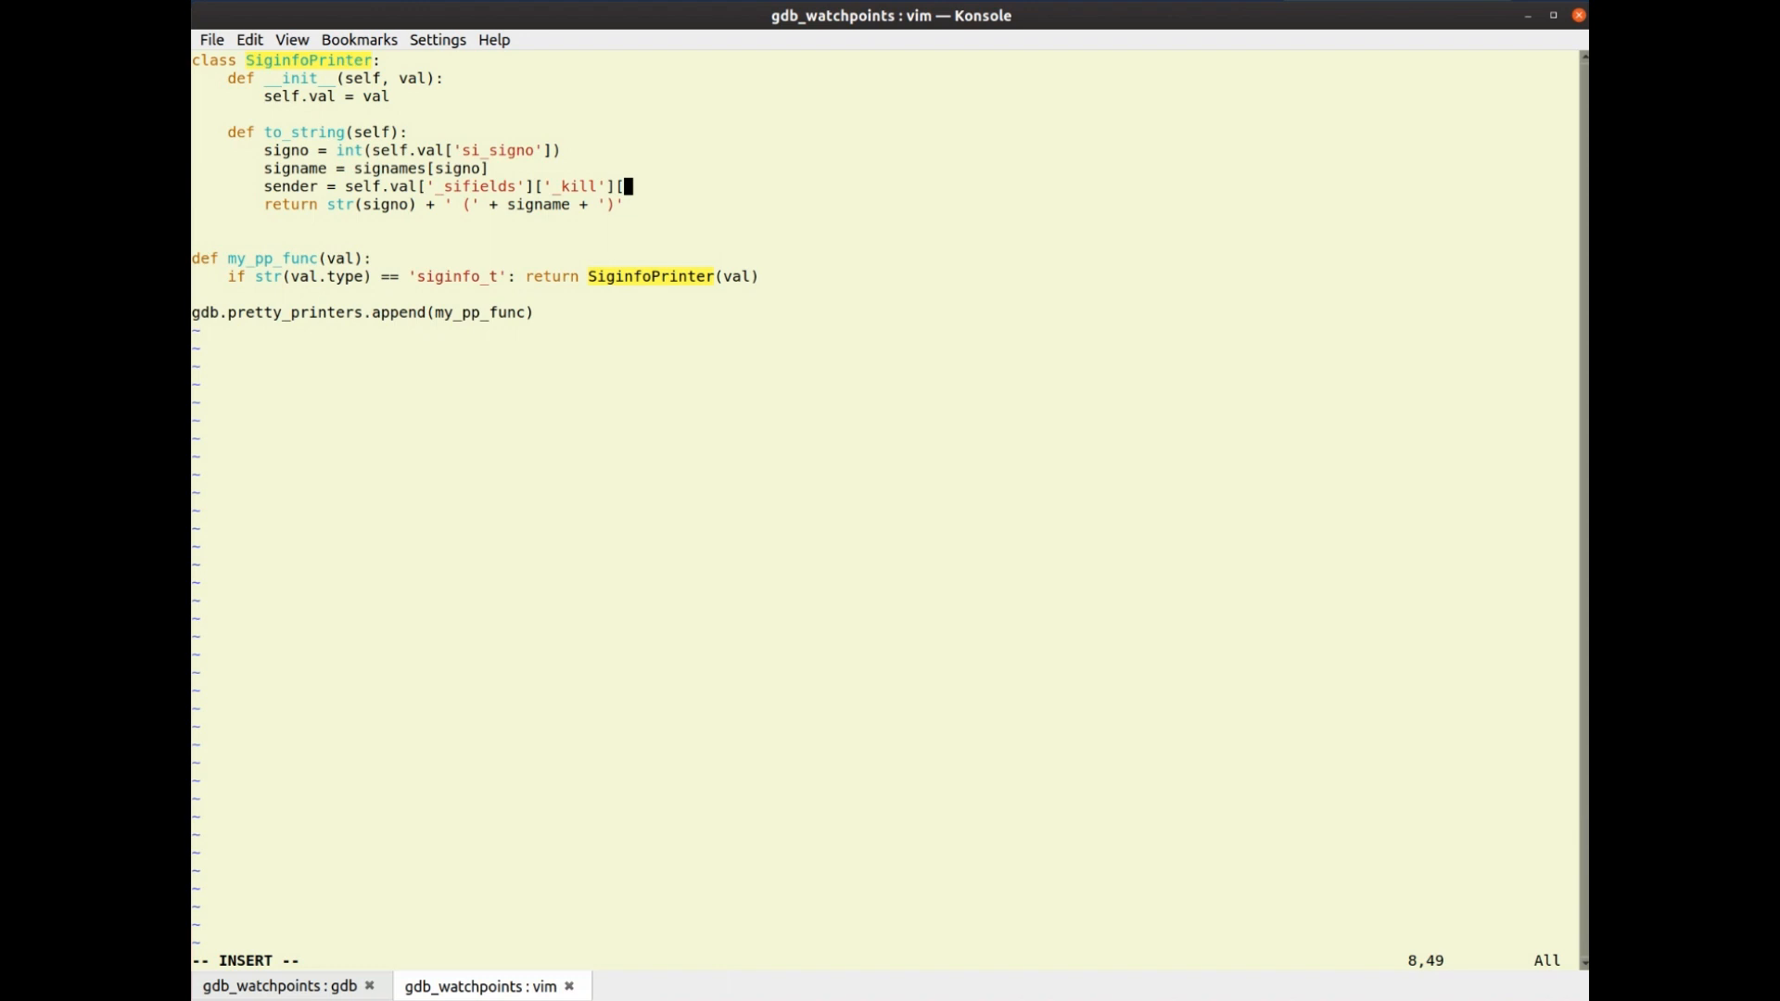
text('si_pid)
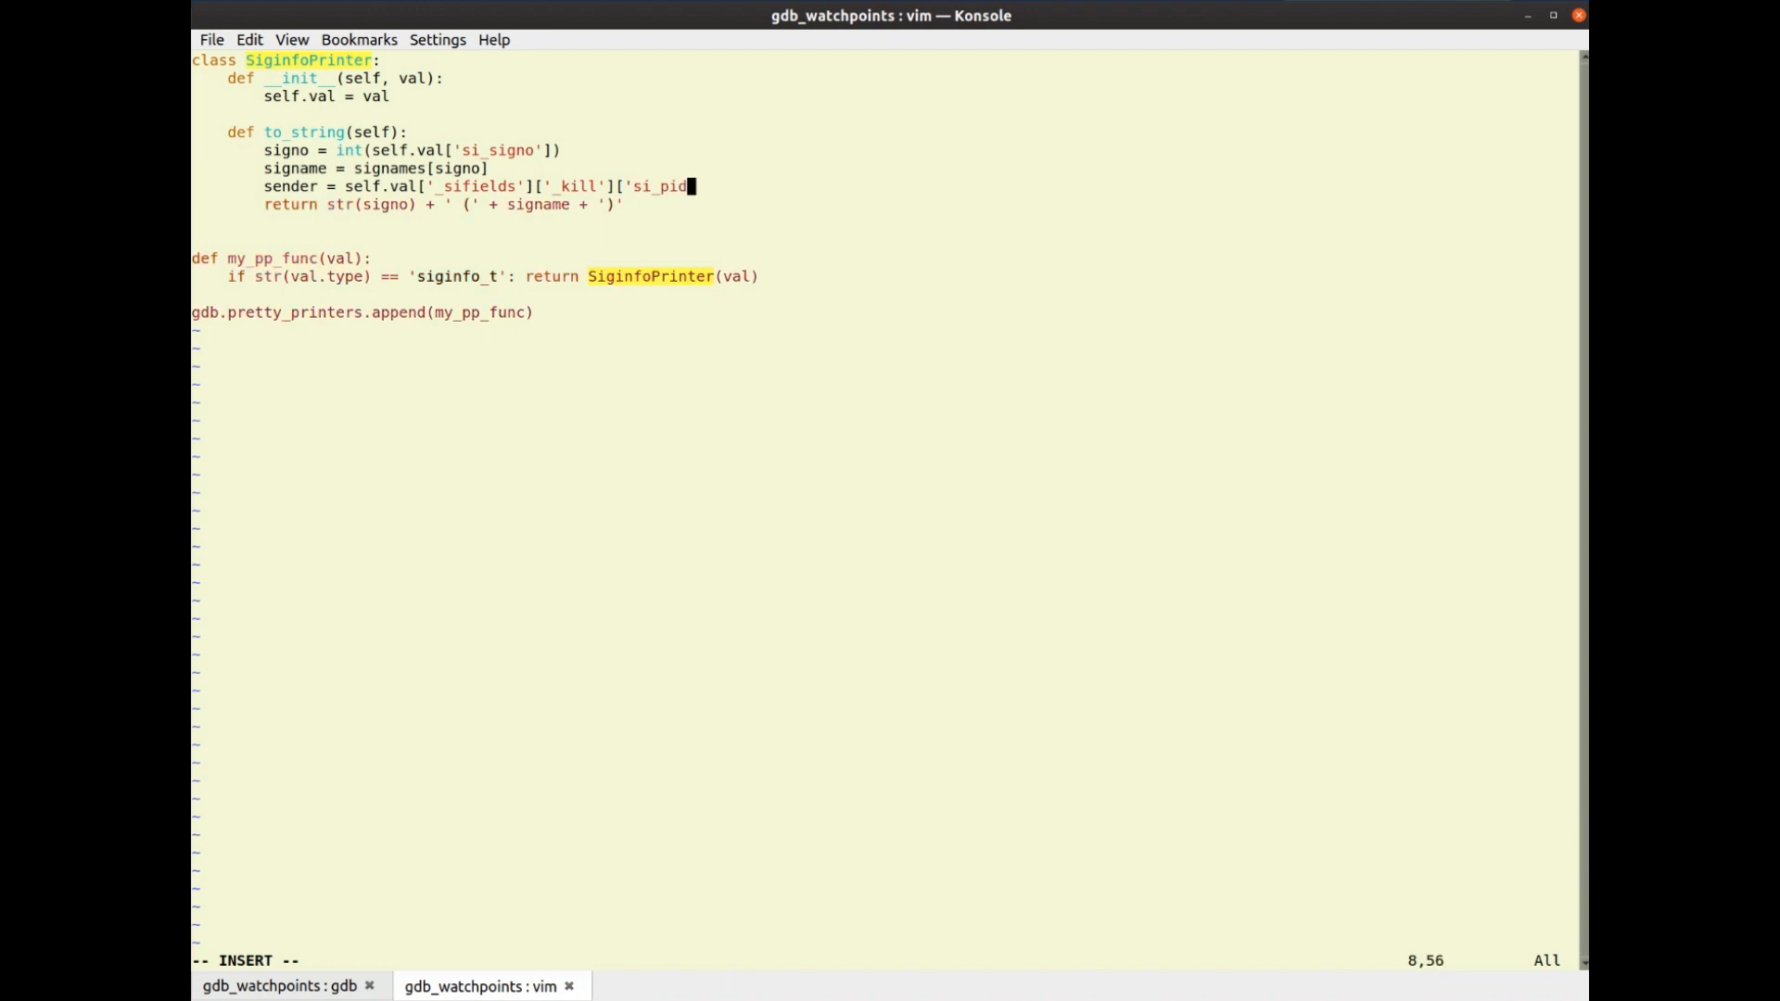
text('])
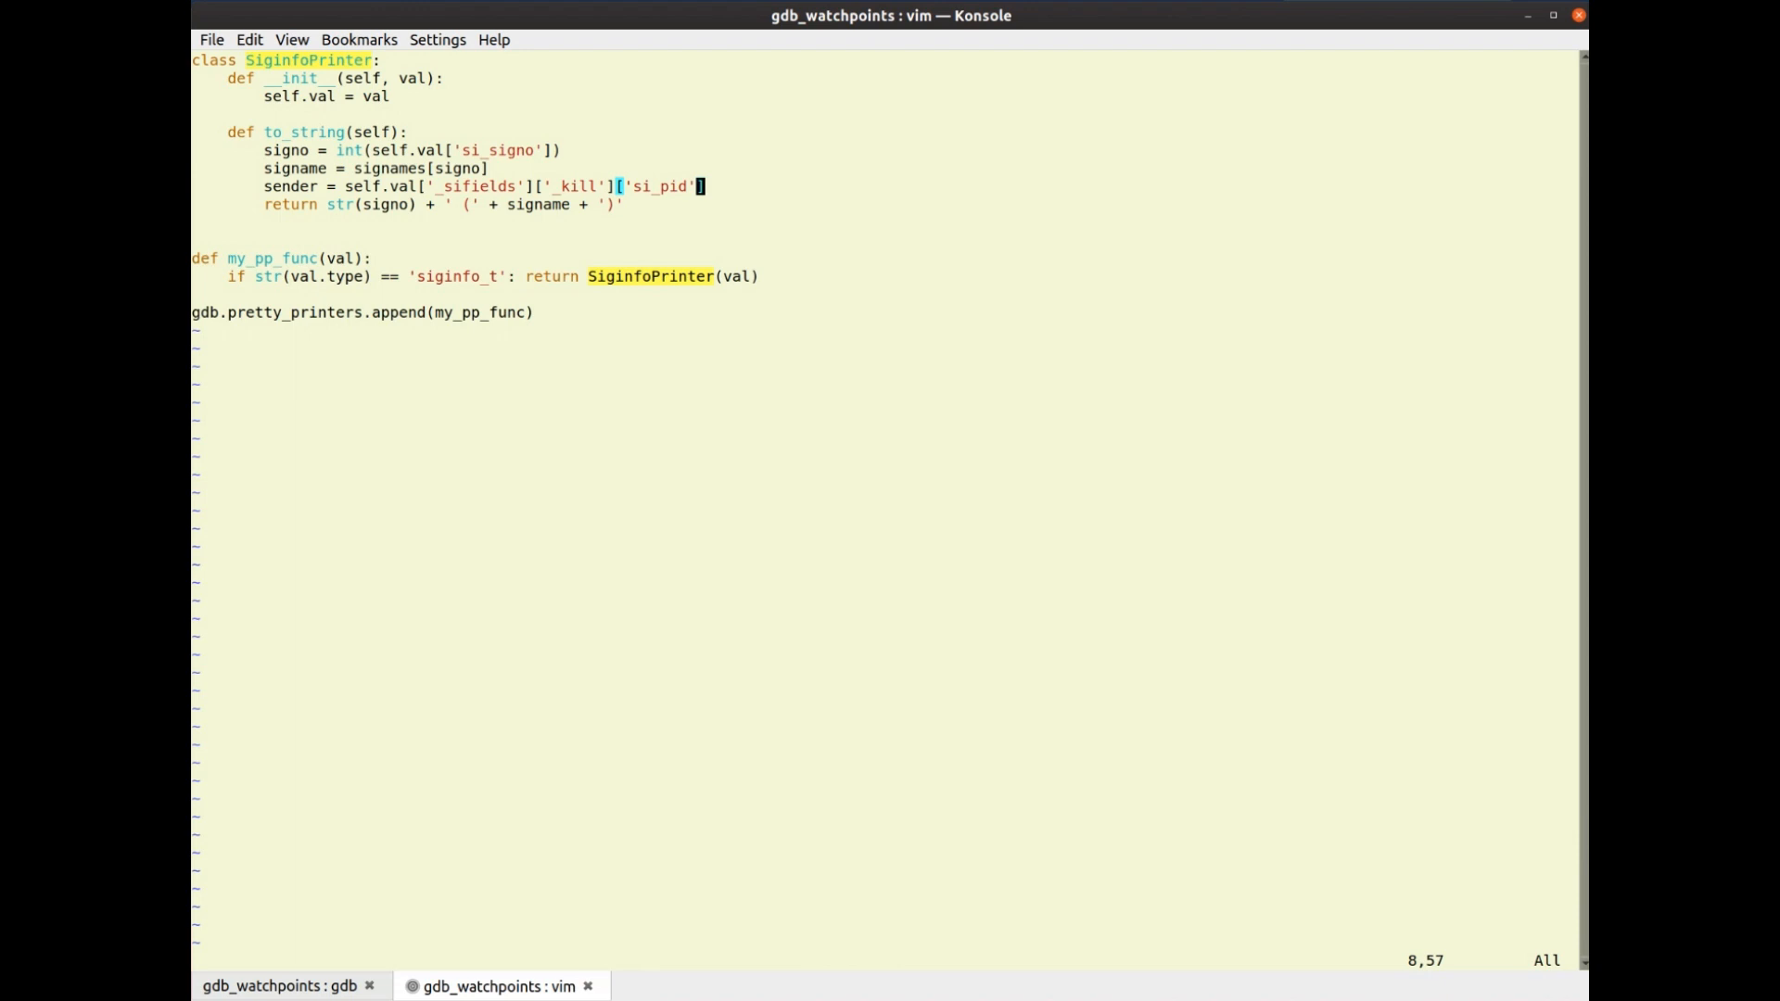
Drop the draft if line and add code = int(self.val['si_code']) under signo
text(if in)
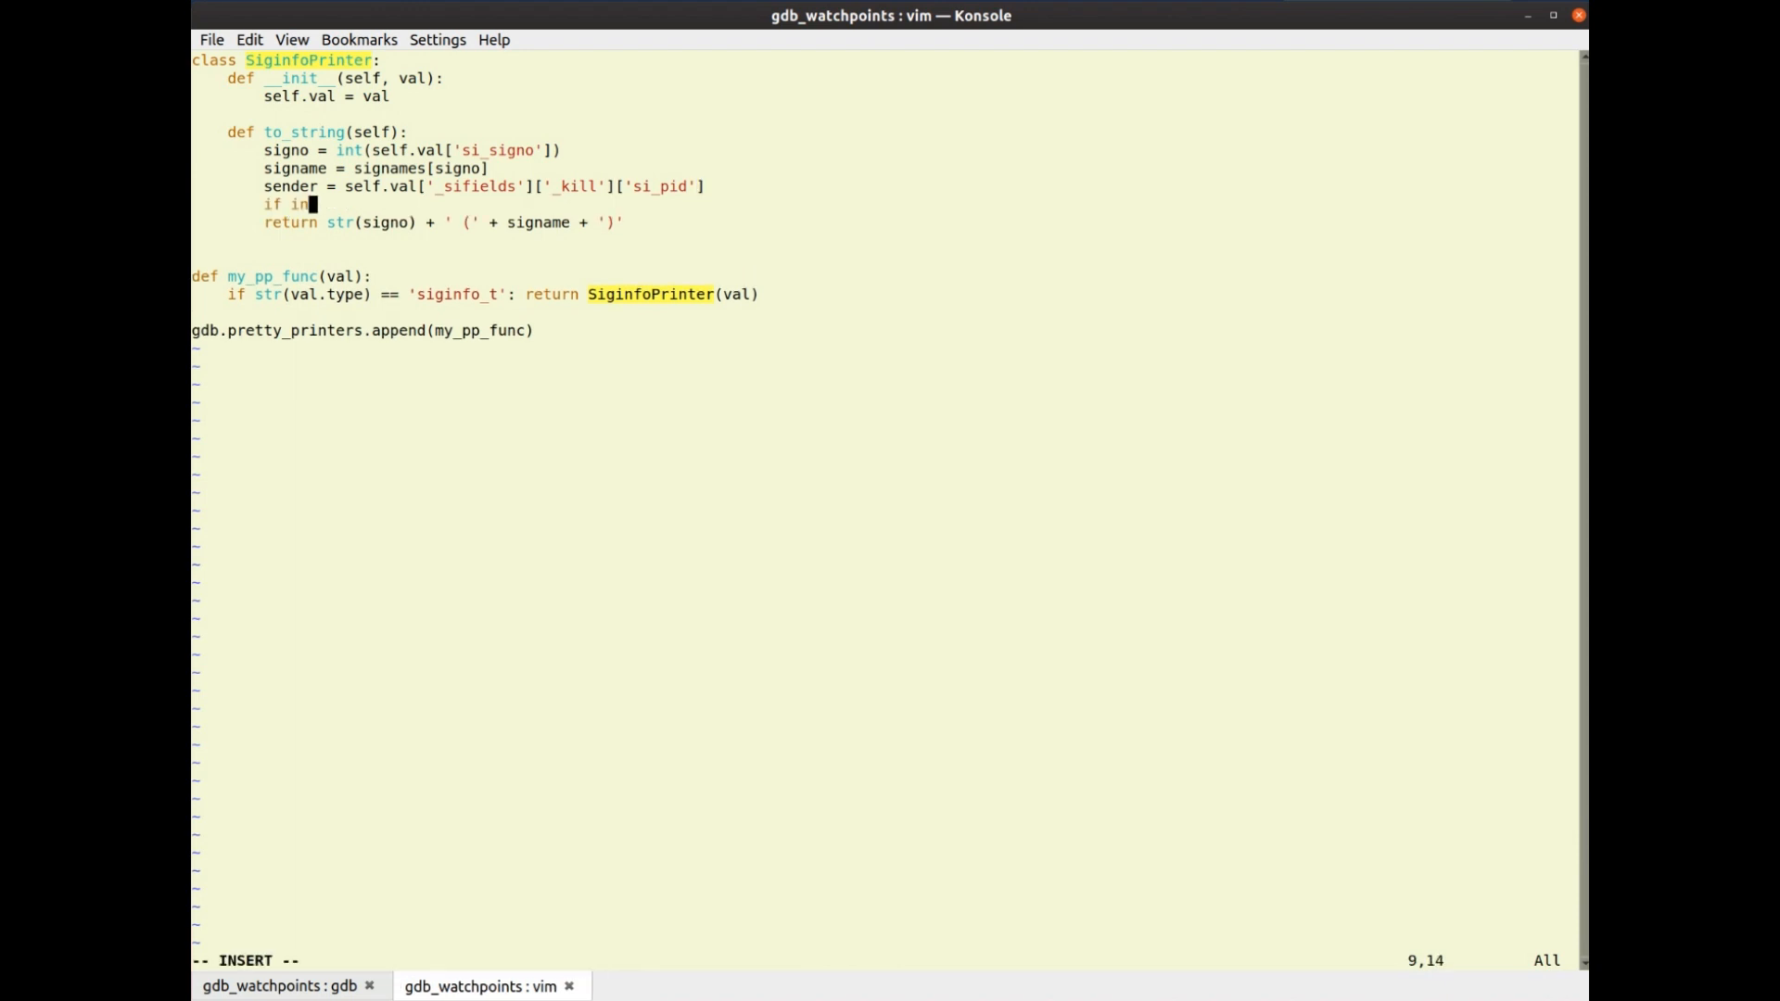
text(t)
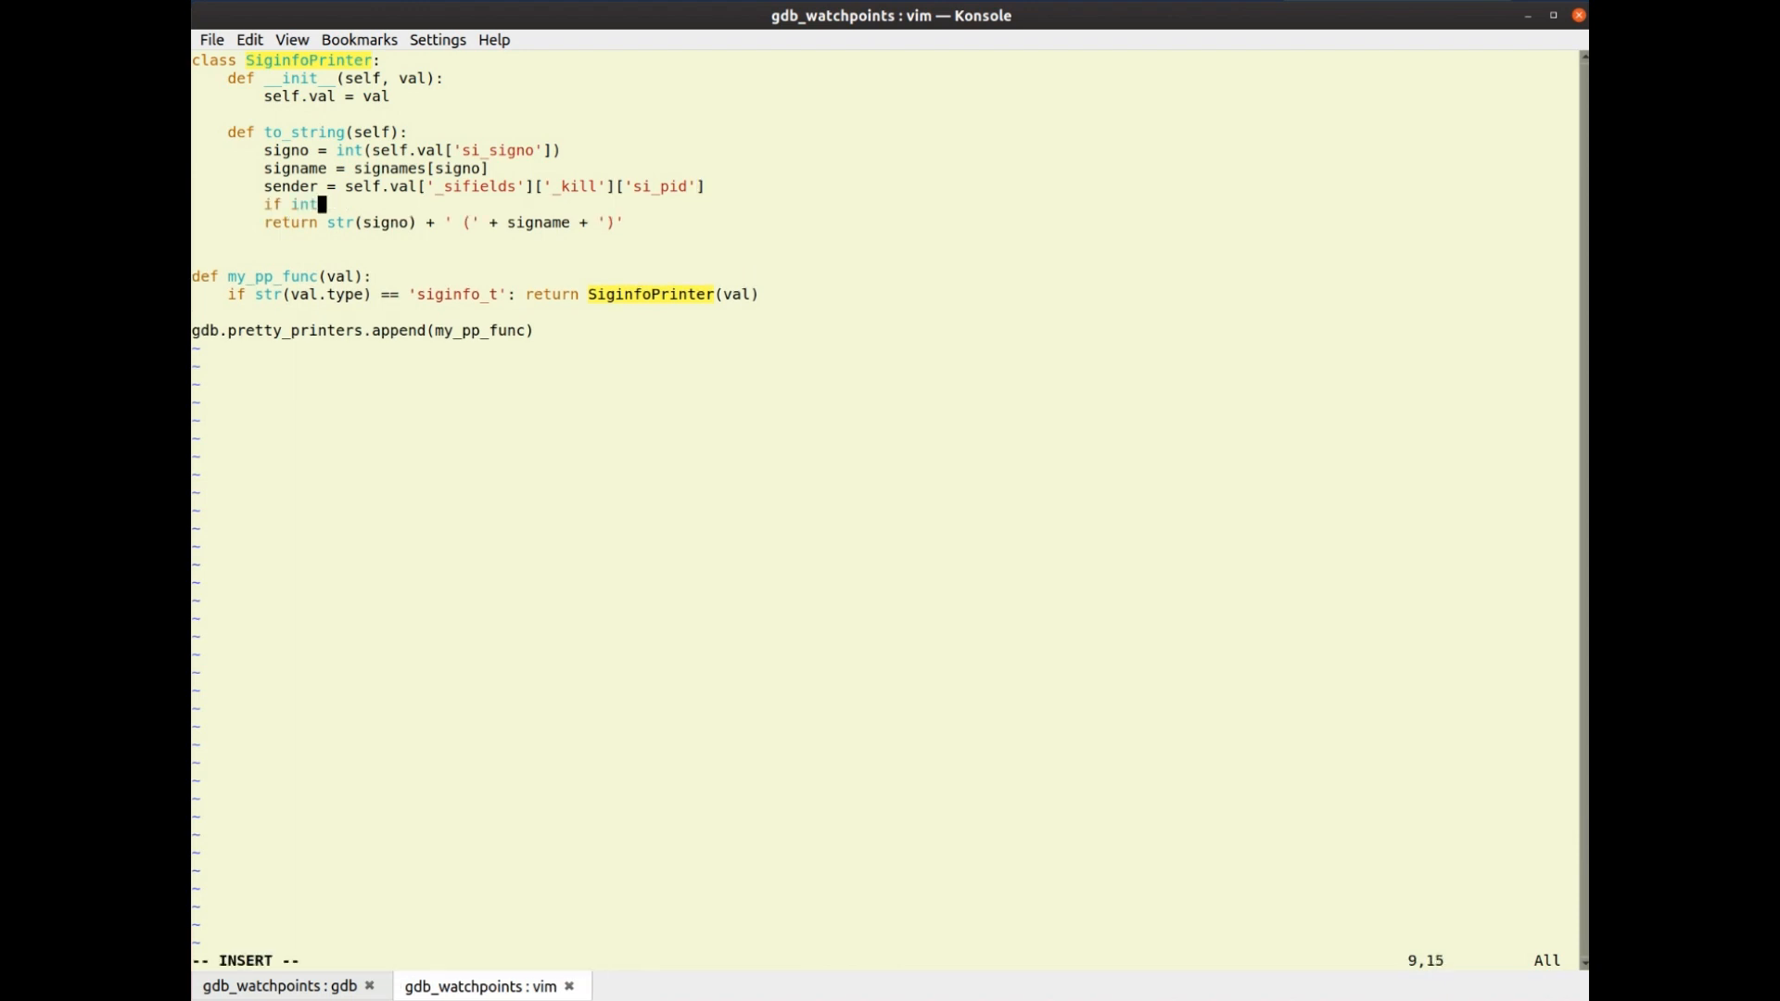
key(BackSpace)
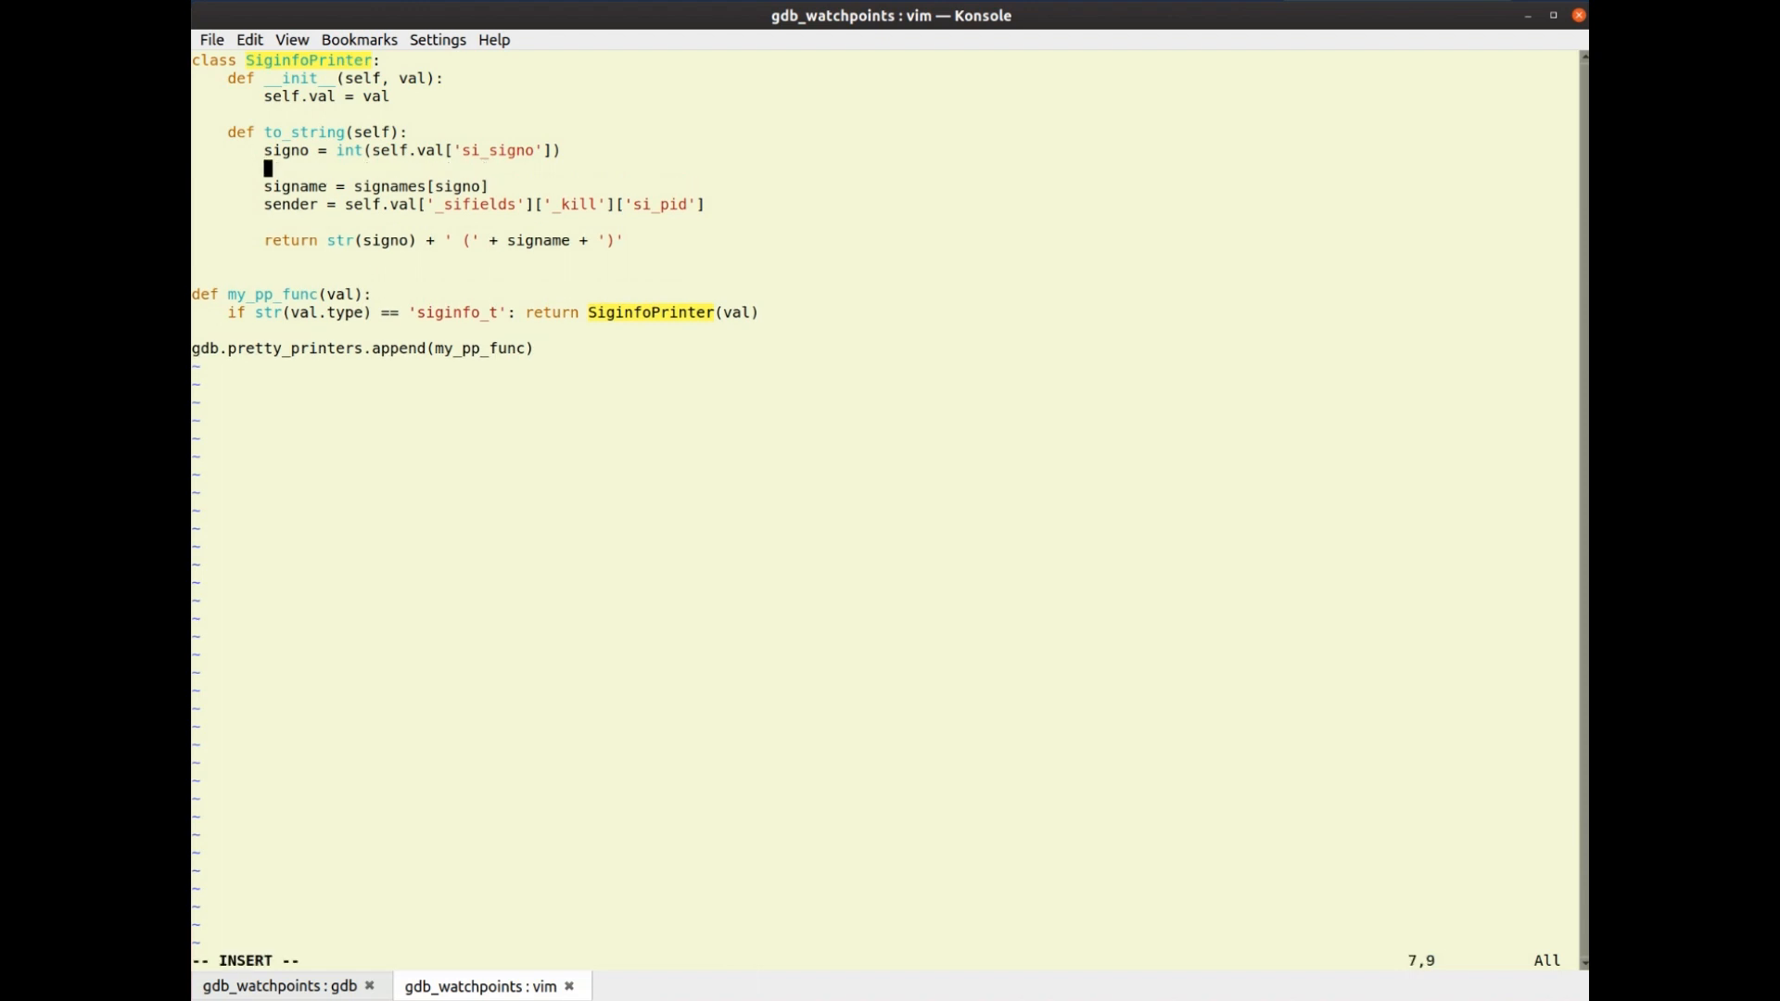
text(code =)
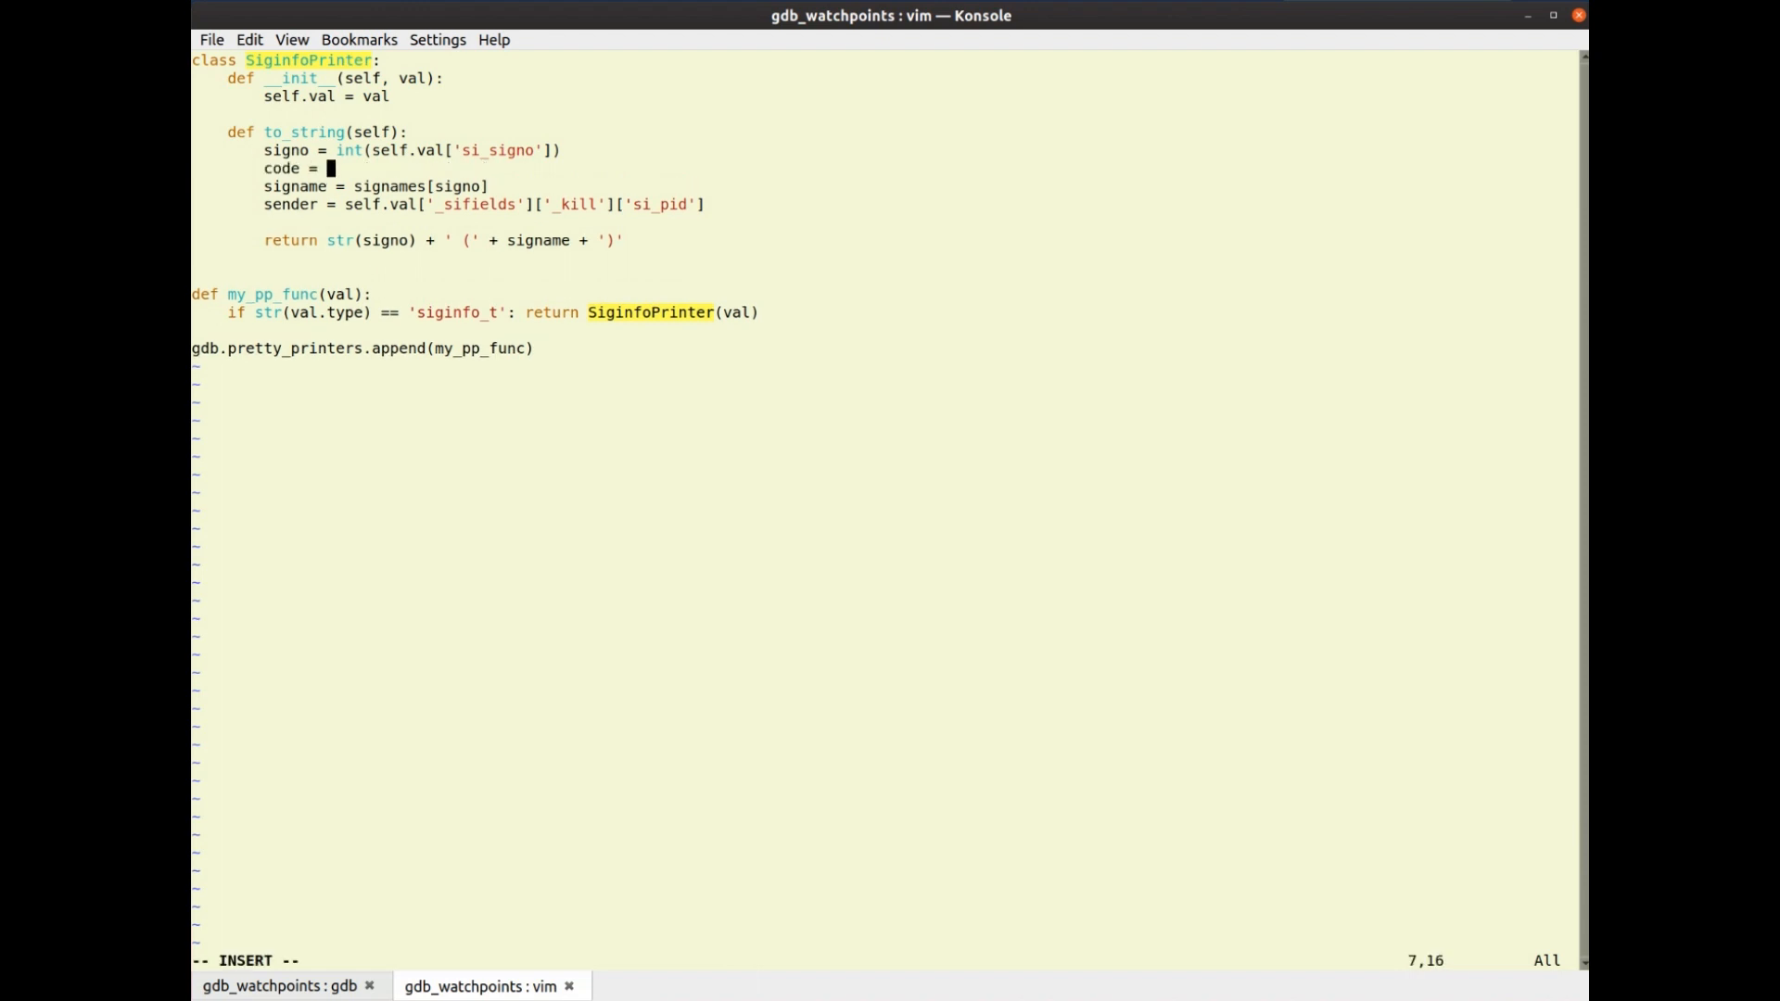
text(int(self.val)
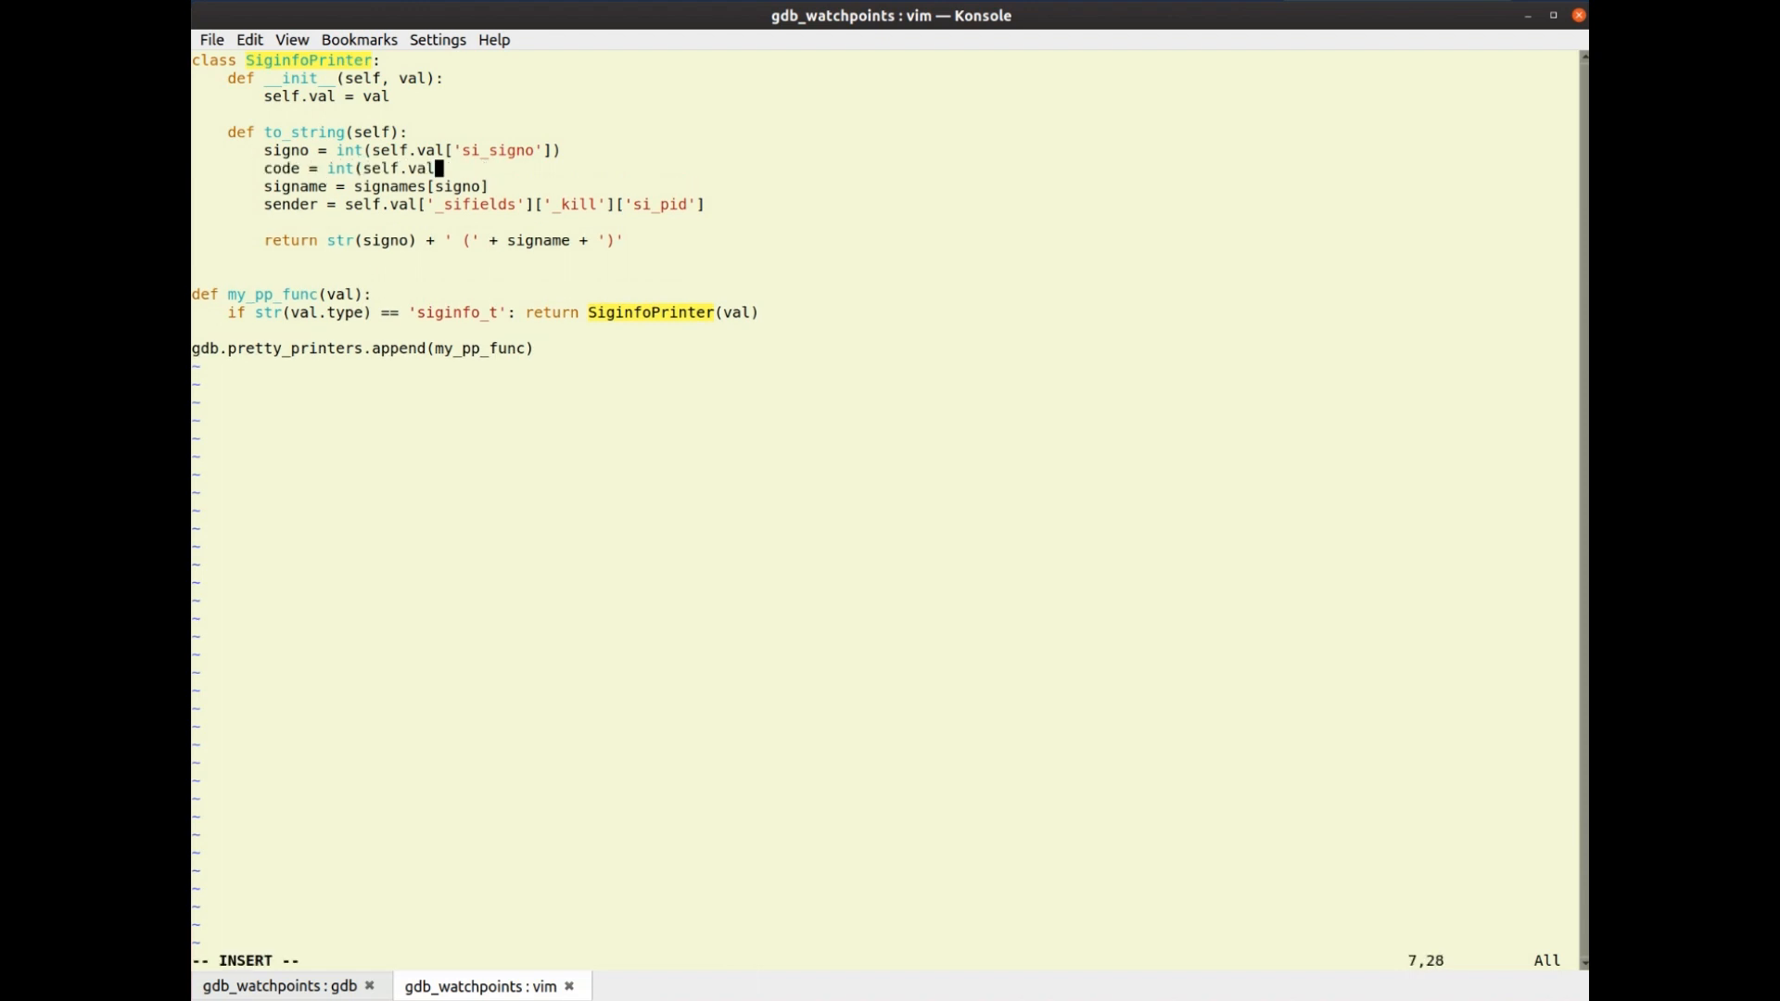
text('si)
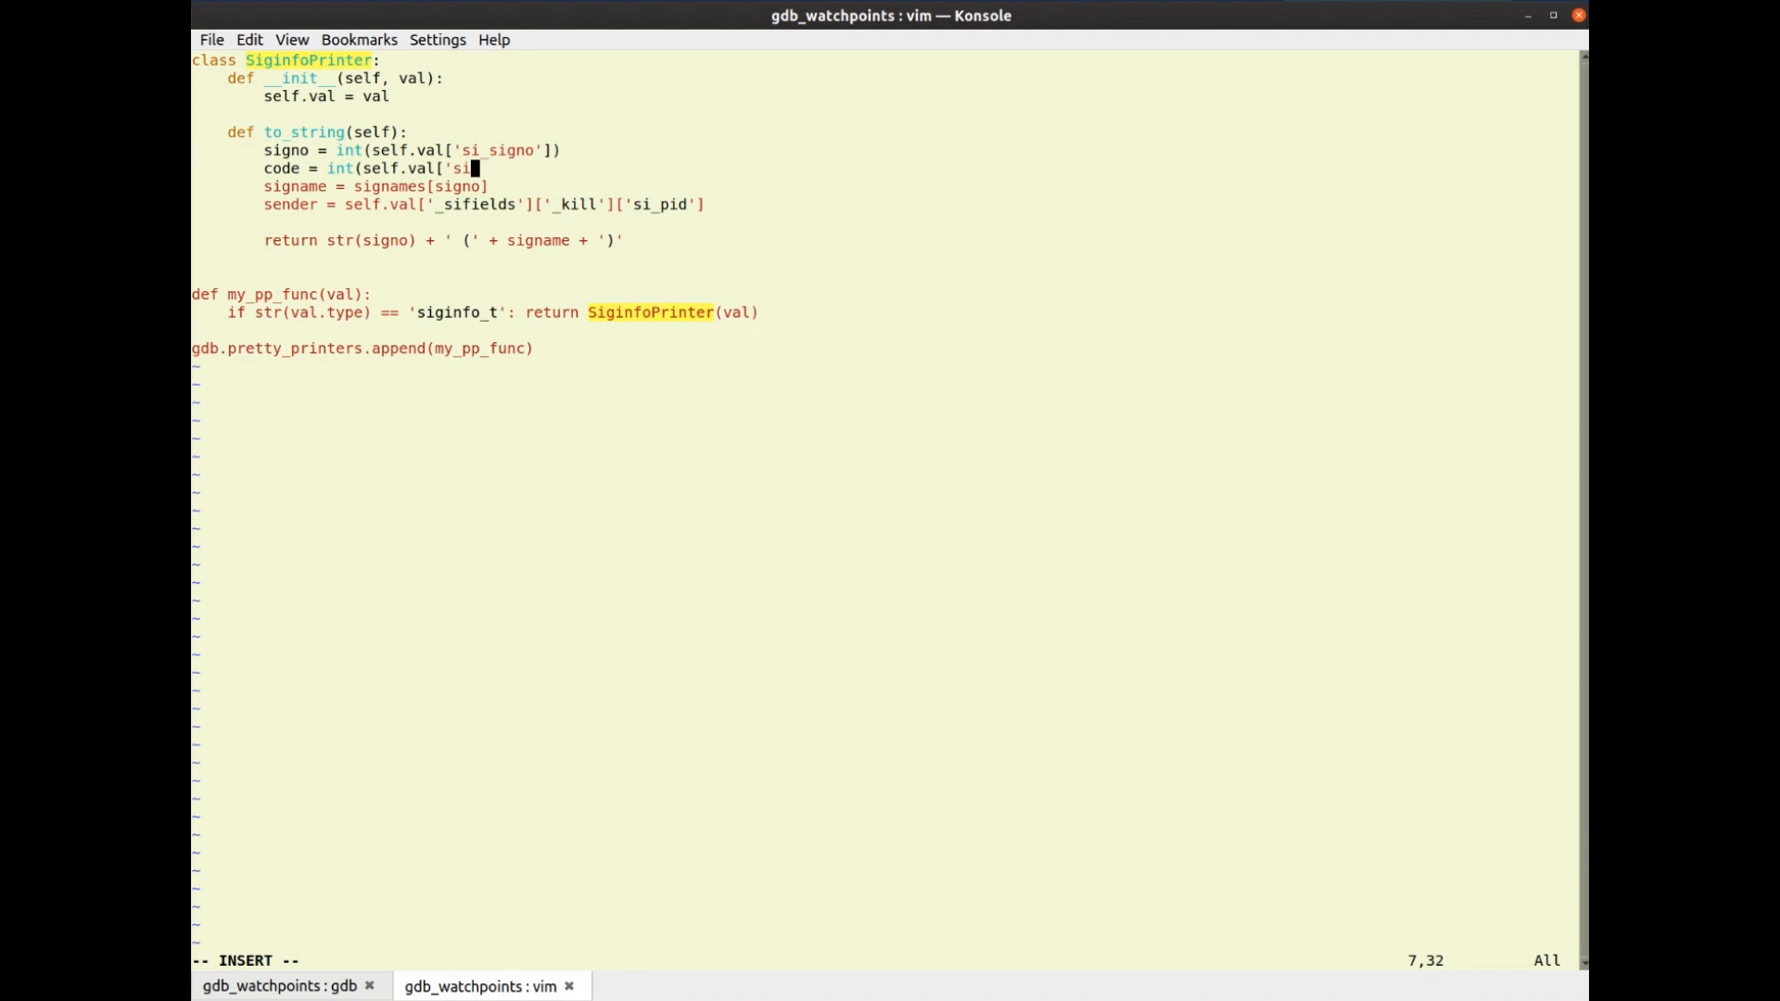
text(code')
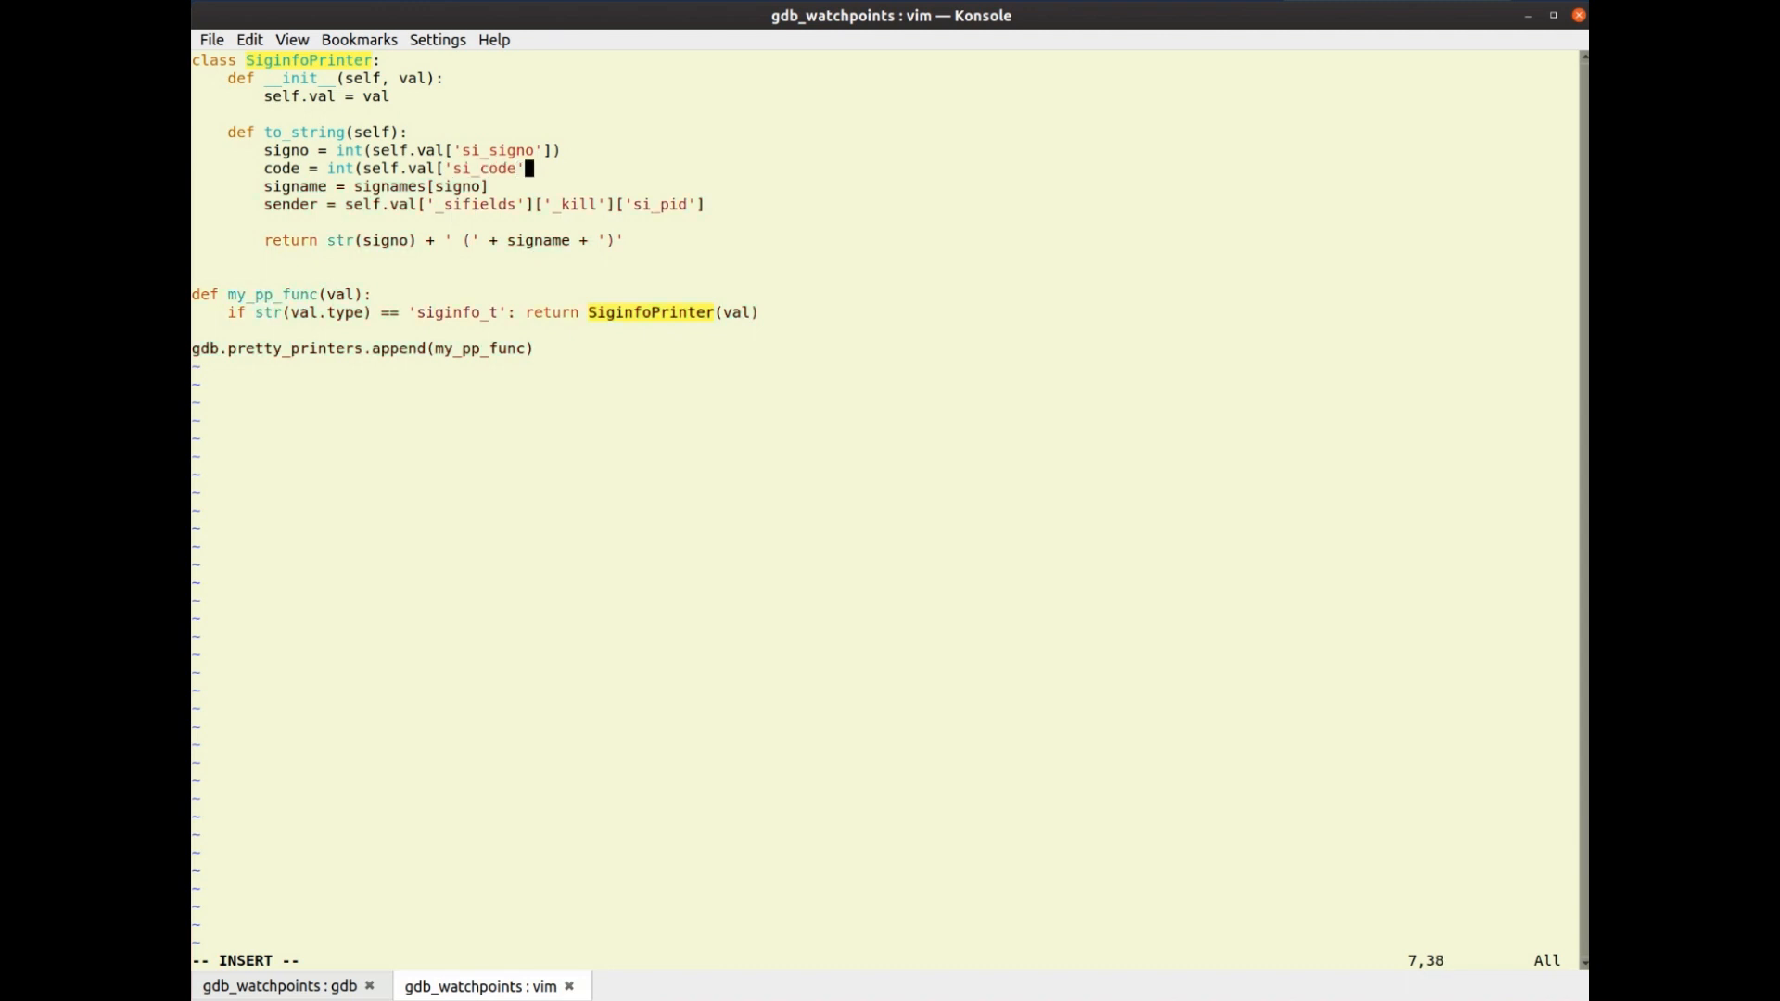
Begin appending a ' code=' label to the returned string
key(Right)
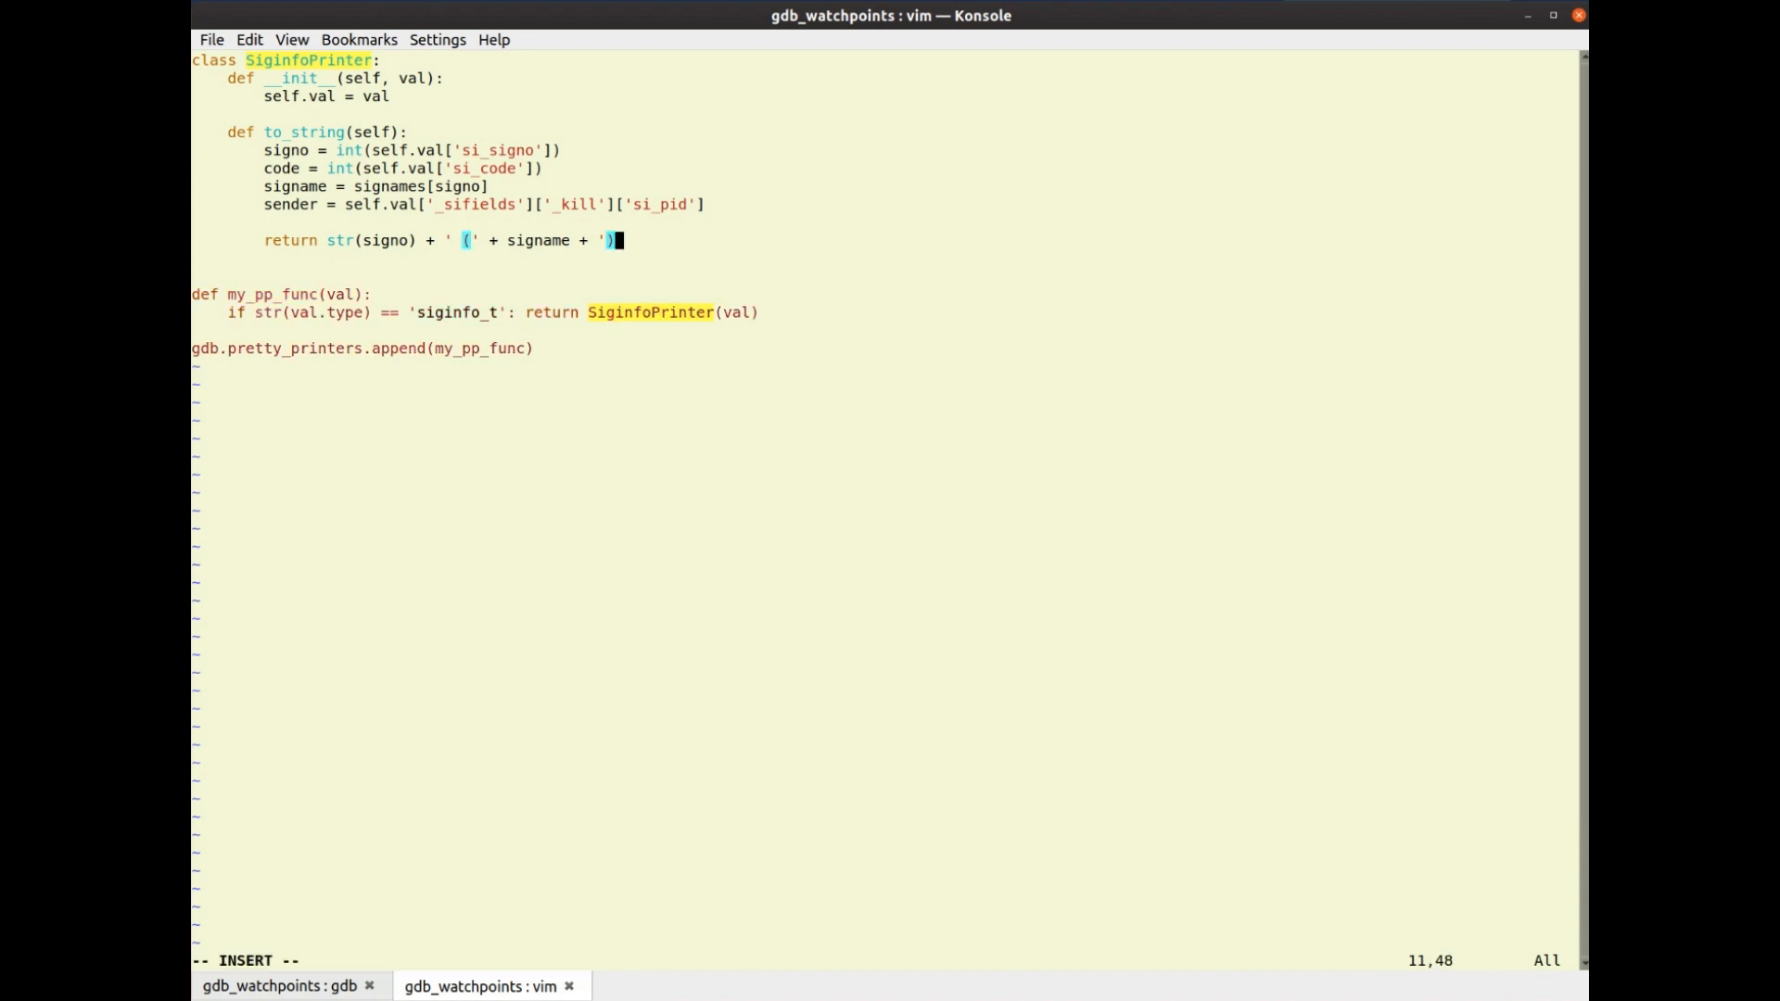
text(co)
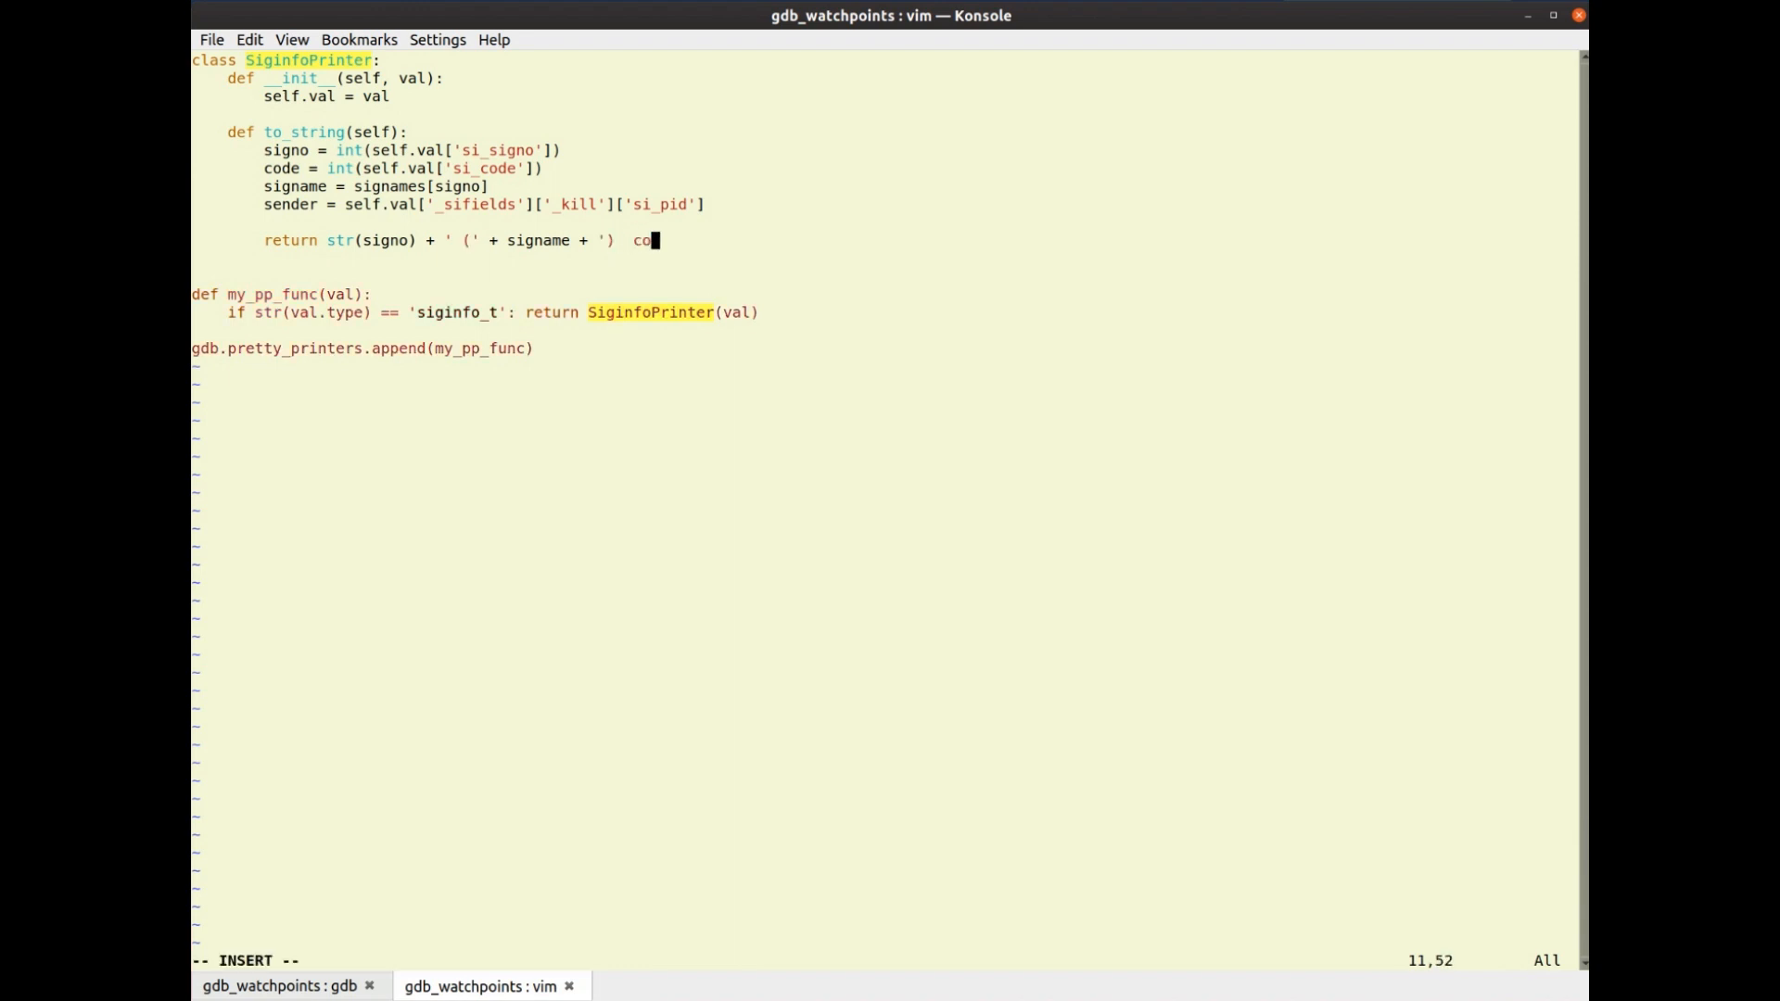
text(de=')
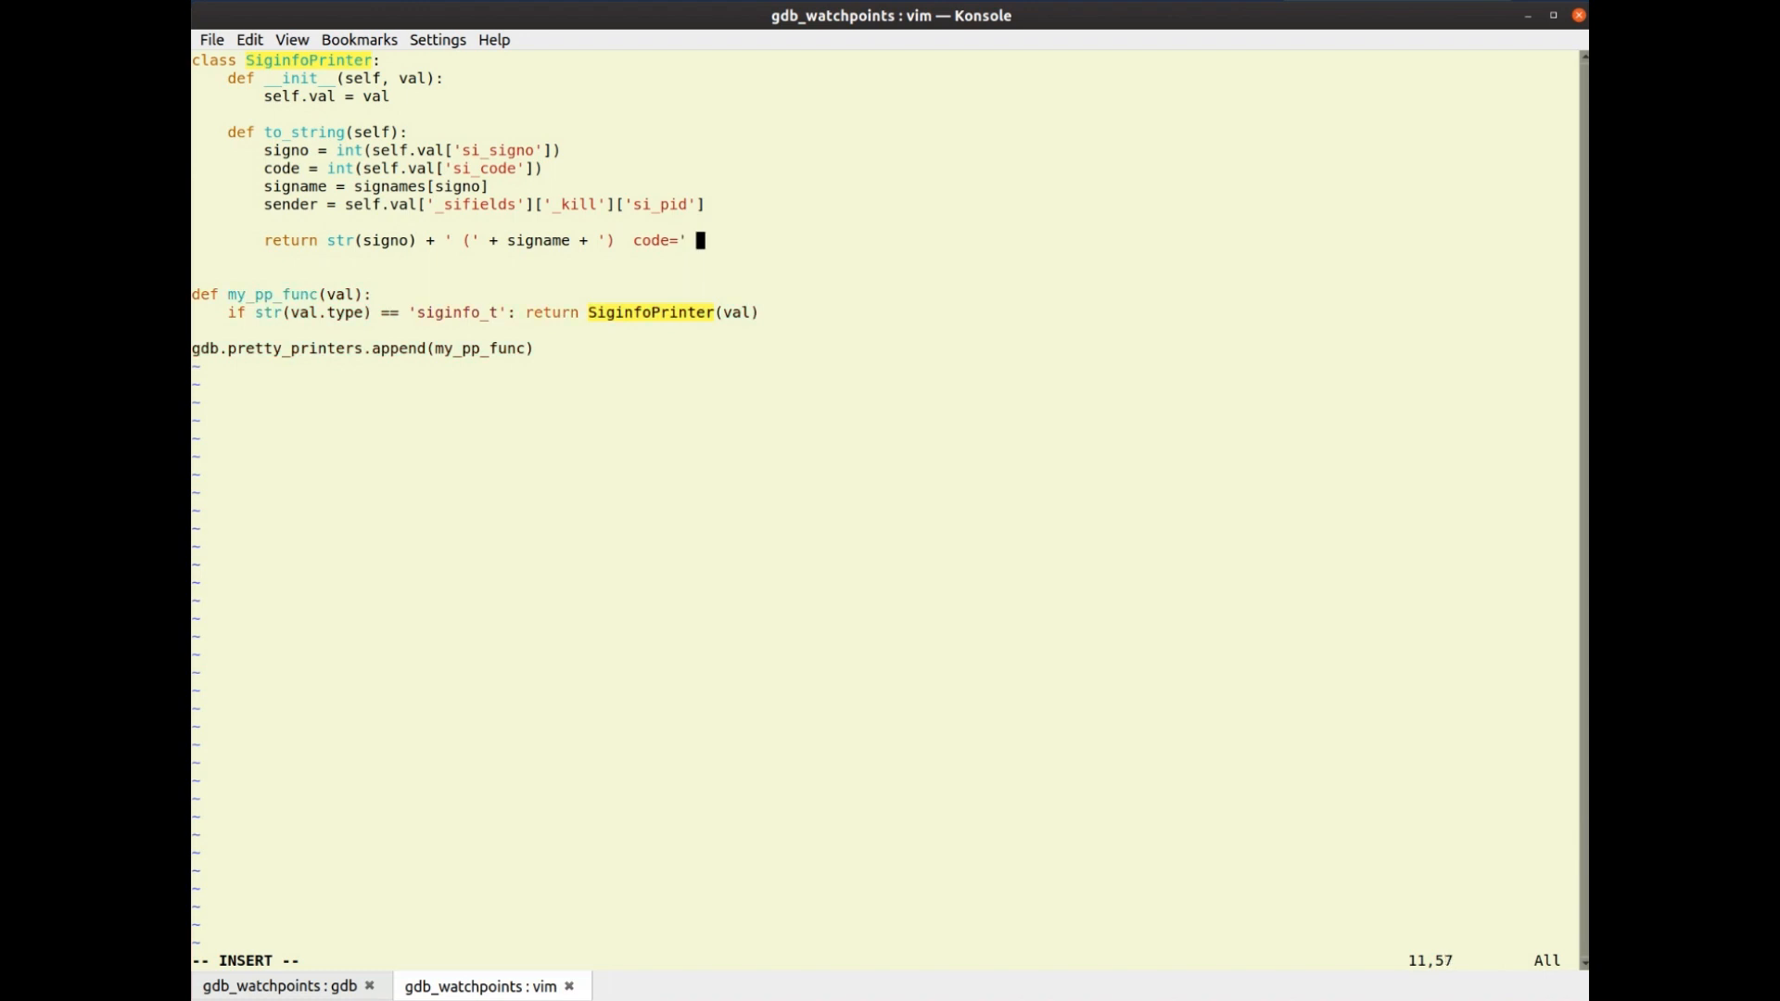
Finish code= + str(code) and start an if code == 0: branch with a return
text(+ str(cod)
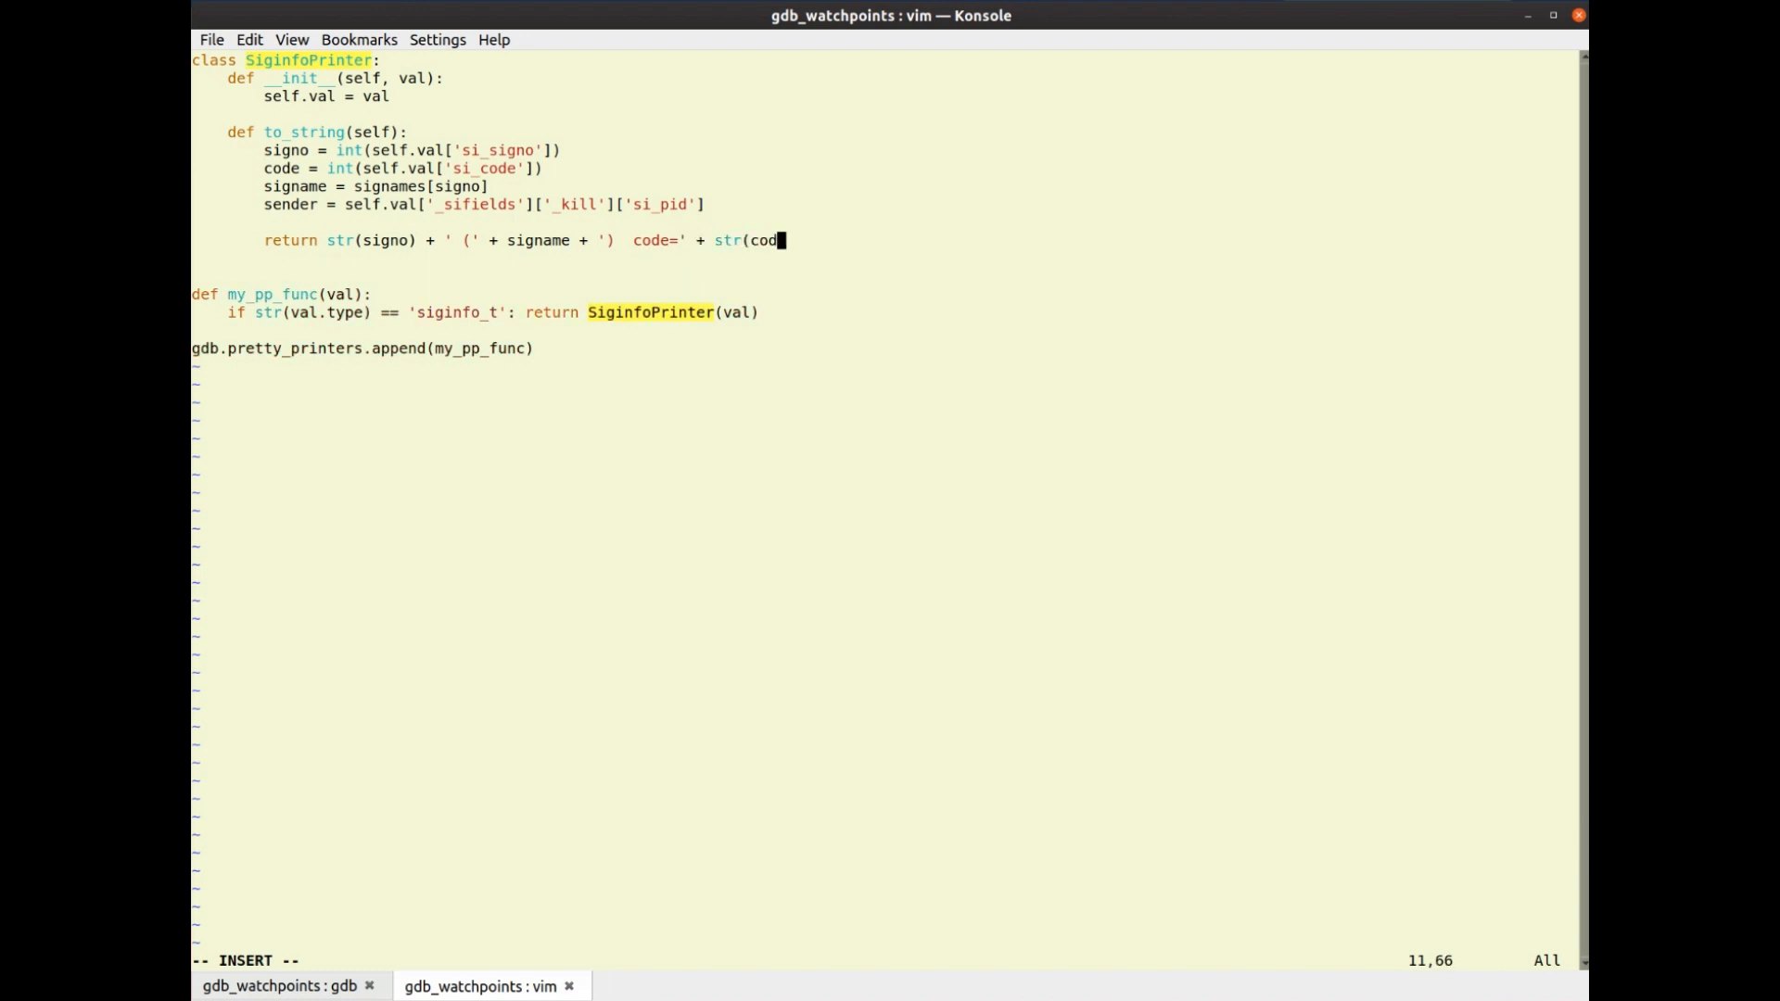
text(e)
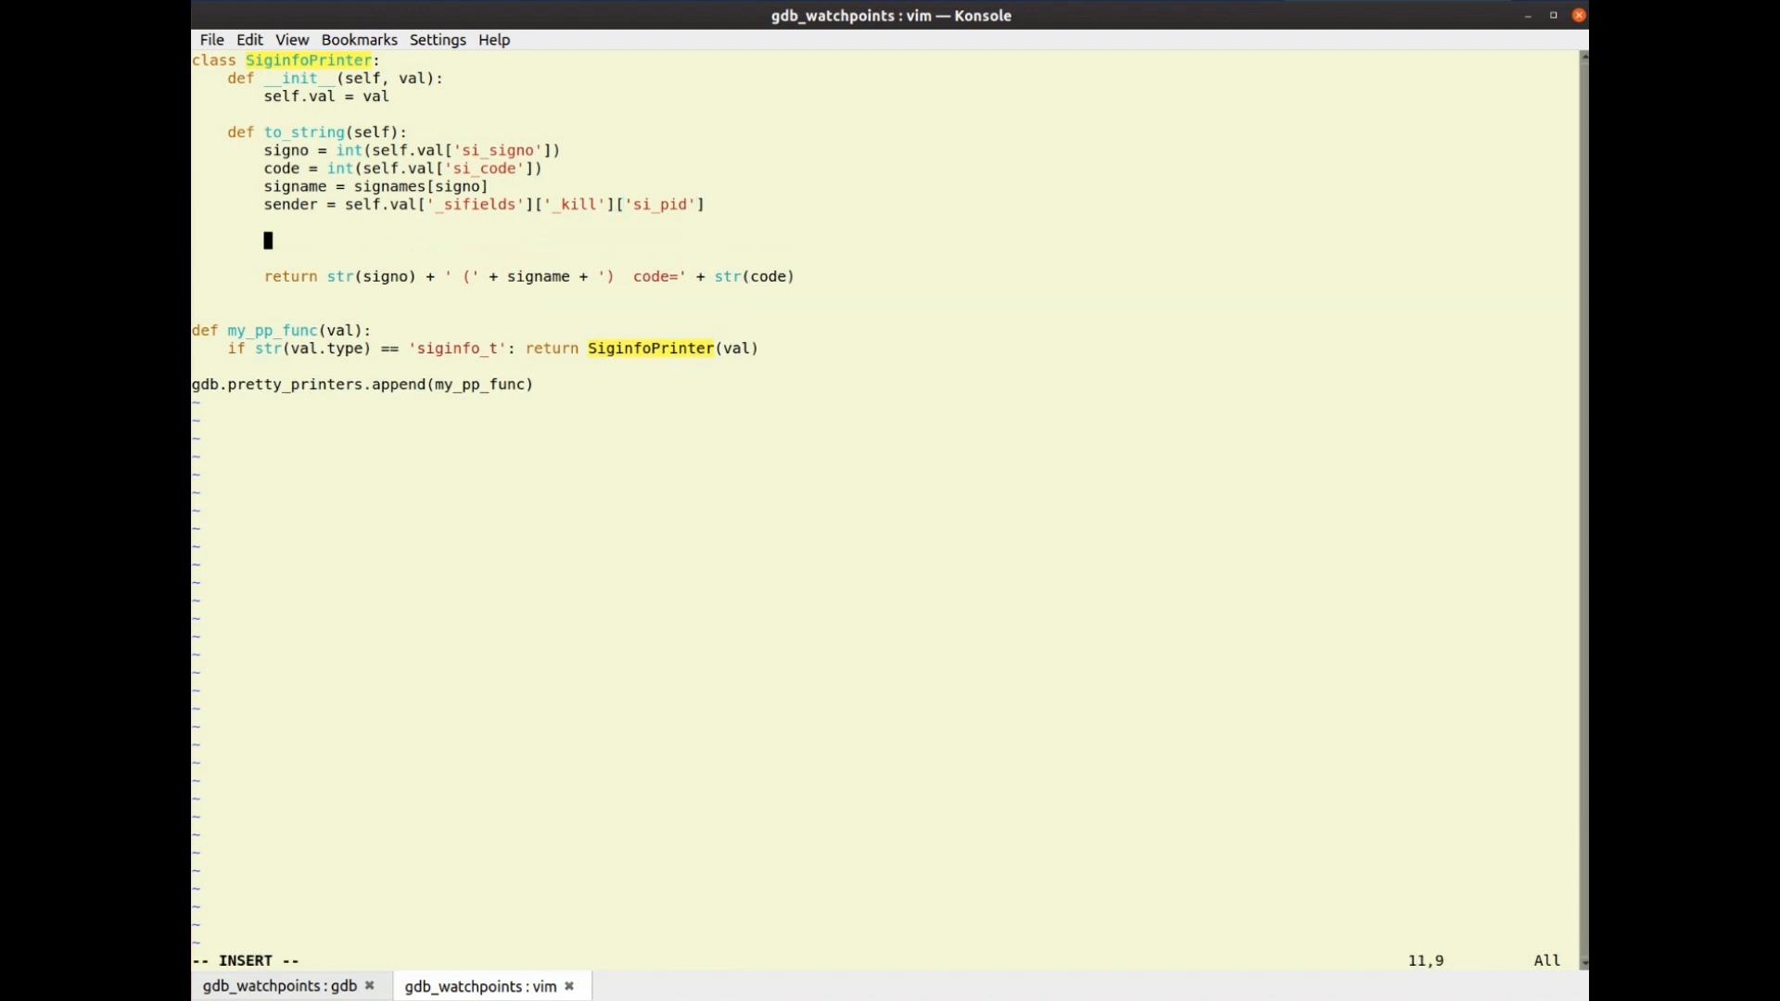
text(if code == 0)
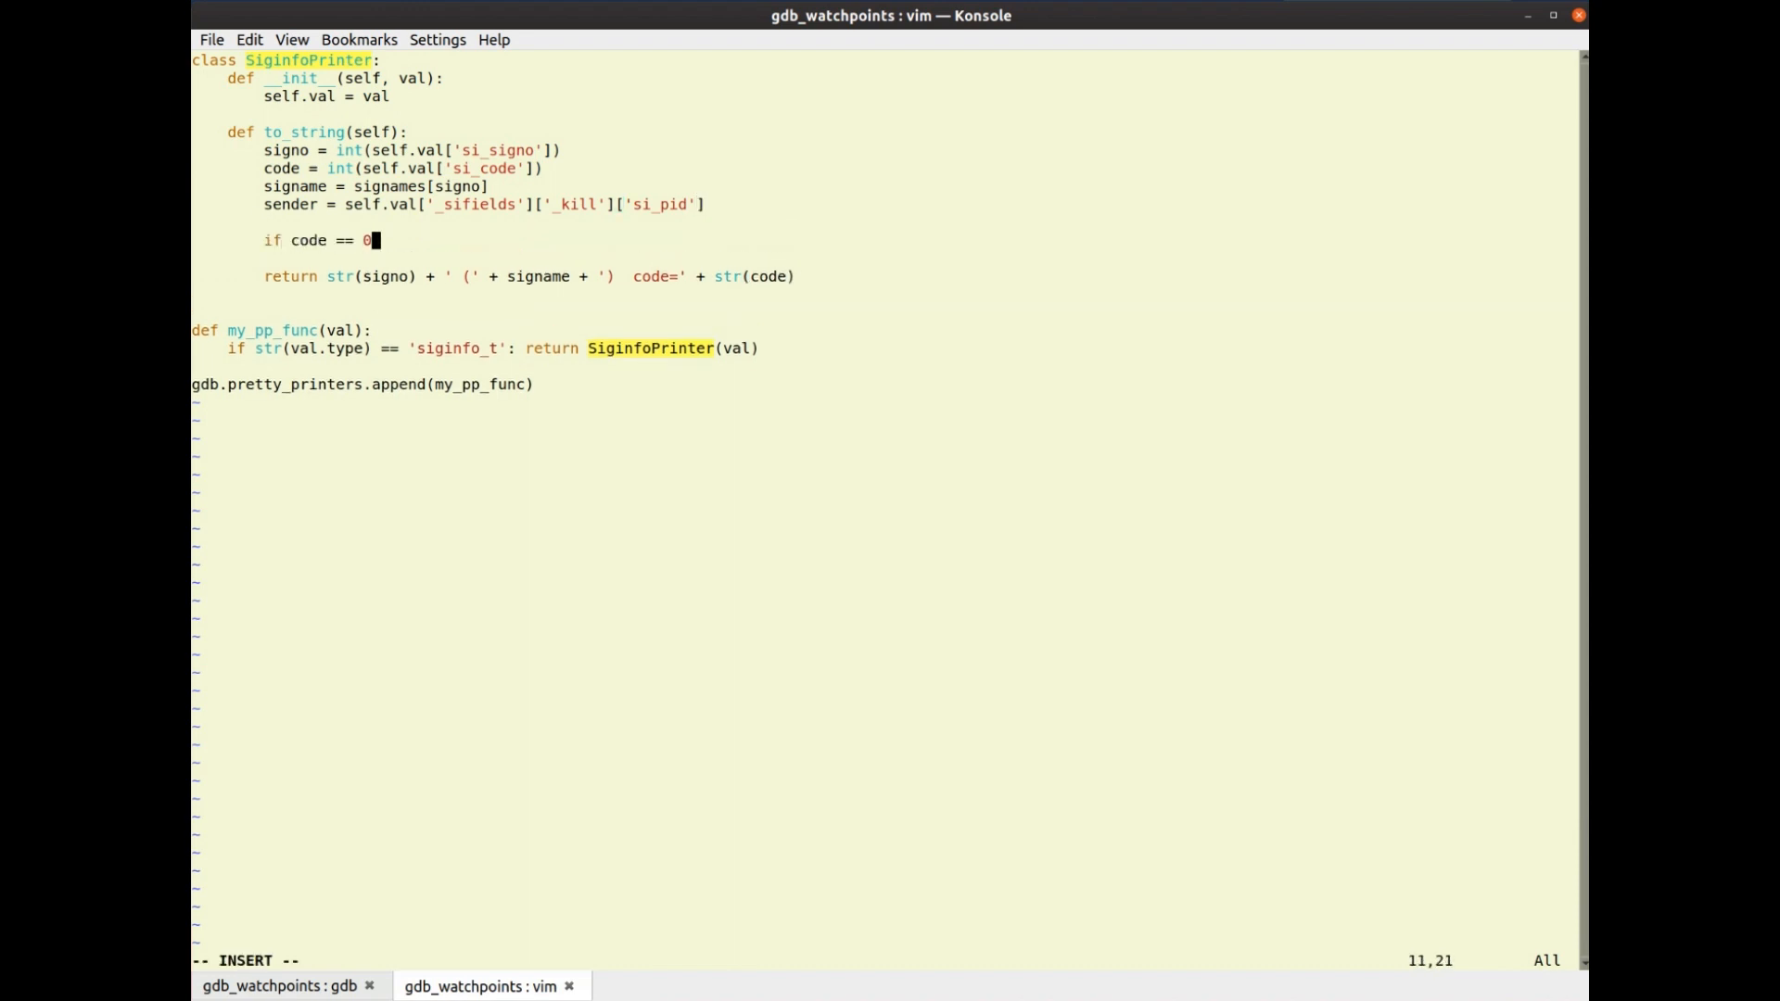
key(Return)
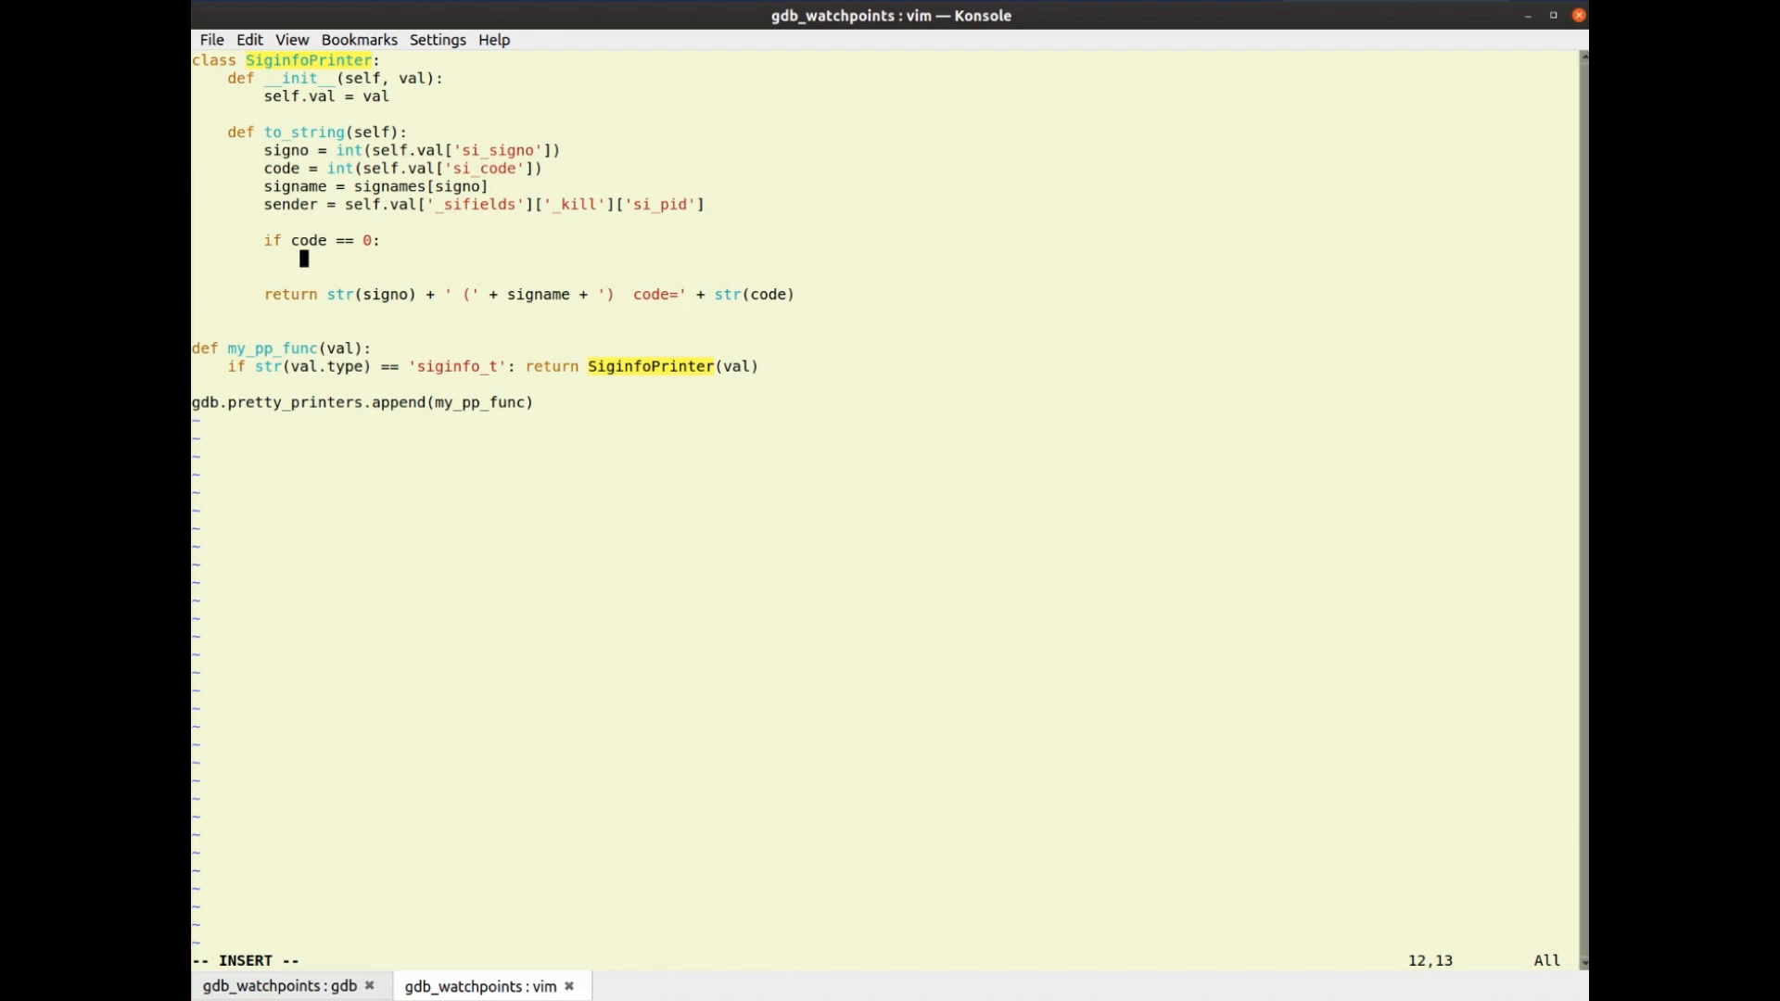
text(return '{} {)
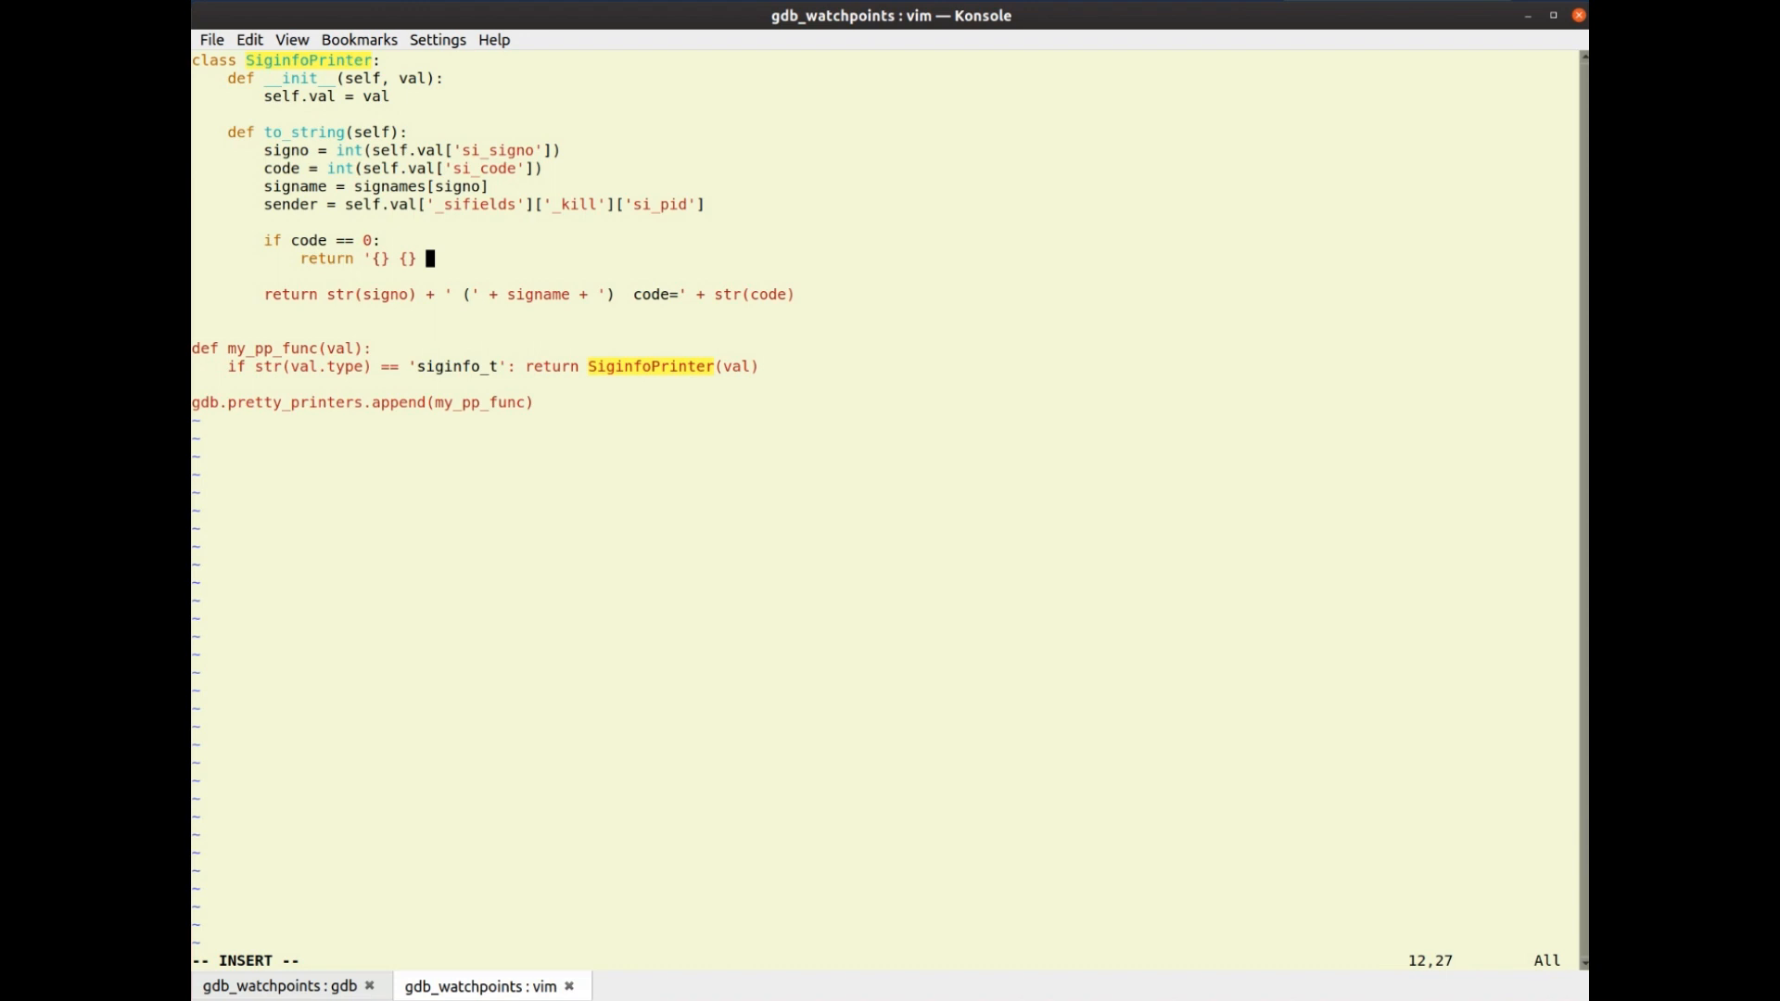
key(BackSpace)
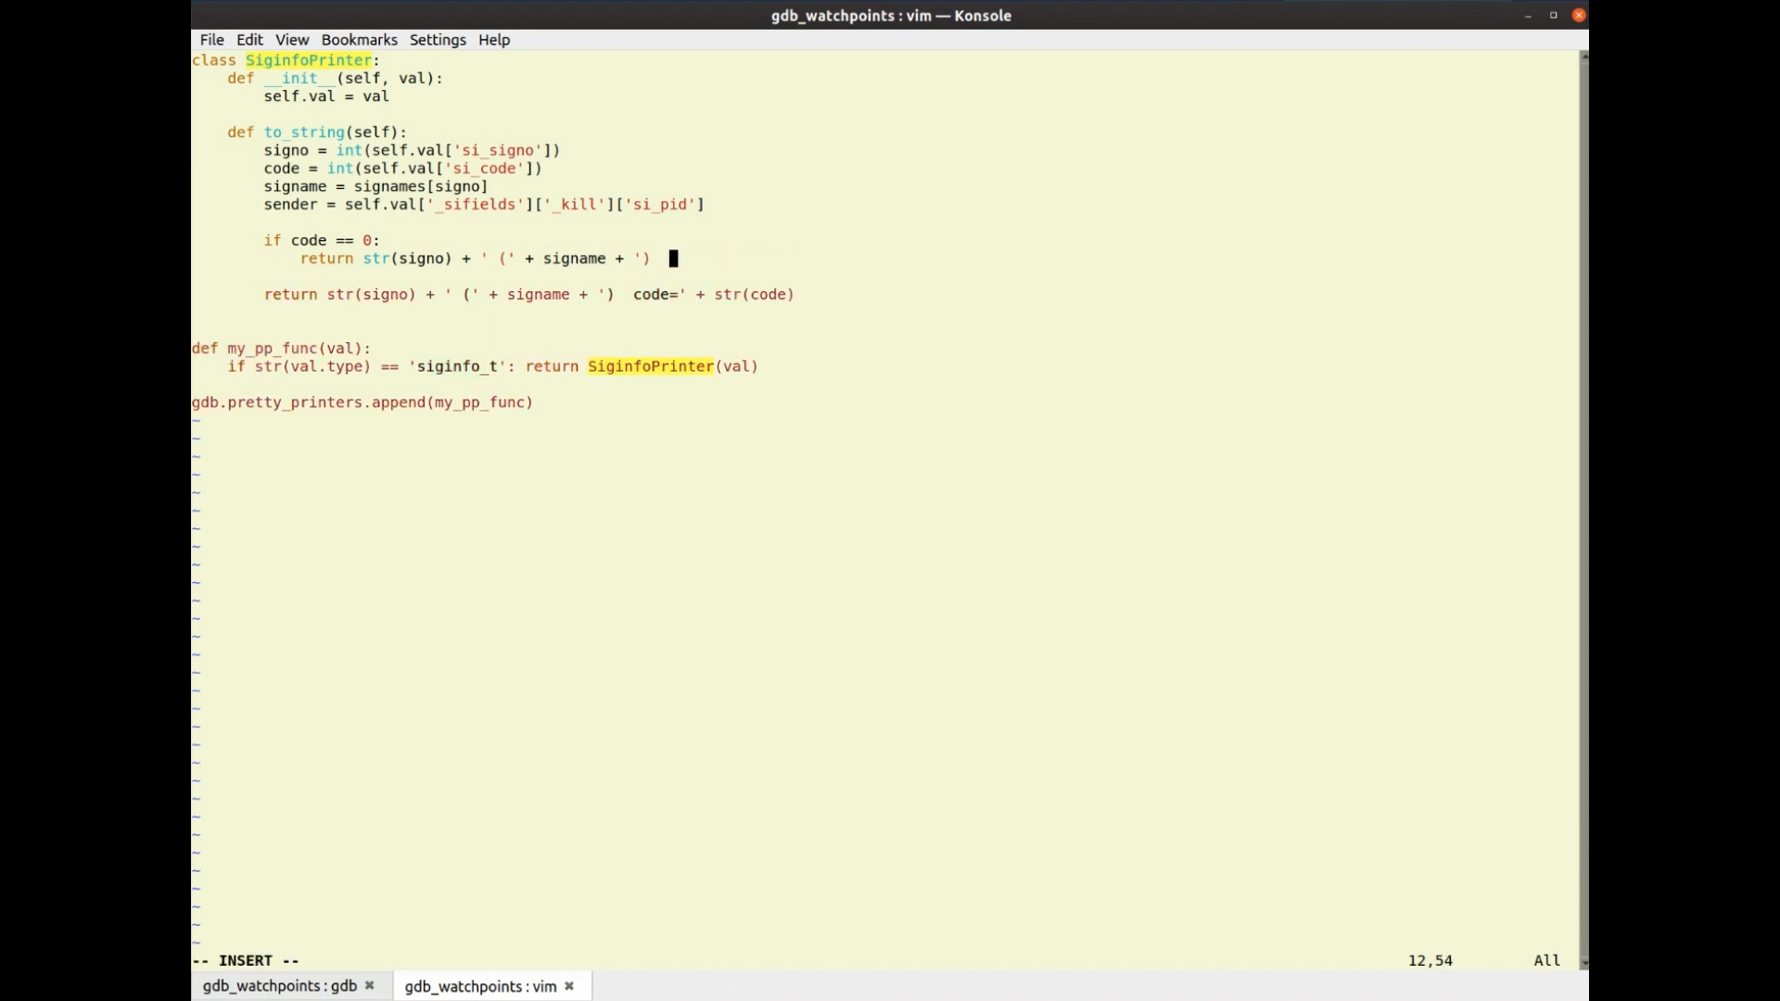
Return str(signo) + ' (' + signame + ') sender = ' + str(sender) in the zero-code branch and save
text(sender =)
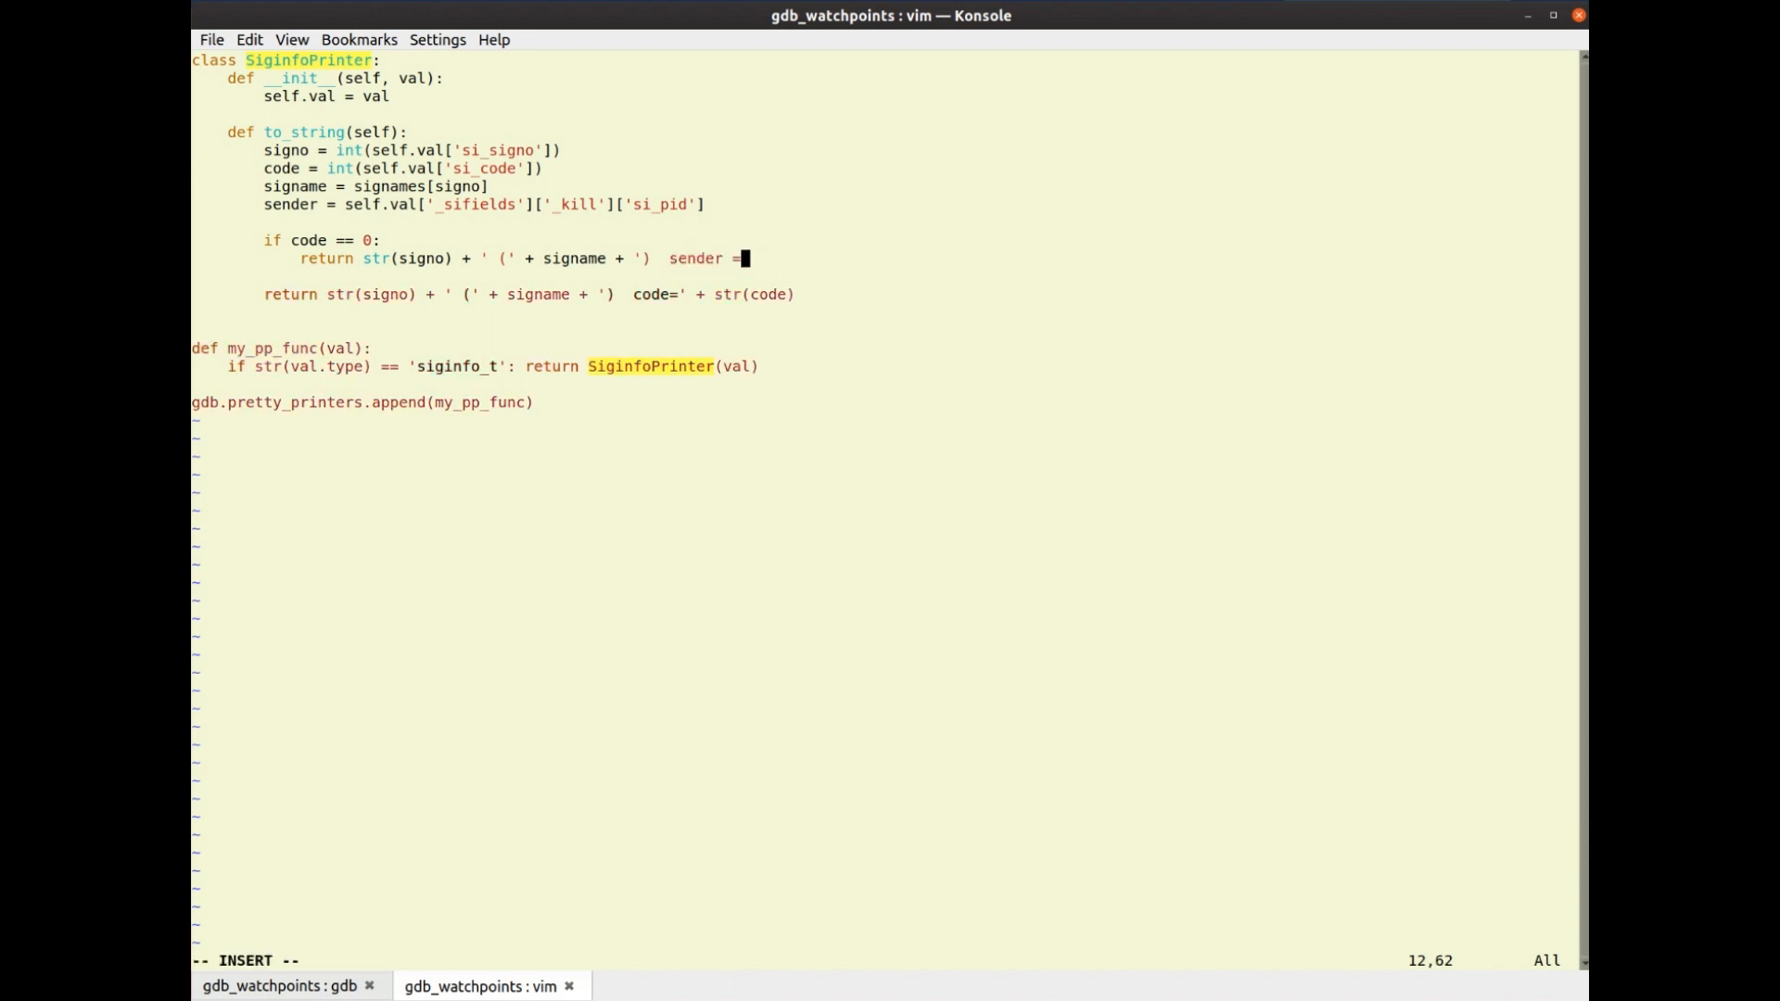
text(' +)
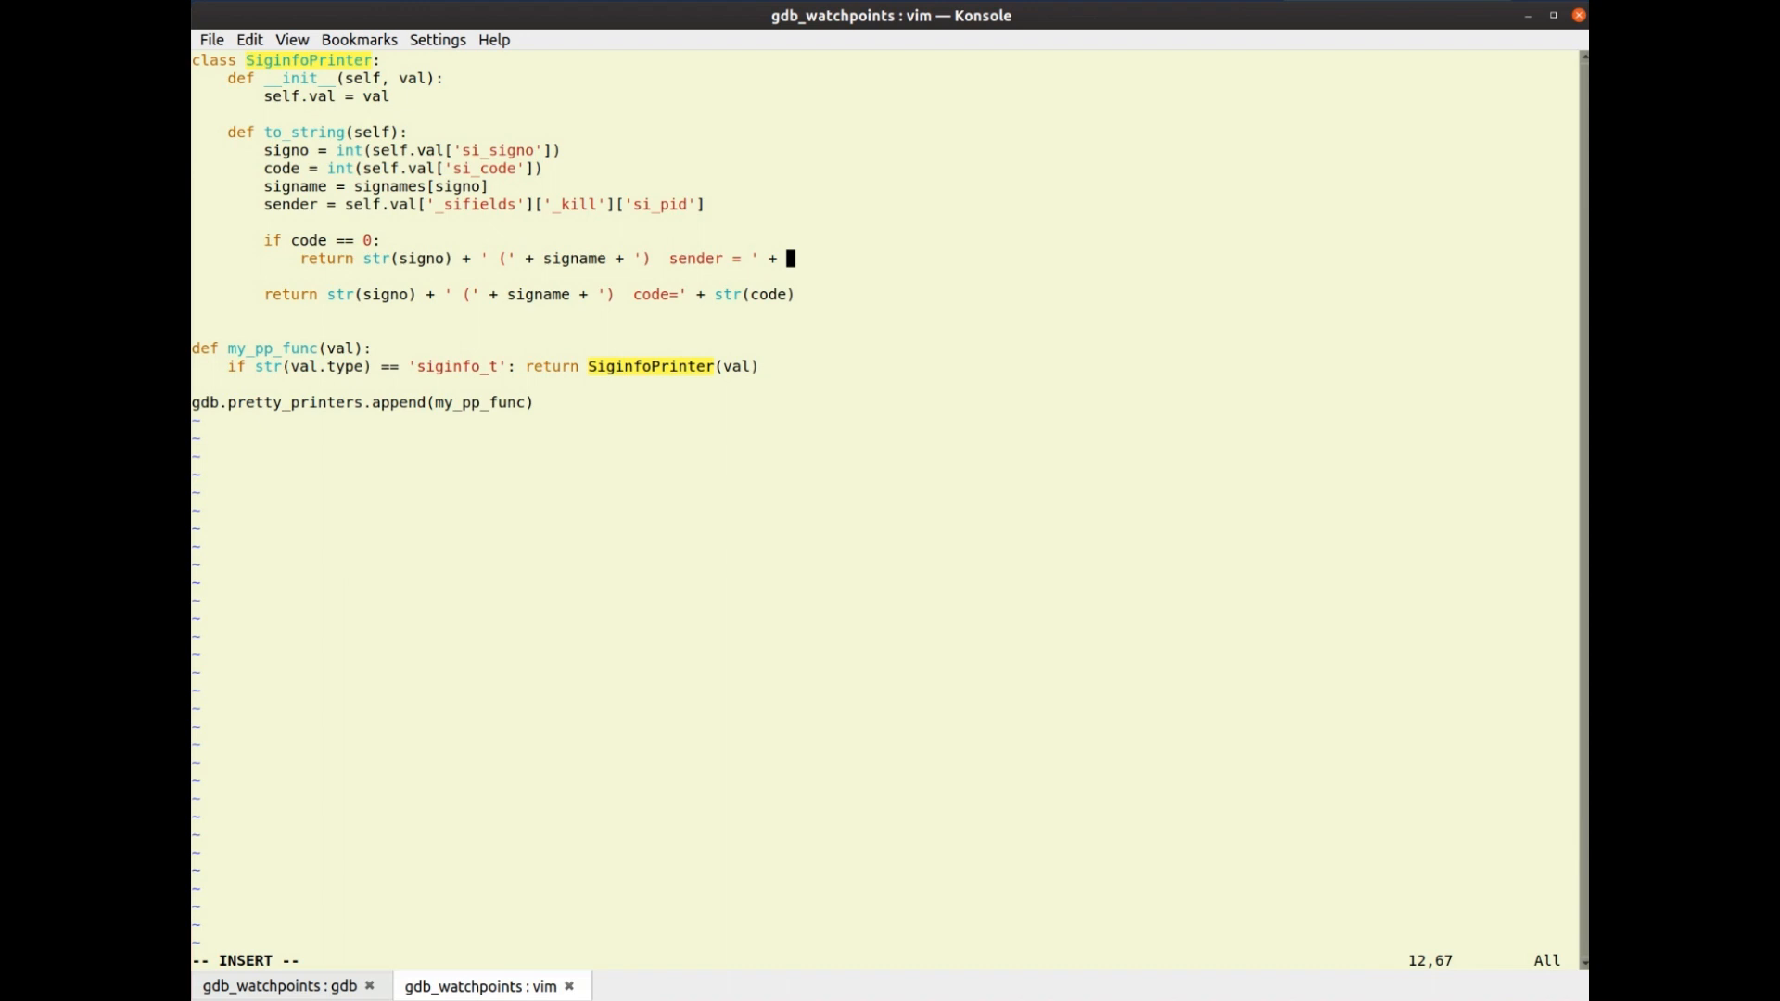
text(str(sen)
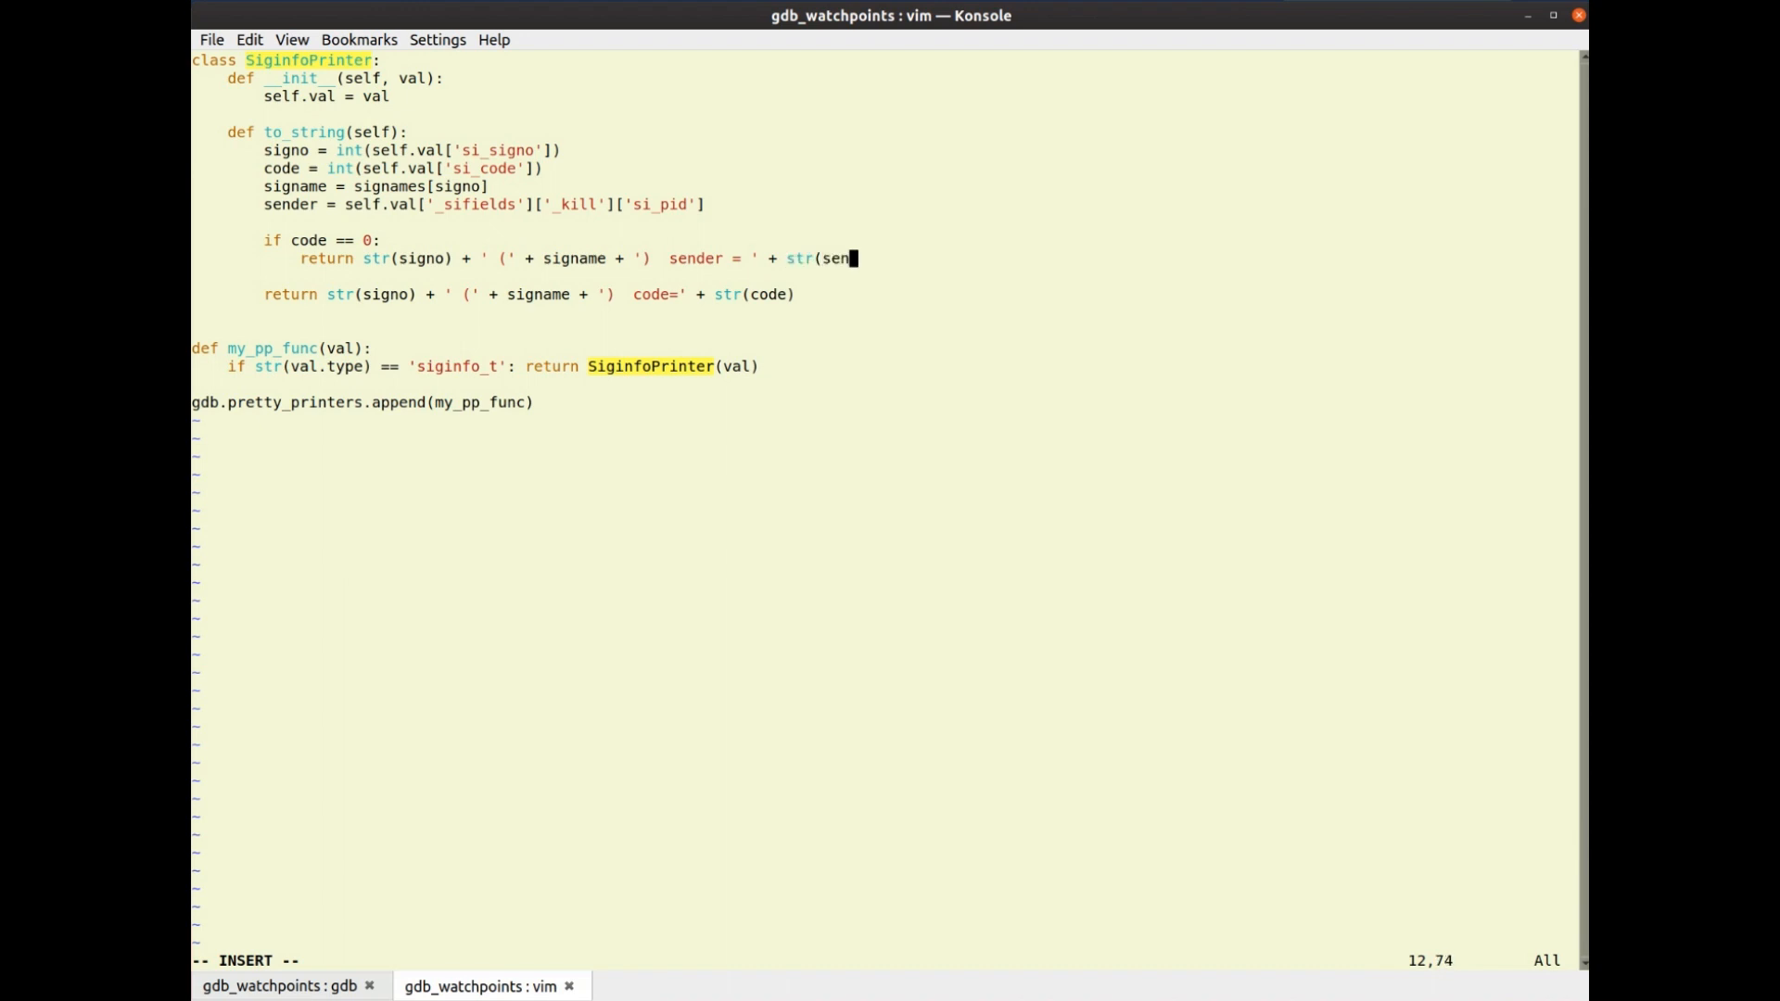
text(der))
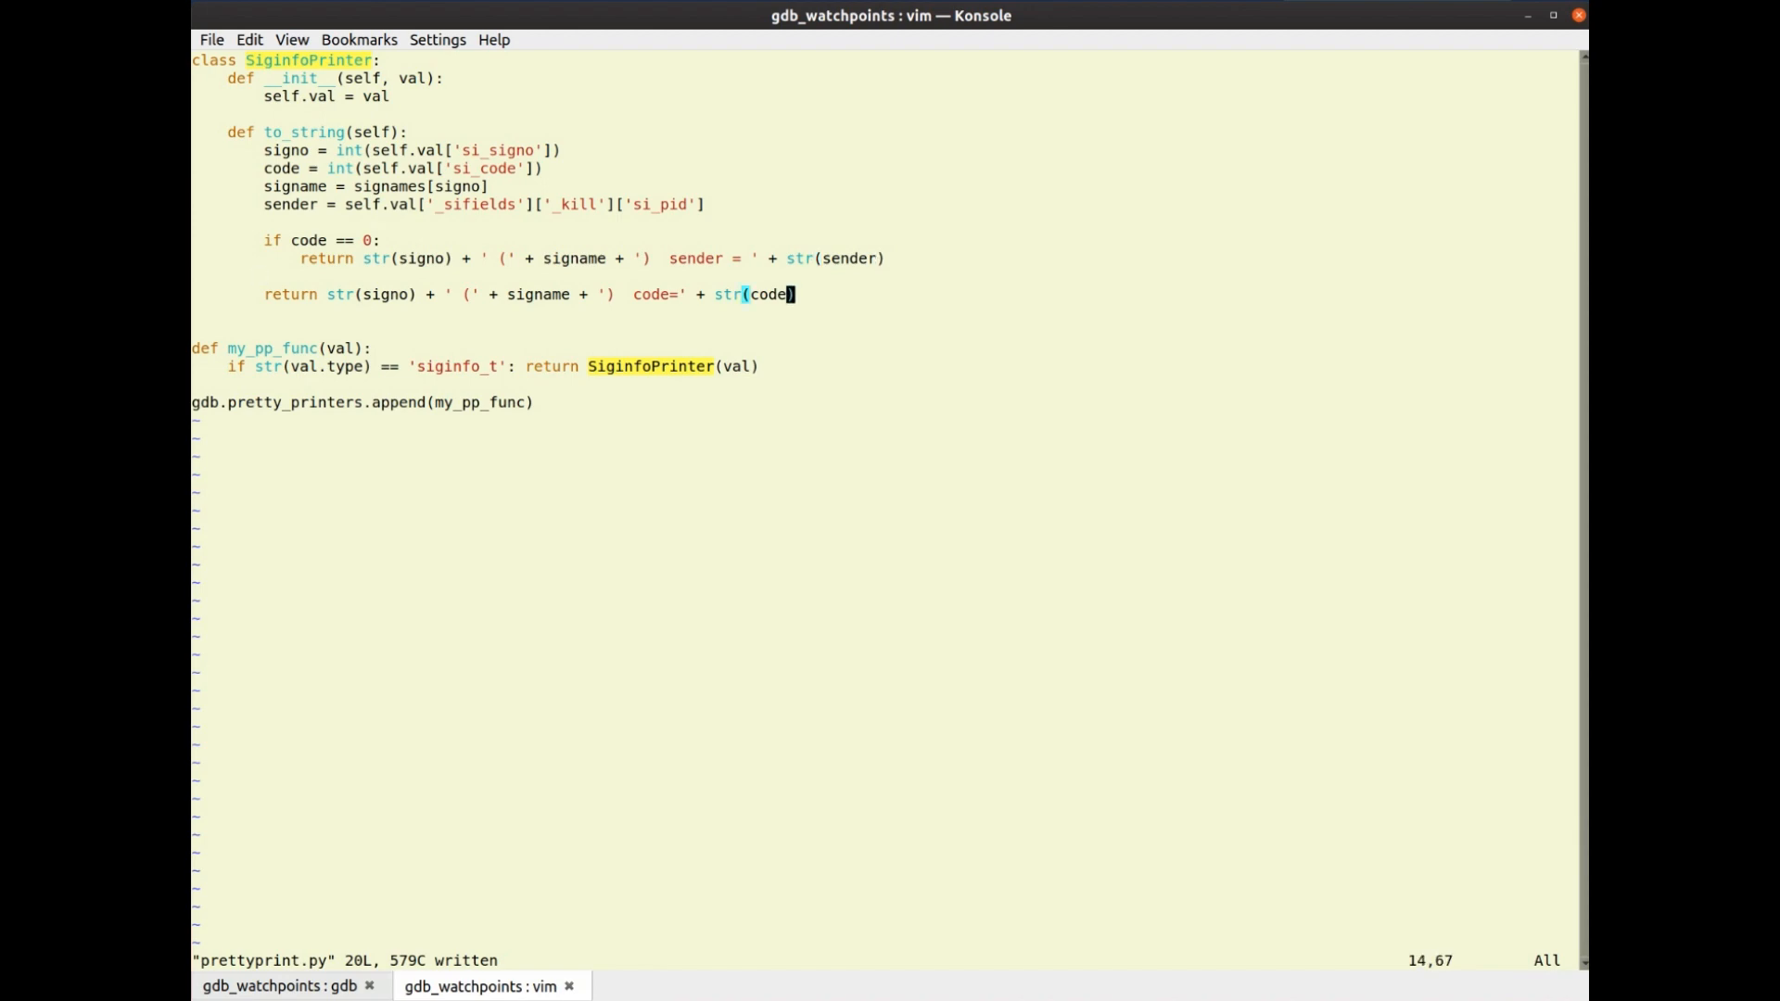
In gdb, source prettyprint.py, see info as 2 (SIGINT) code=128, and restart until sigwaitinfo
click(276, 985)
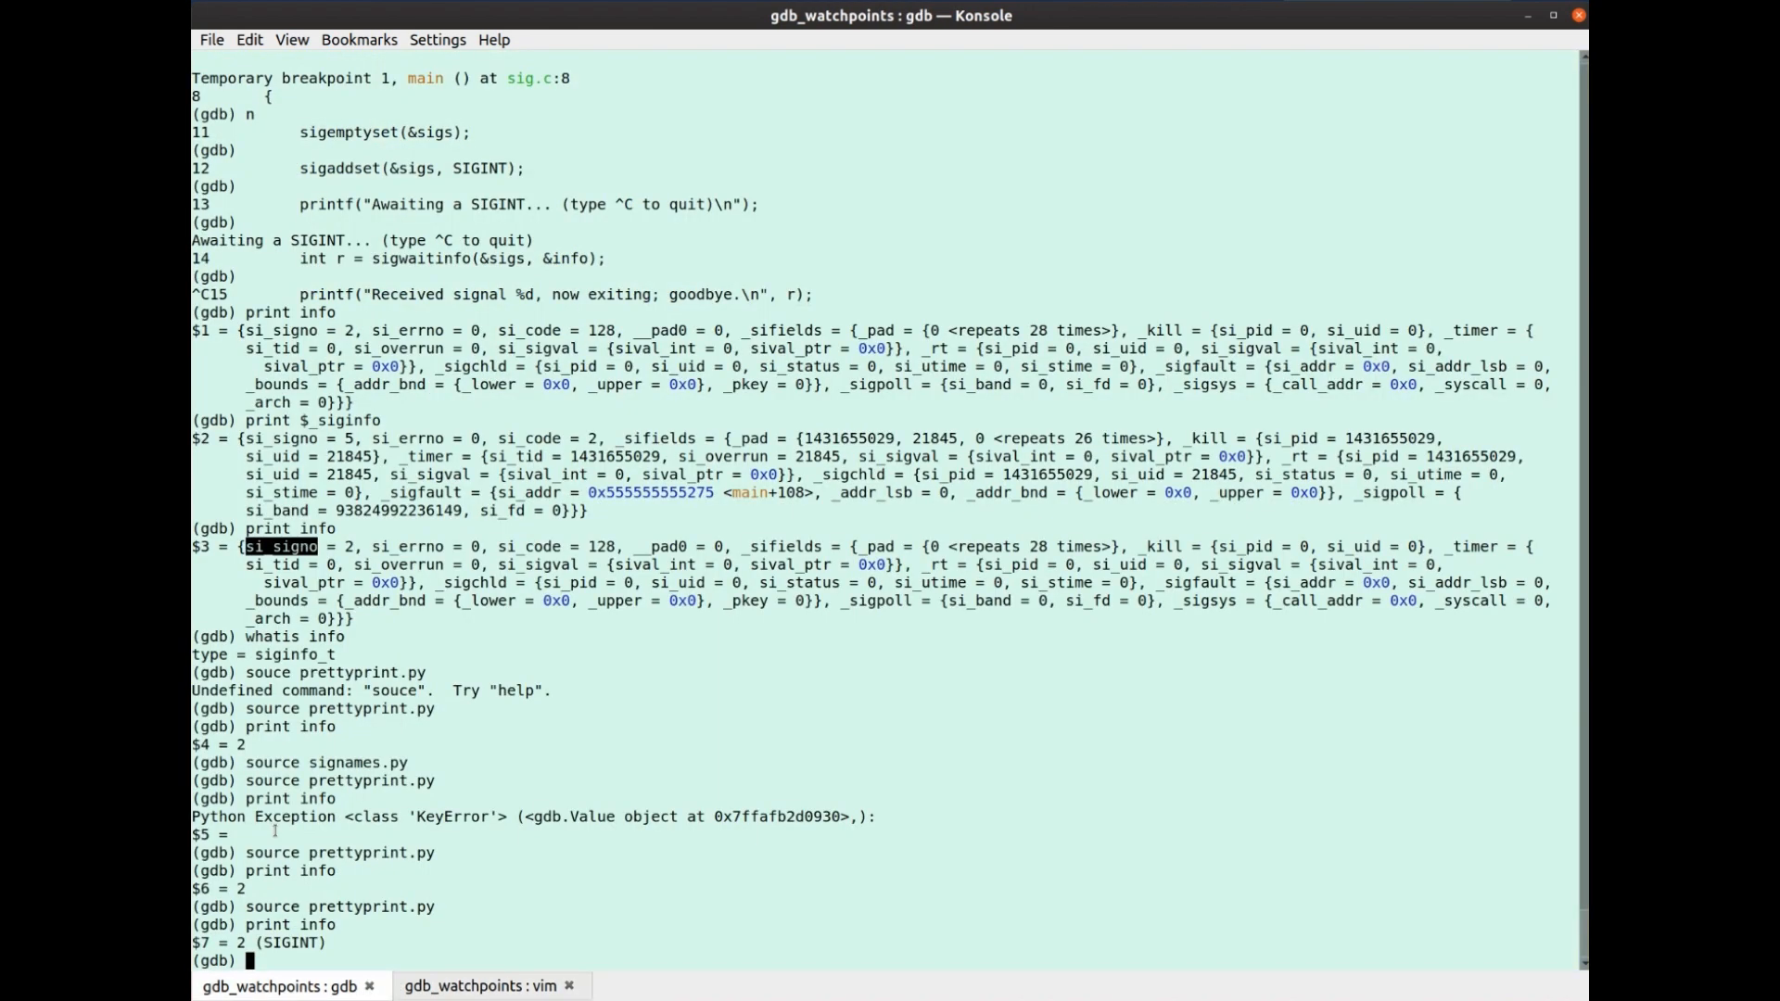
text(source pretty)
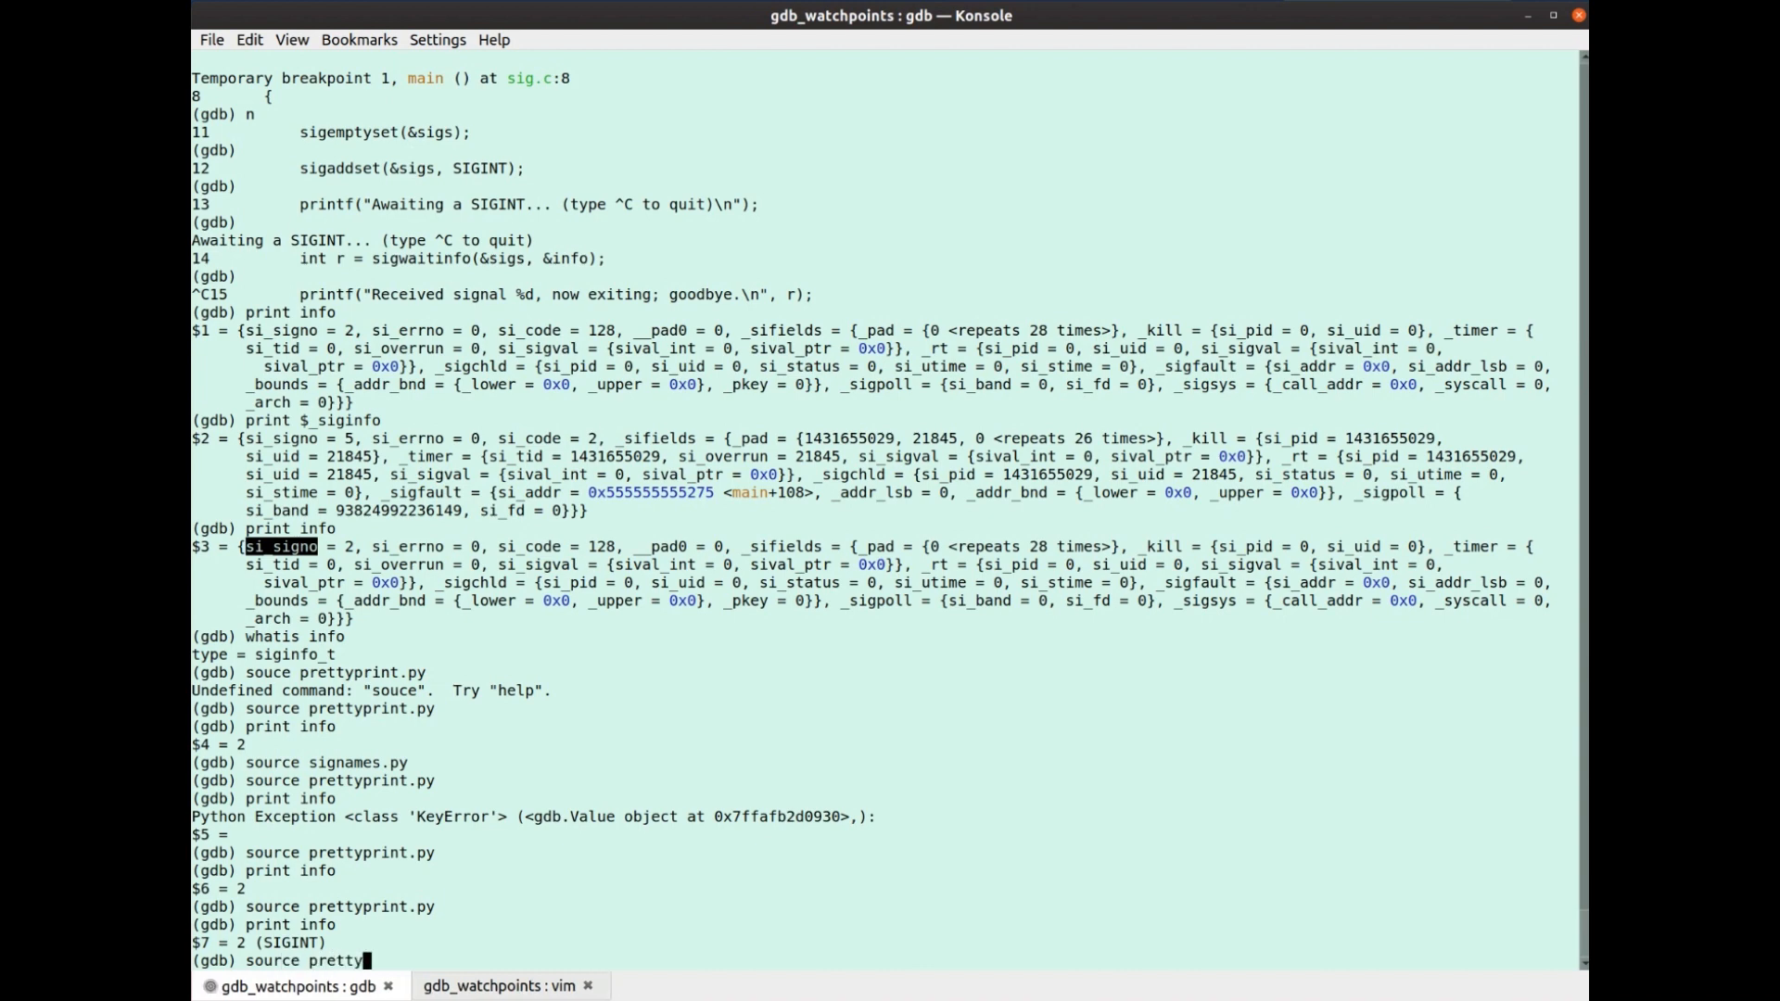
key(Return)
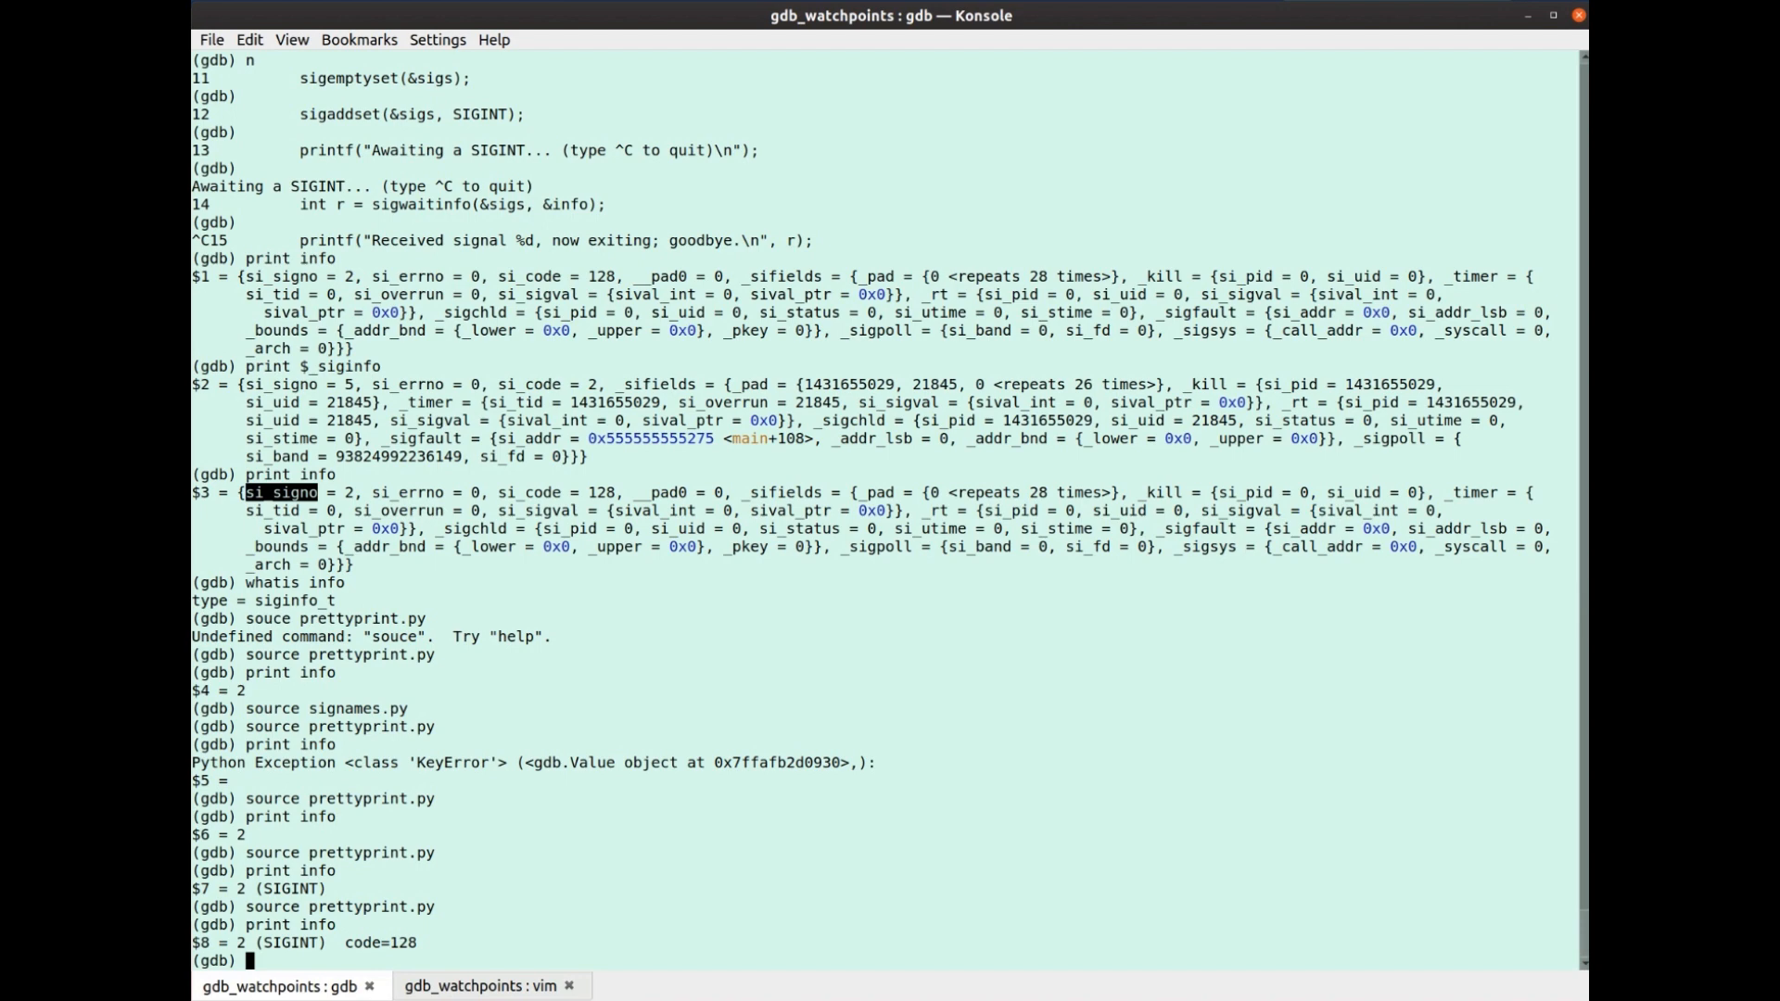
text(start)
text(n)
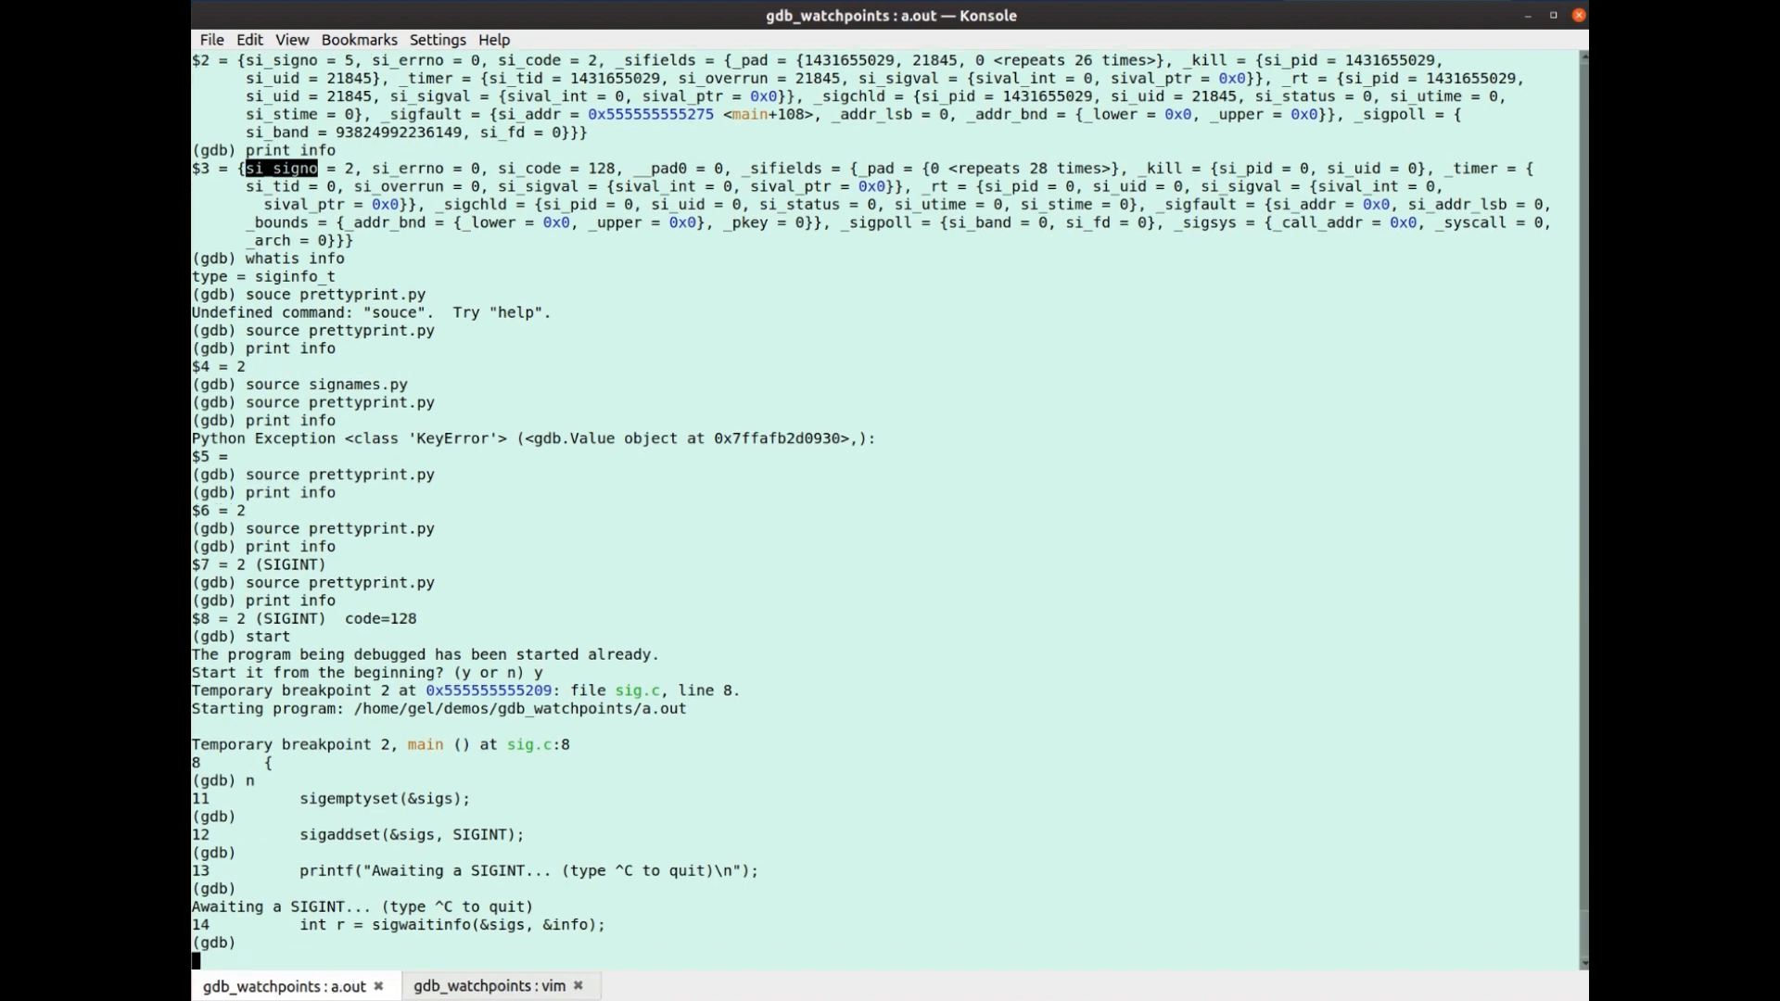
From bash, find a.out's PID 492 with pidof and send it SIGINT via kill -2 492
click(490, 985)
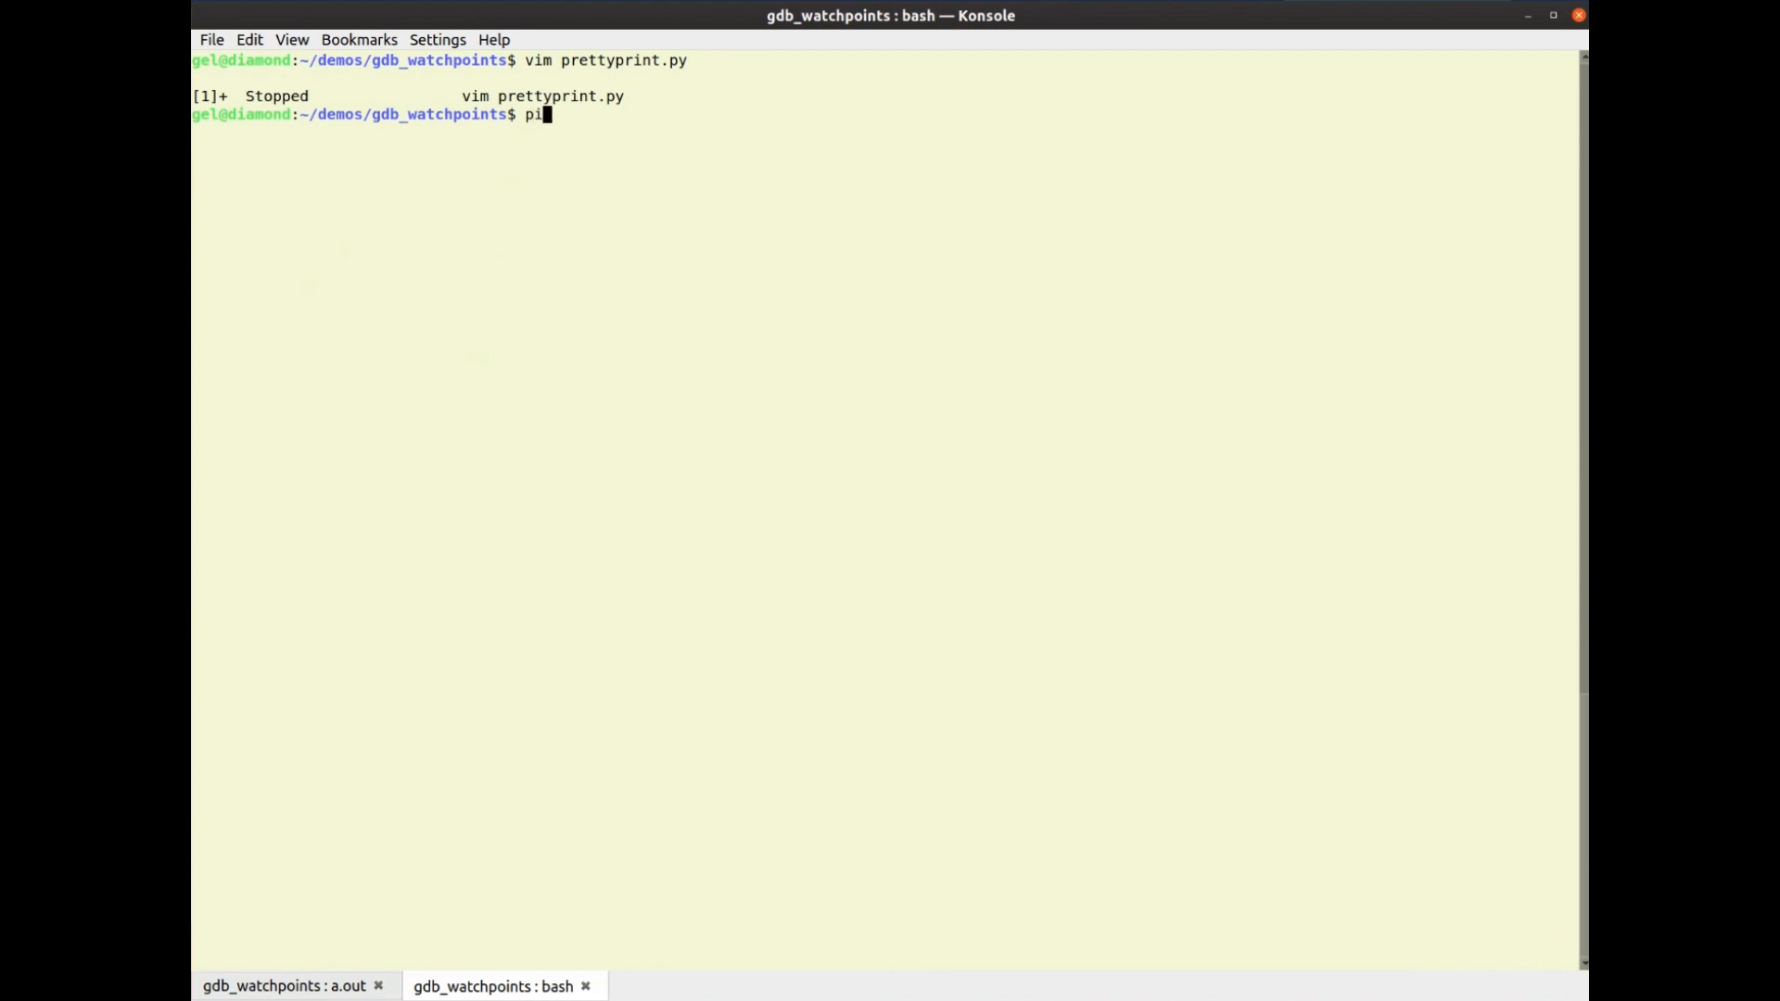
key(Return)
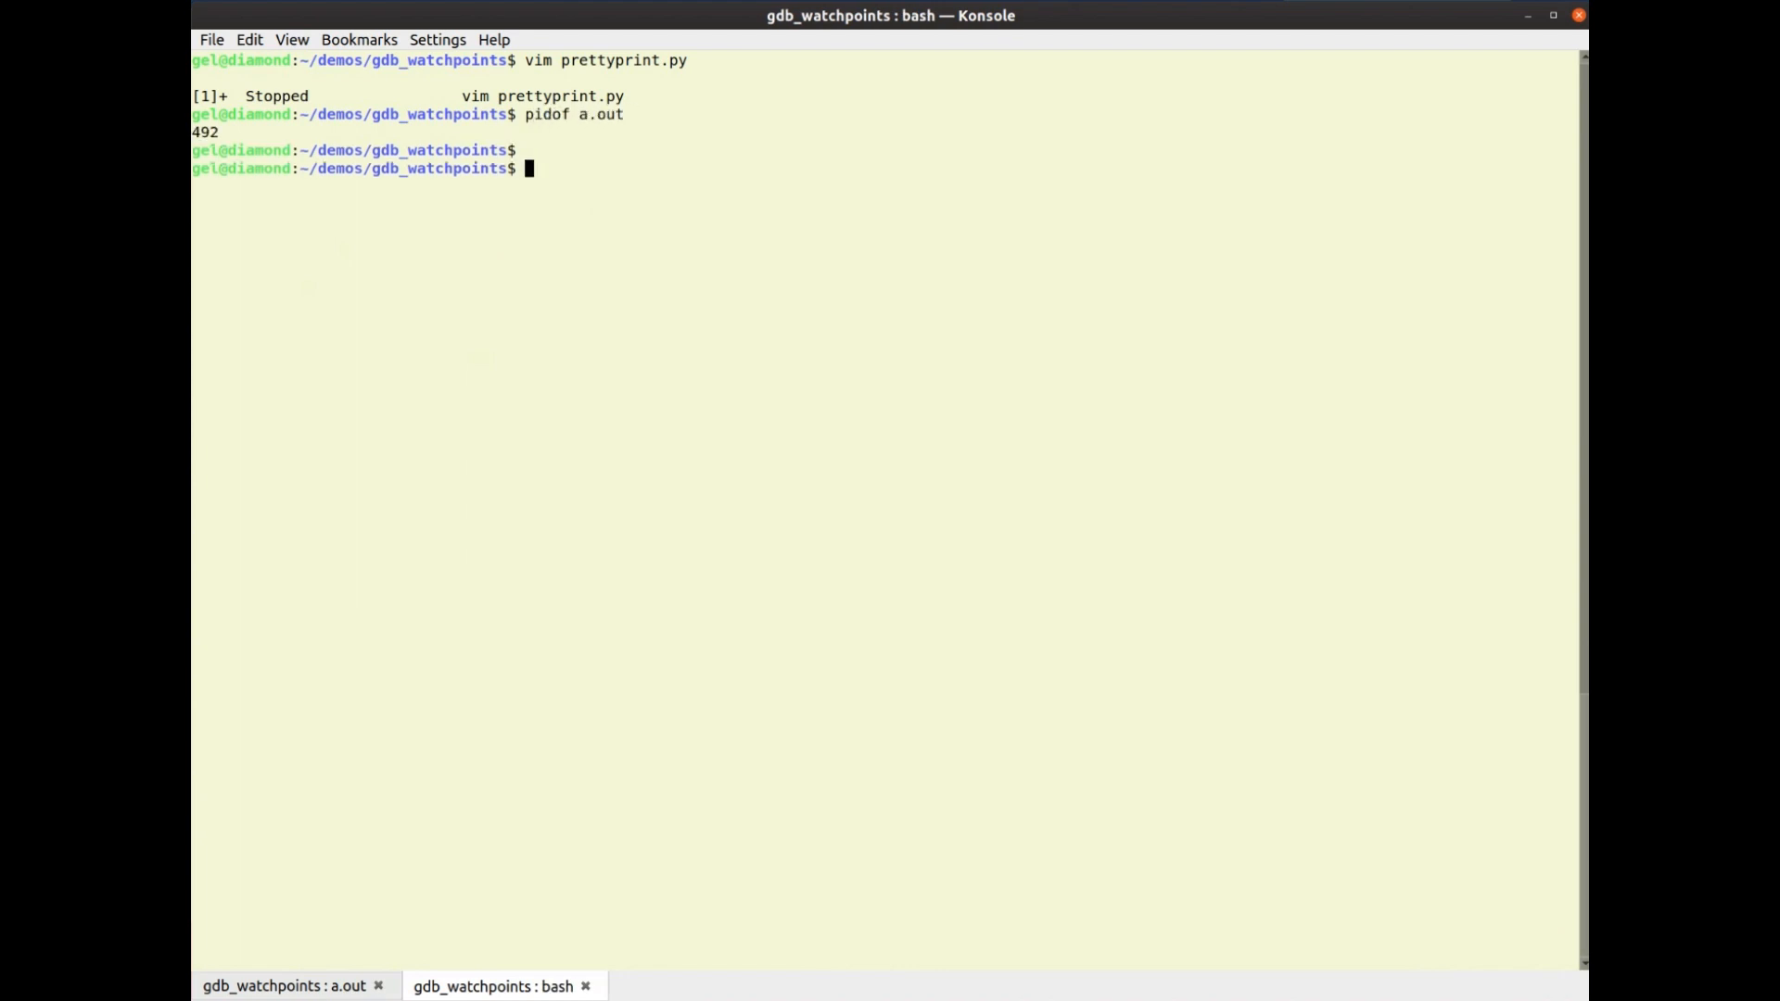
text(kill -s)
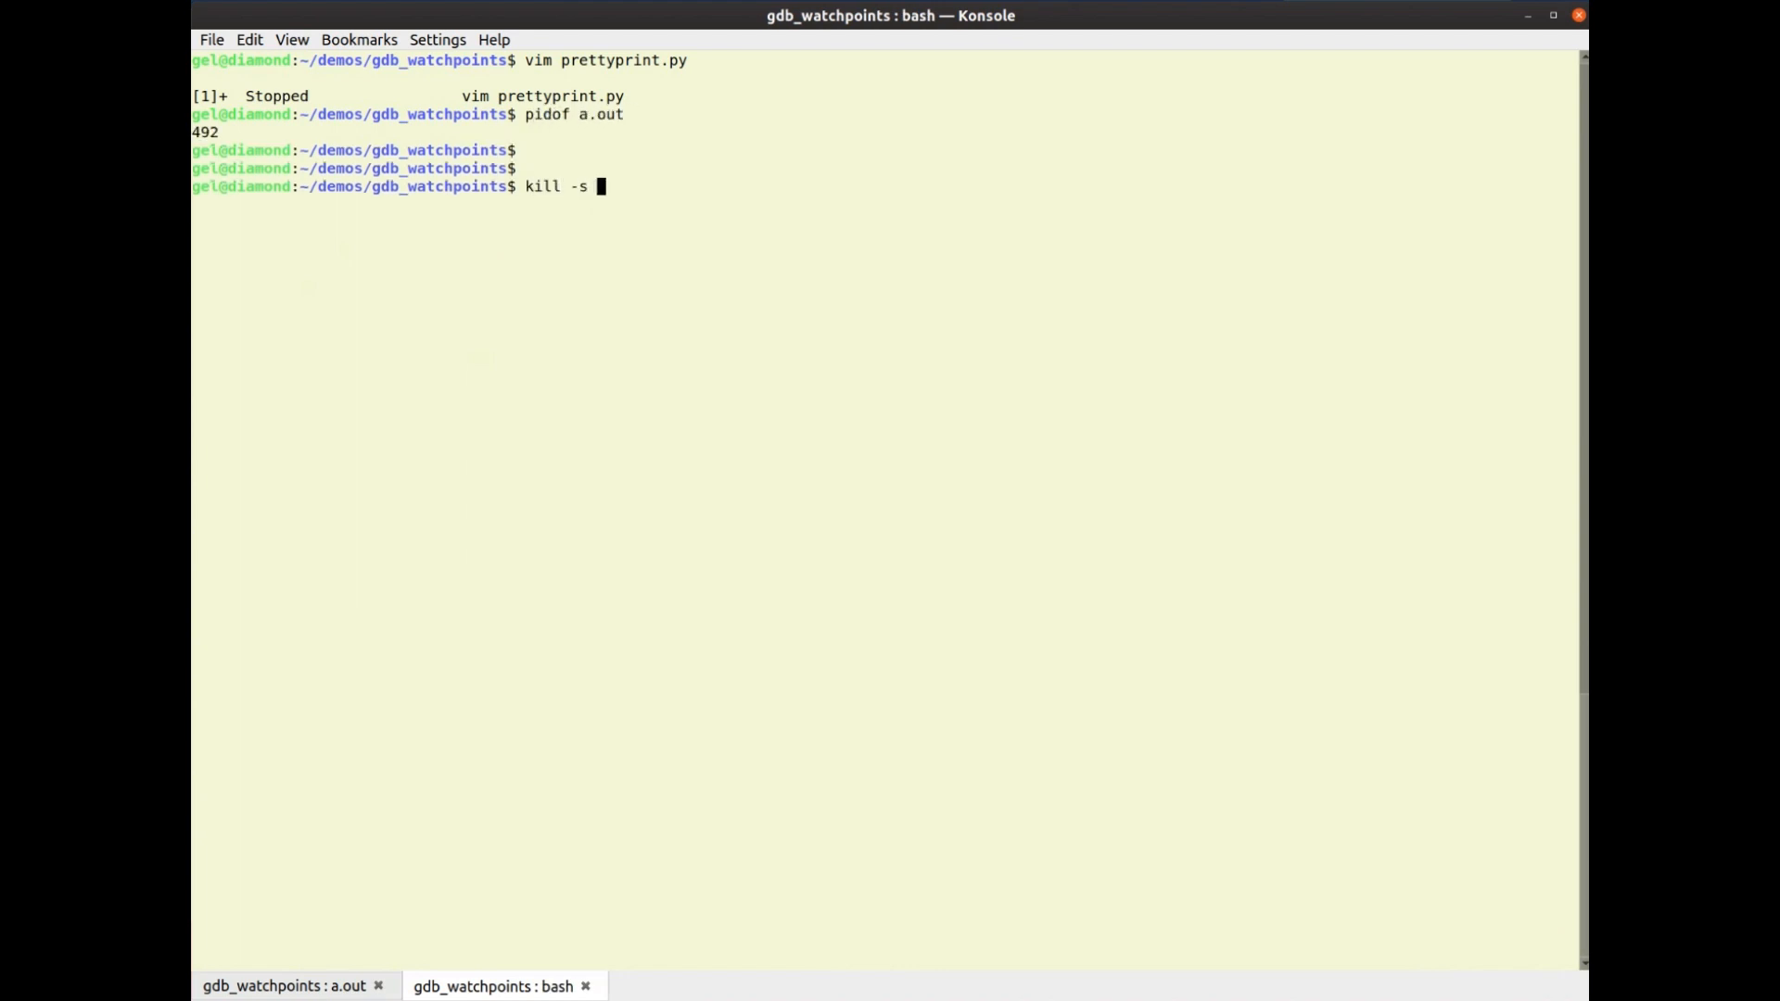
text(2)
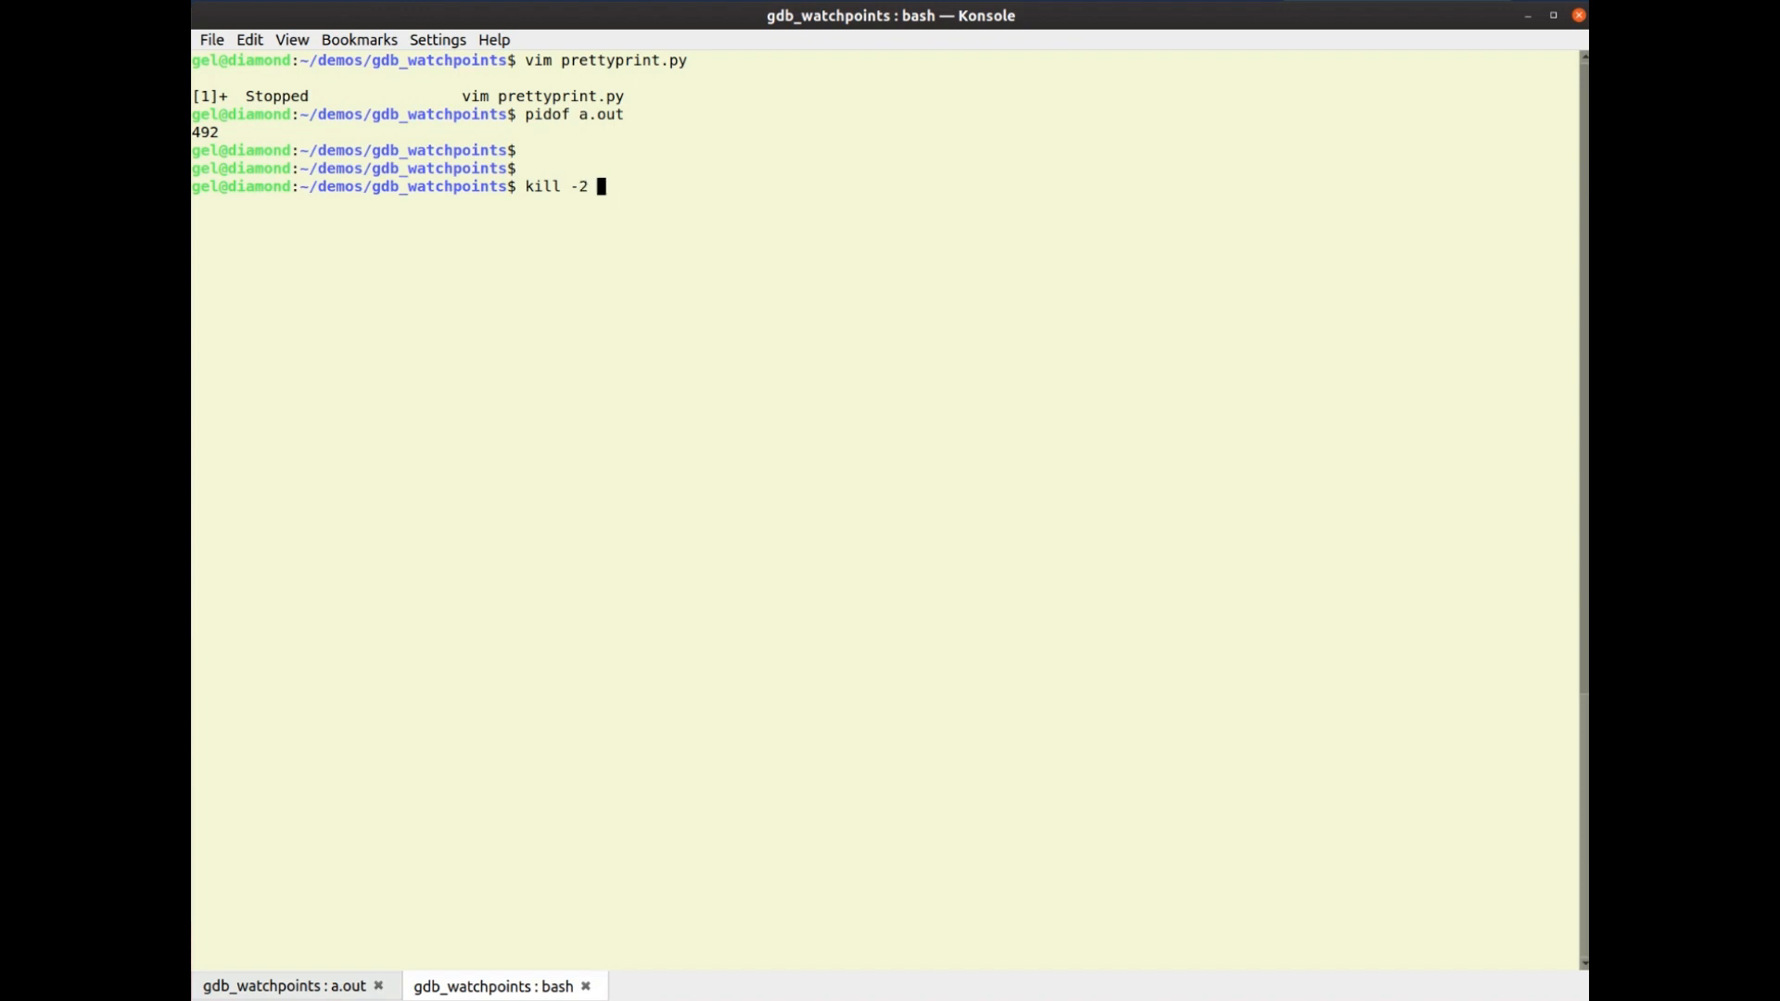
text(492)
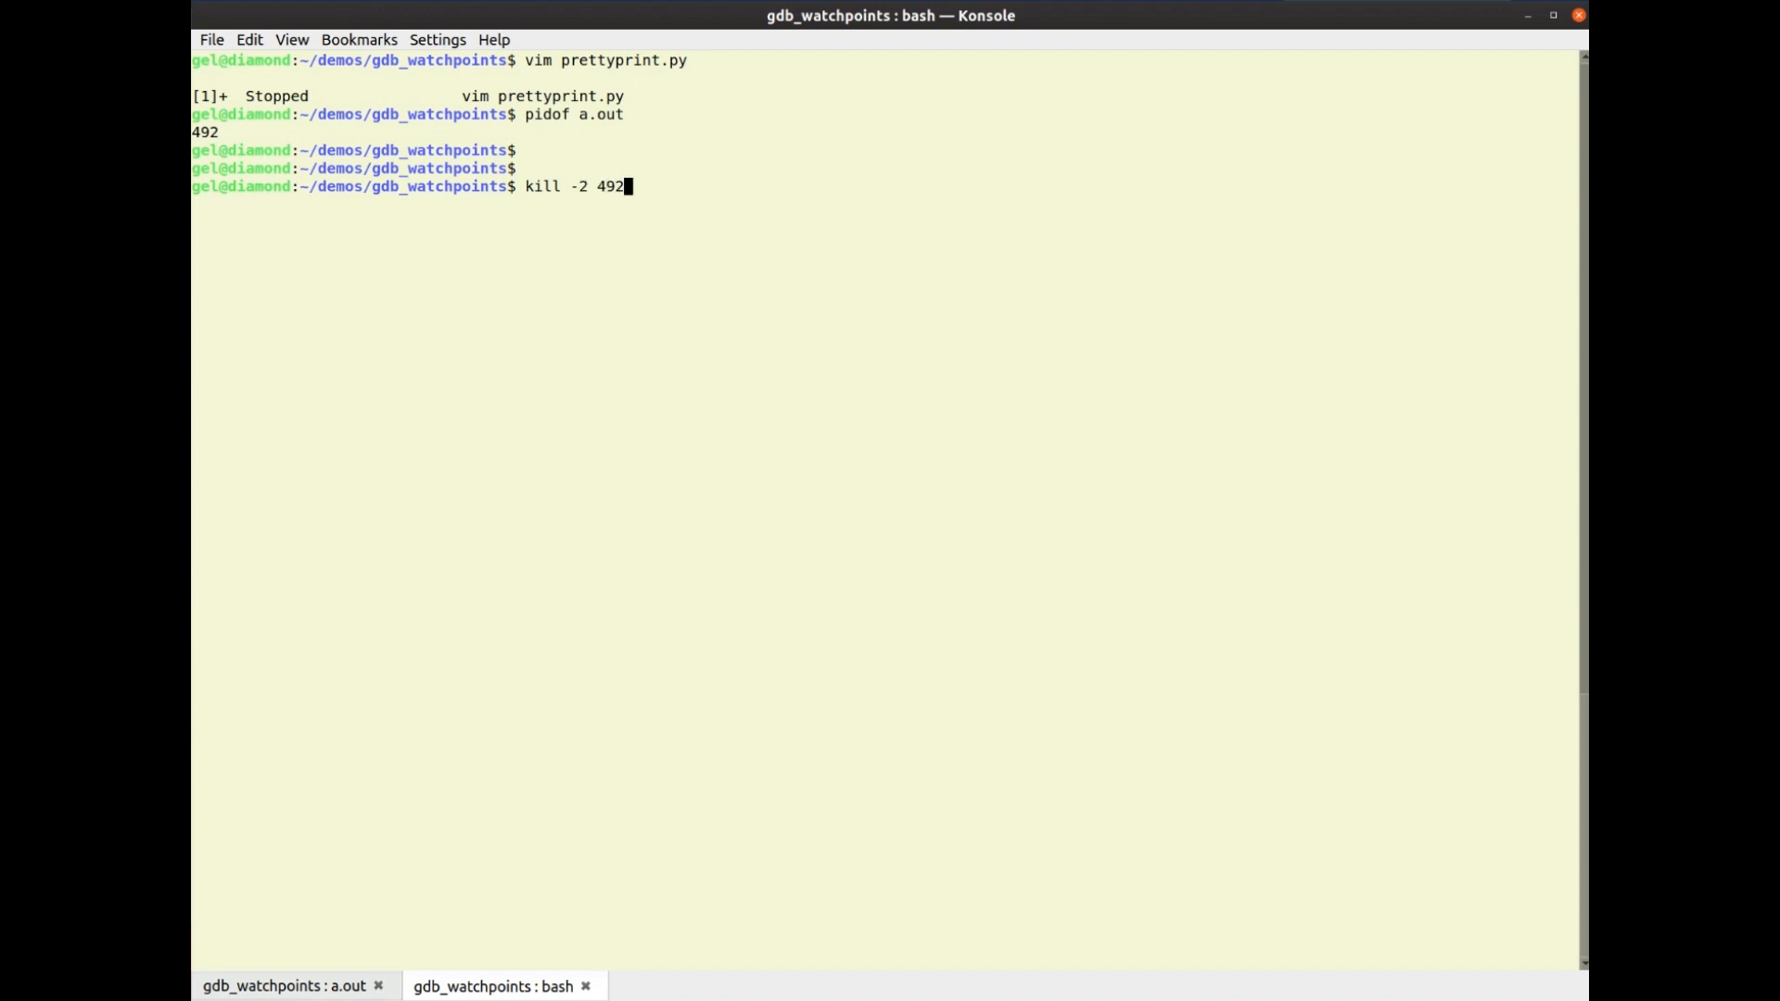
key(Return)
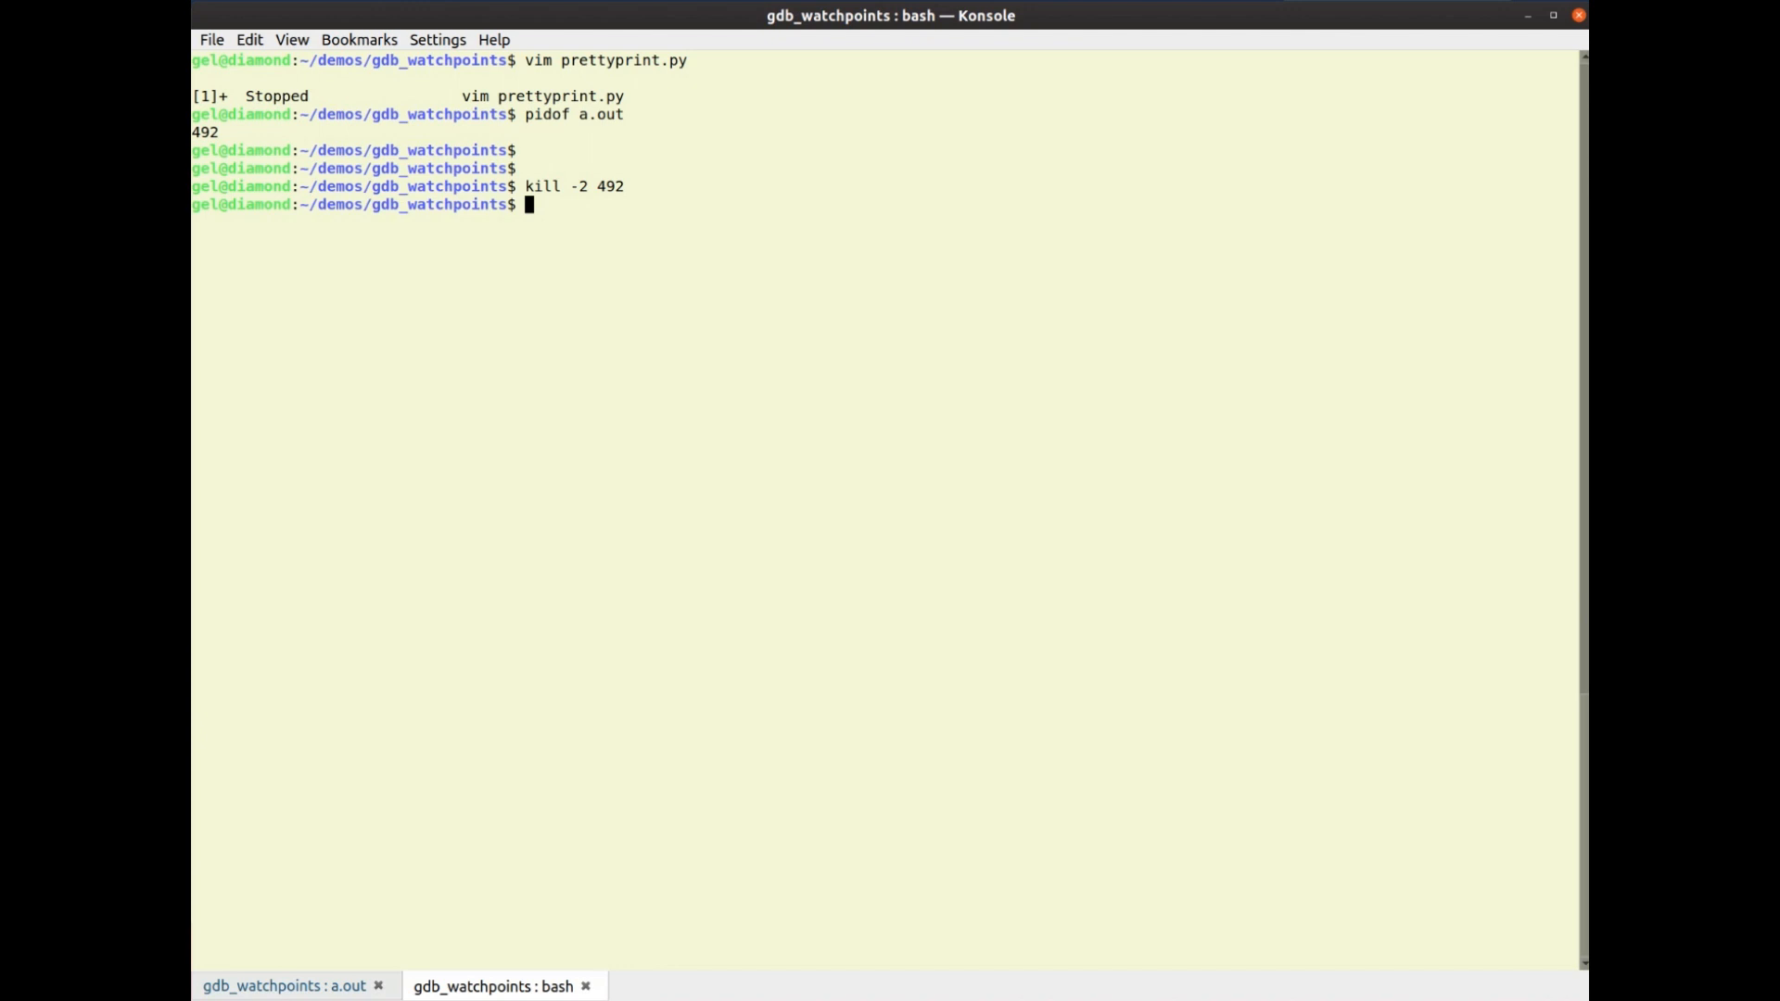
In gdb, print info and see 2 (SIGINT) sender = 26948
click(286, 984)
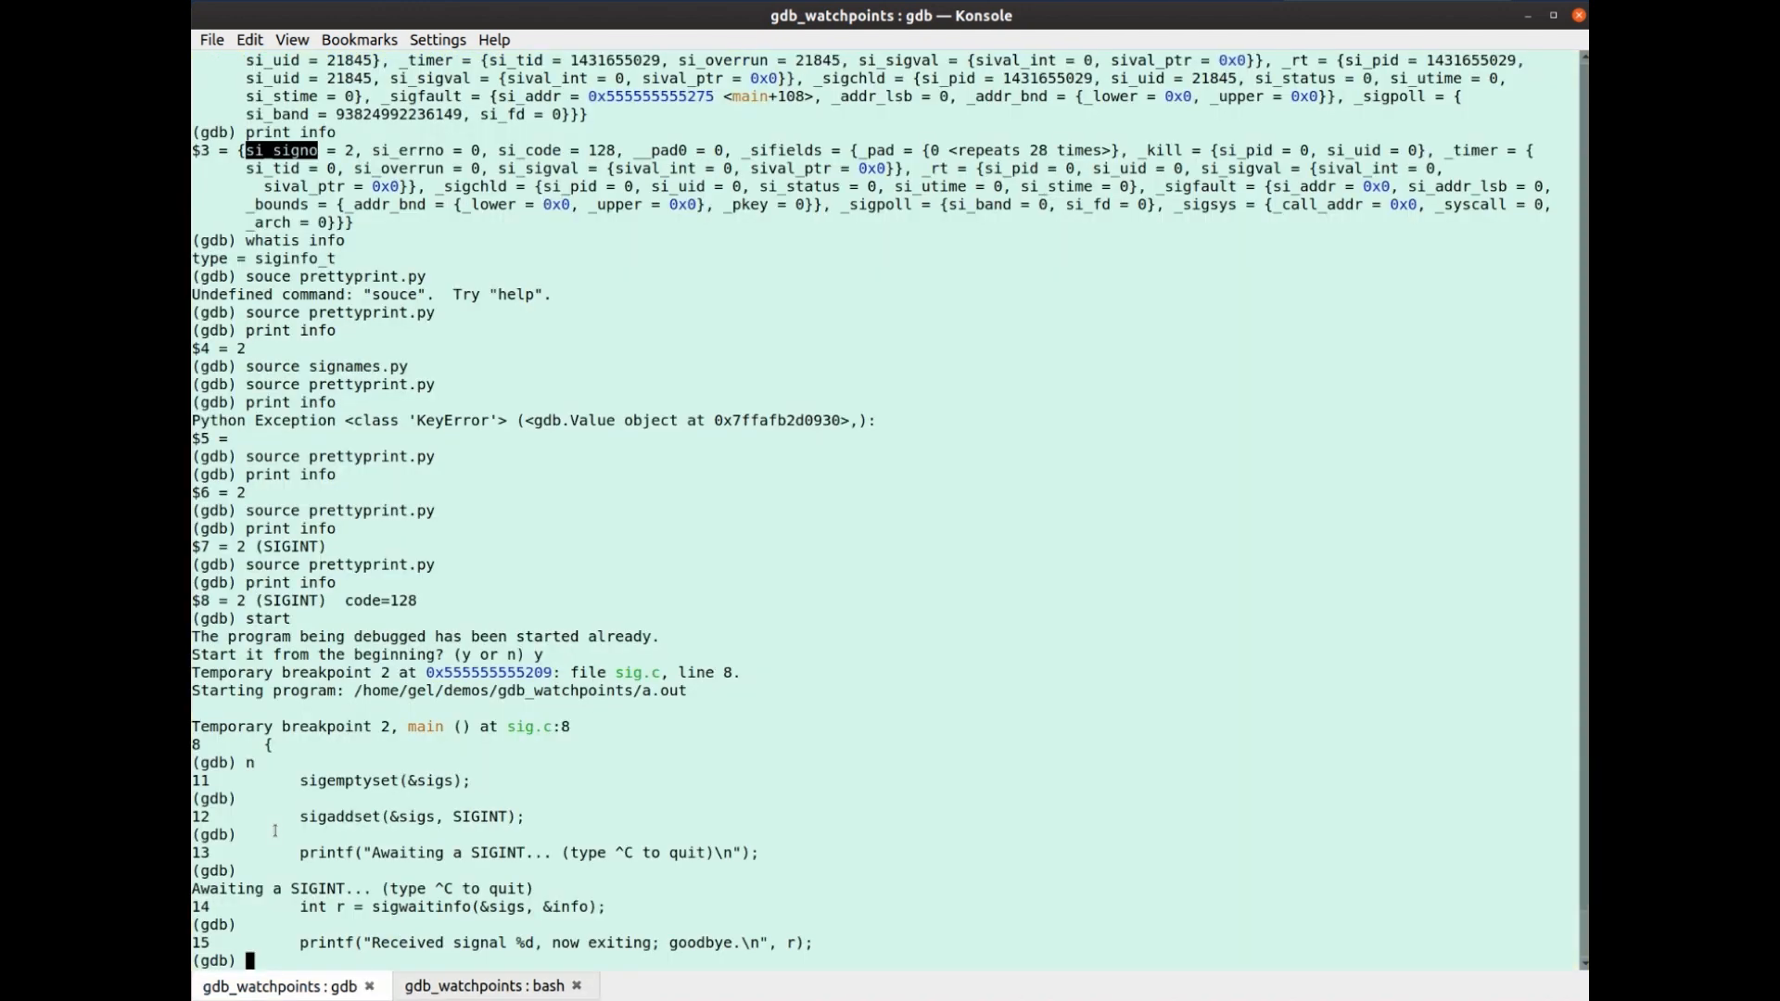
text(prin)
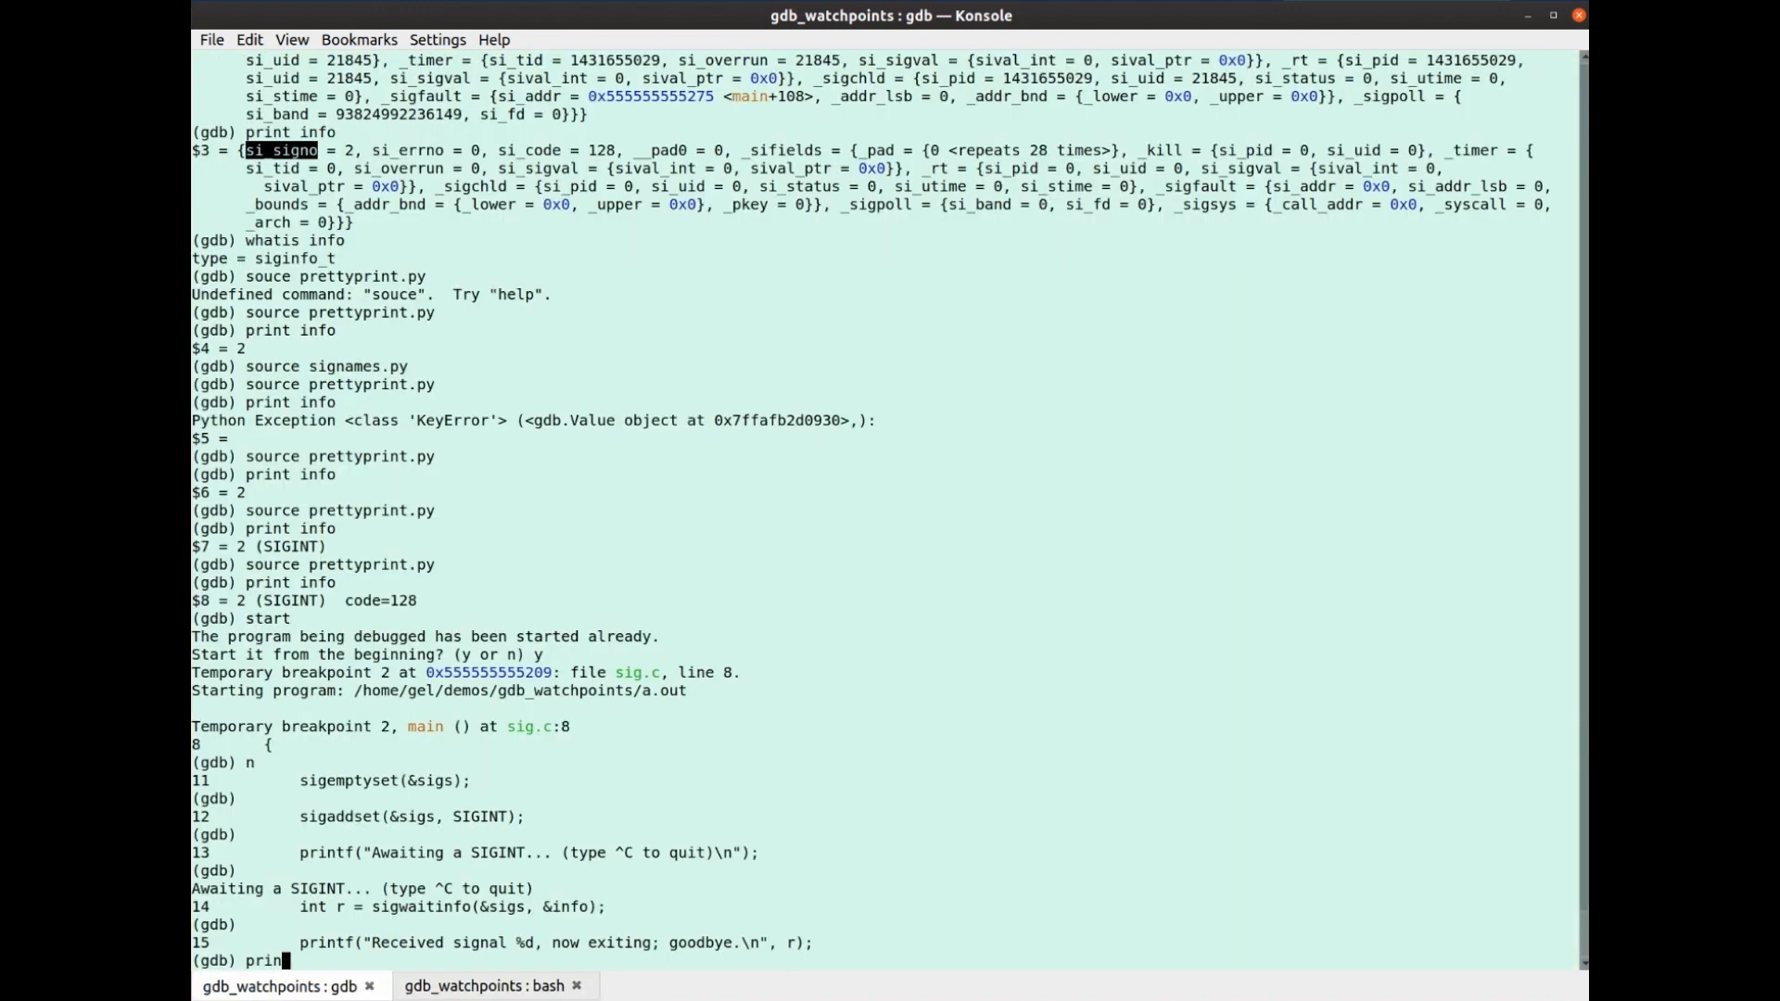
key(Return)
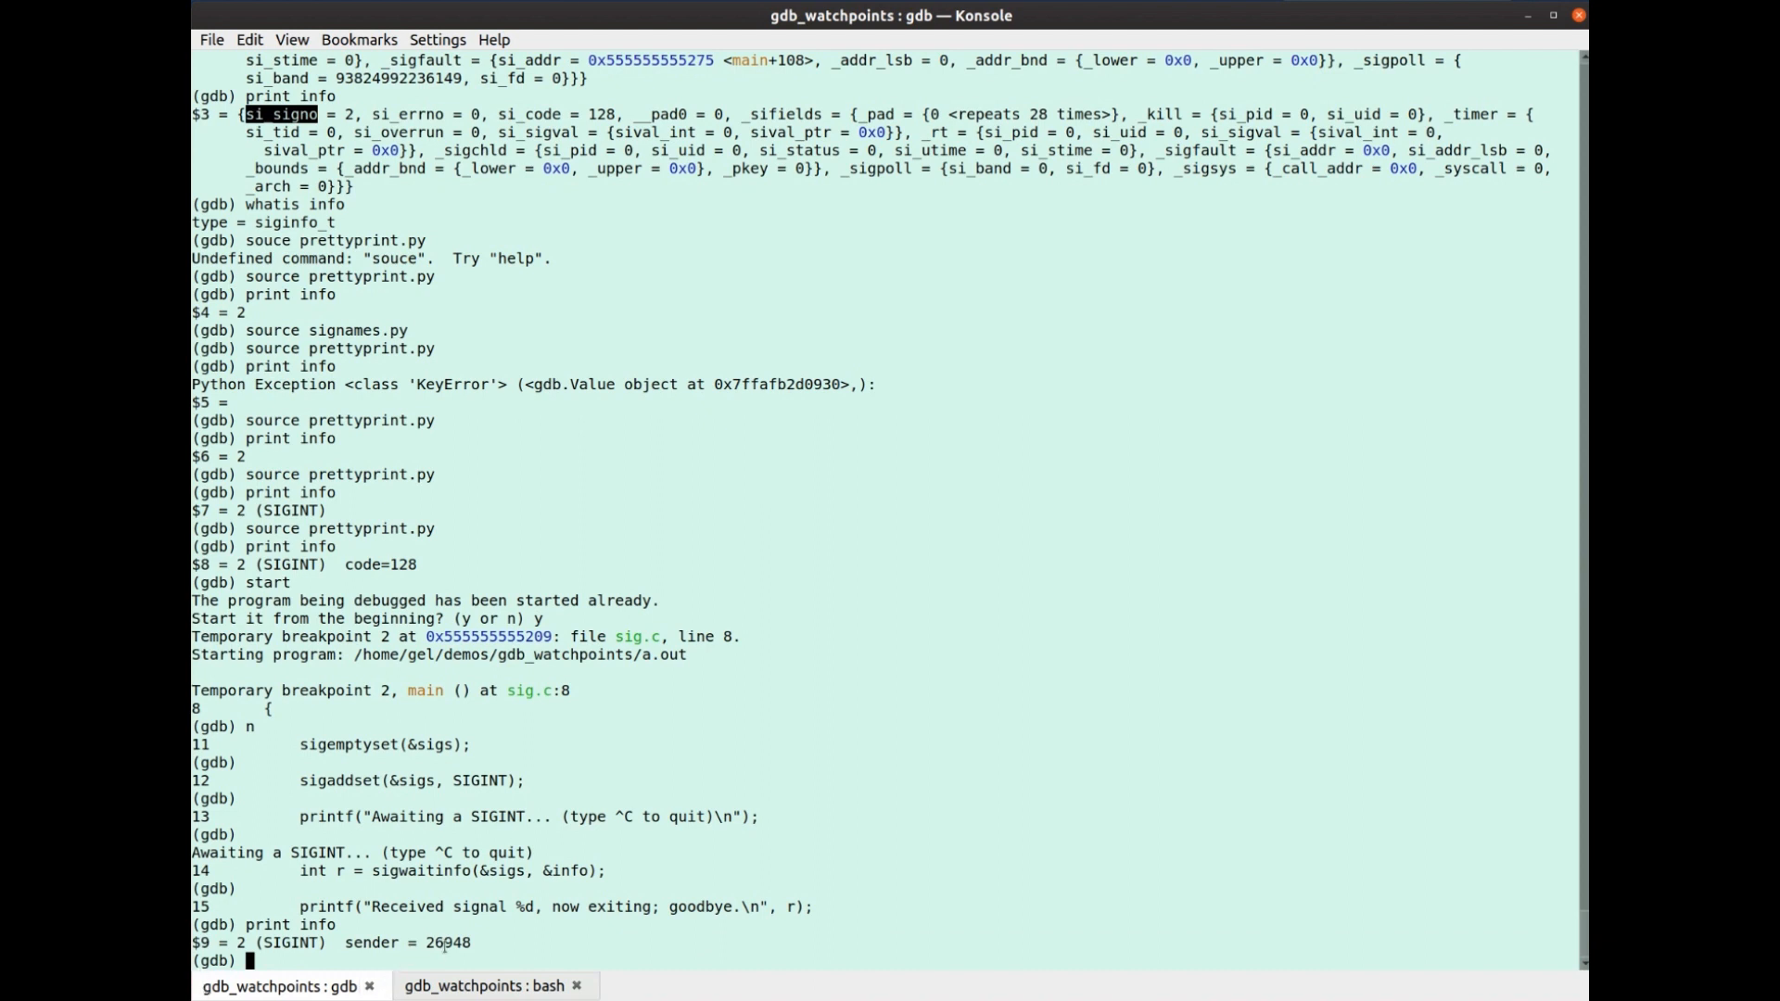
Confirm with echo $$ that the bash shell's PID is 26948, matching the sender
click(482, 985)
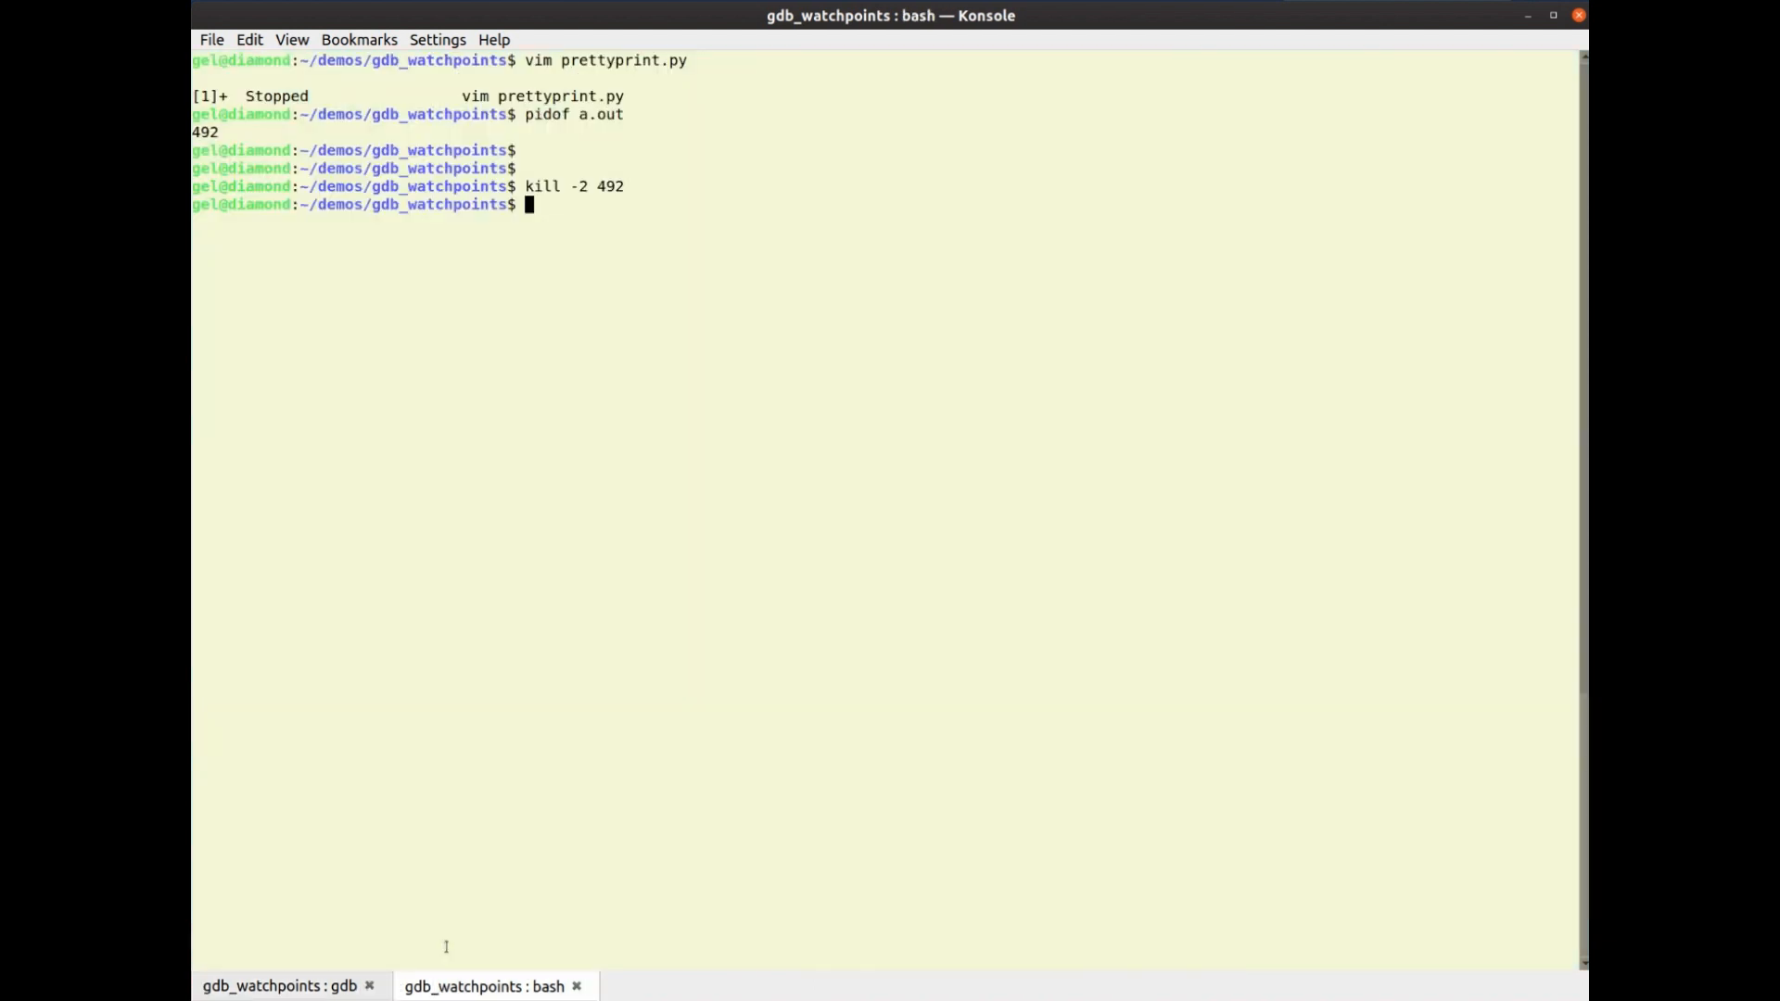
text(ech)
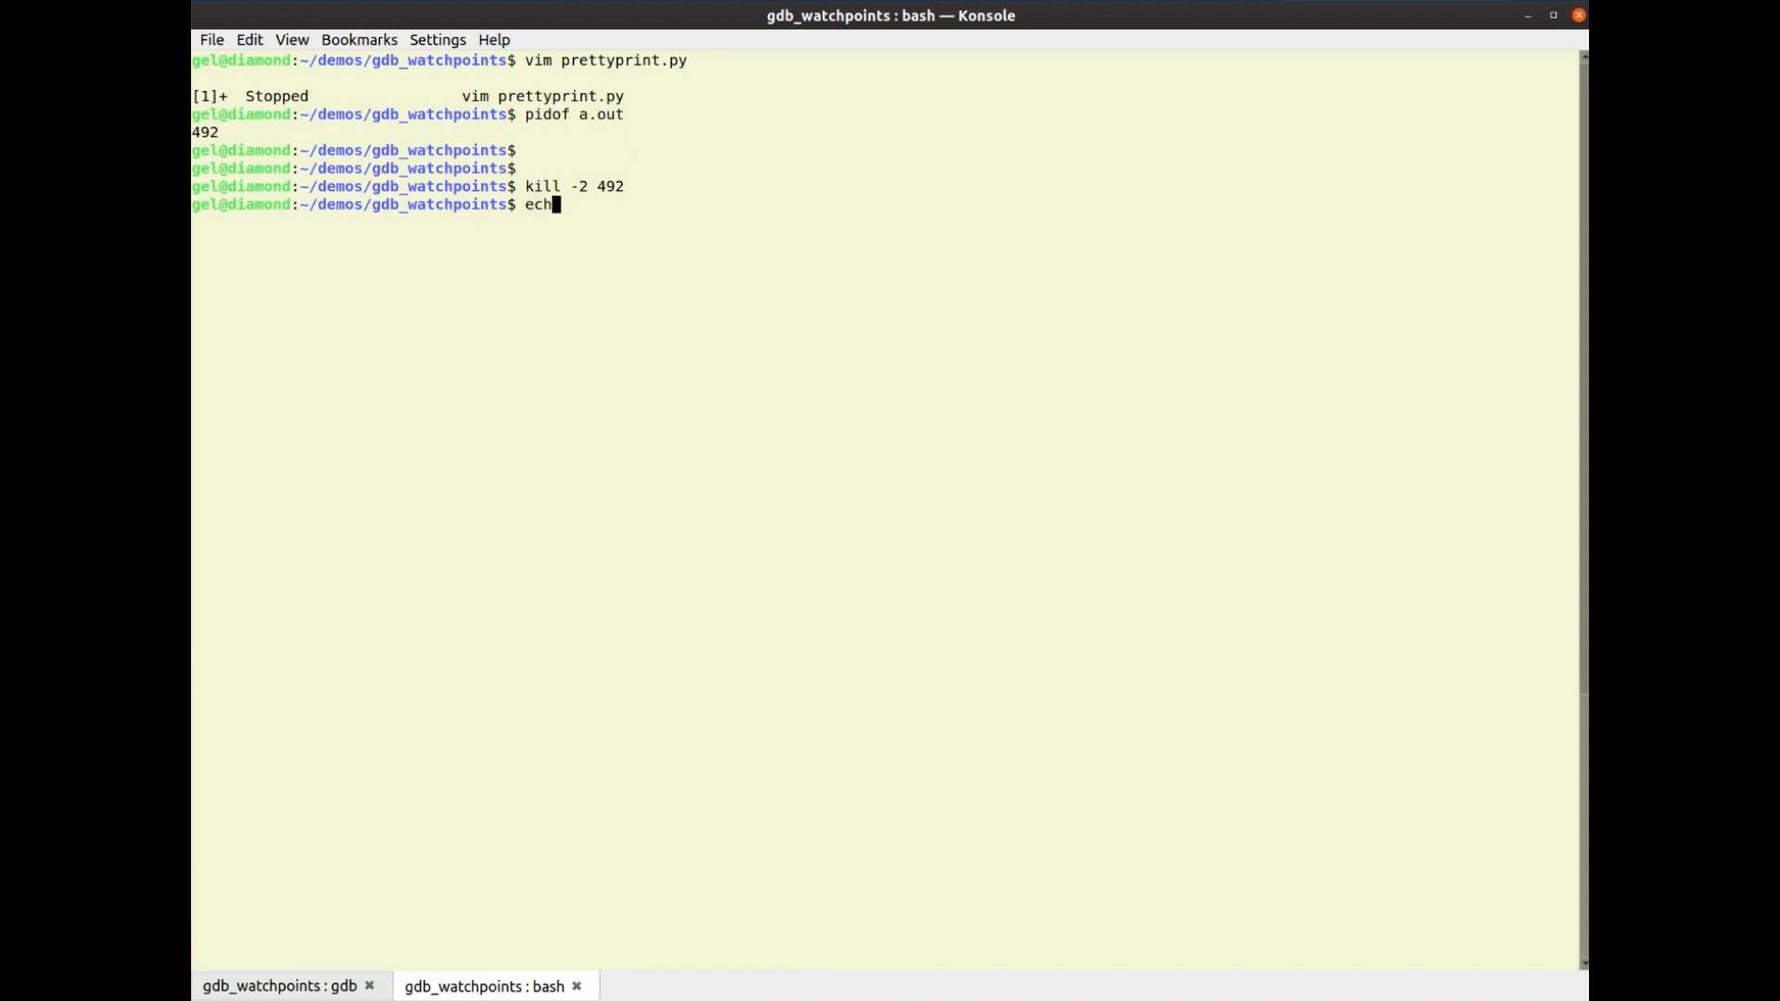
key(Return)
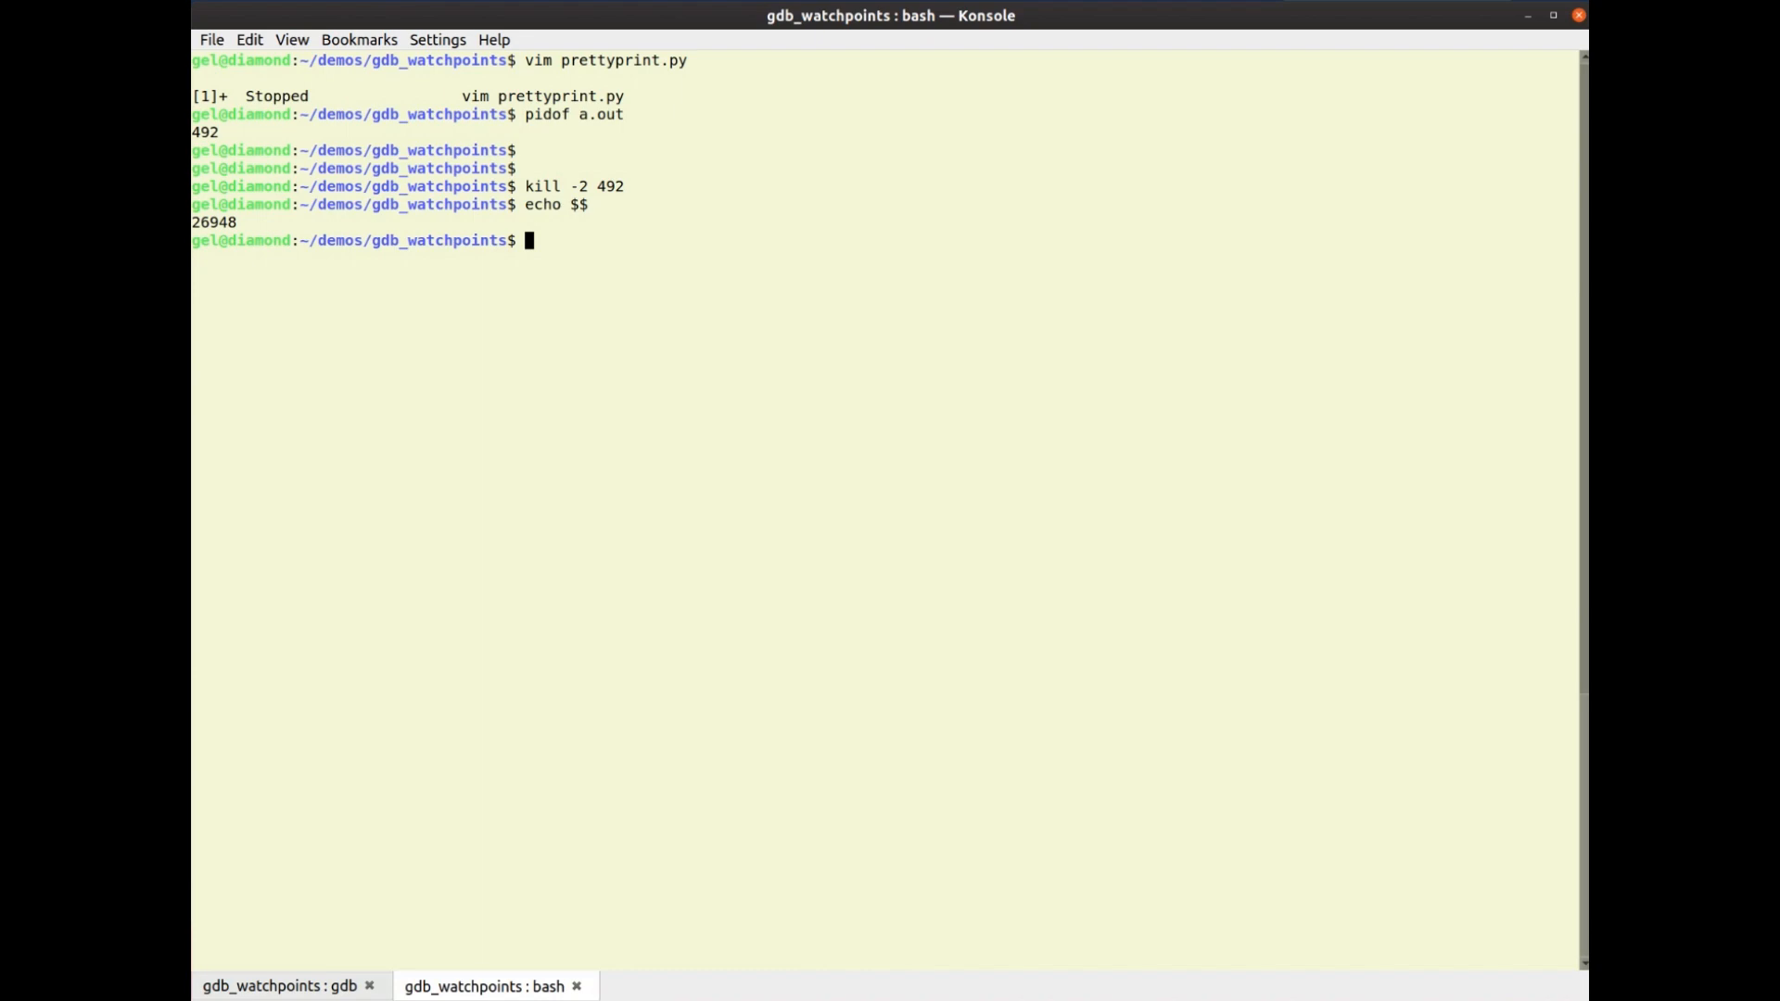
click(278, 984)
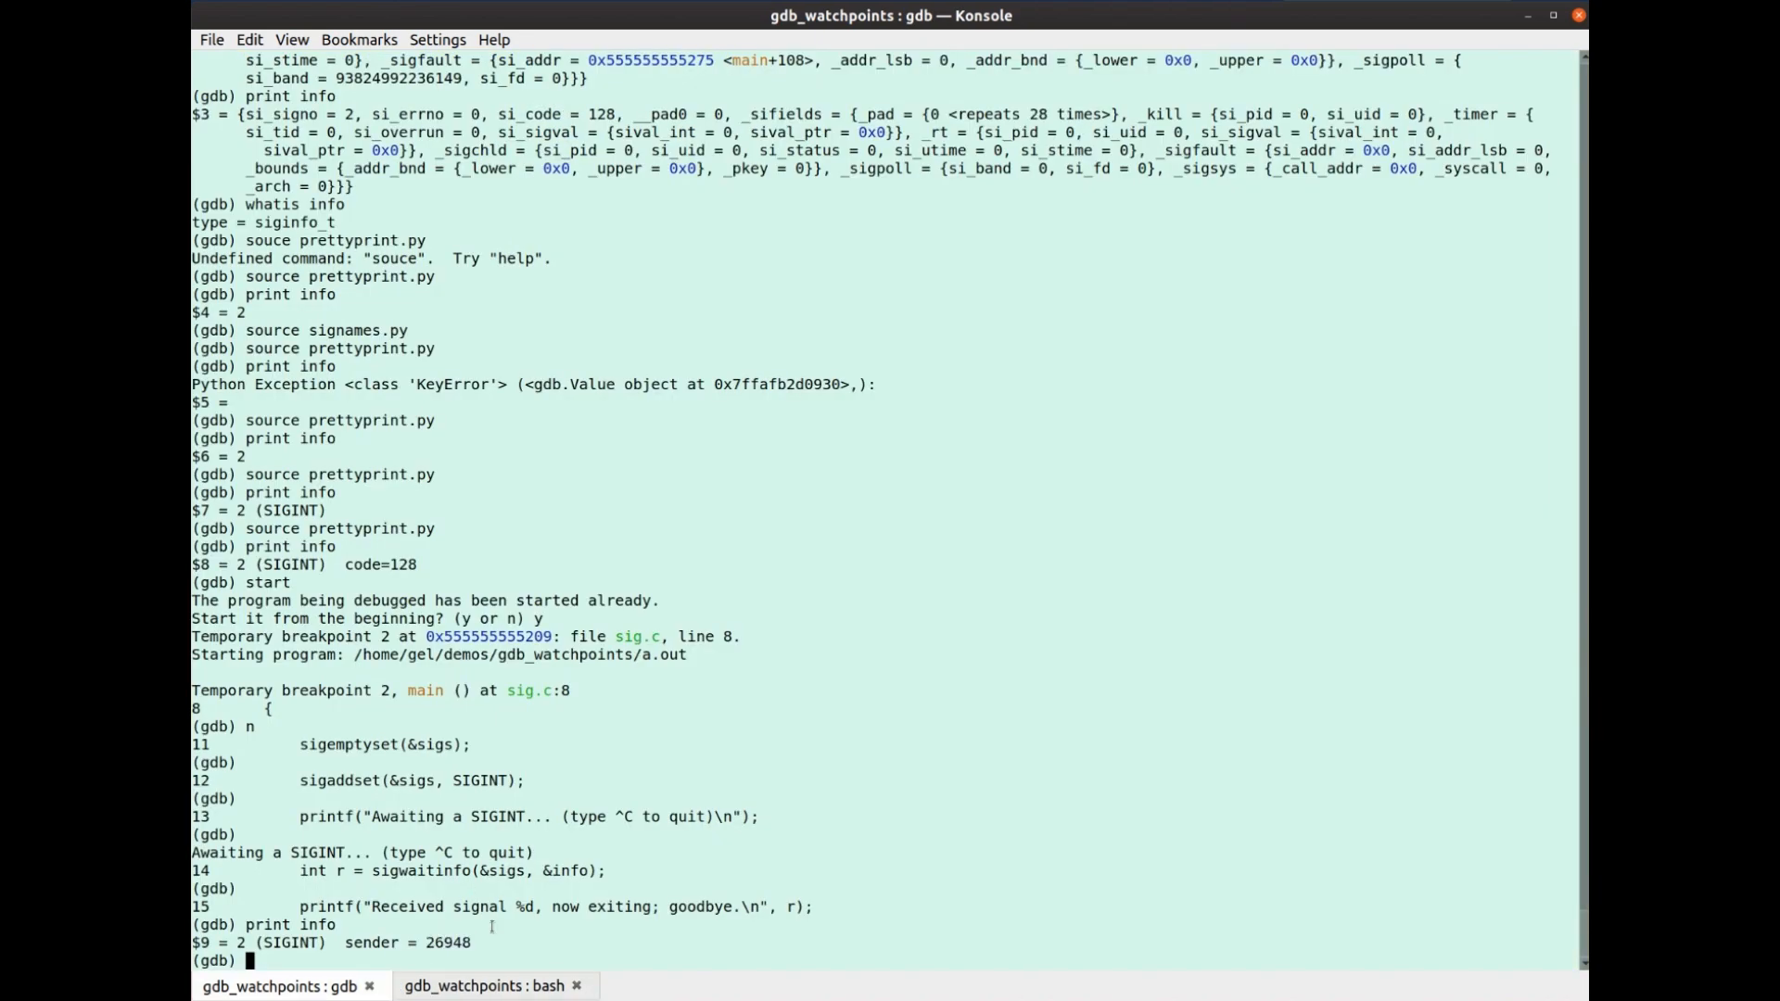
Switch back to the vim tab showing the finished pretty-printer script
click(486, 985)
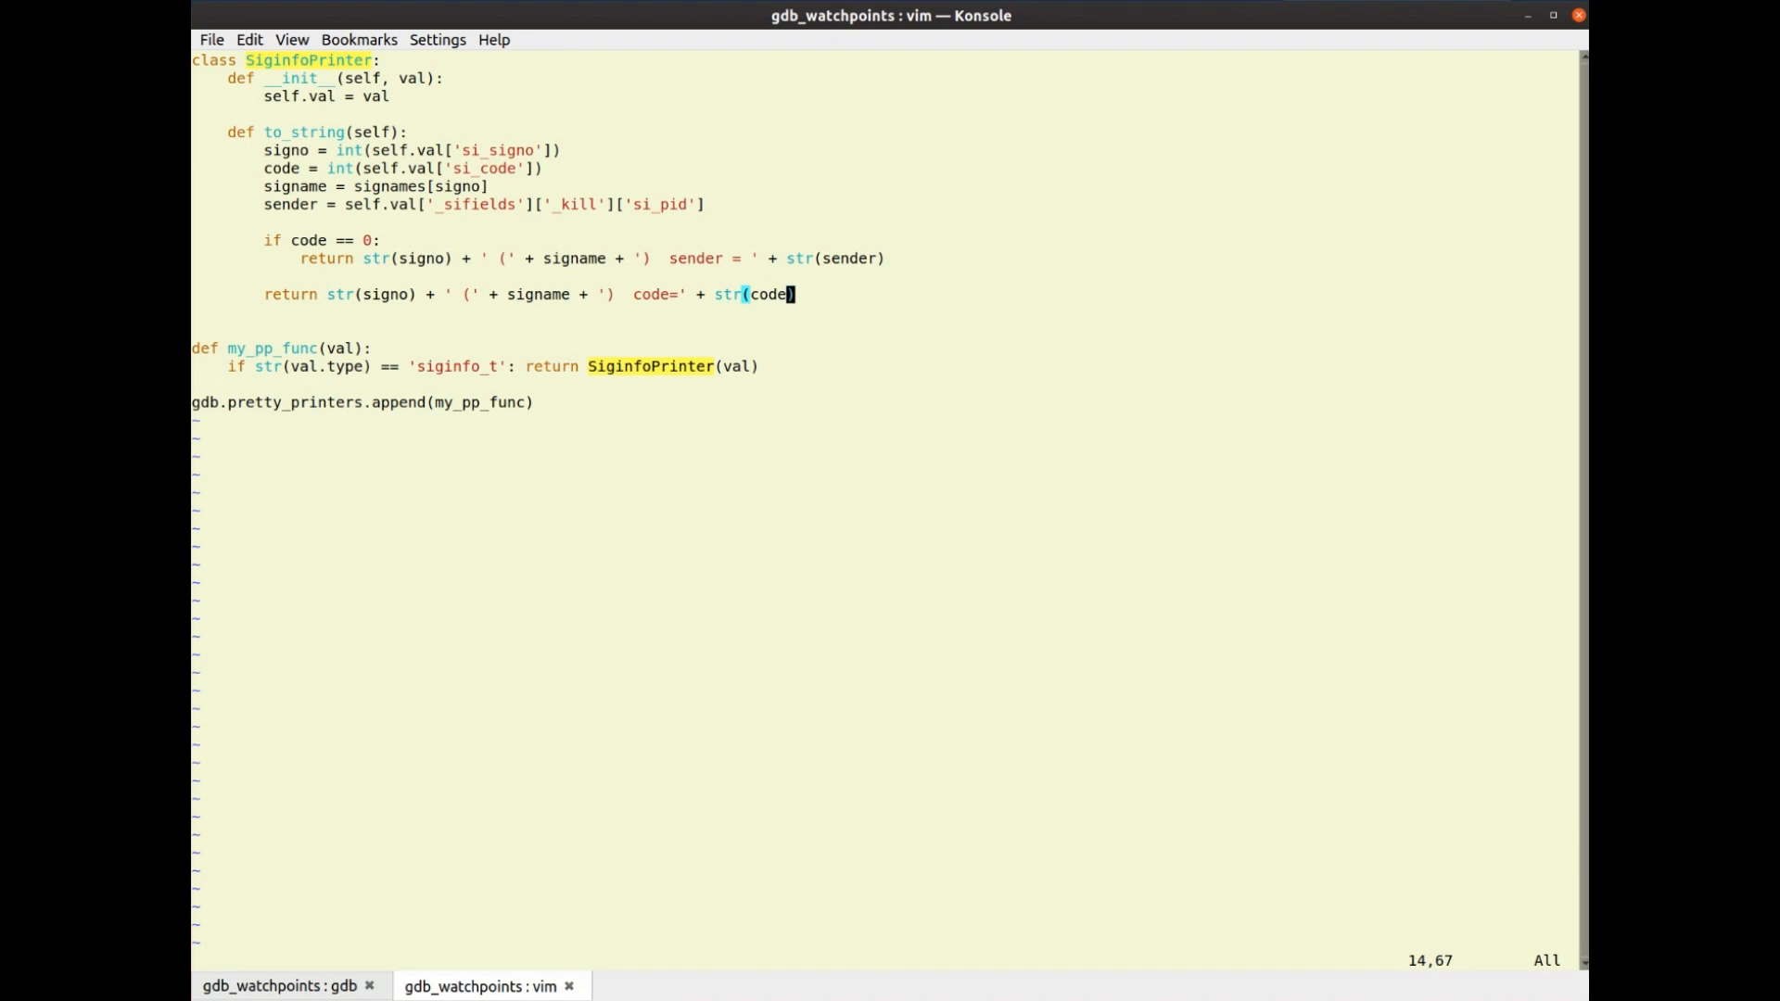
mouse_move(497, 923)
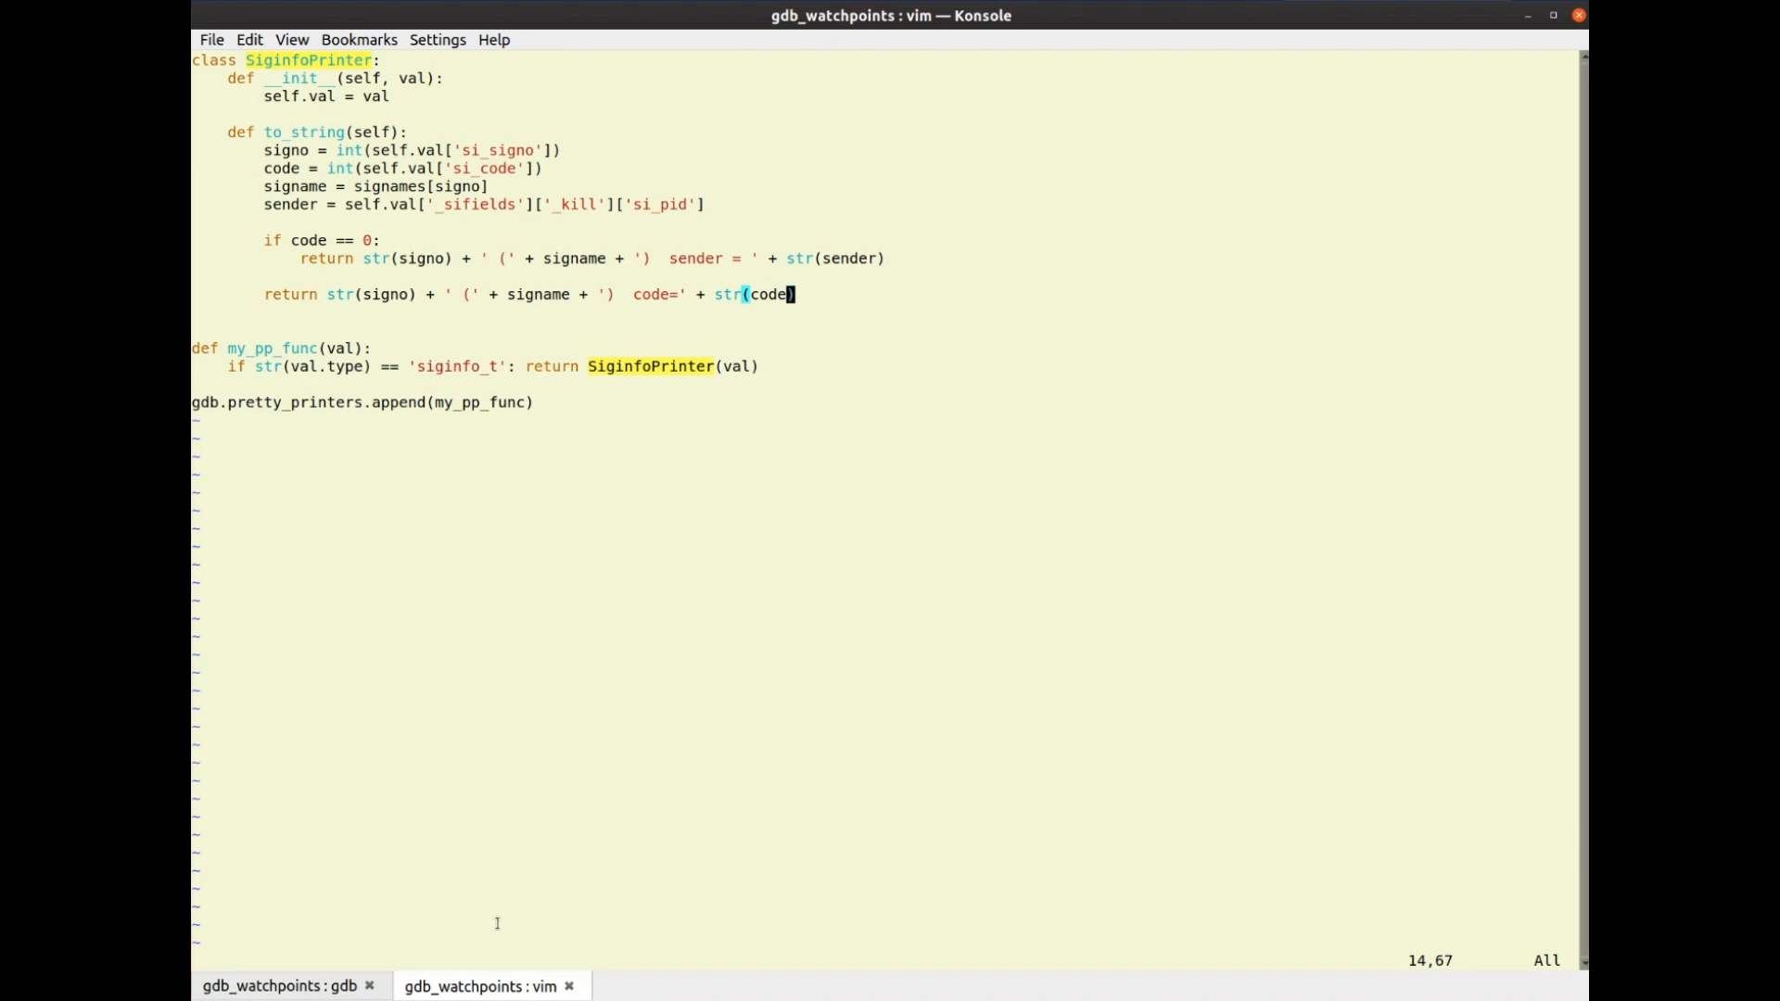